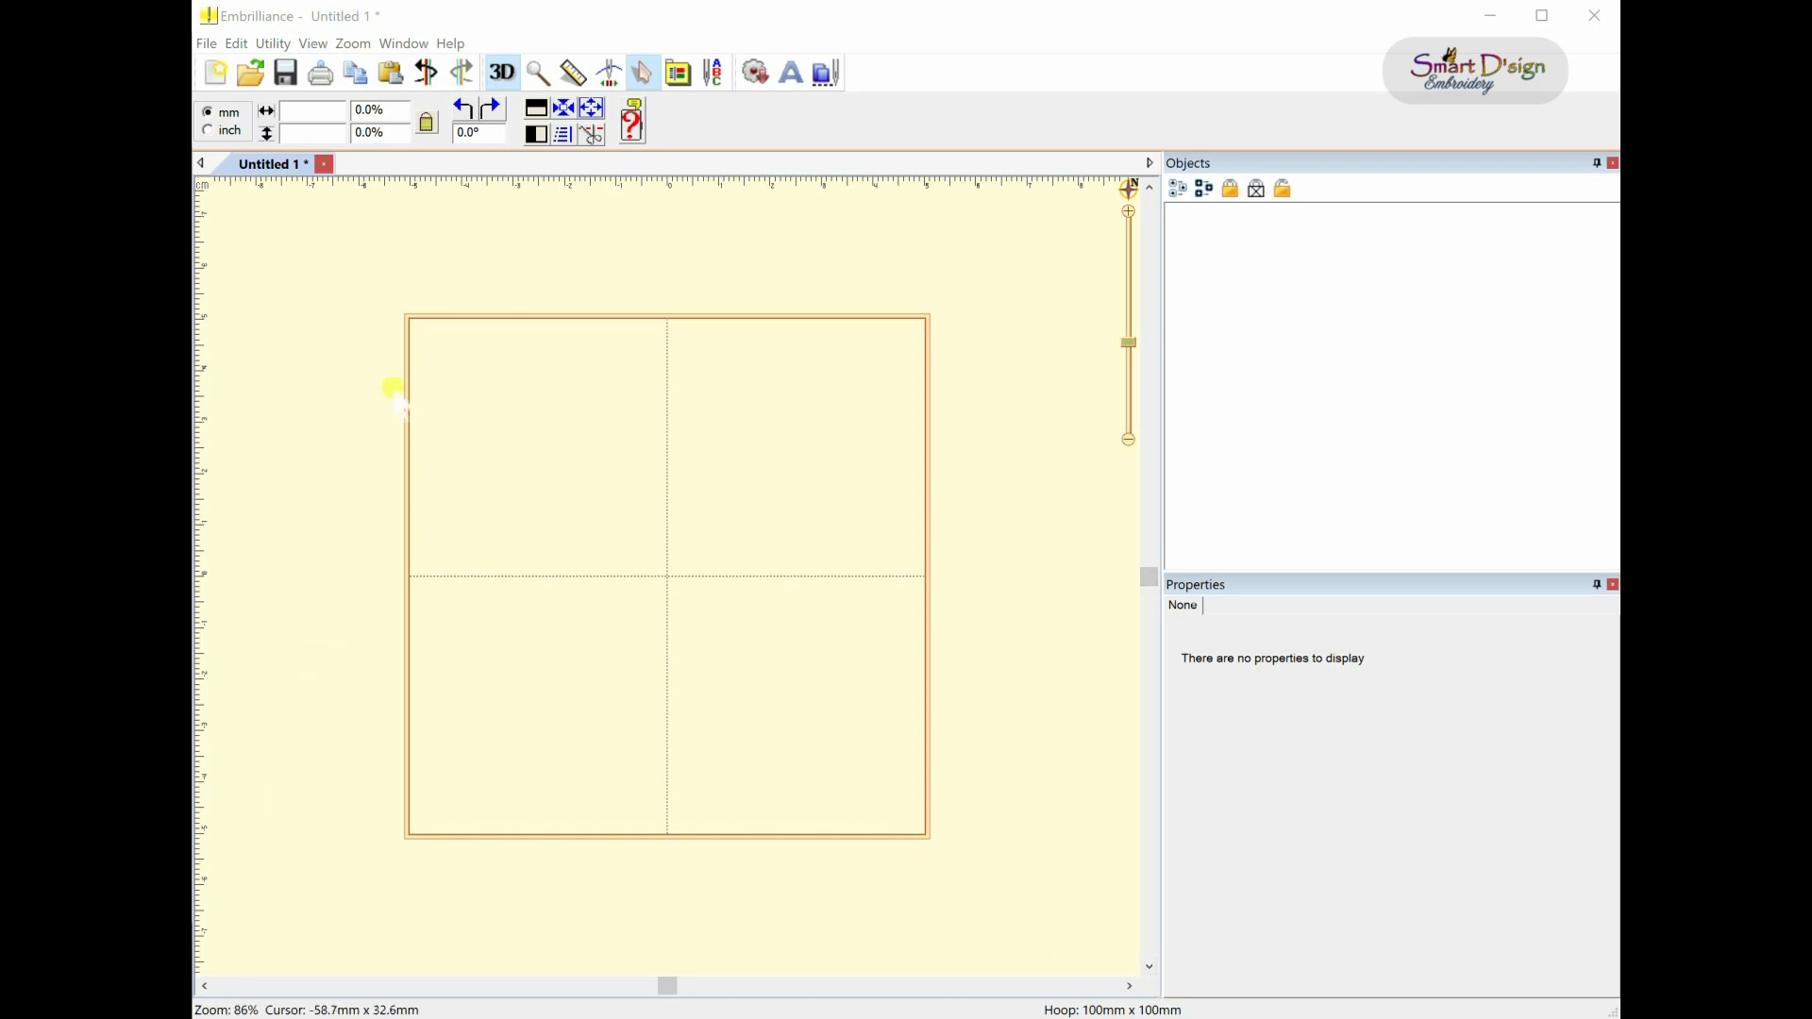
{"action": "mouse_move", "coordinate": [817, 335]}
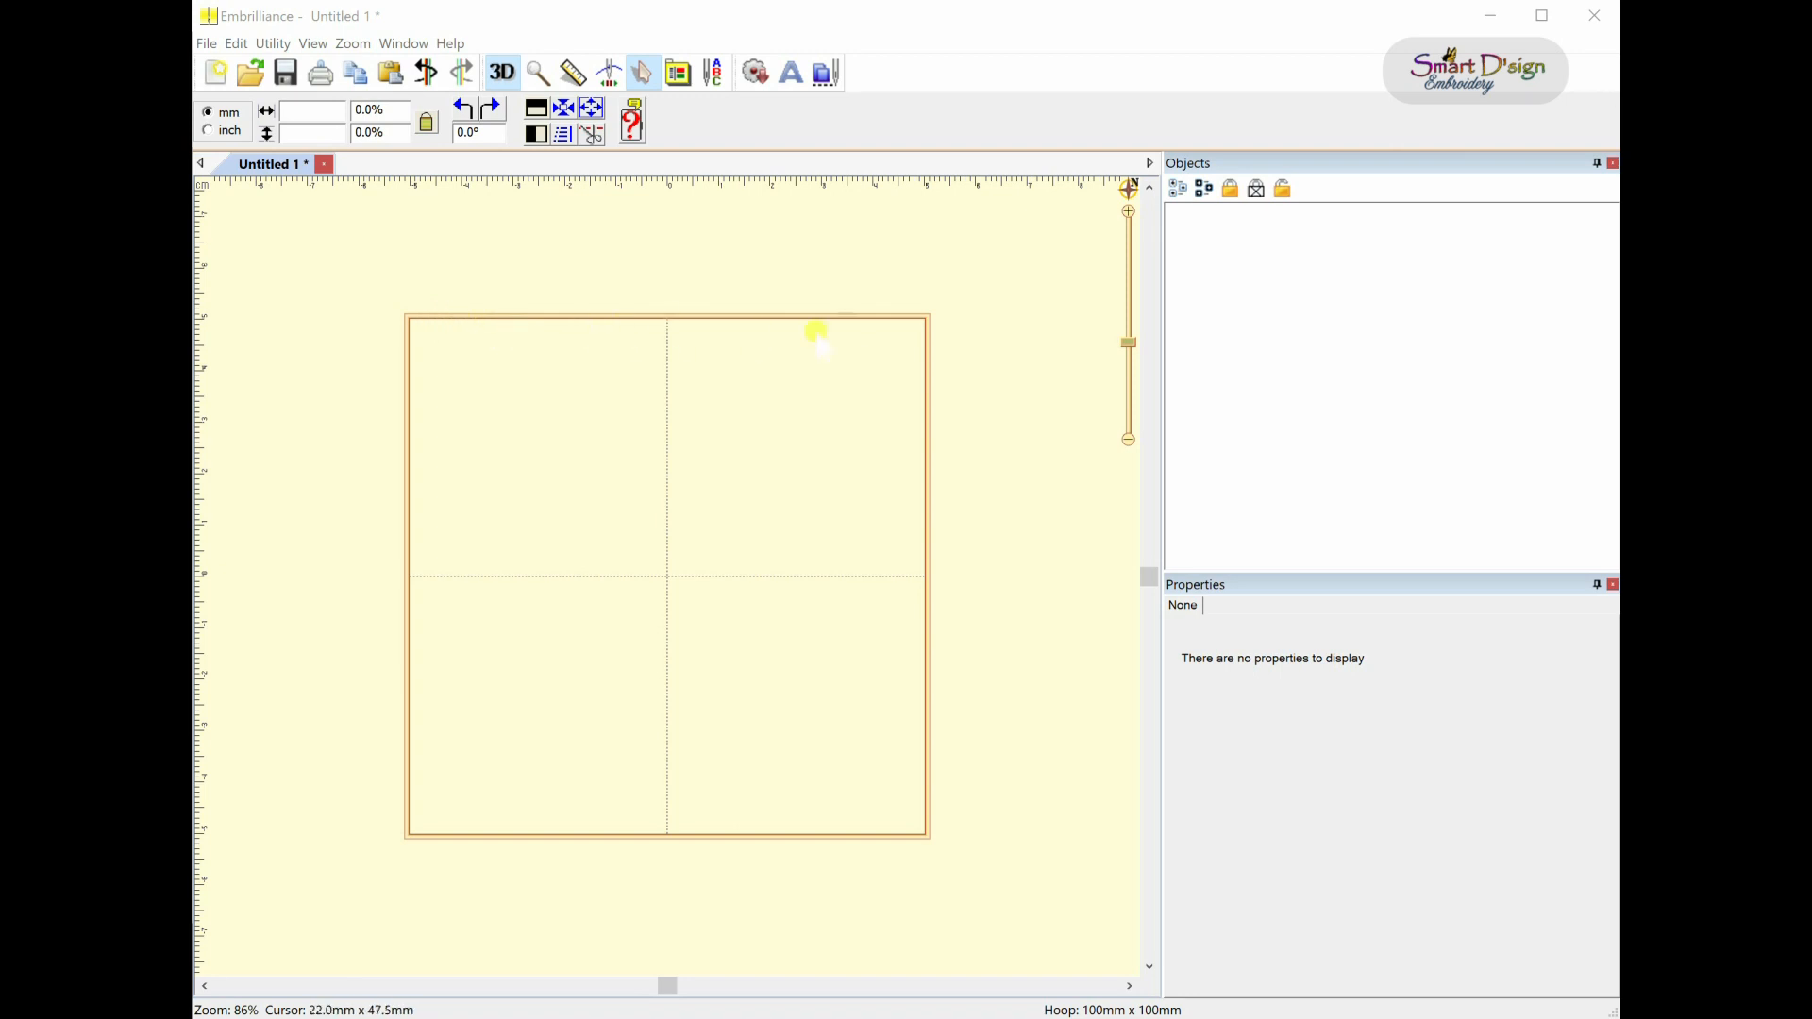
{"action": "mouse_move", "coordinate": [465, 830]}
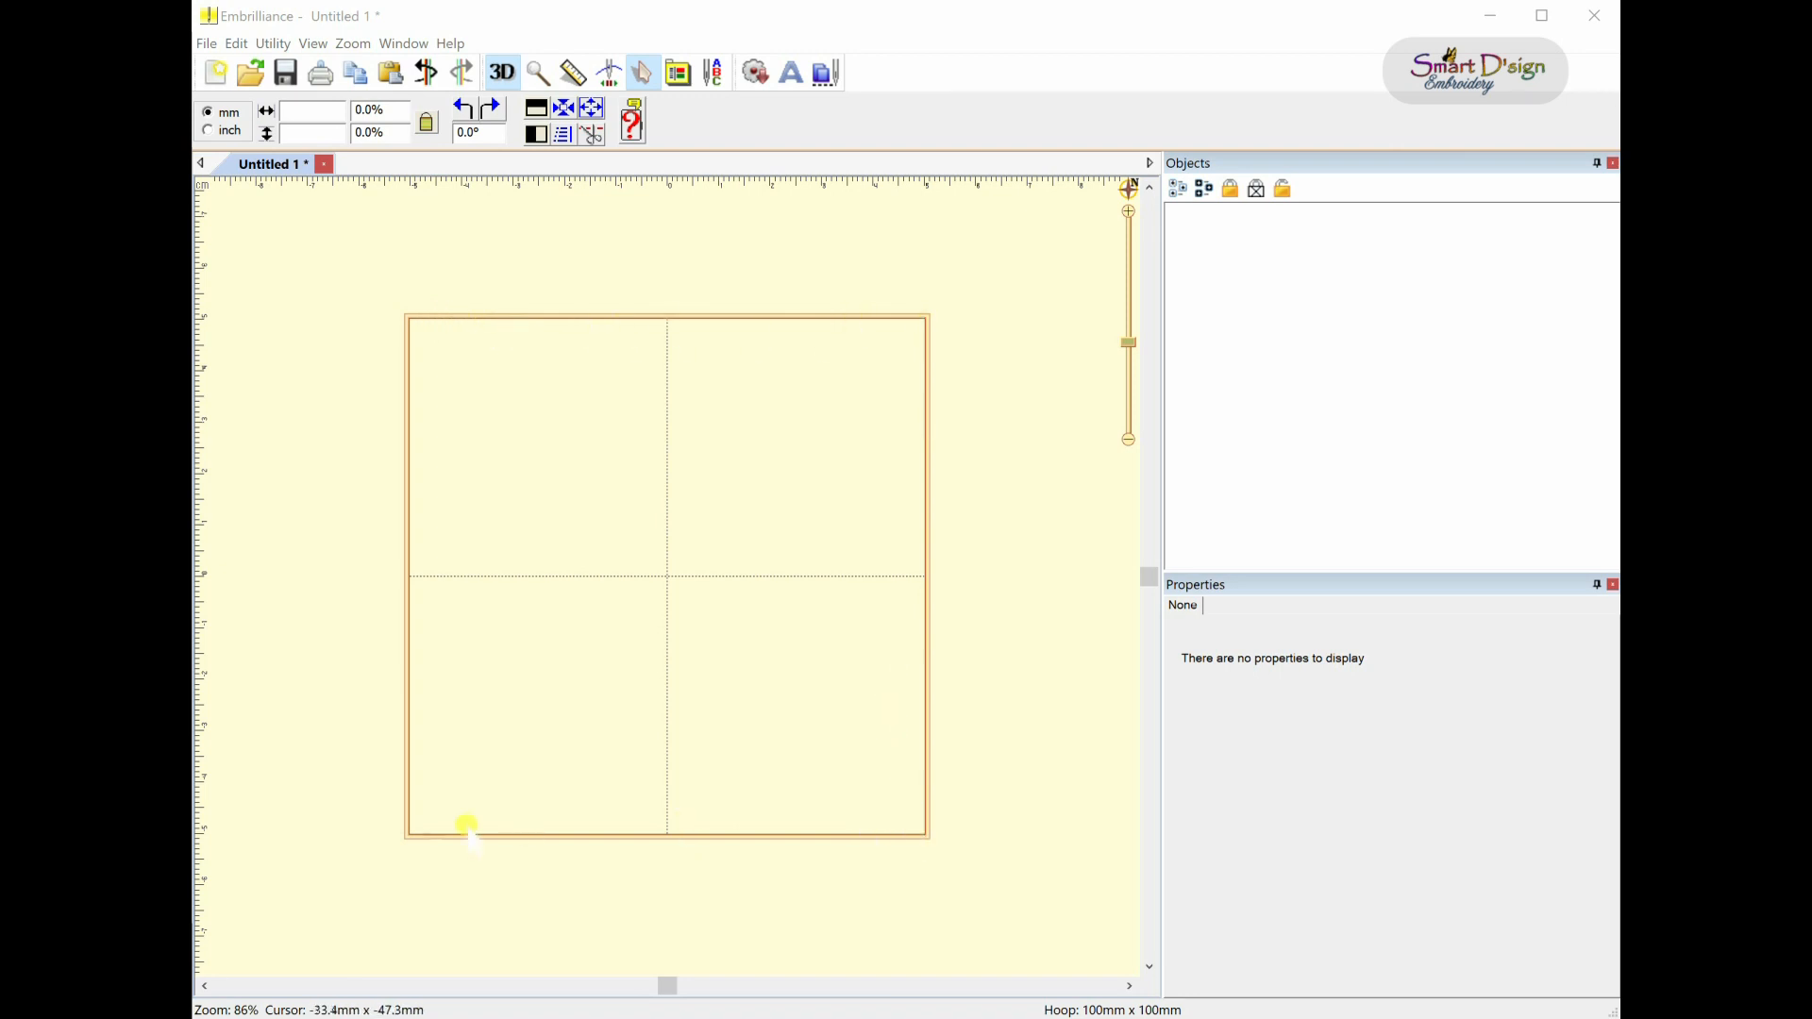
{"action": "mouse_move", "coordinate": [422, 318]}
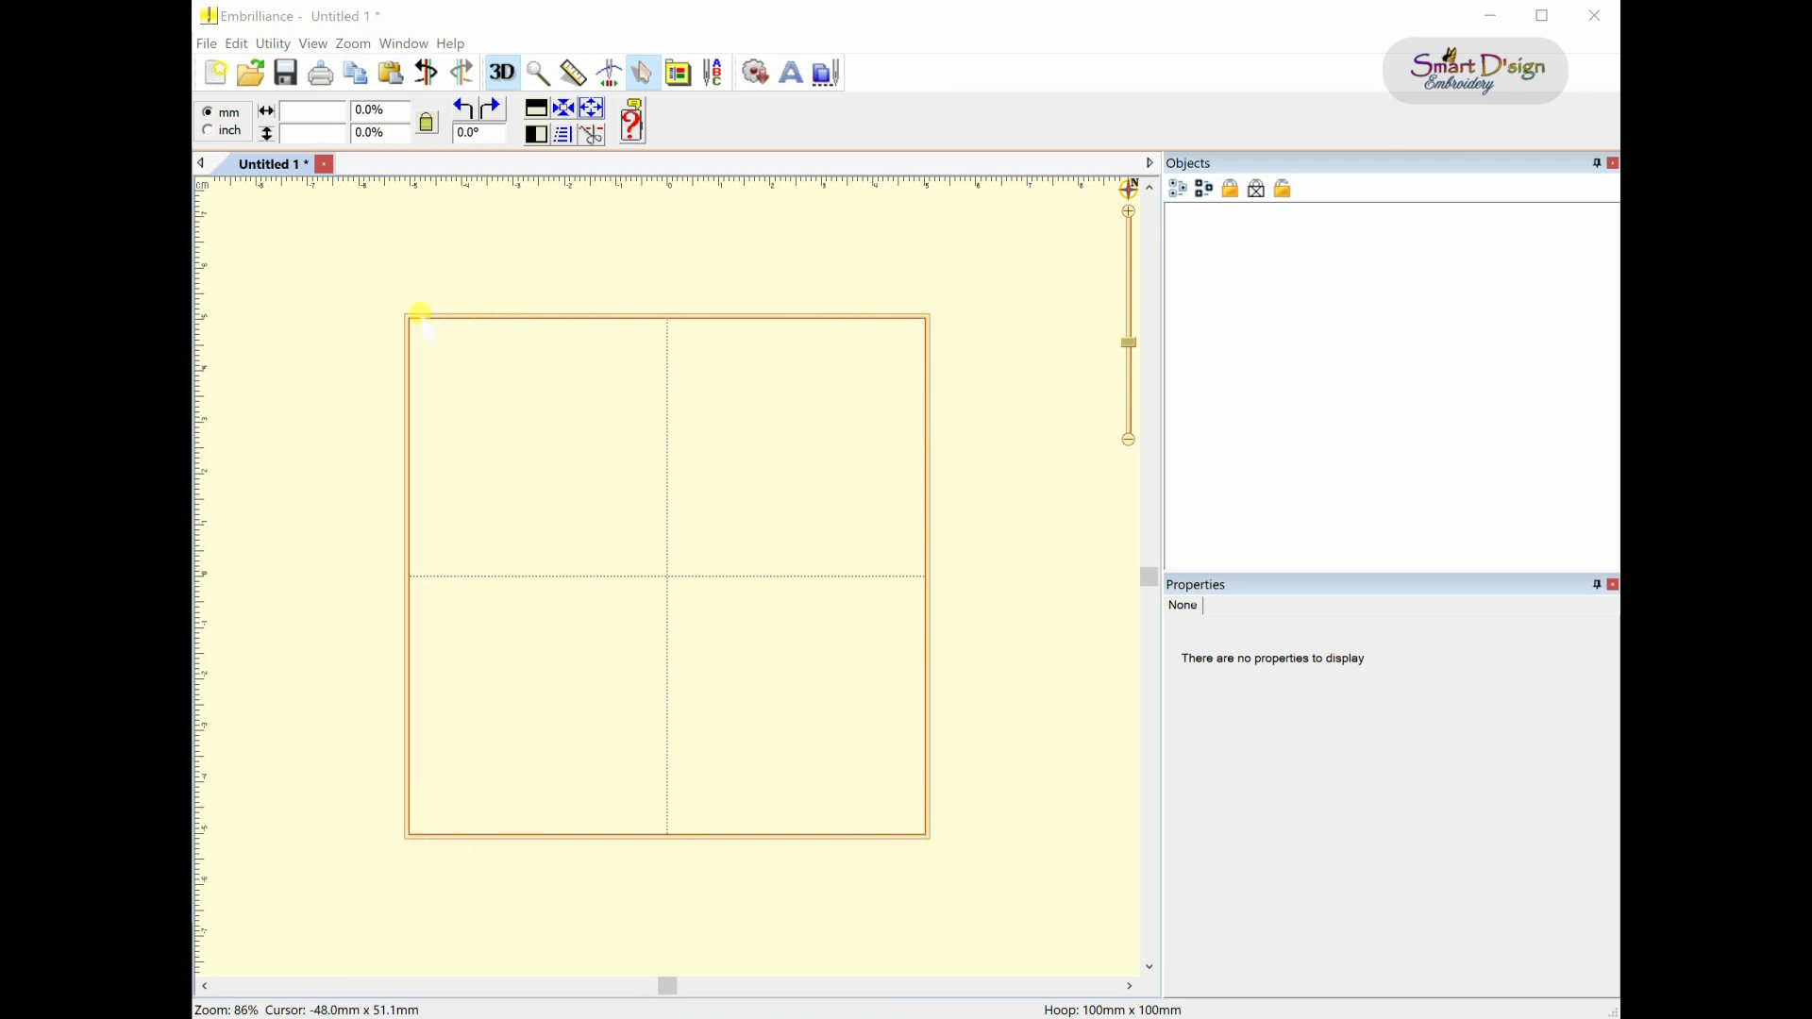
{"action": "mouse_move", "coordinate": [1010, 1007]}
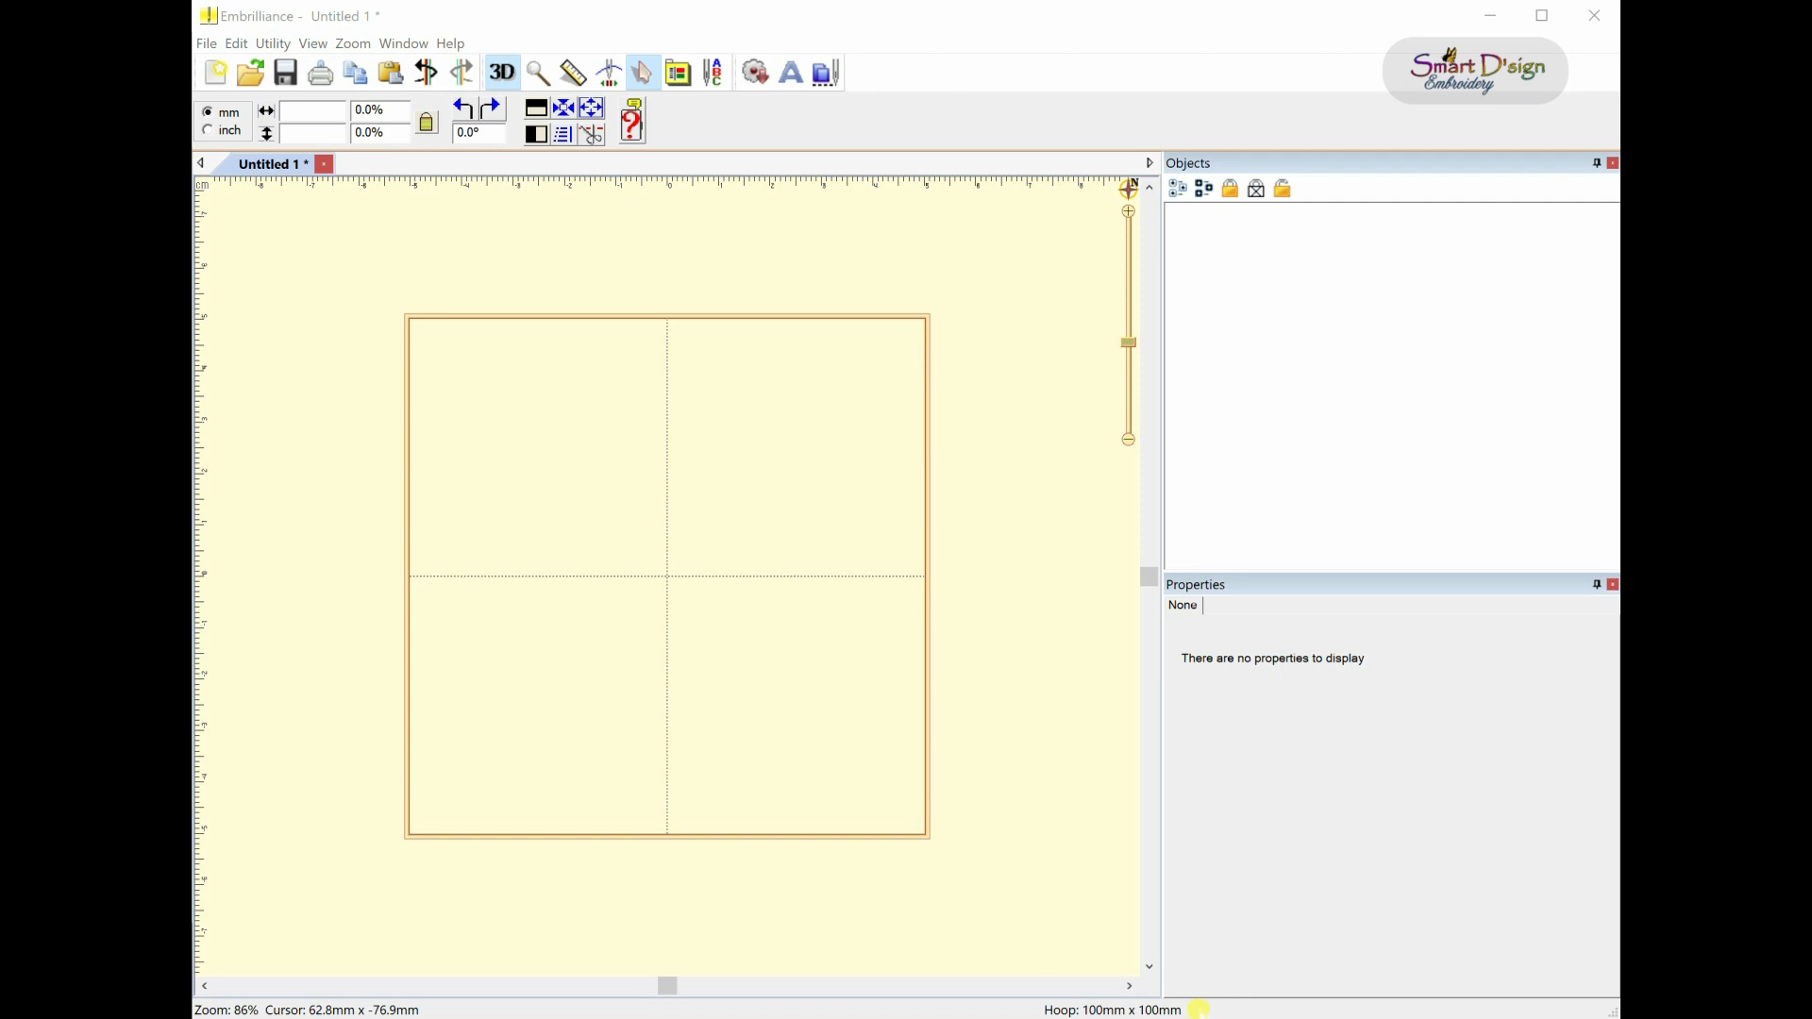
{"action": "mouse_move", "coordinate": [853, 578]}
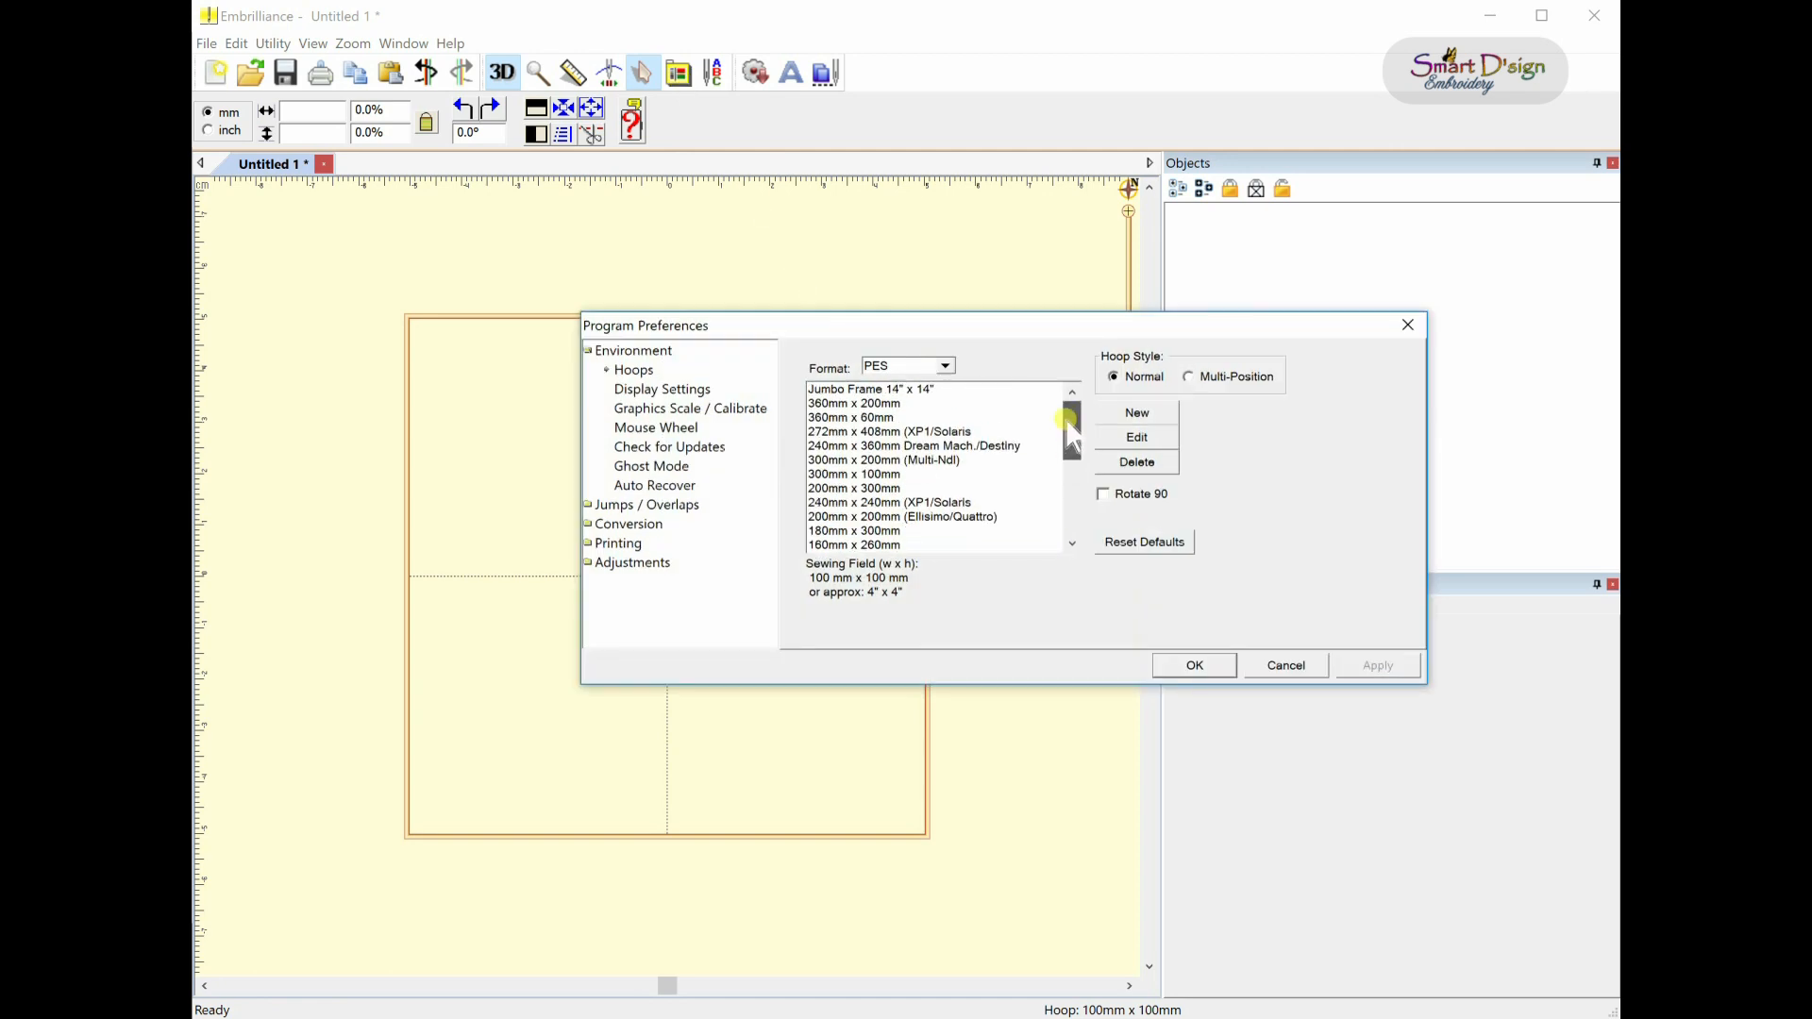
- Scroll the PES hoop list to reveal more sizes, keeping the 100 × 100 mm field
{"action": "scroll", "scroll_direction": "down", "scroll_amount": 3}
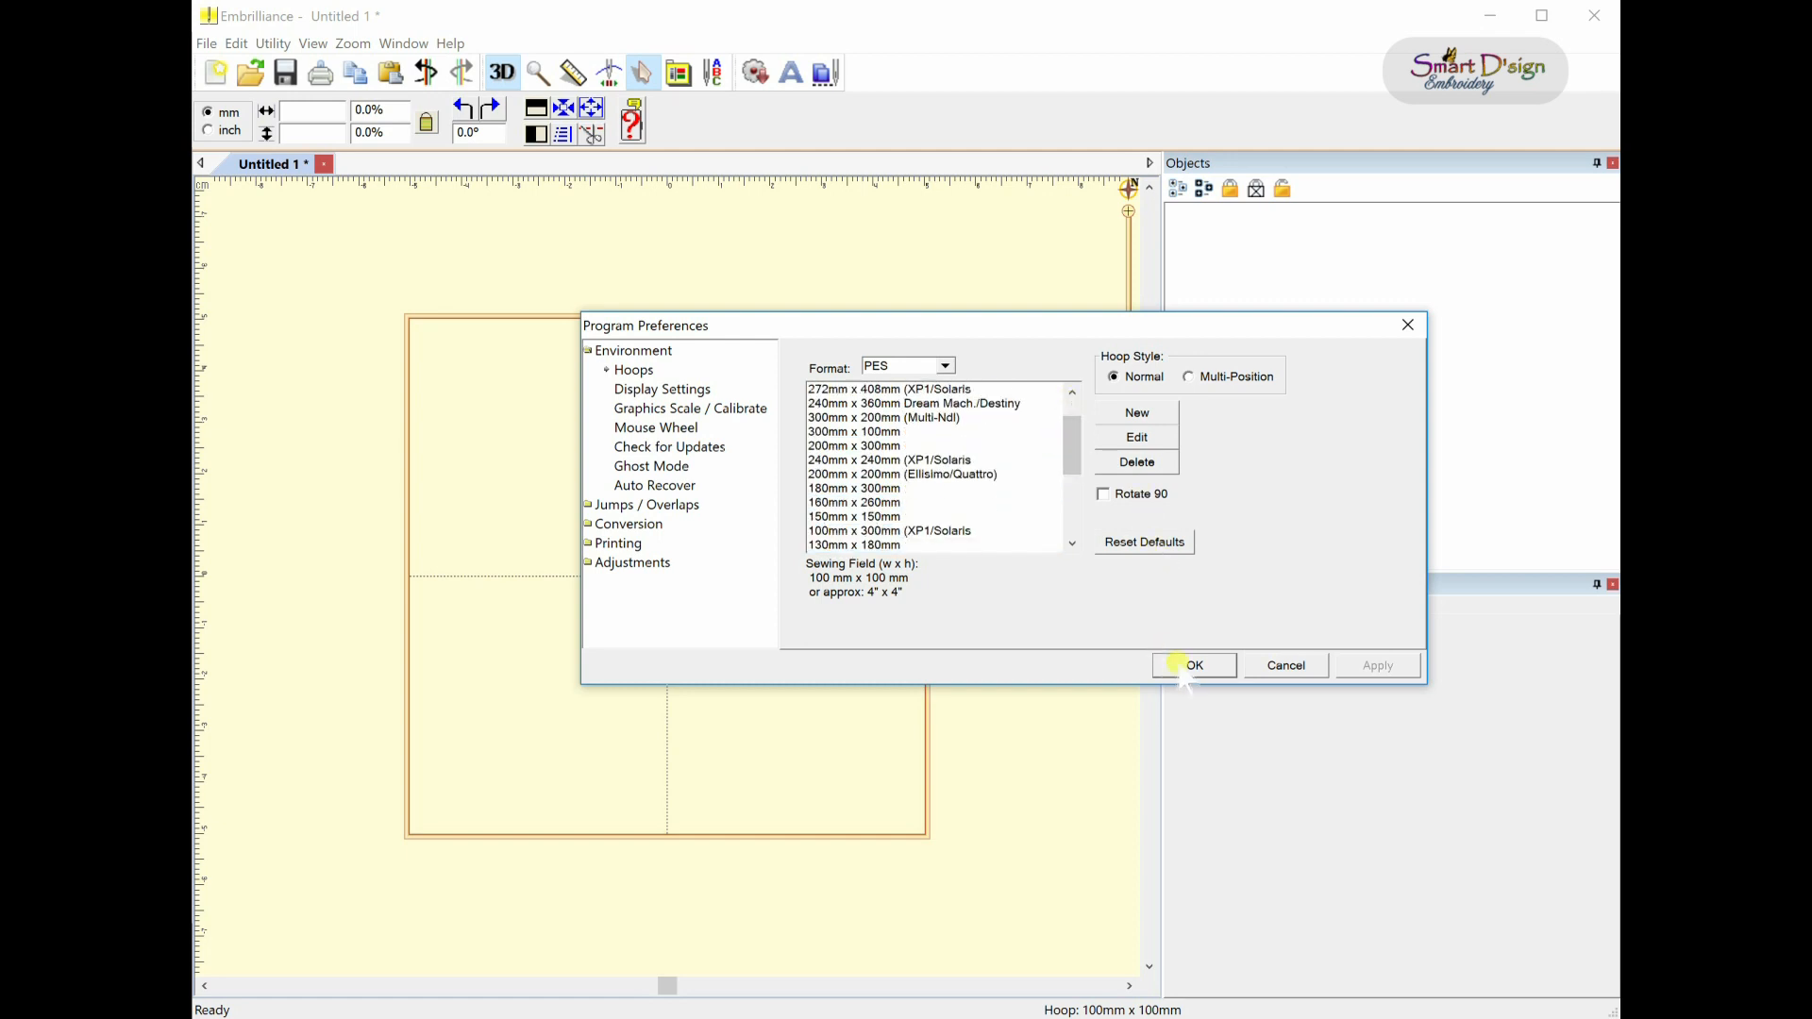
- Confirm Program Preferences with the 100 × 100 mm hoop left unchanged
{"action": "left_click", "coordinate": [1194, 664]}
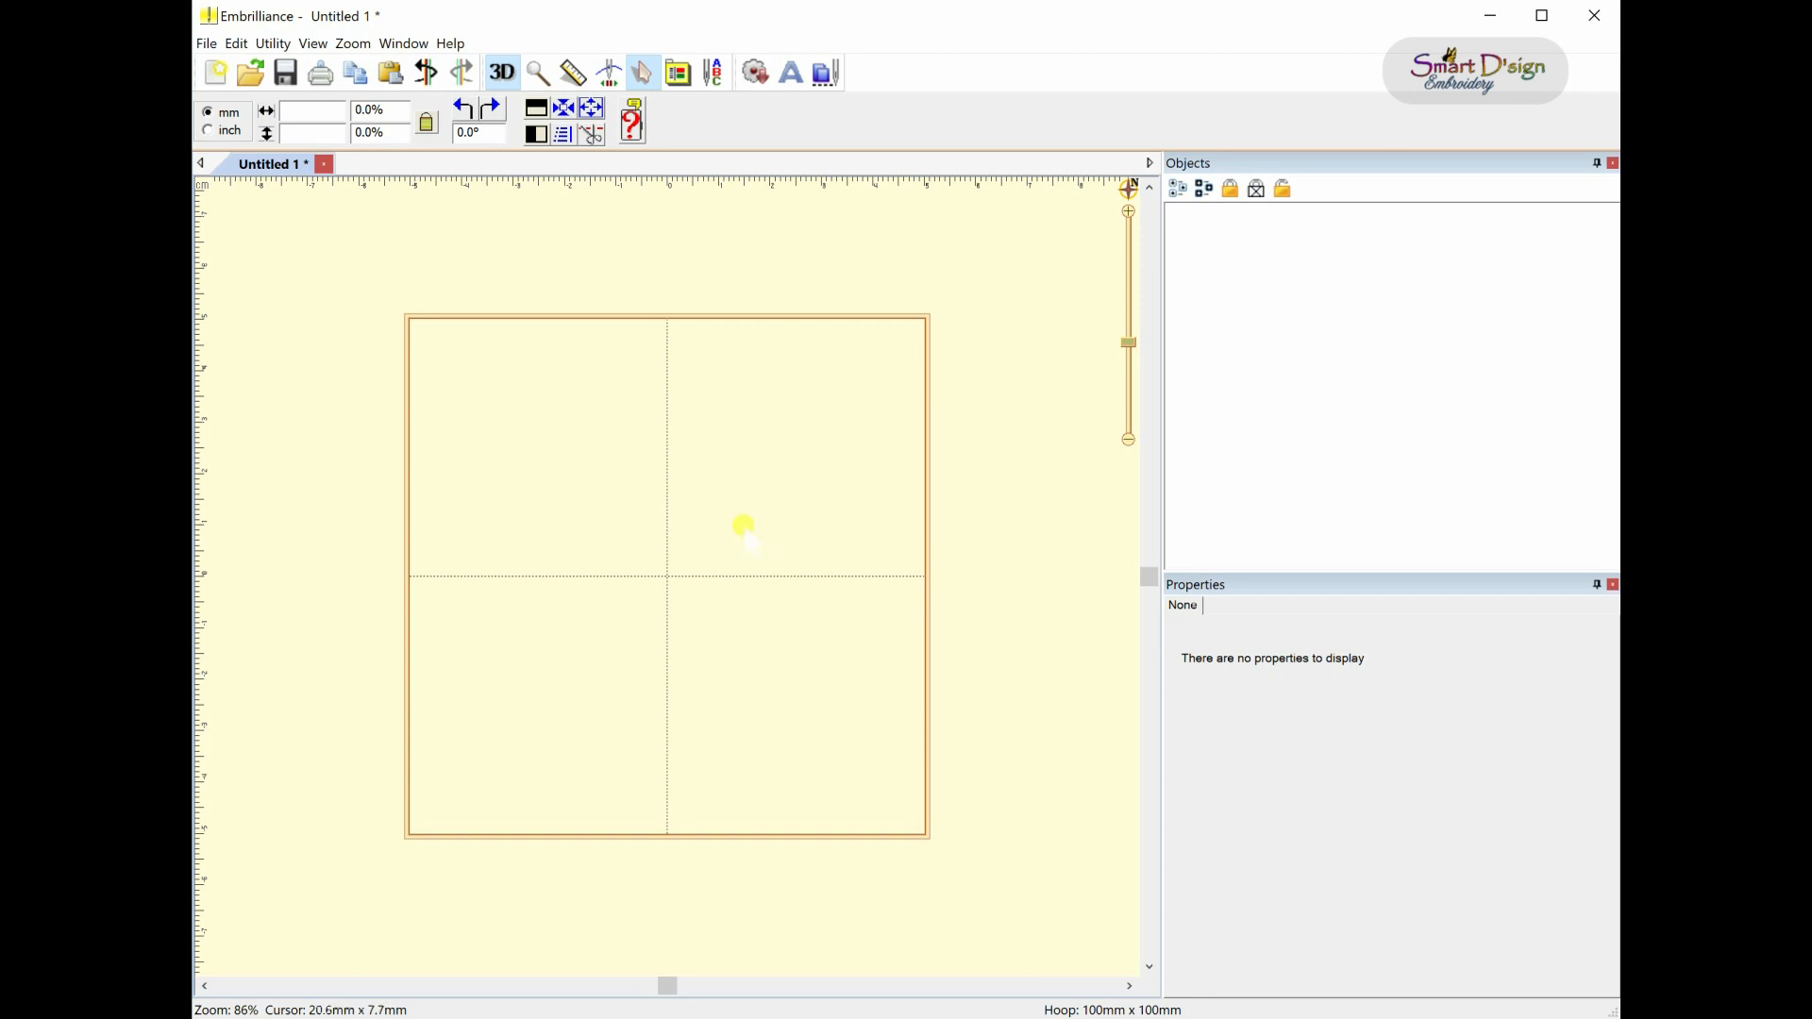
{"action": "mouse_move", "coordinate": [680, 505]}
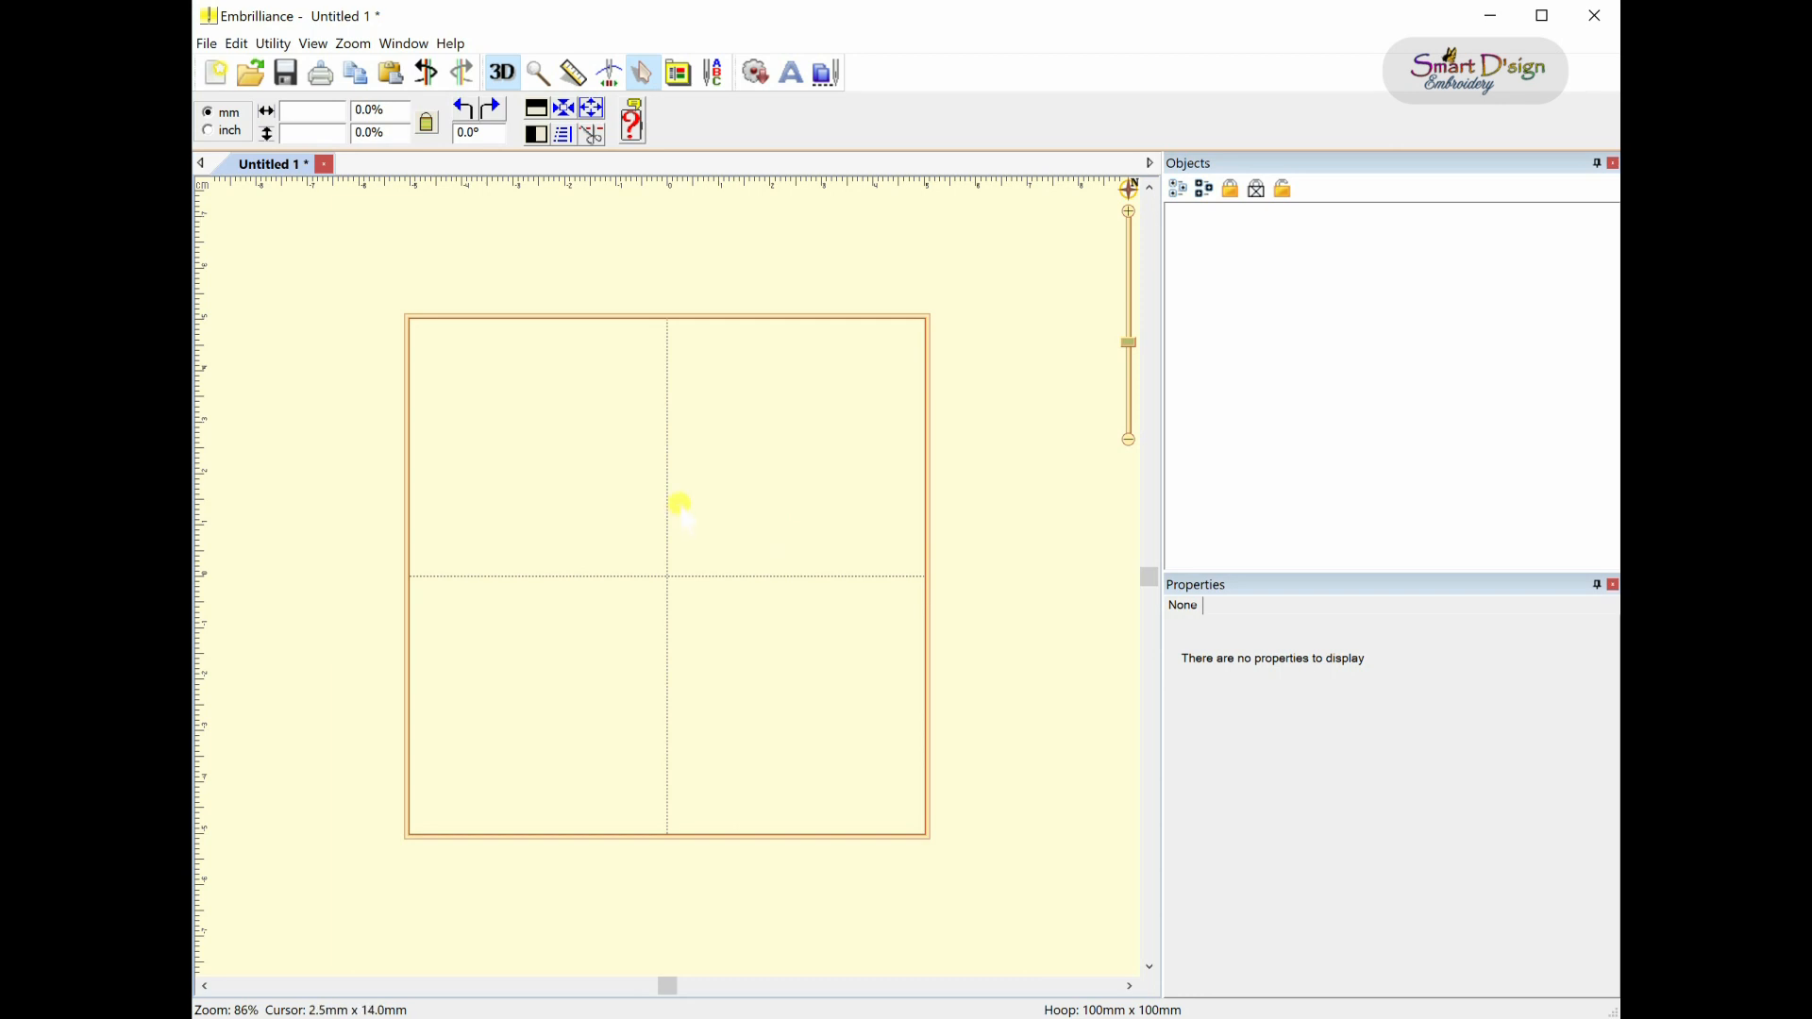
{"action": "mouse_move", "coordinate": [663, 494]}
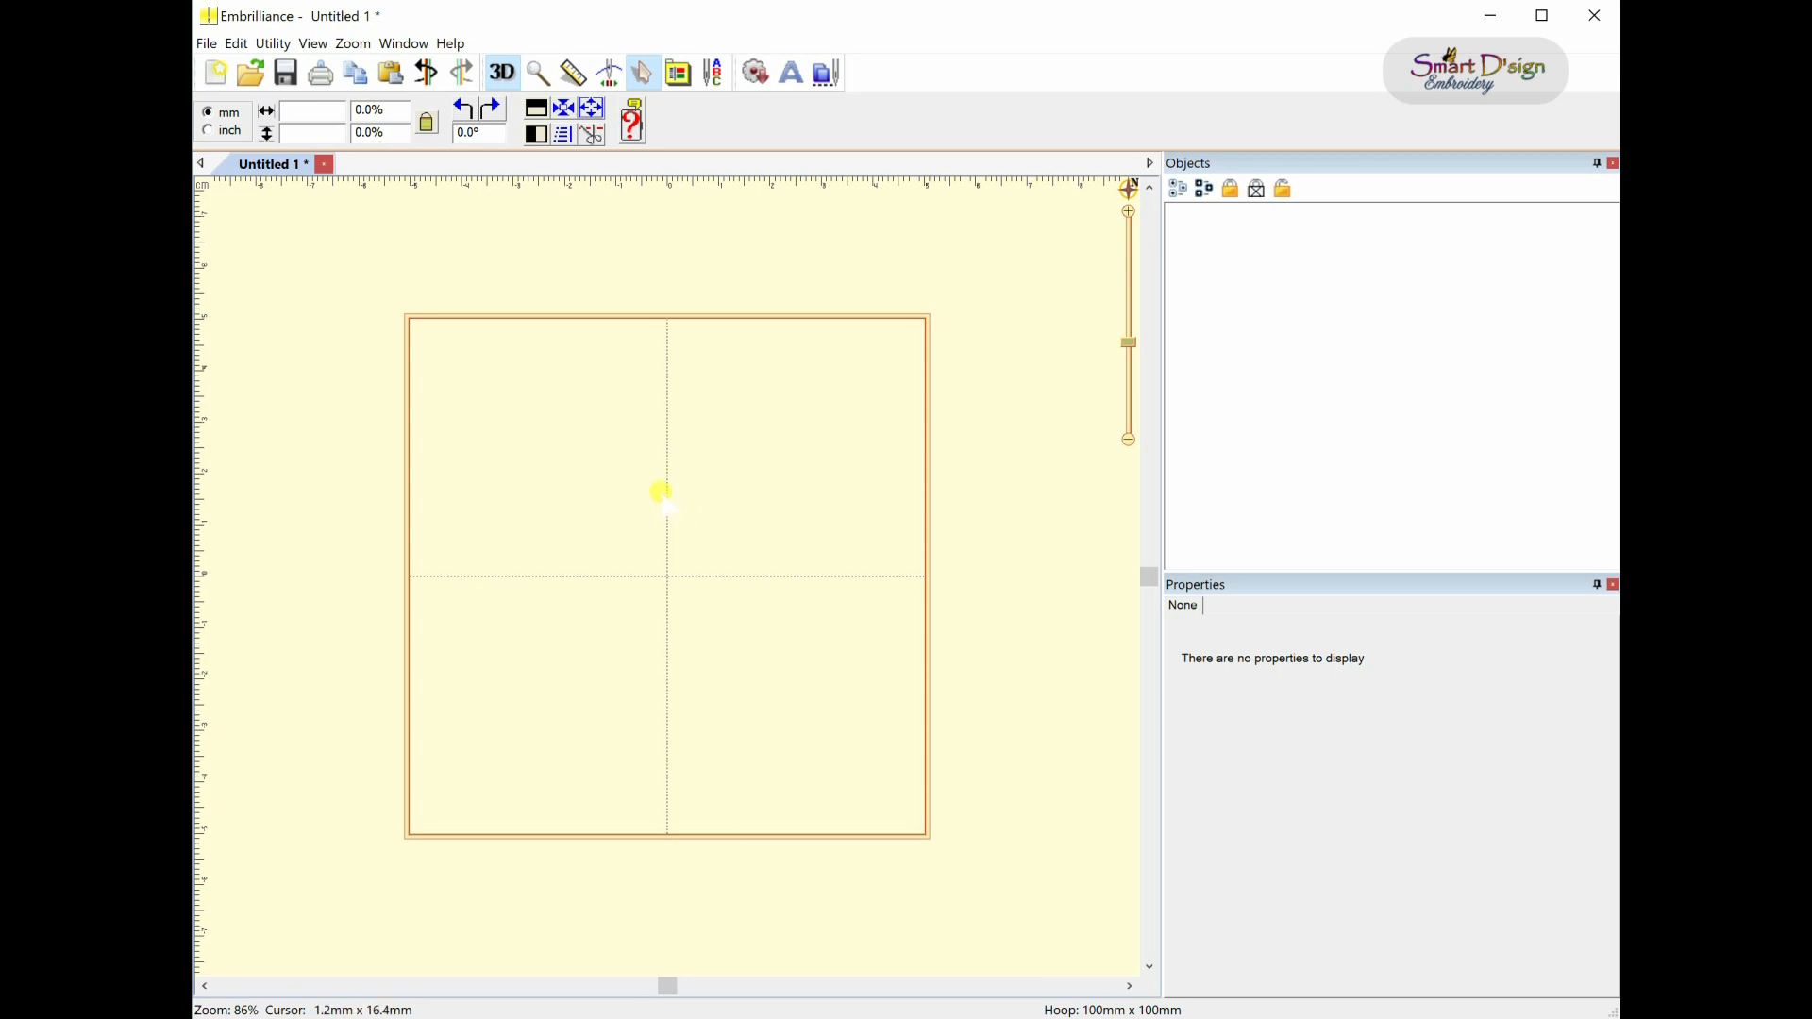
{"action": "mouse_move", "coordinate": [523, 422]}
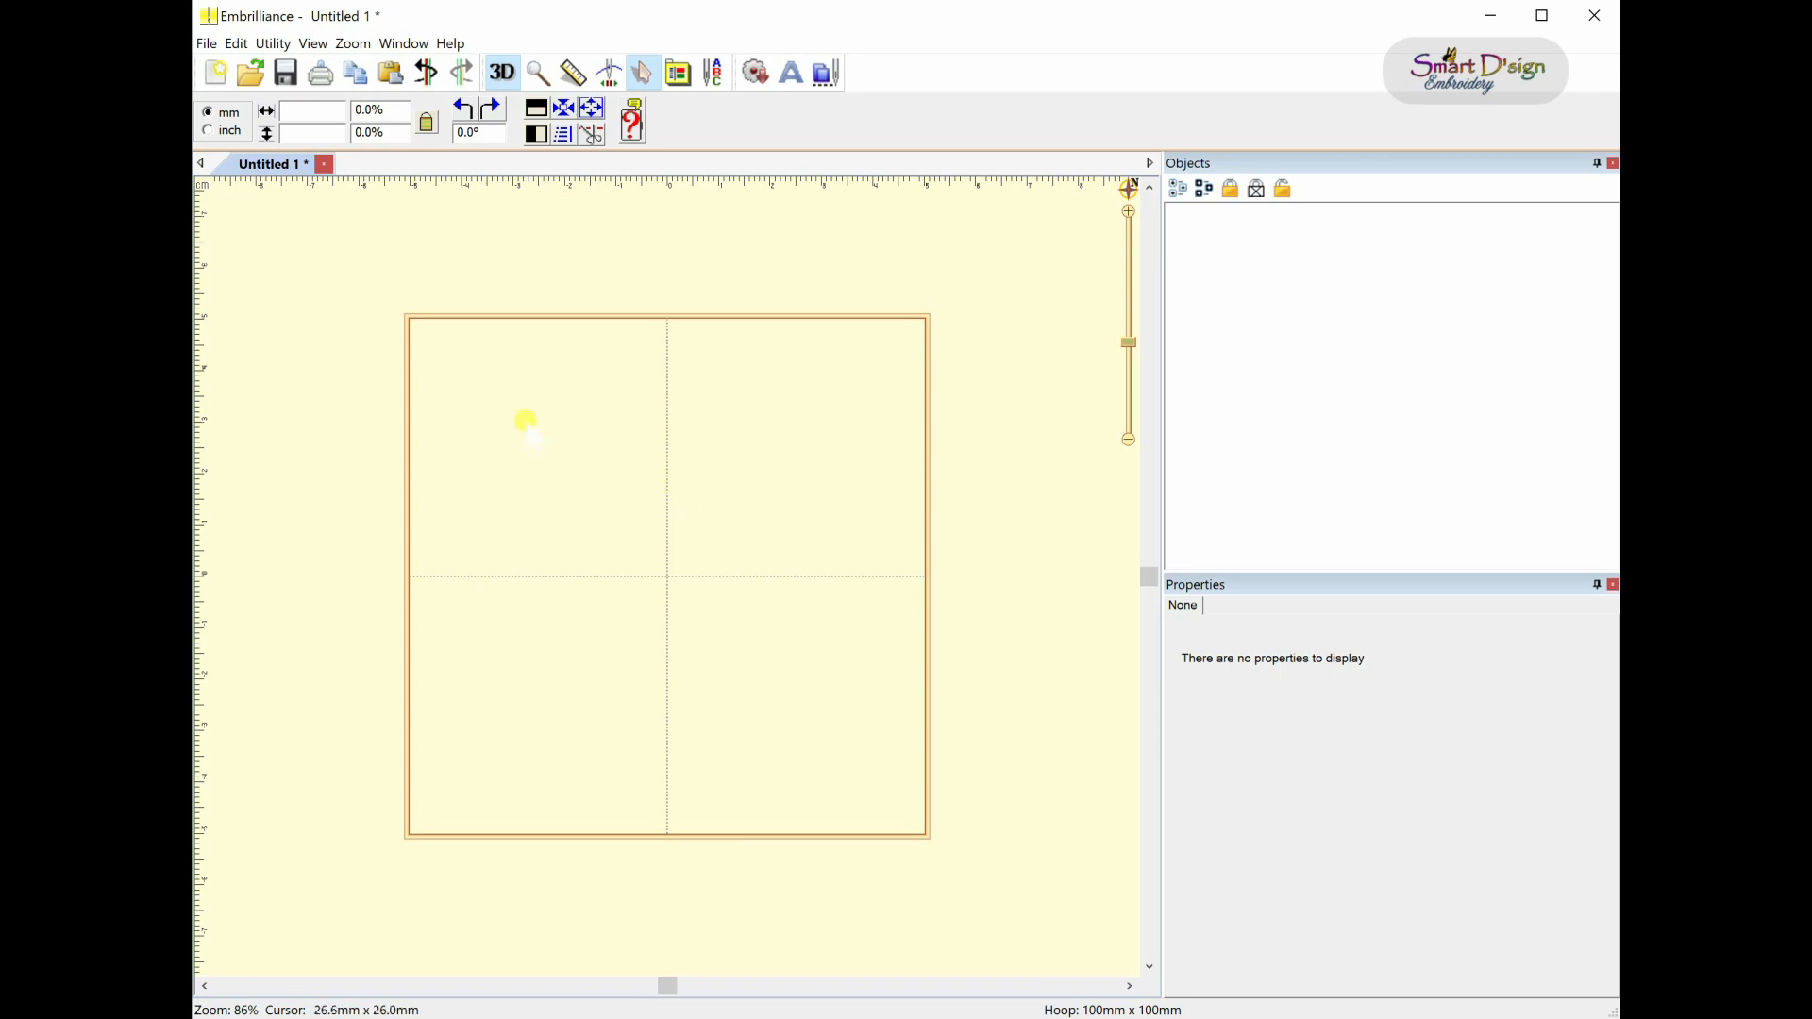
{"action": "mouse_move", "coordinate": [550, 807]}
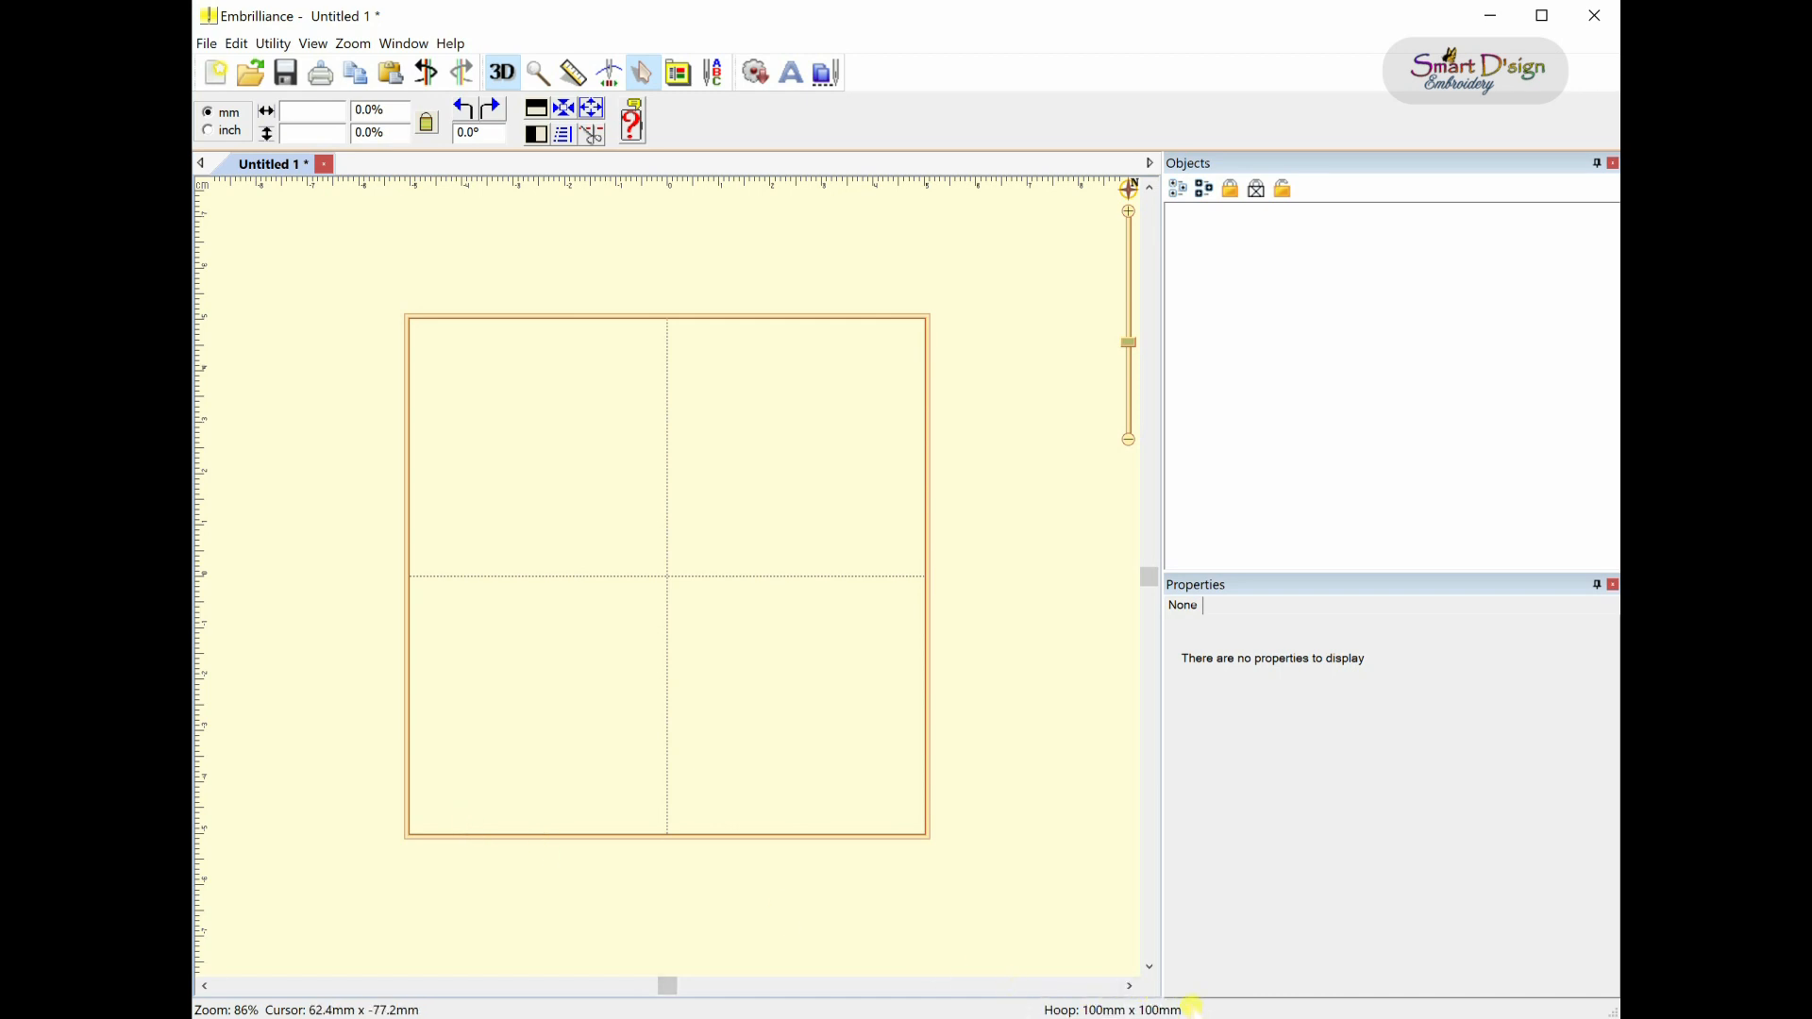
{"action": "mouse_move", "coordinate": [350, 443]}
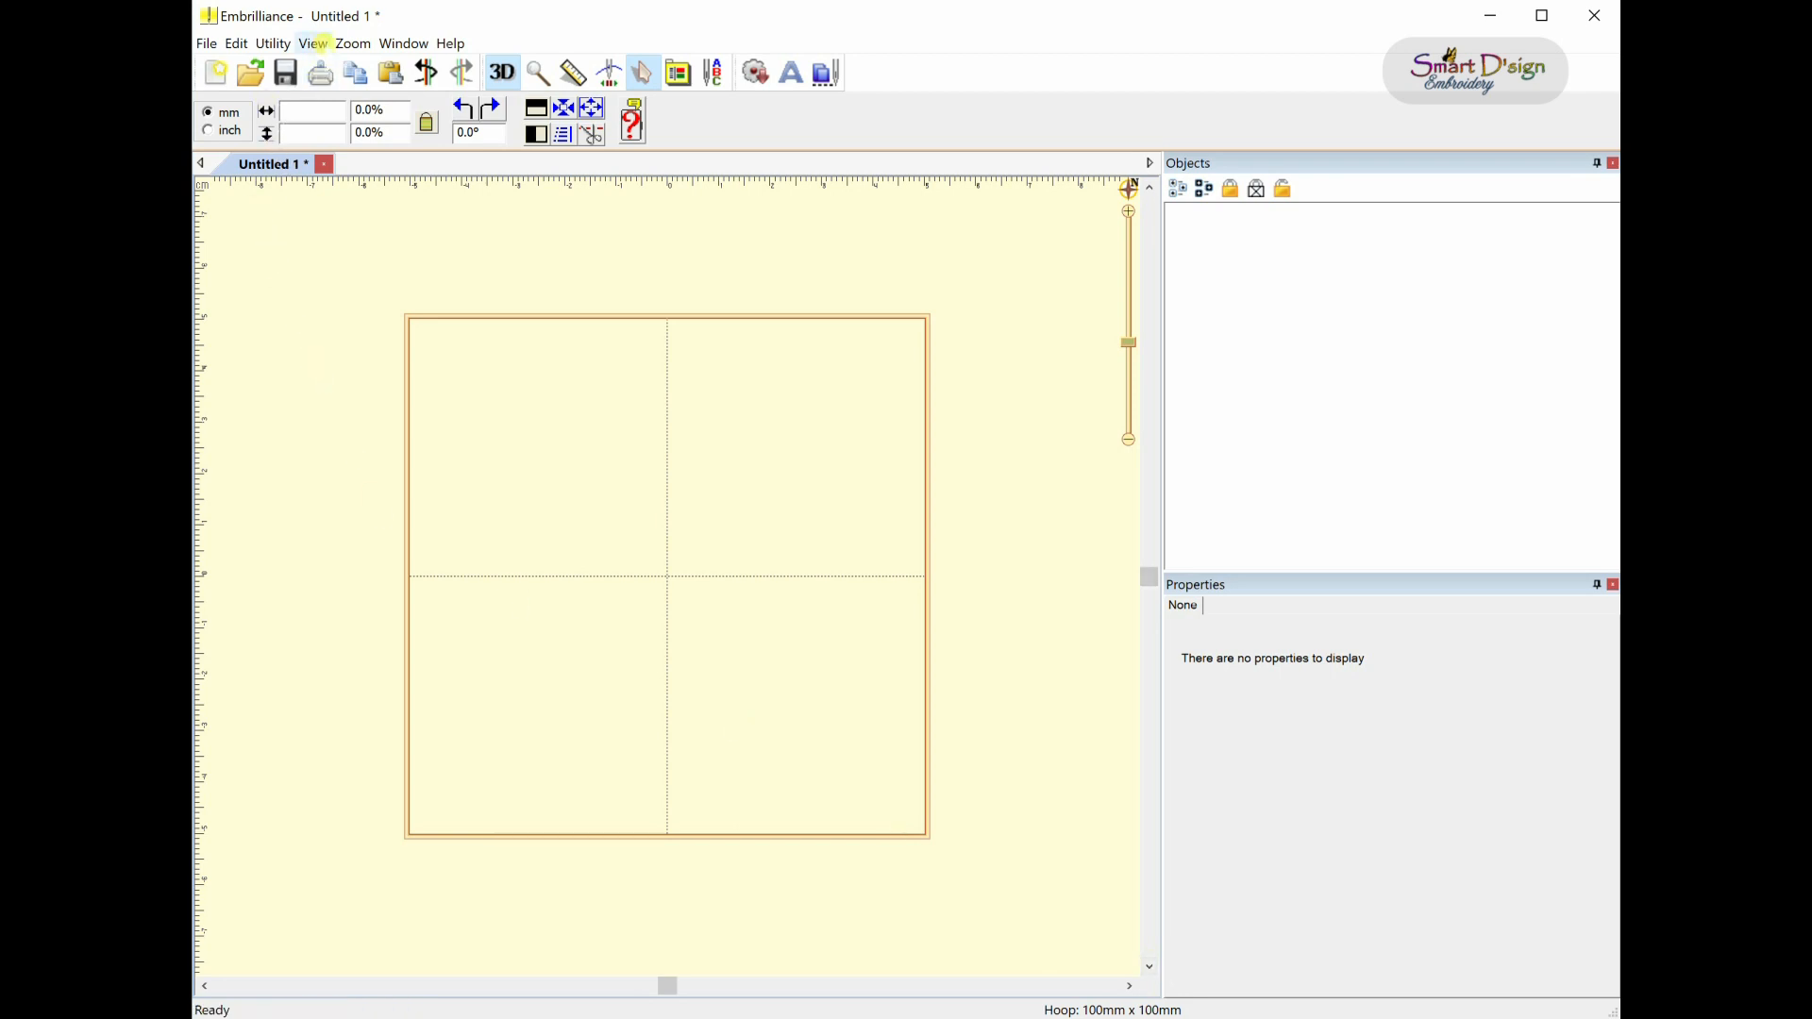
{"action": "left_click", "coordinate": [314, 42]}
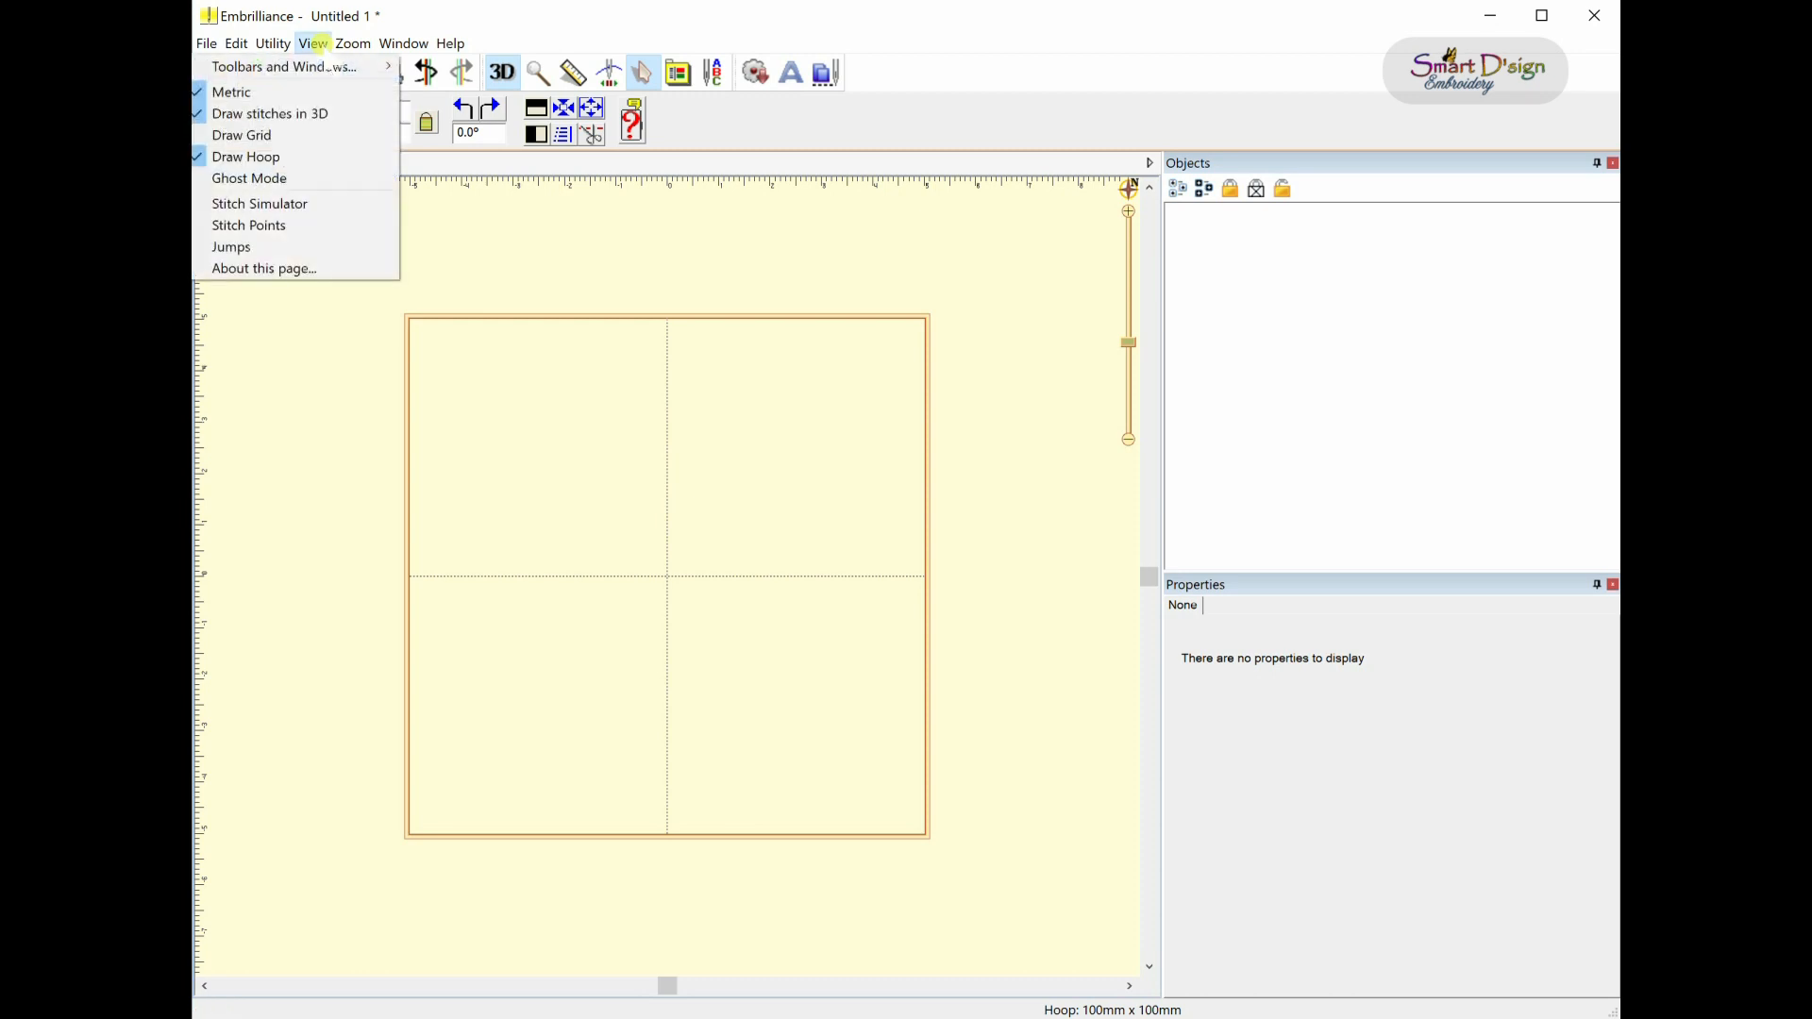
{"action": "mouse_move", "coordinate": [247, 156]}
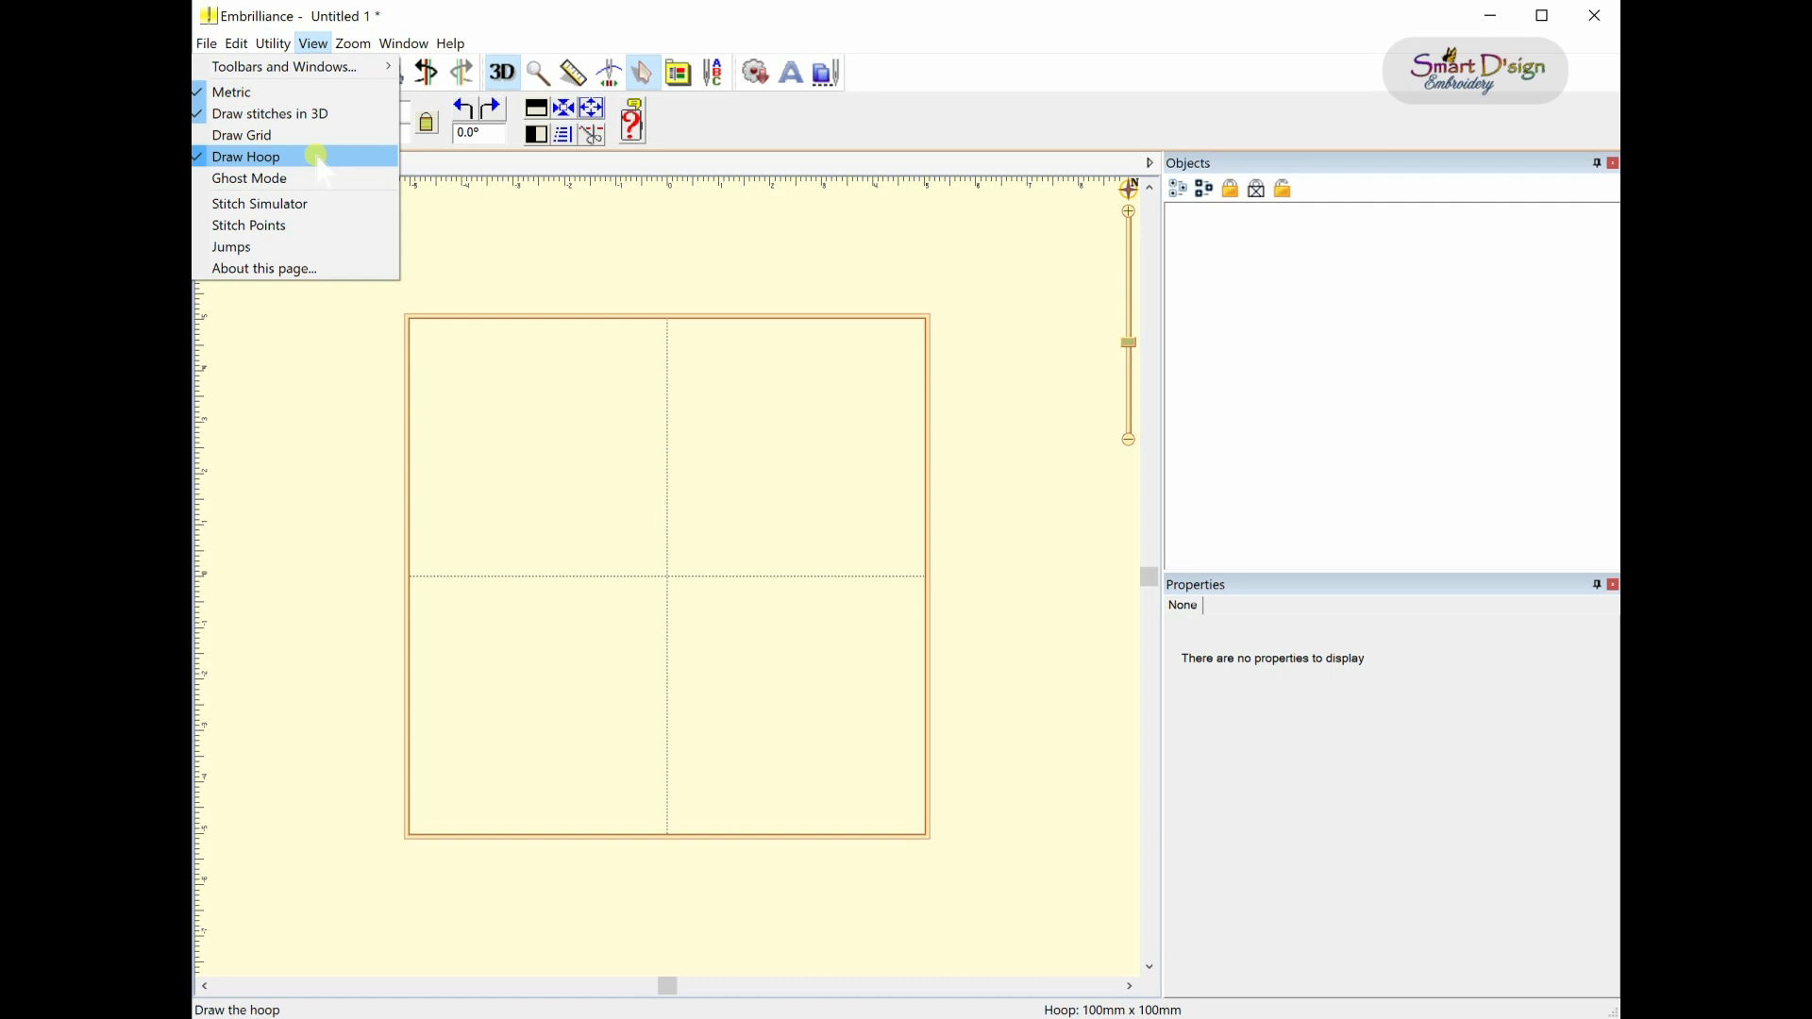
{"action": "left_click", "coordinate": [246, 155]}
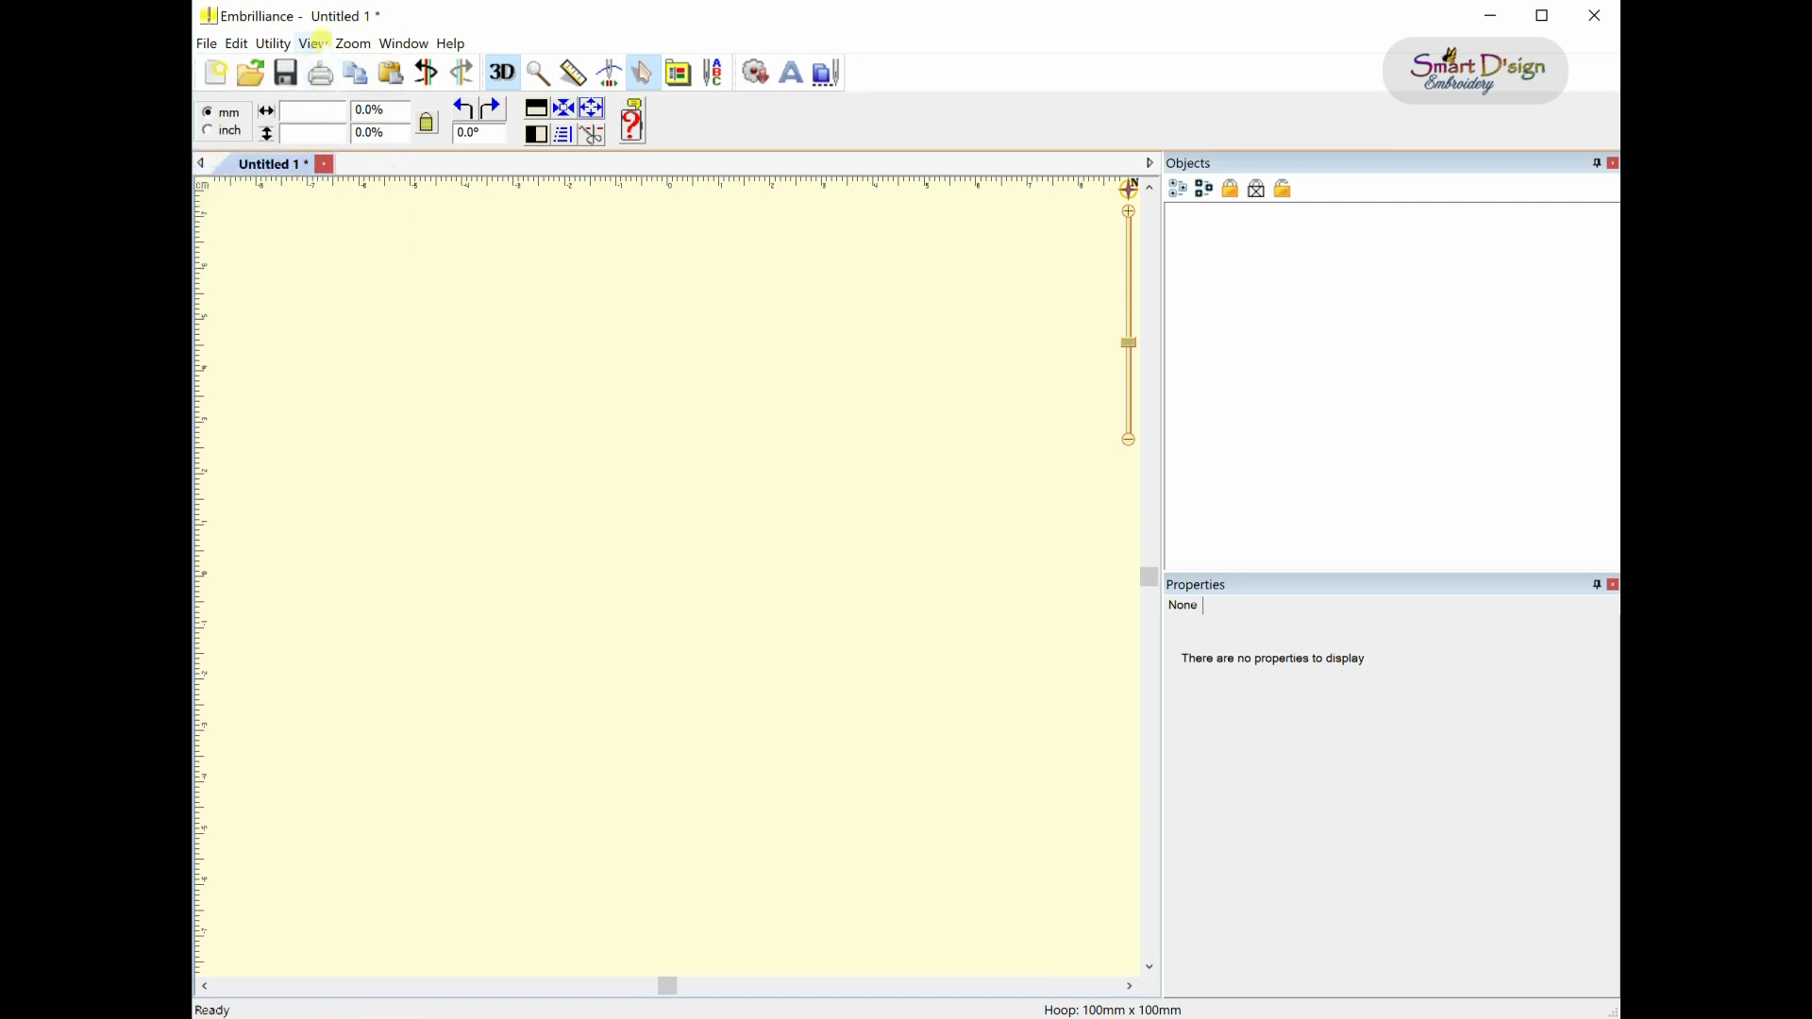
{"action": "left_click", "coordinate": [312, 43]}
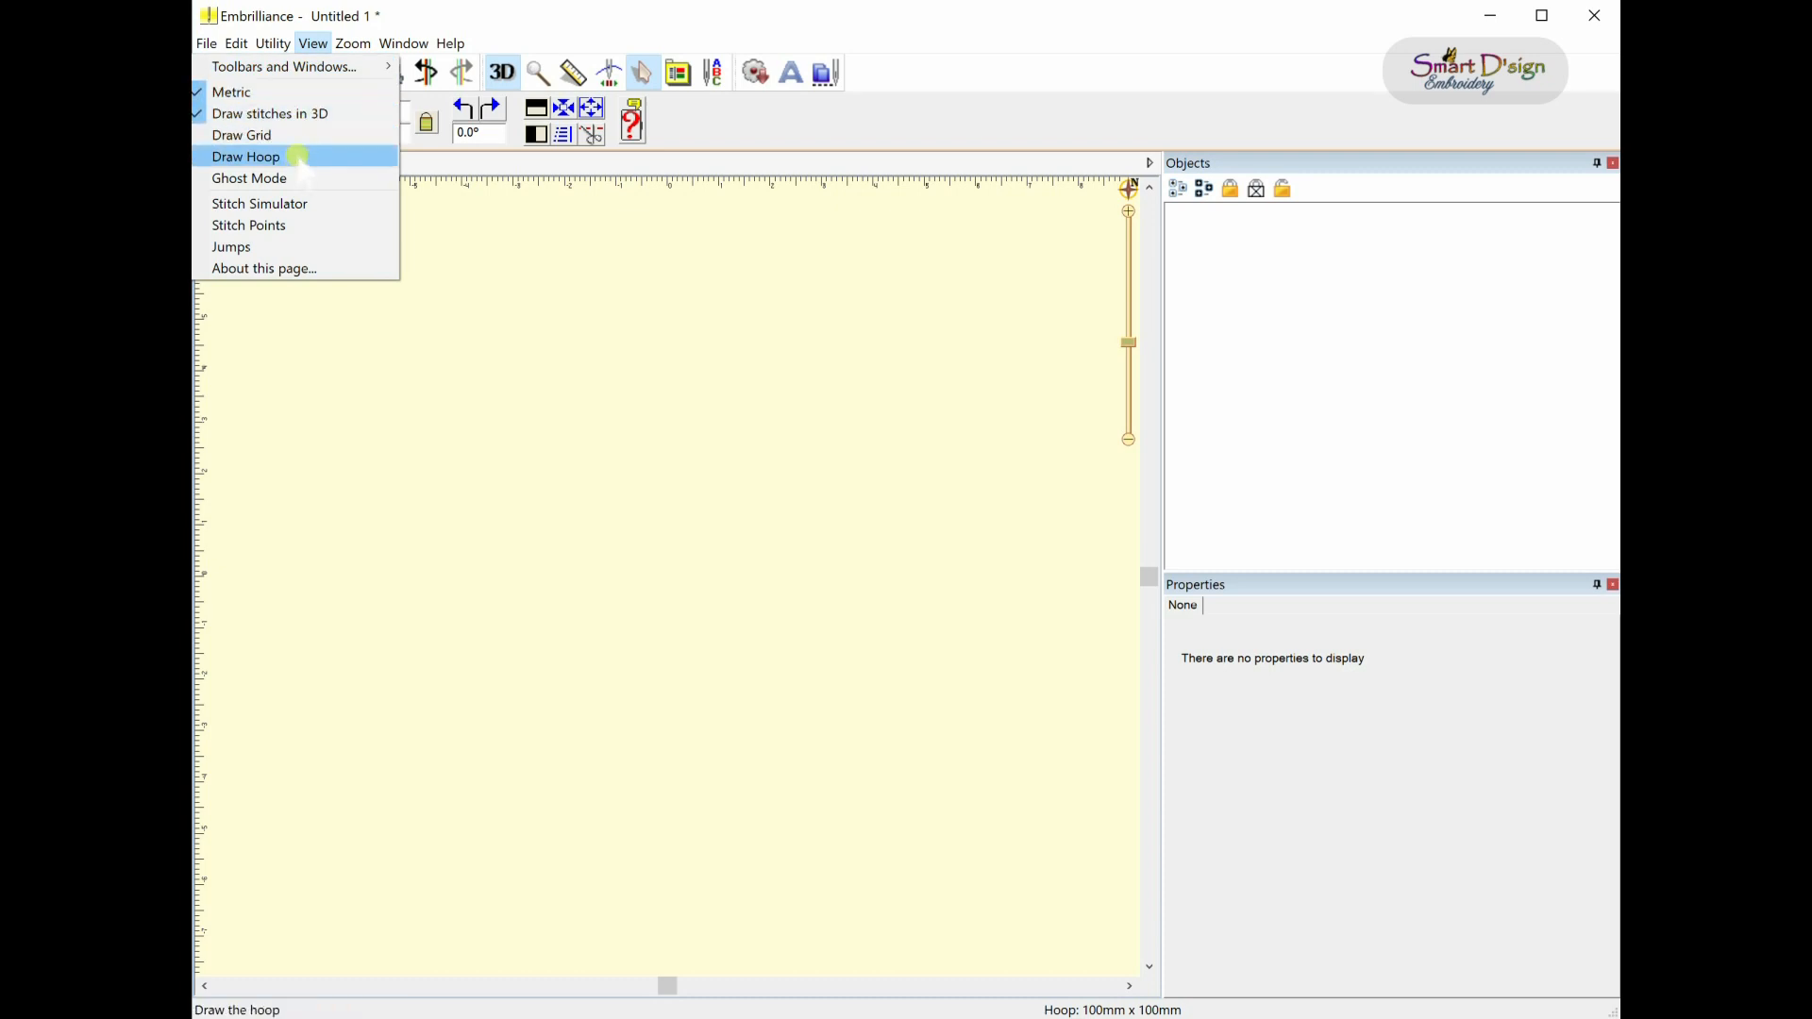
{"action": "left_click", "coordinate": [246, 156]}
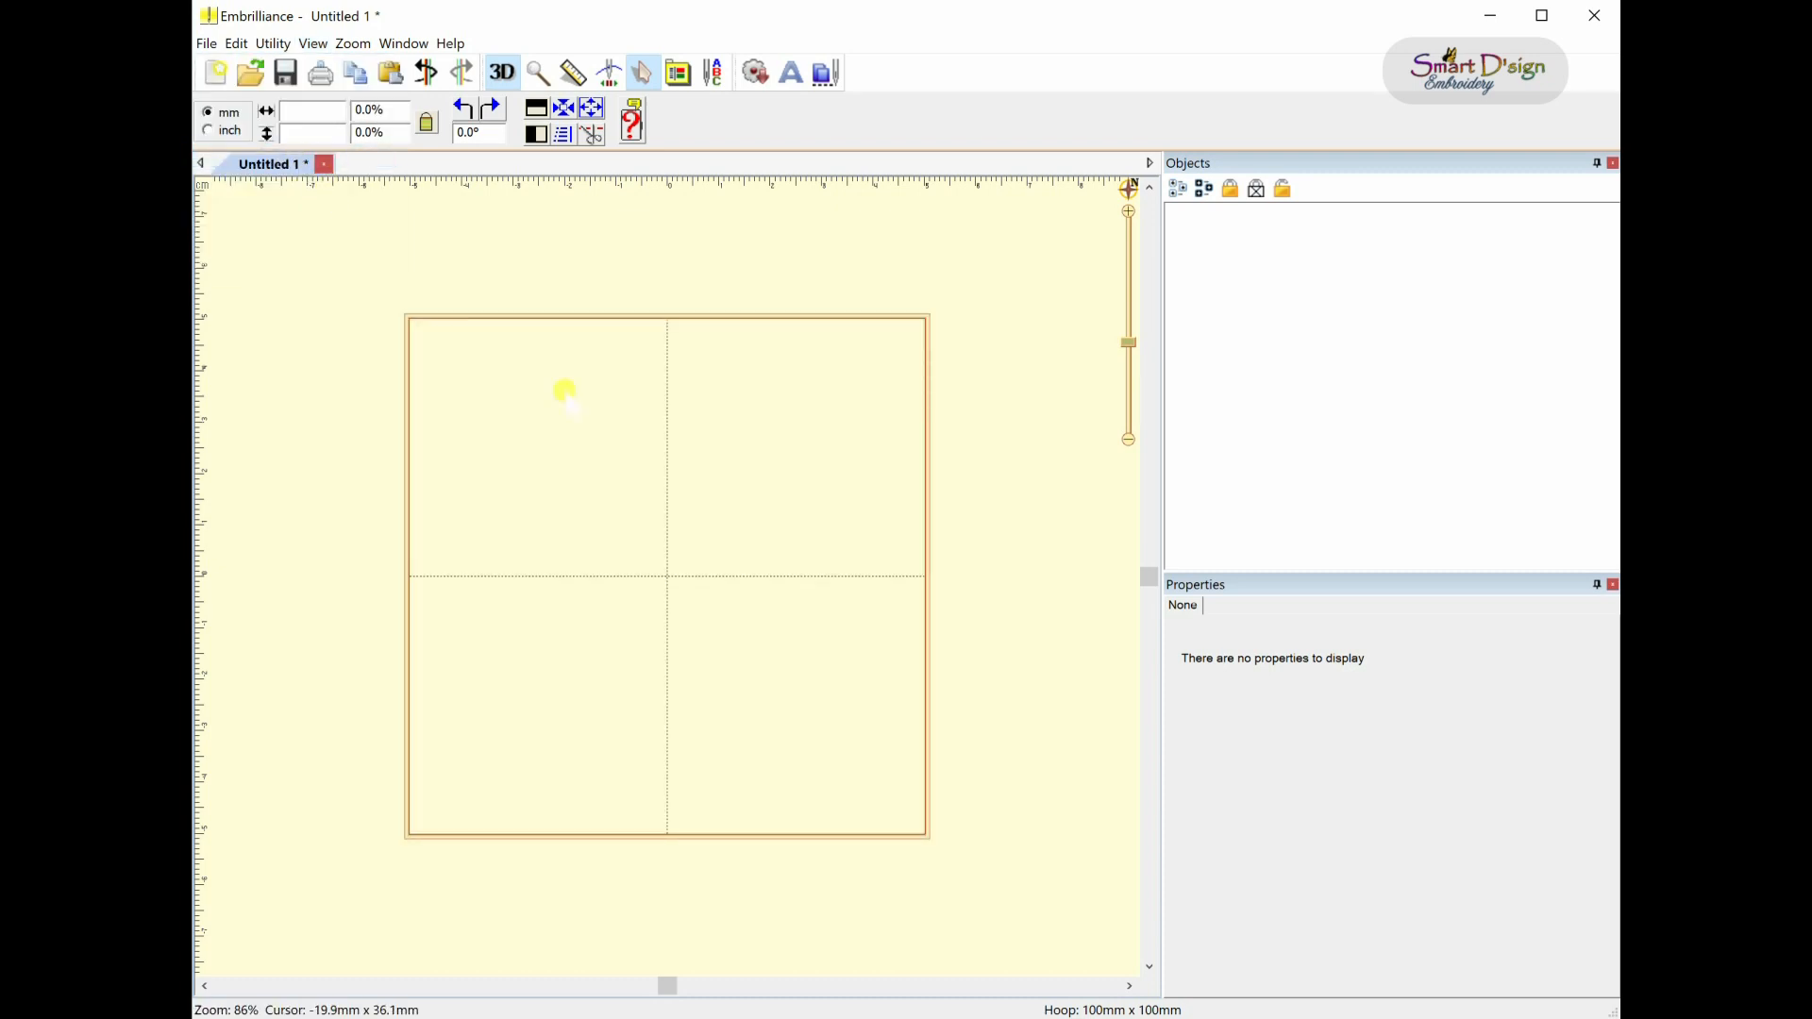
{"action": "mouse_move", "coordinate": [628, 482]}
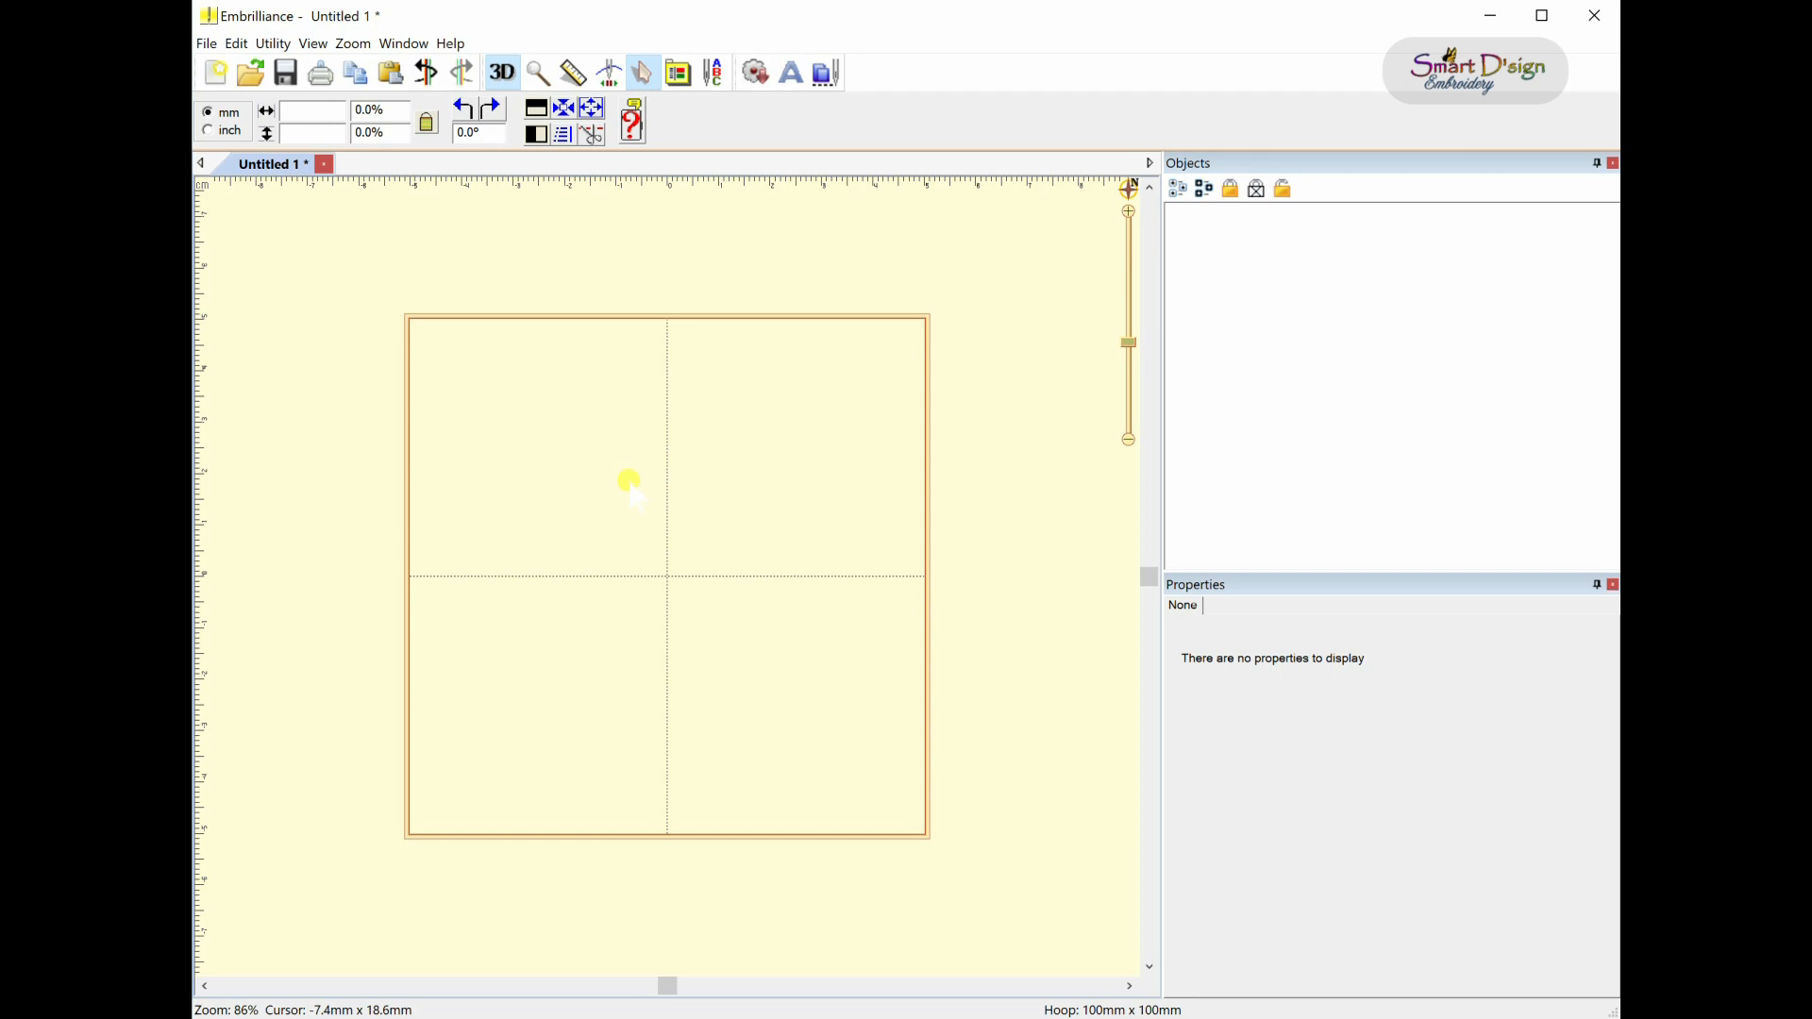
{"action": "mouse_move", "coordinate": [650, 443]}
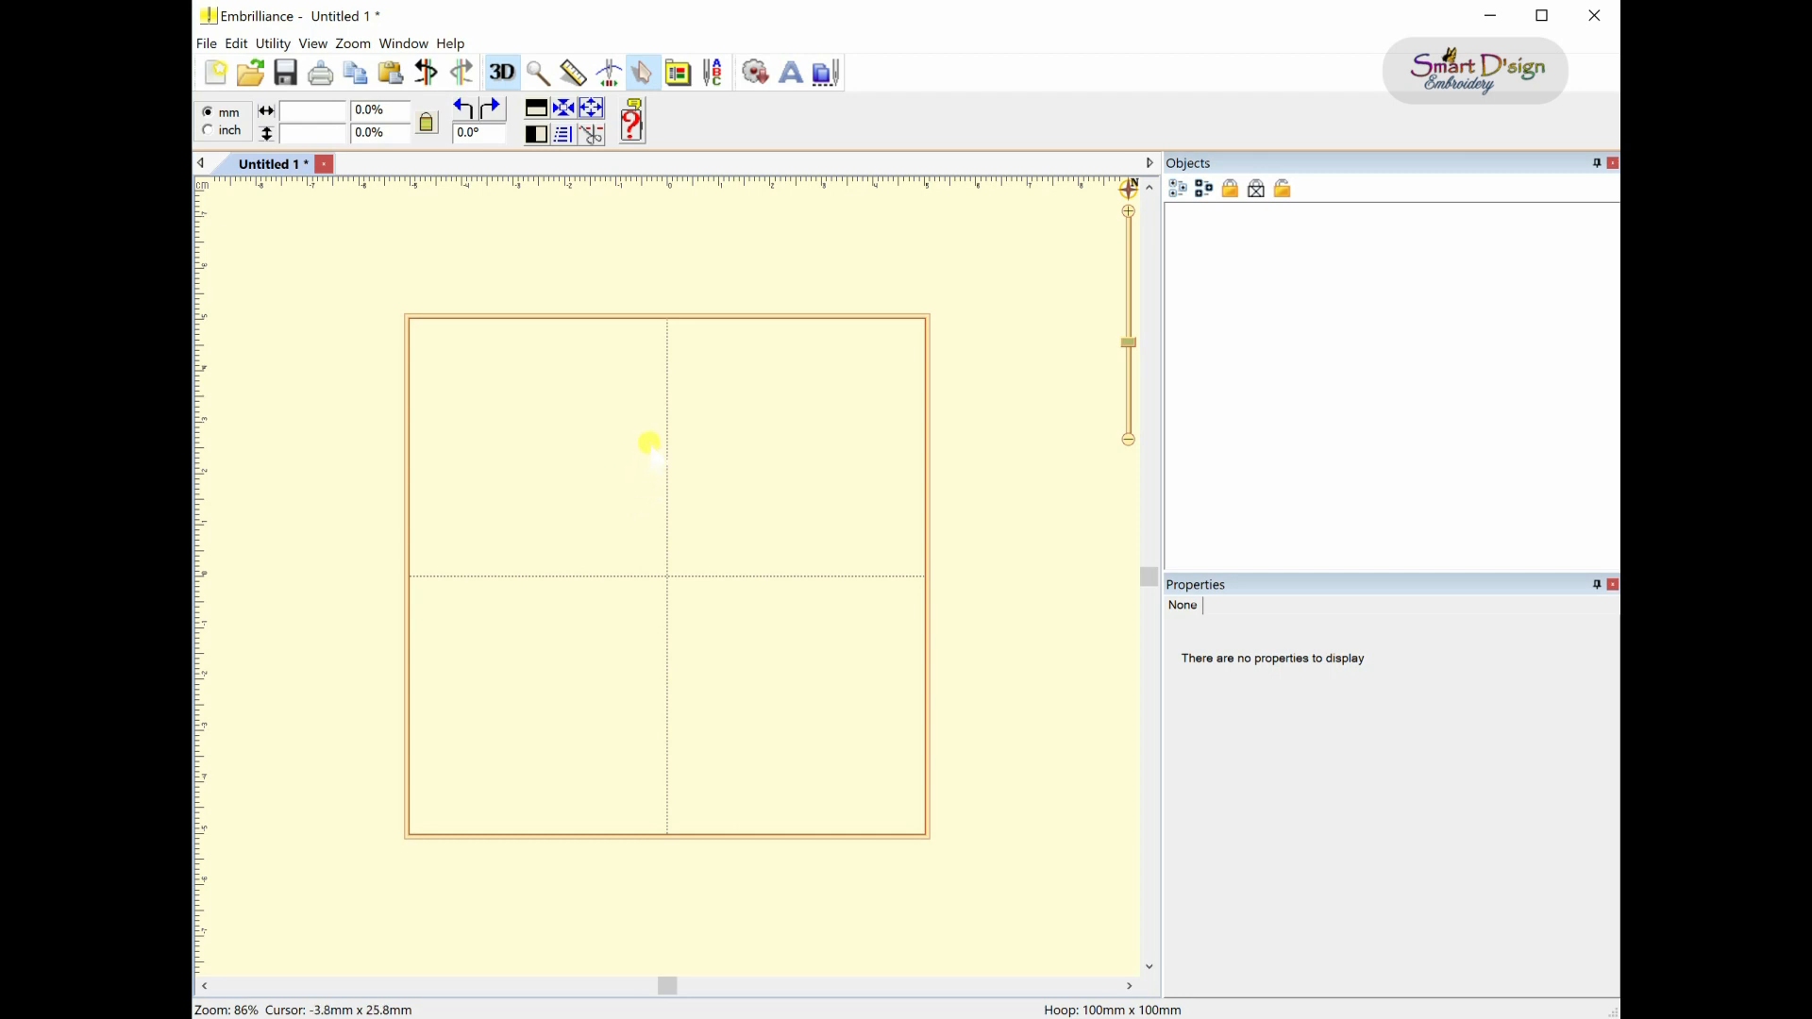
{"action": "mouse_move", "coordinate": [736, 285]}
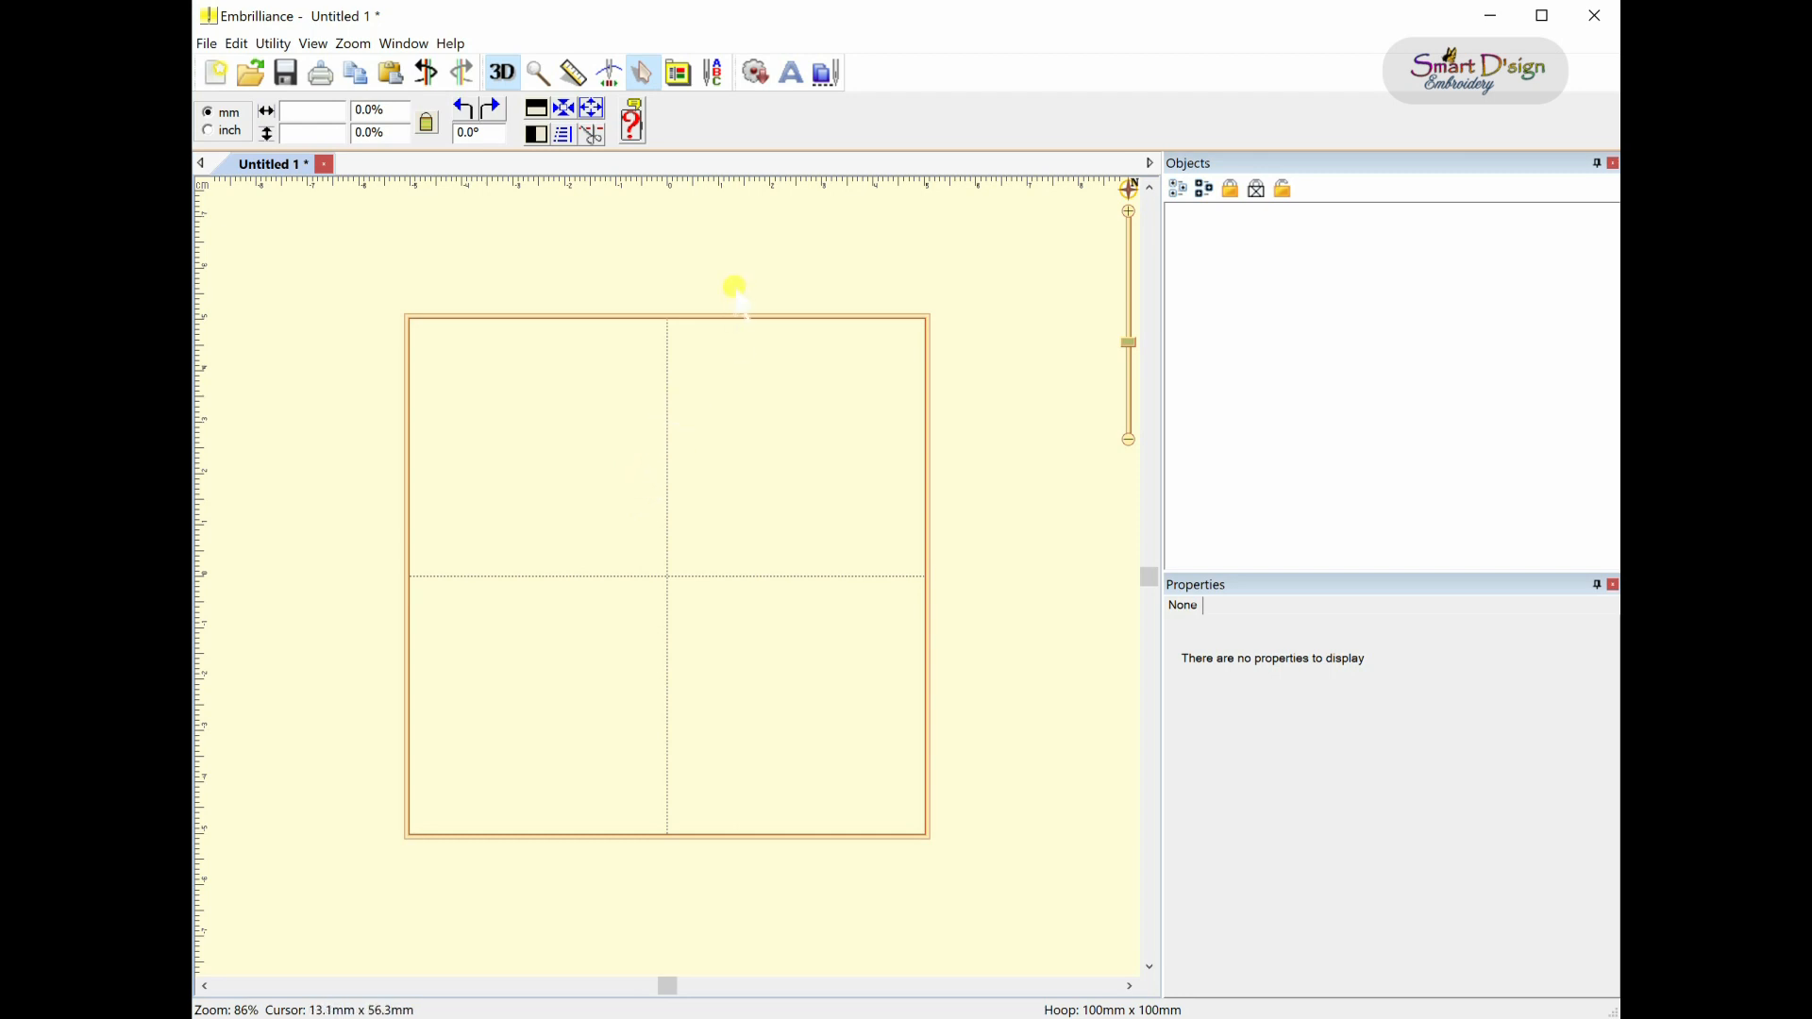
{"action": "mouse_move", "coordinate": [780, 226]}
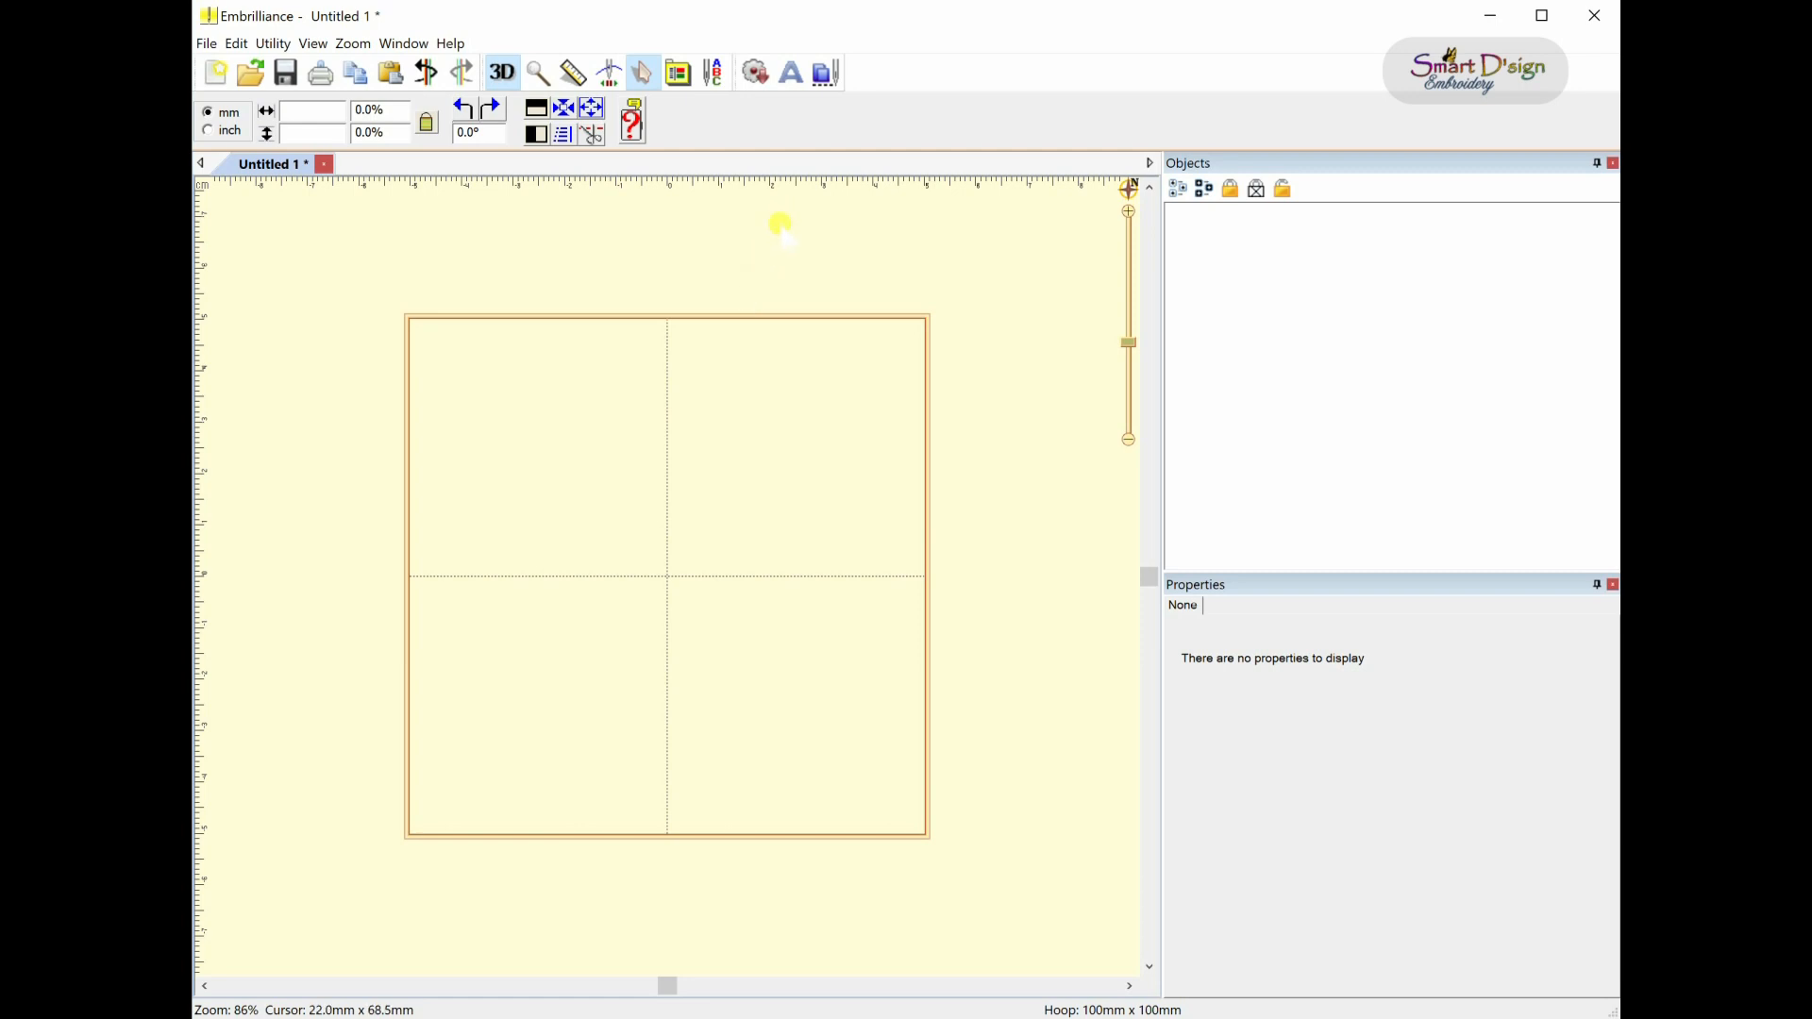
{"action": "mouse_move", "coordinate": [790, 72]}
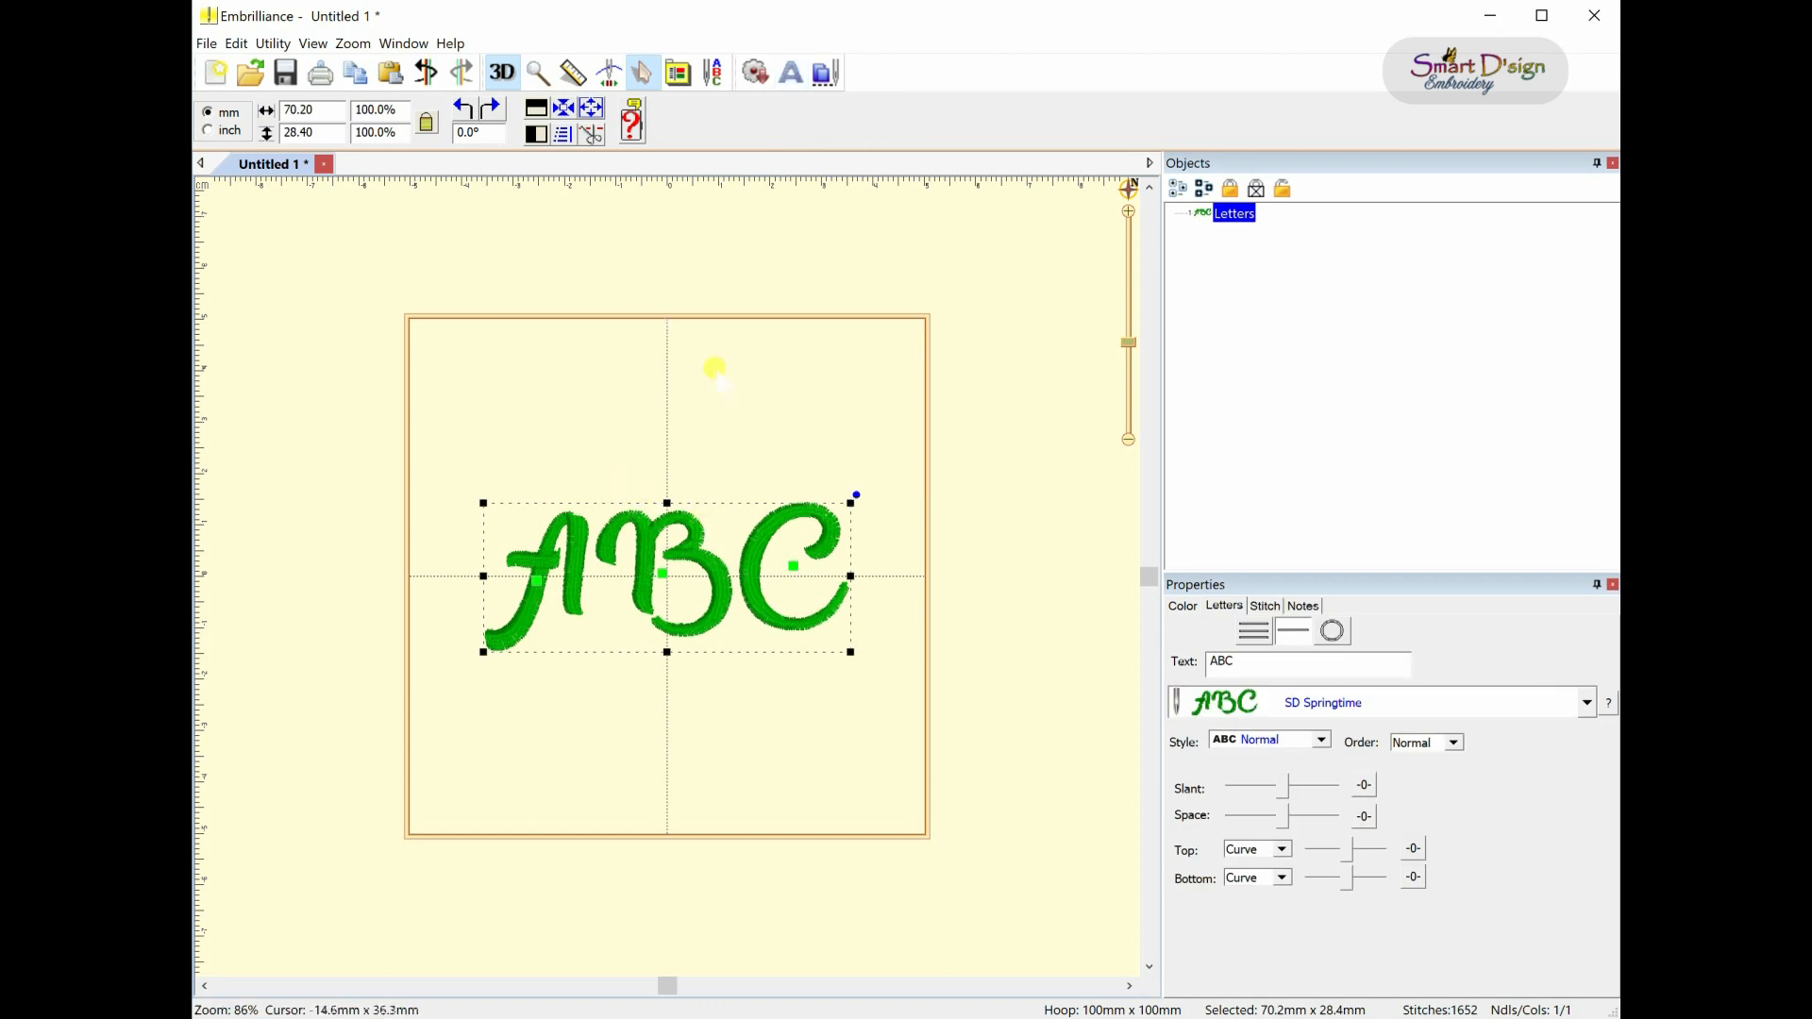
{"action": "mouse_move", "coordinate": [772, 618]}
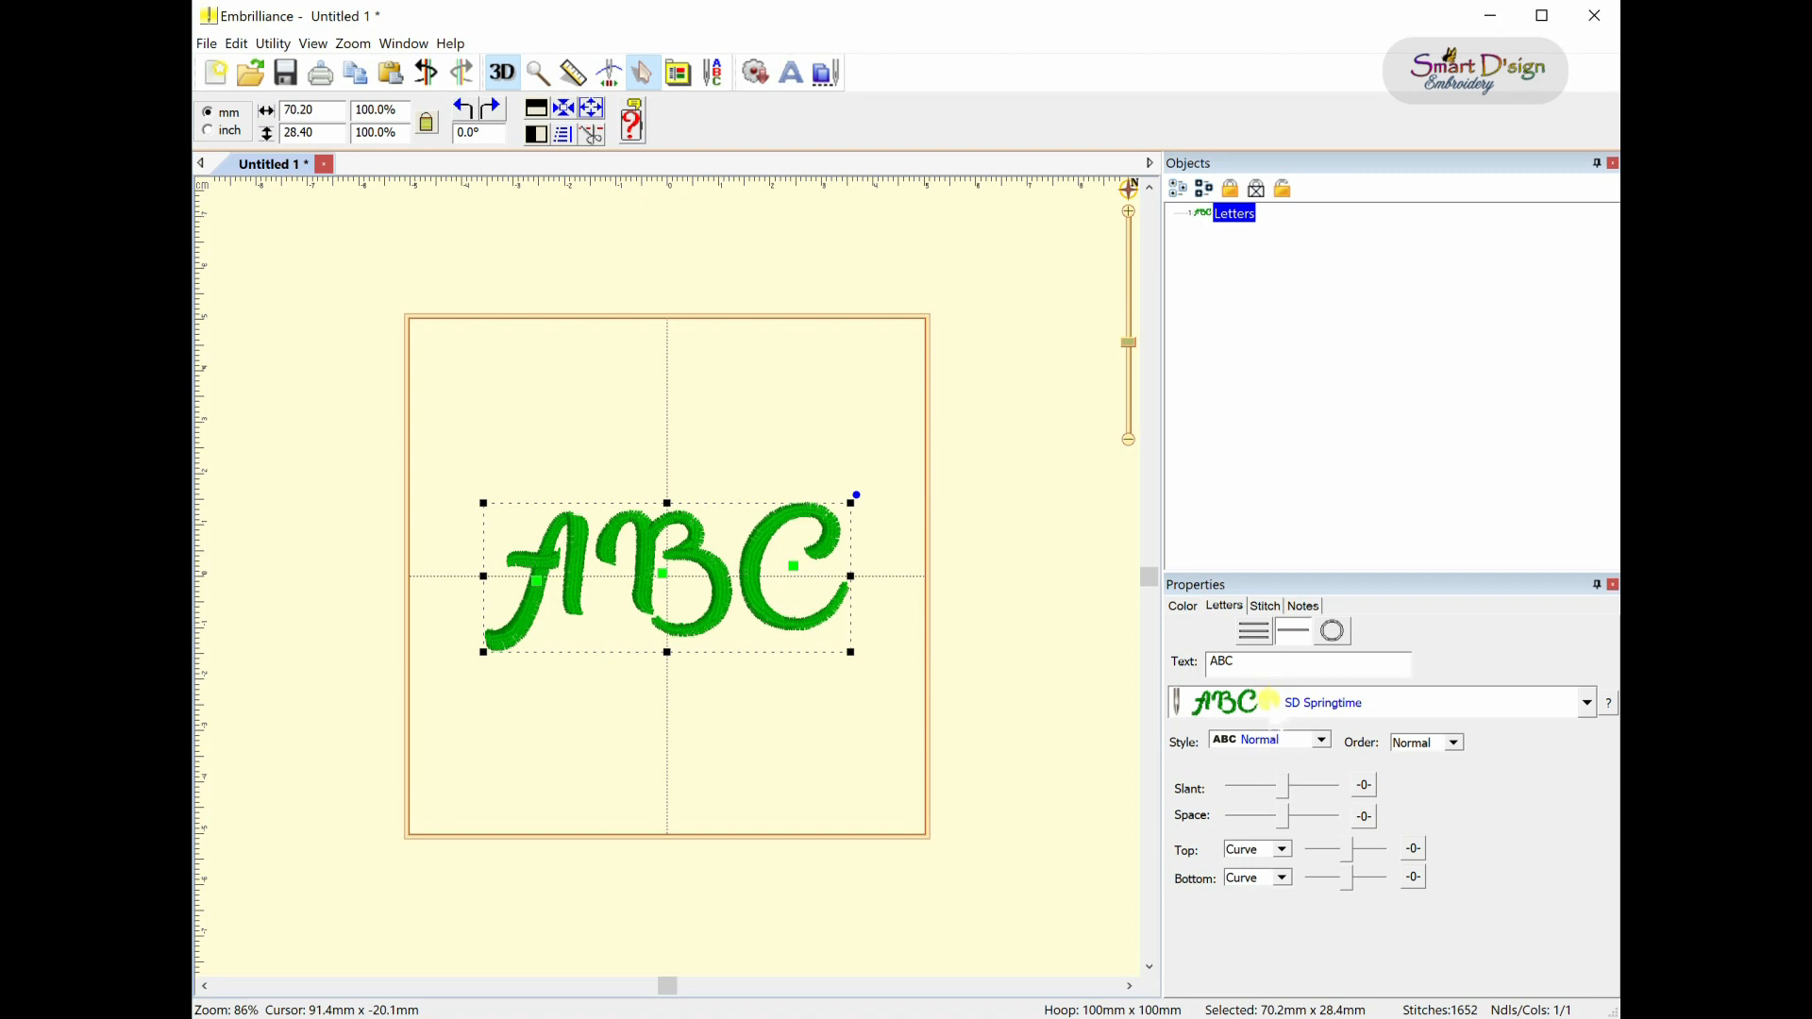
- Switch the ABC lettering's font from SD Springtime to Block and reselect it
{"action": "left_click", "coordinate": [1586, 702]}
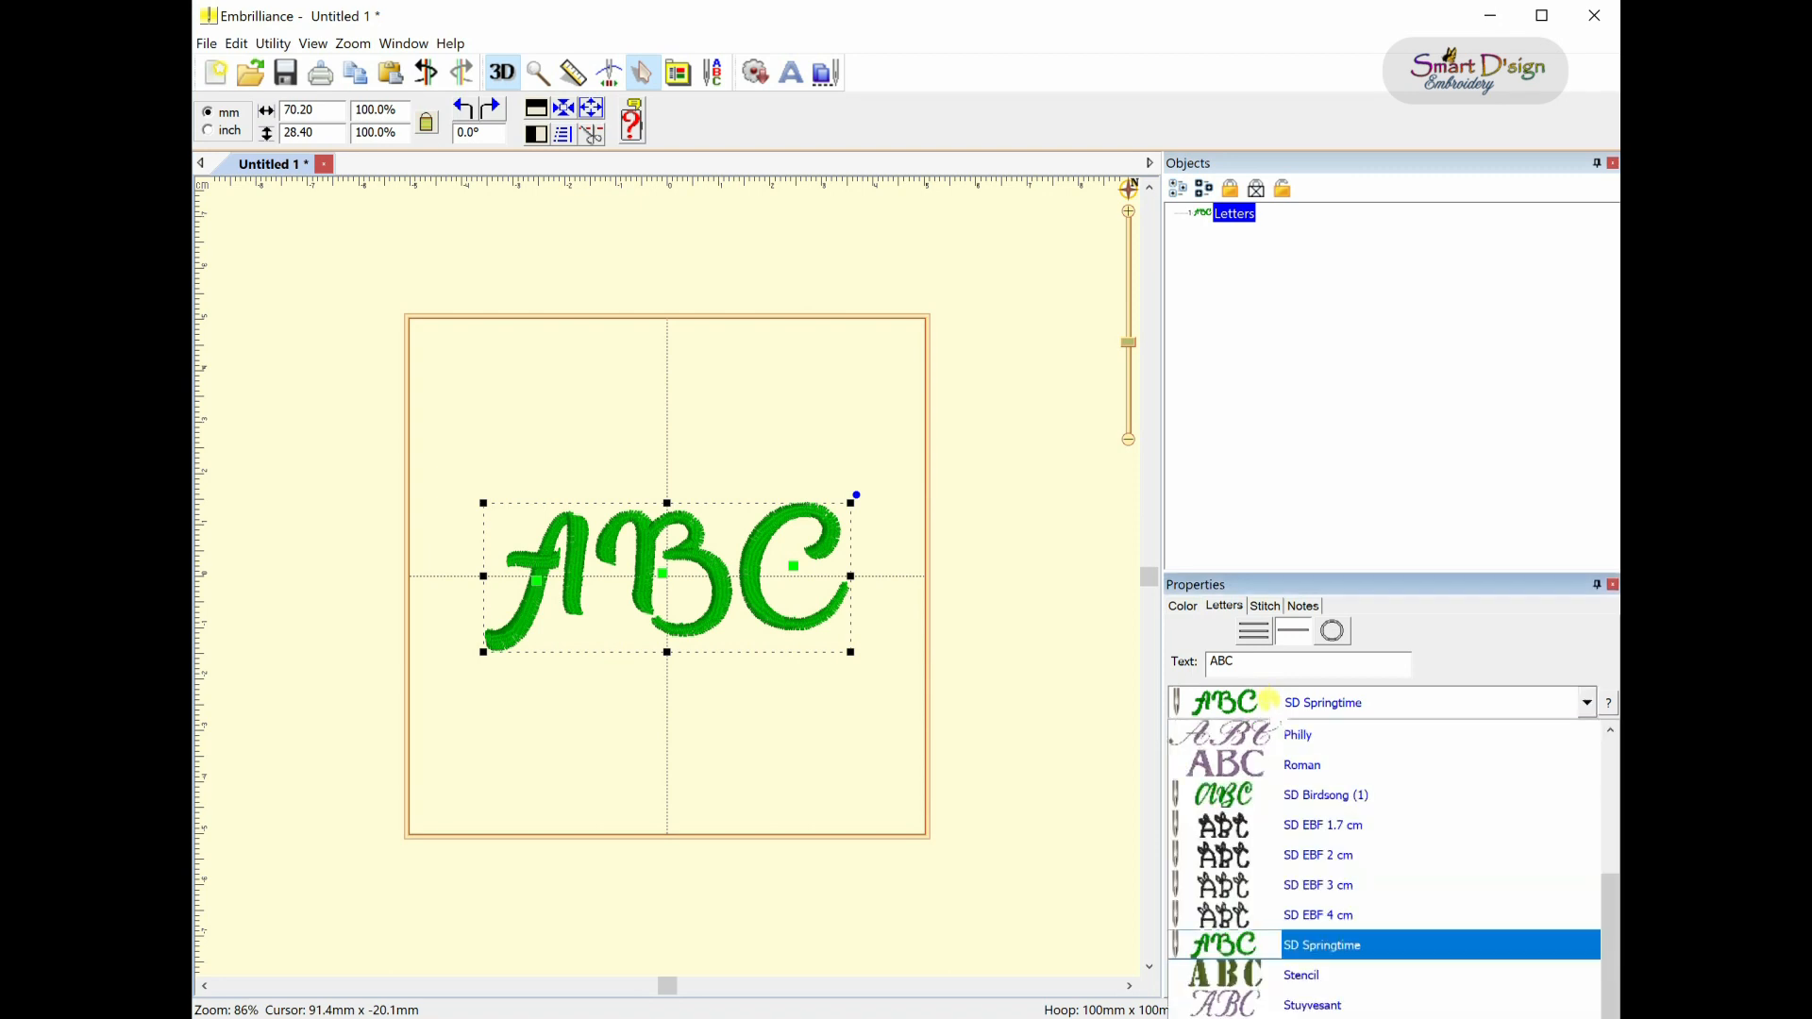
{"action": "scroll", "scroll_direction": "up", "scroll_amount": 3}
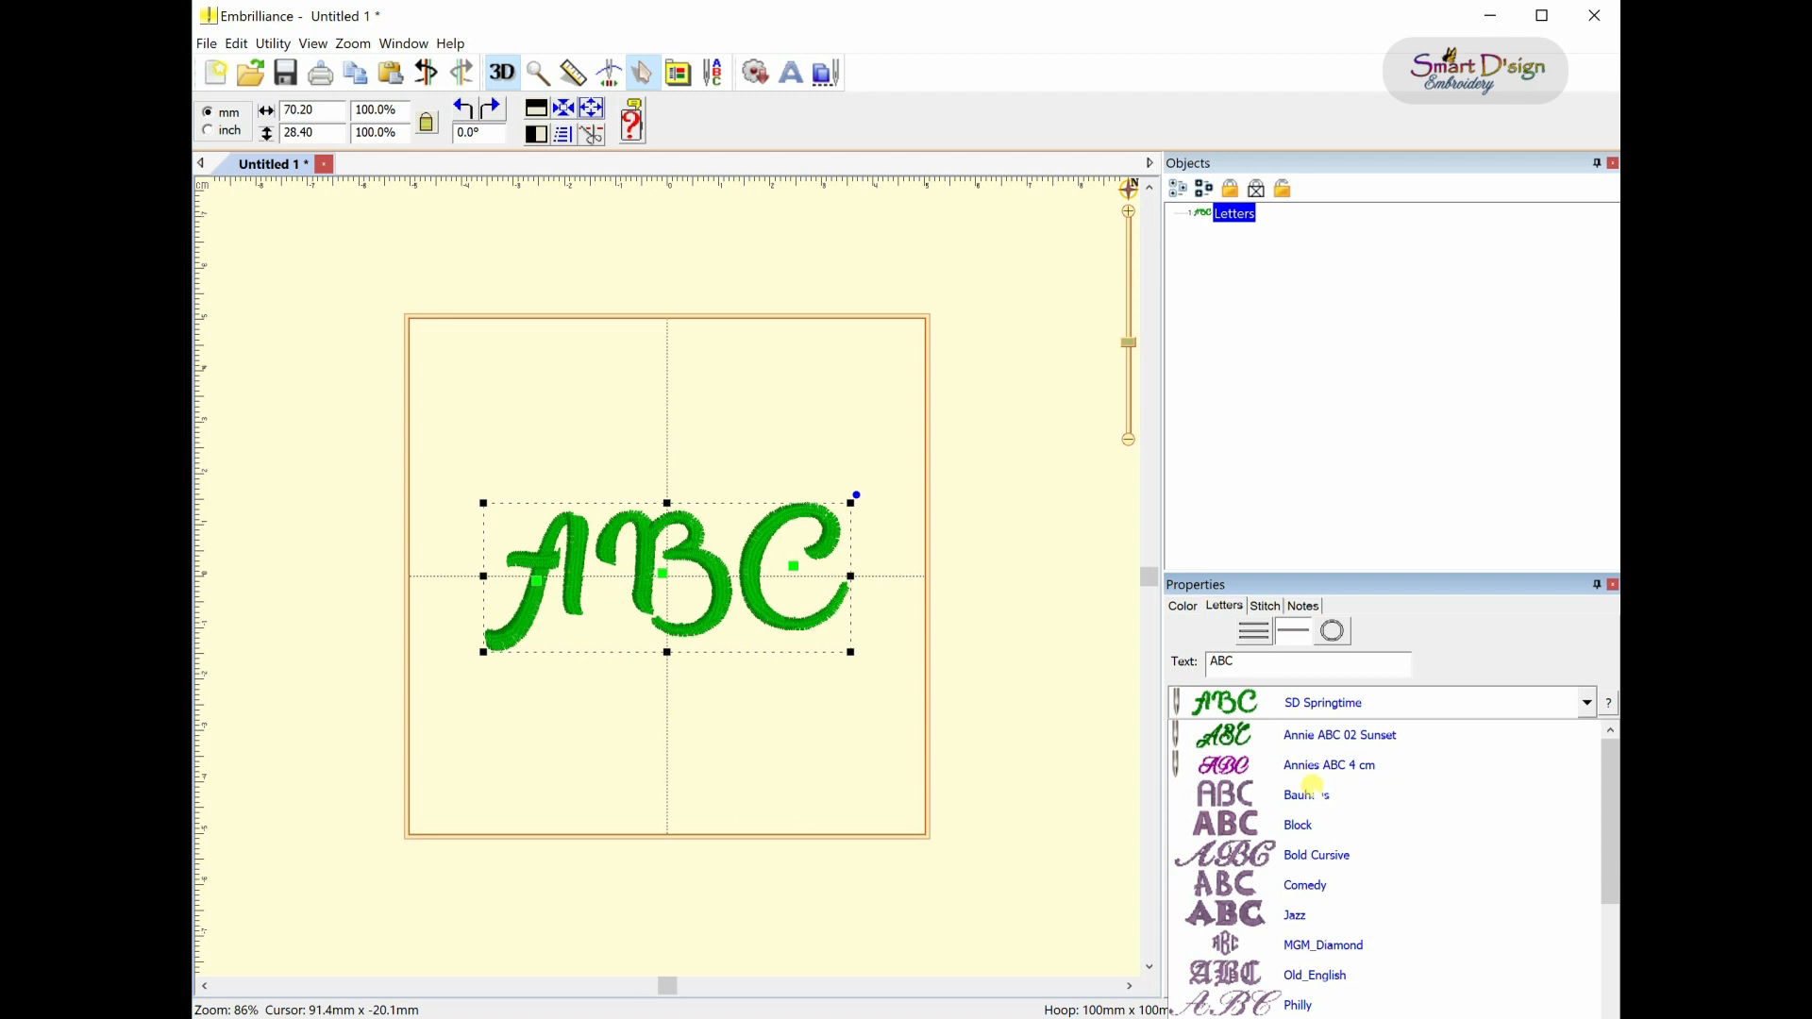
{"action": "left_click", "coordinate": [1298, 824]}
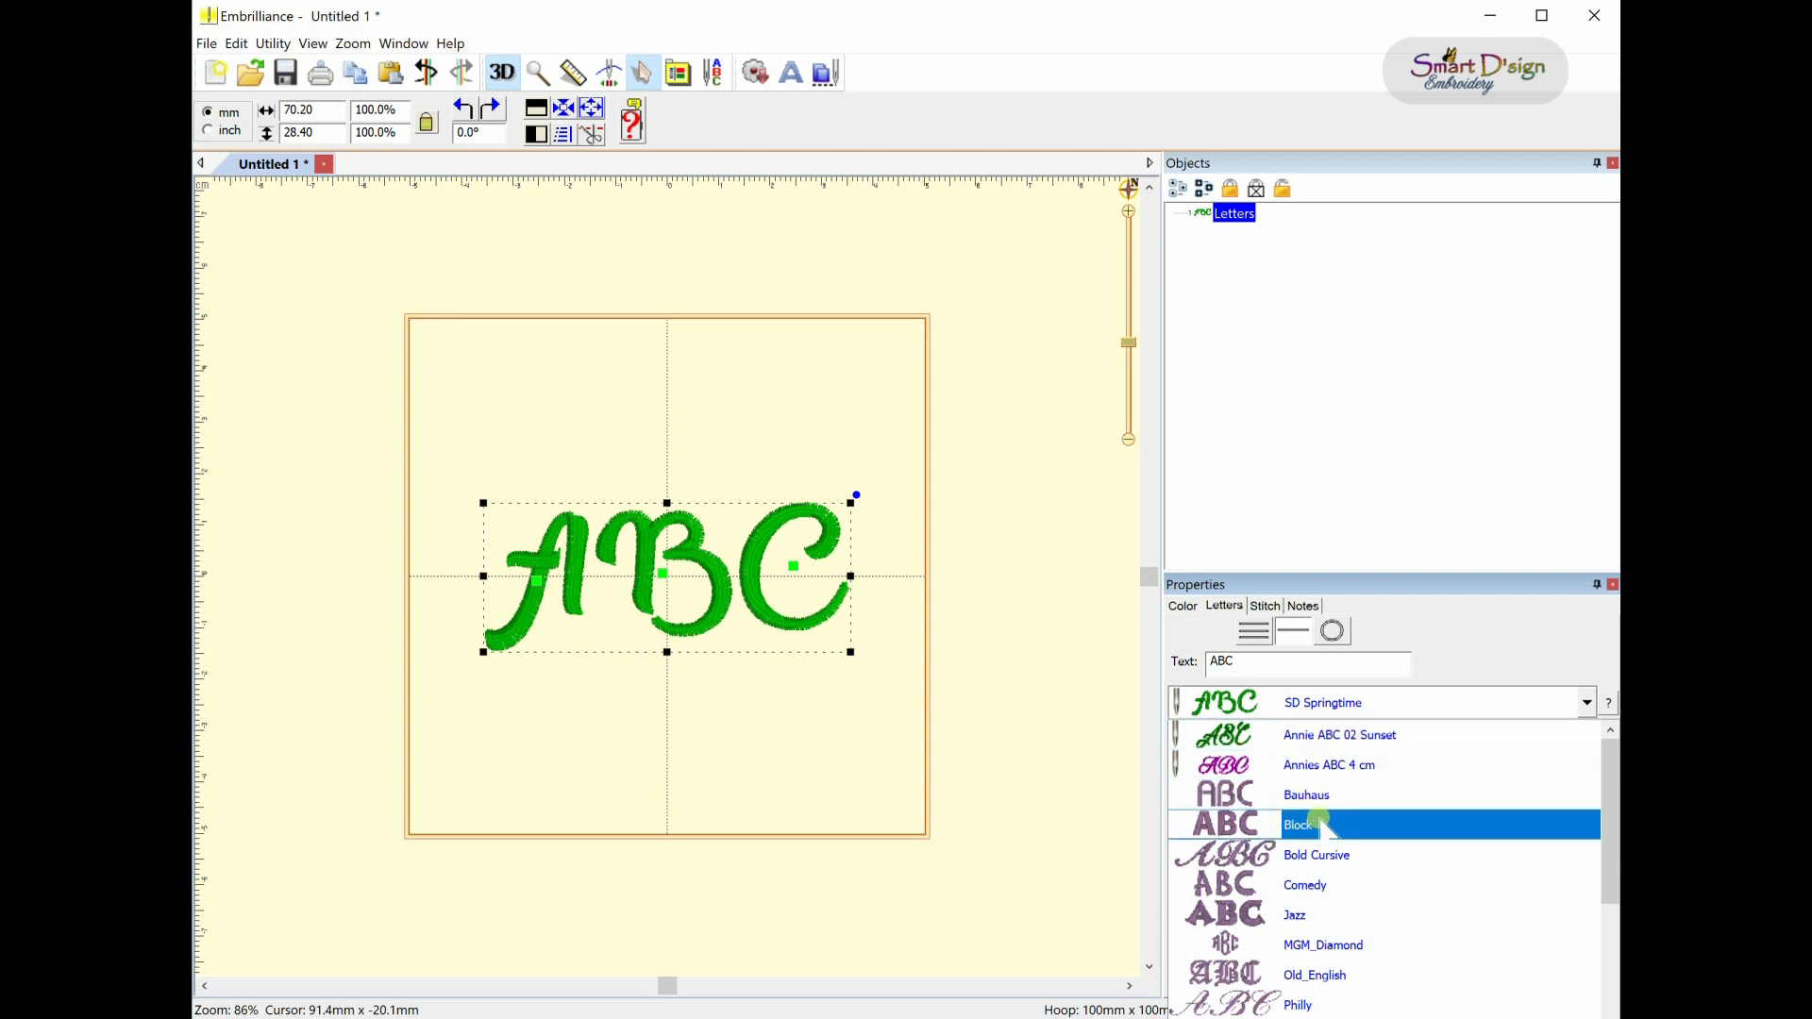
{"action": "left_click", "coordinate": [1299, 824]}
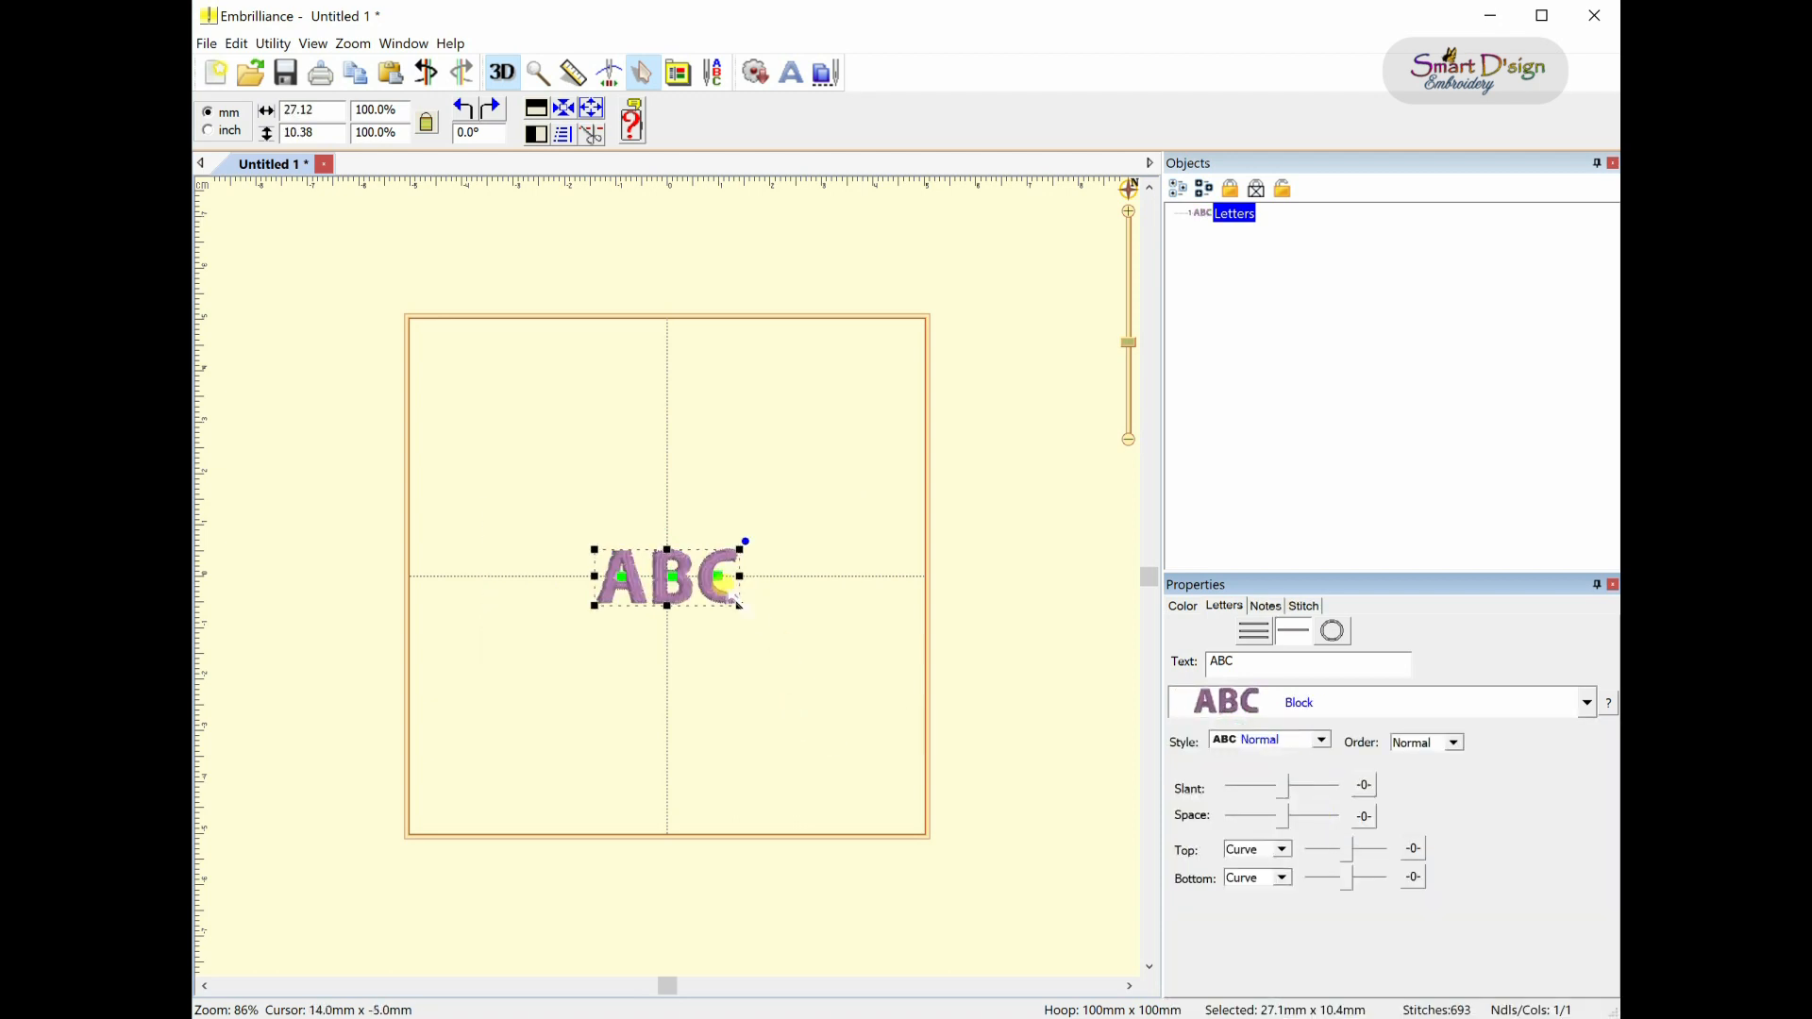
{"action": "mouse_move", "coordinate": [736, 609]}
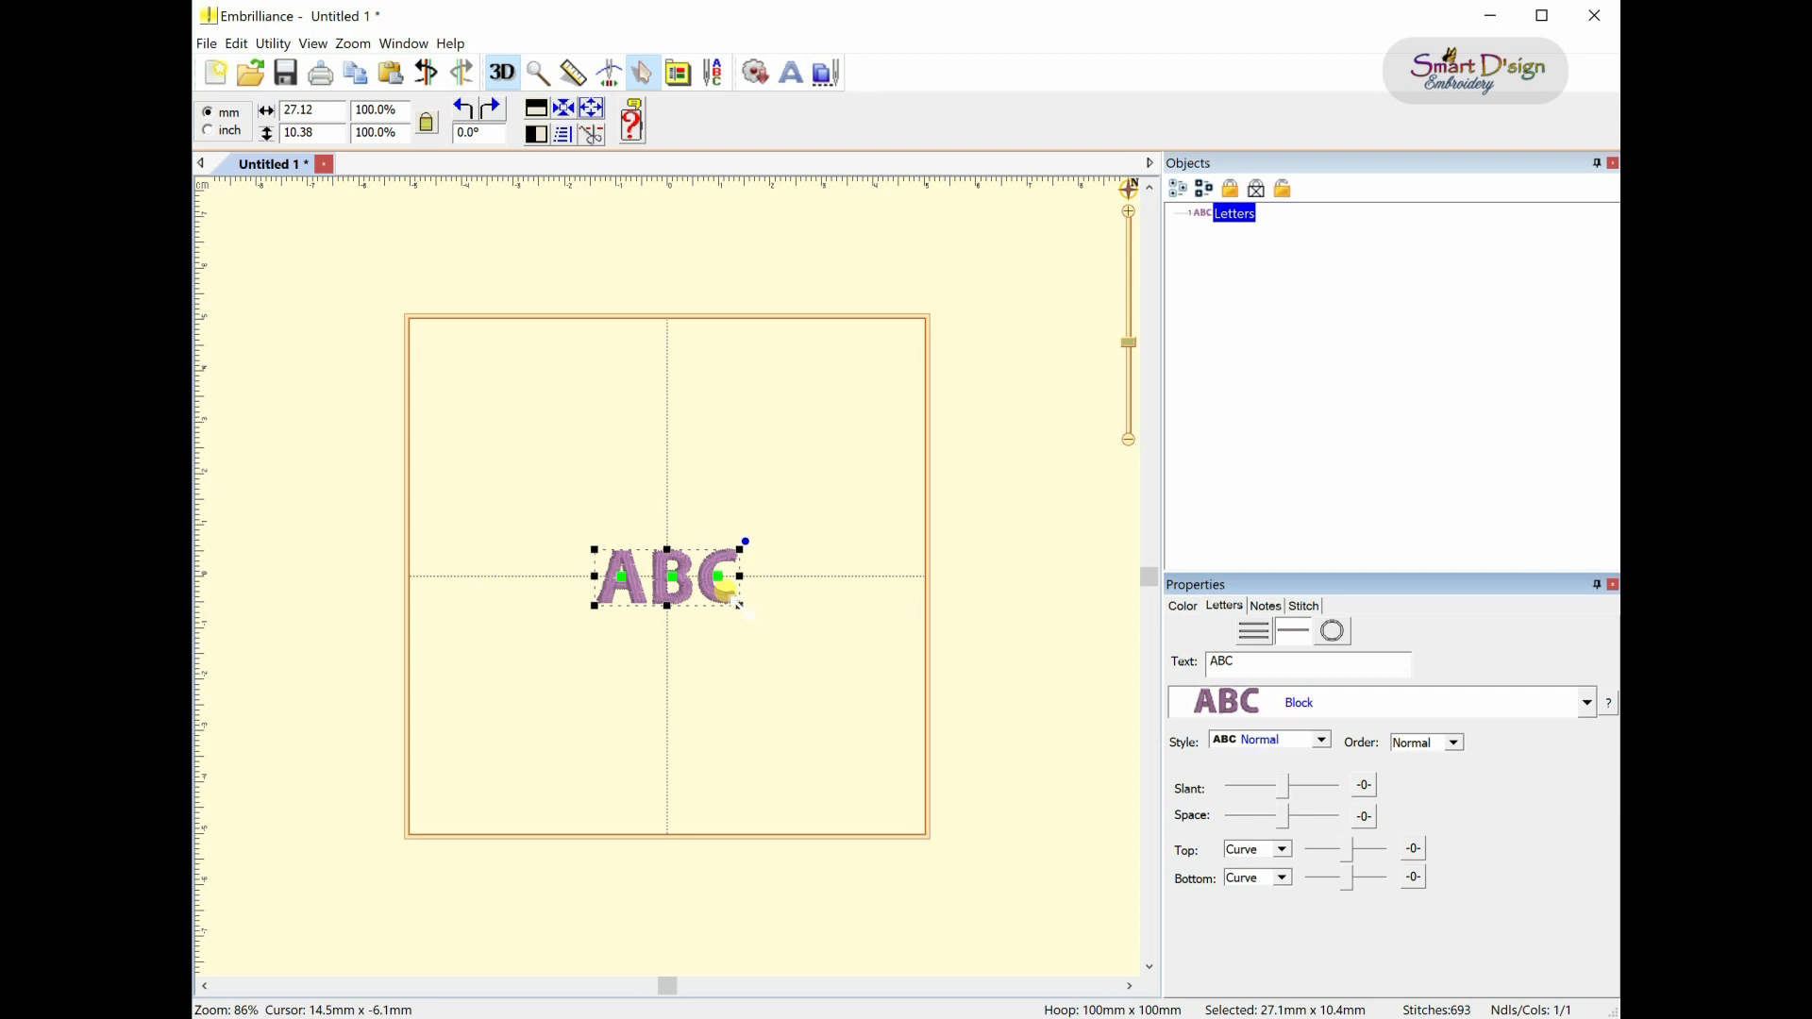
{"action": "mouse_move", "coordinate": [734, 603]}
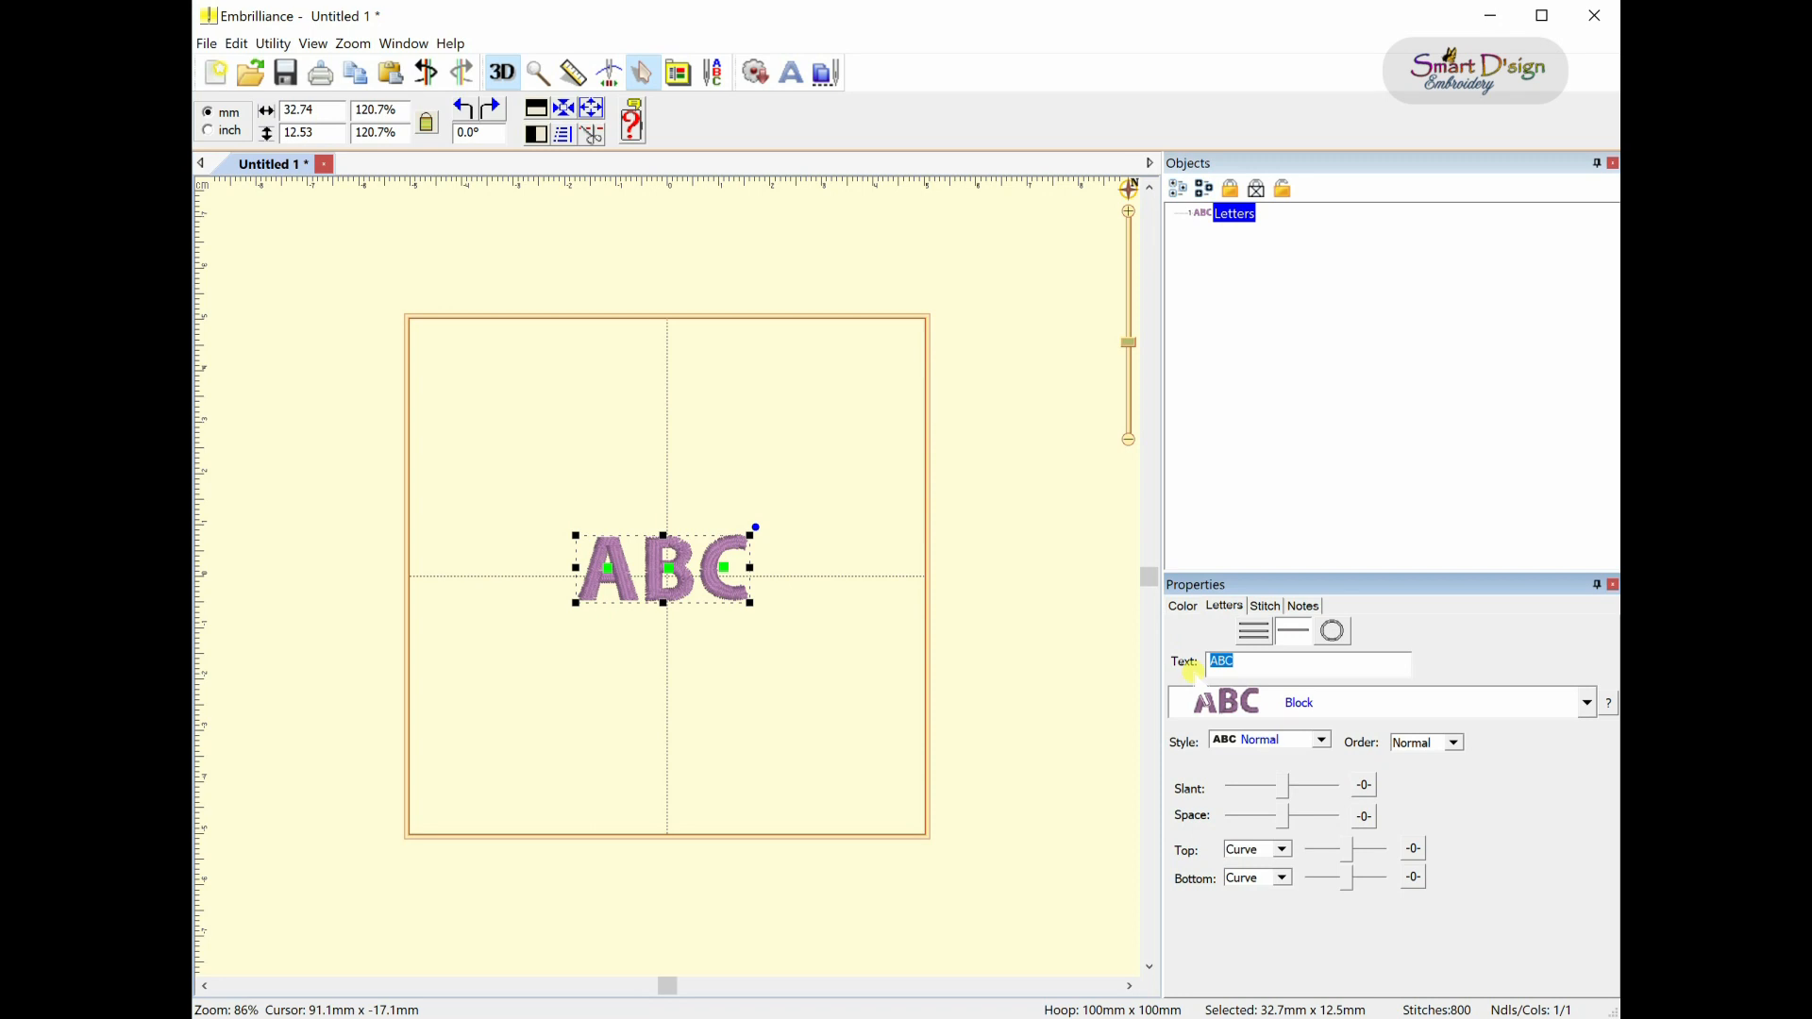
- Replace the lettering text ABC with Springtime
{"action": "type", "text": "Sr"}
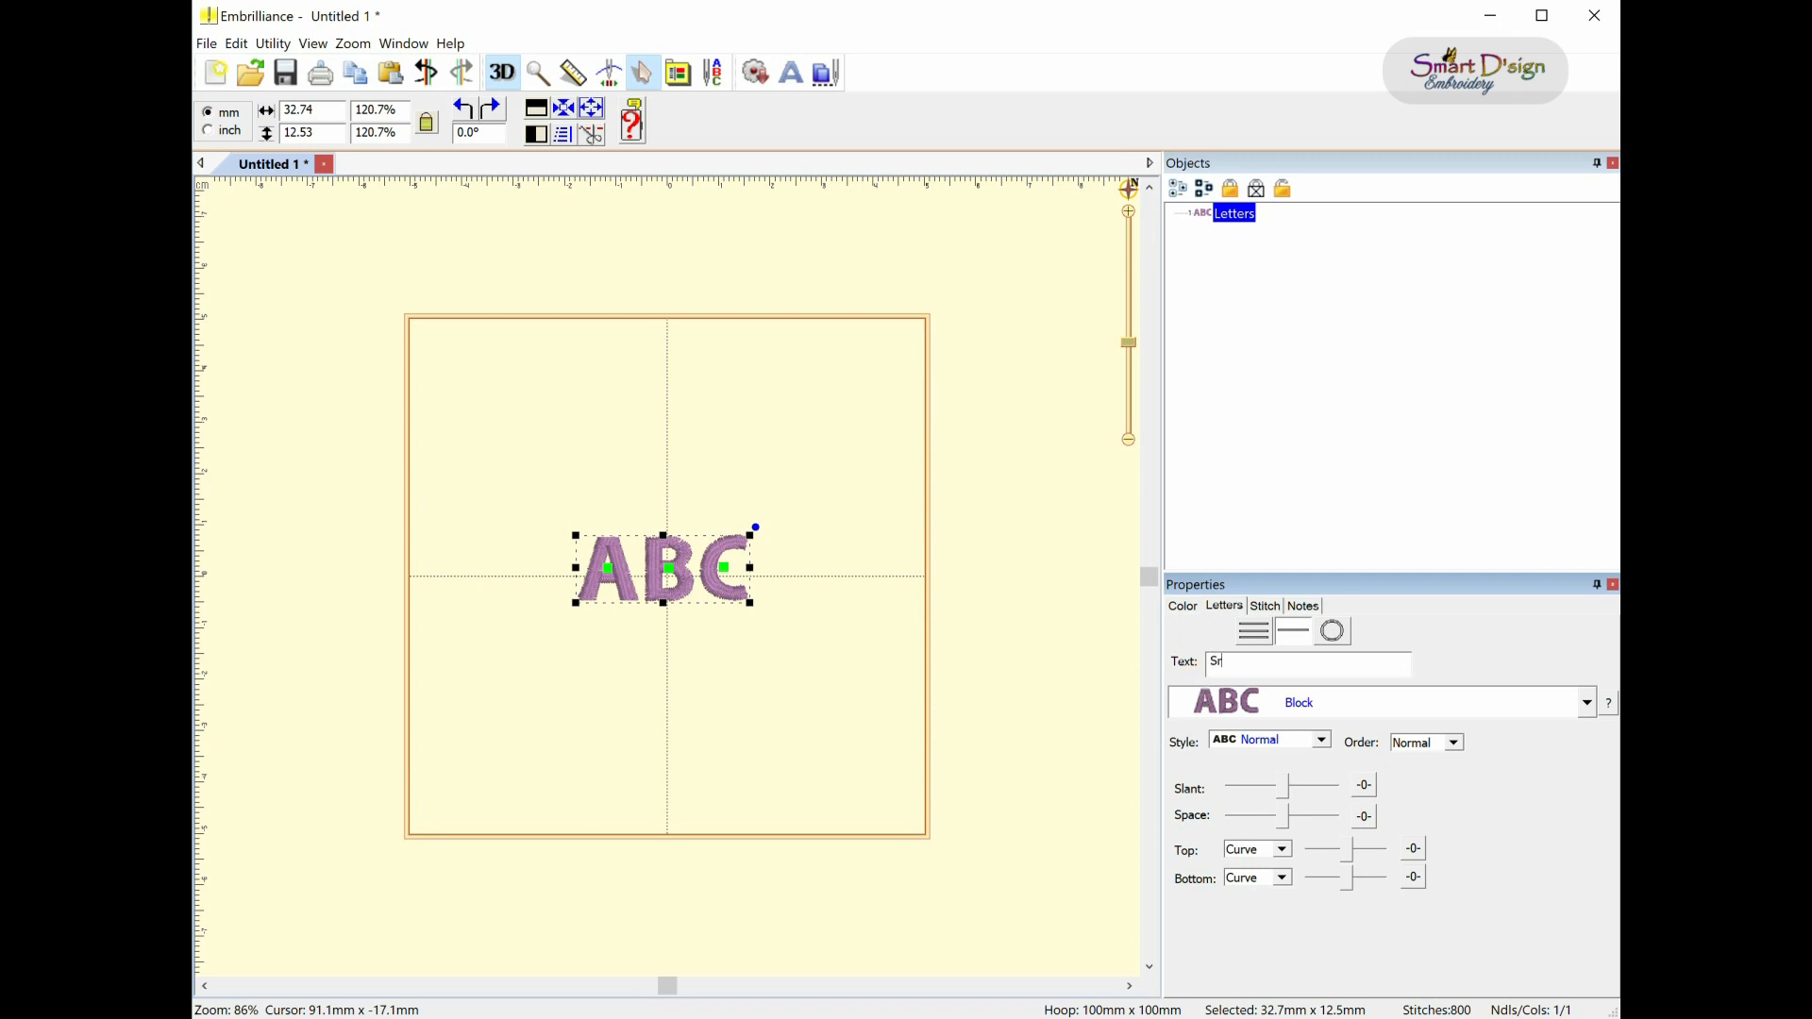
{"action": "type", "text": "pringtime"}
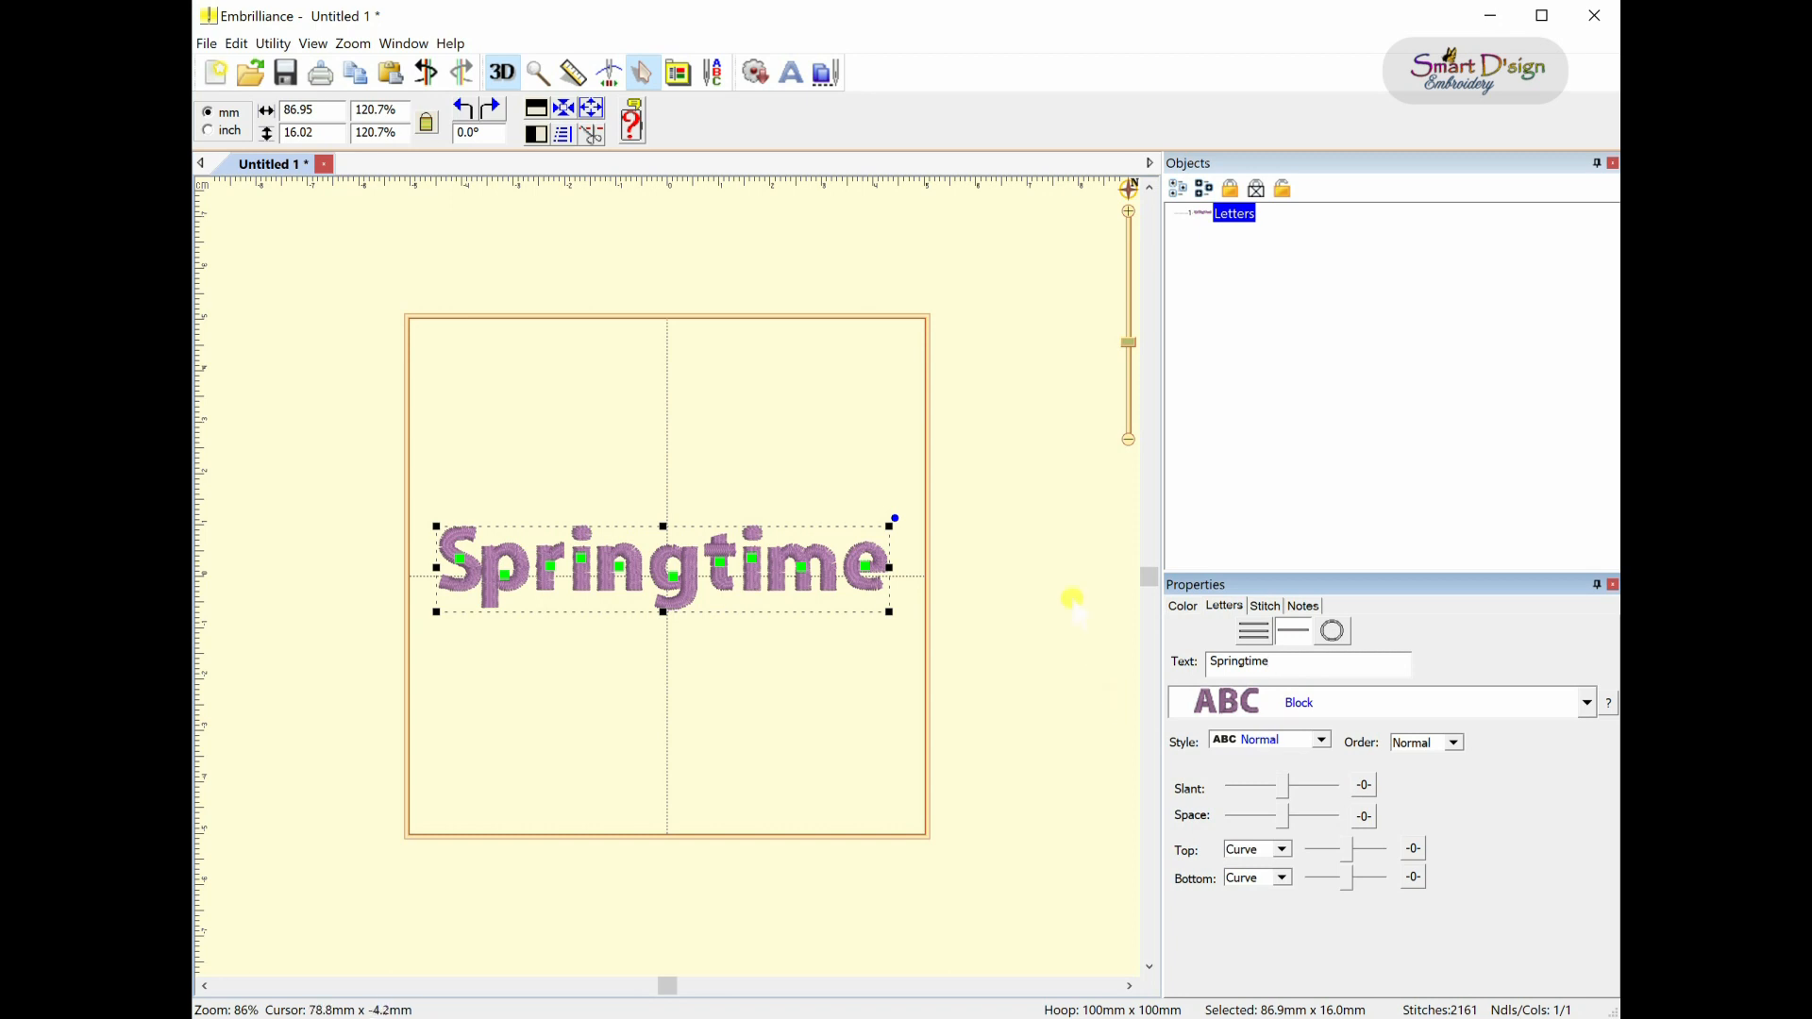
{"action": "mouse_move", "coordinate": [803, 583]}
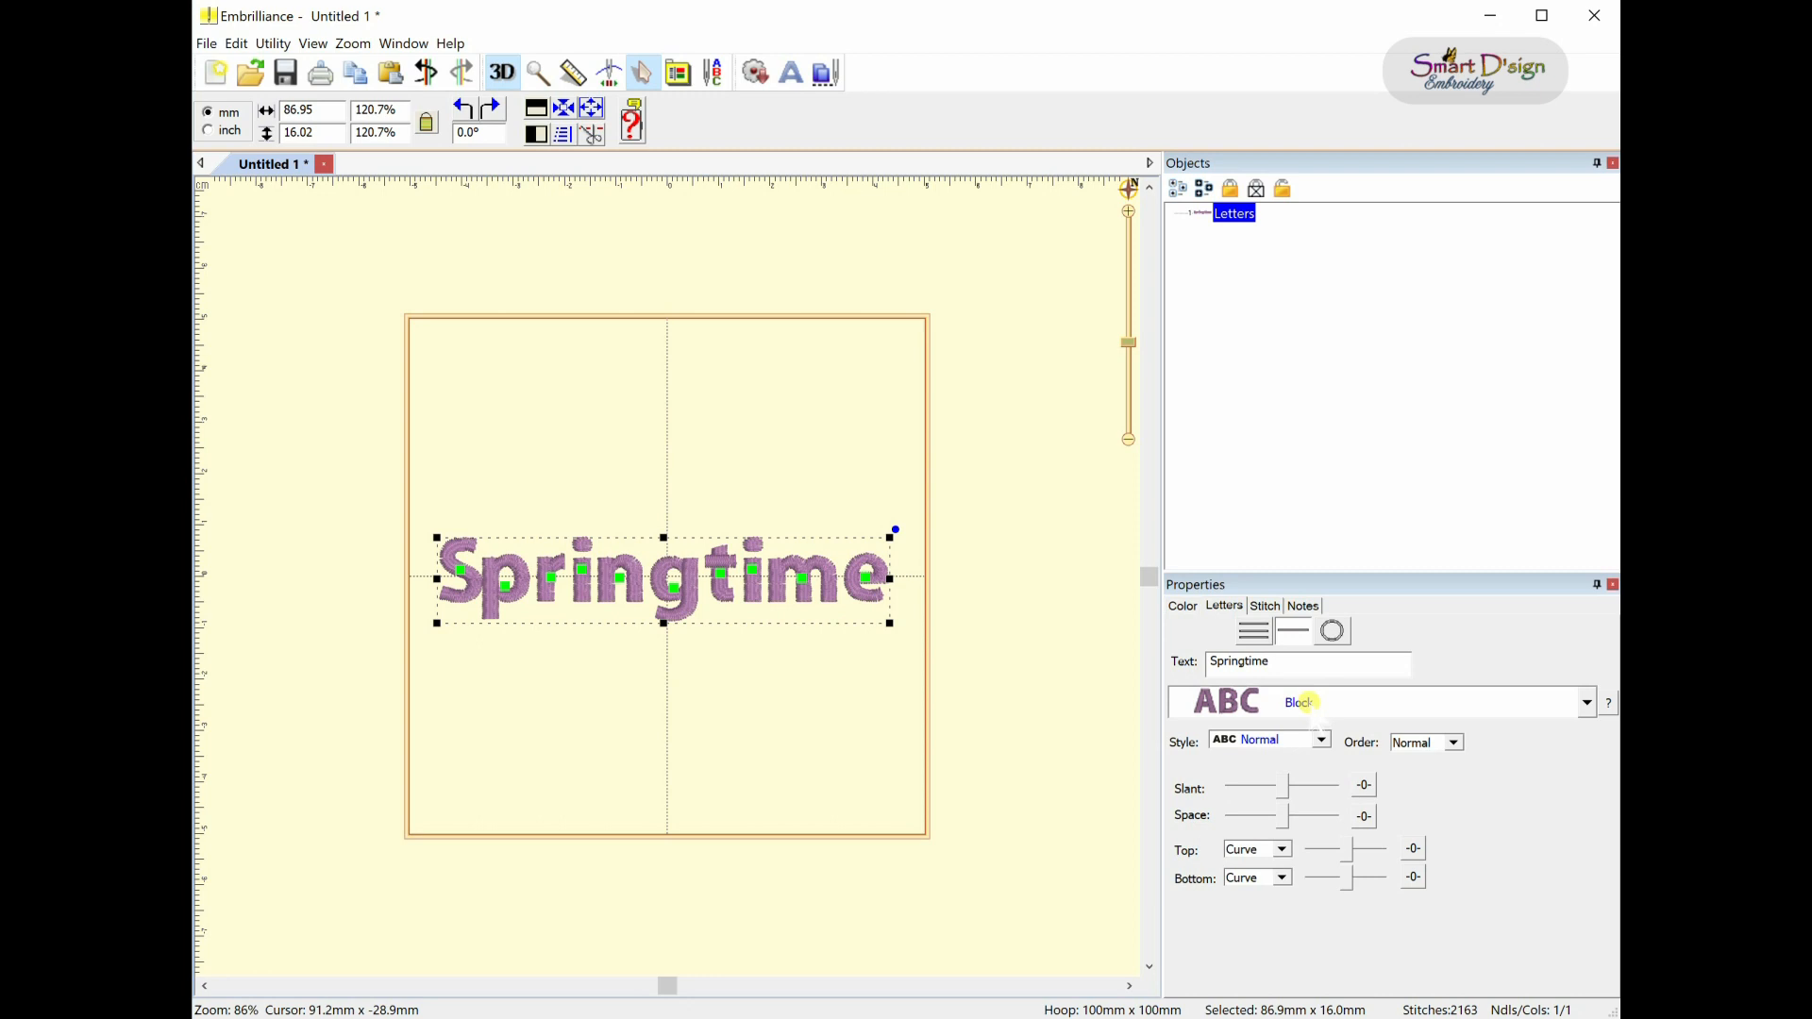
- Apply the SD Springtime font to the Springtime lettering
{"action": "left_click", "coordinate": [1585, 702]}
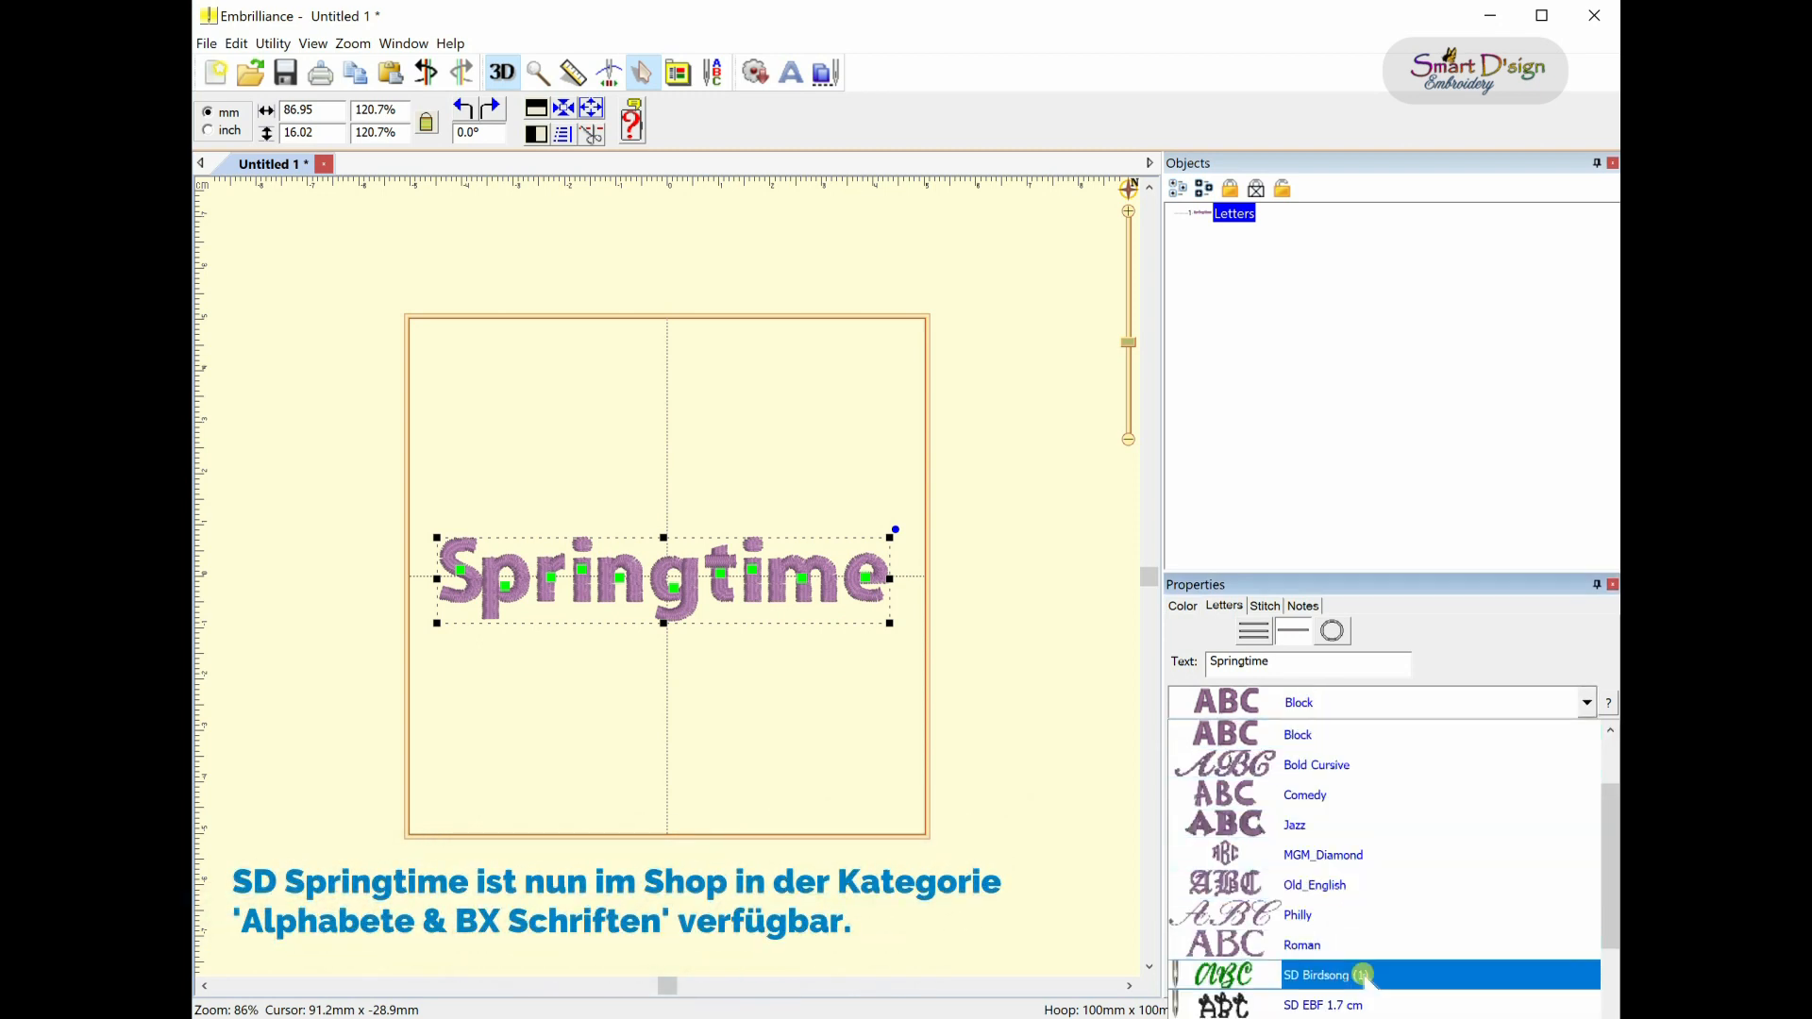
{"action": "scroll", "scroll_direction": "down", "scroll_amount": 3}
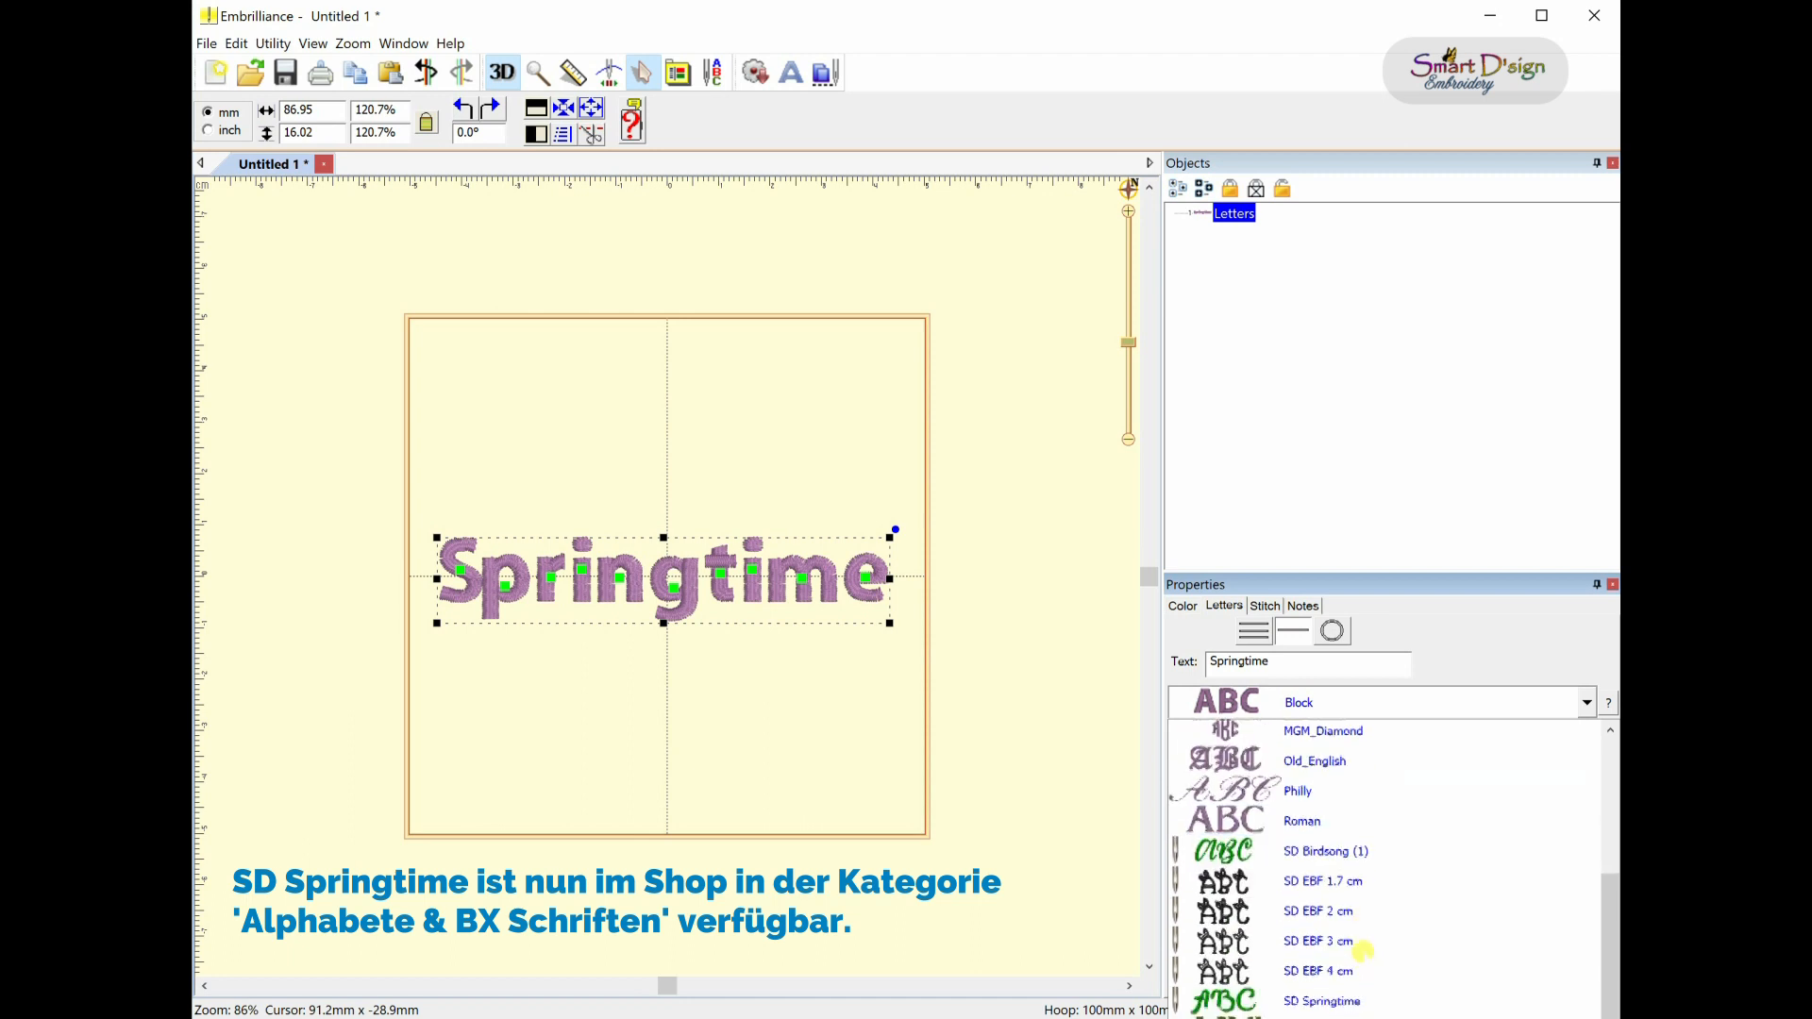
{"action": "left_click", "coordinate": [1321, 944]}
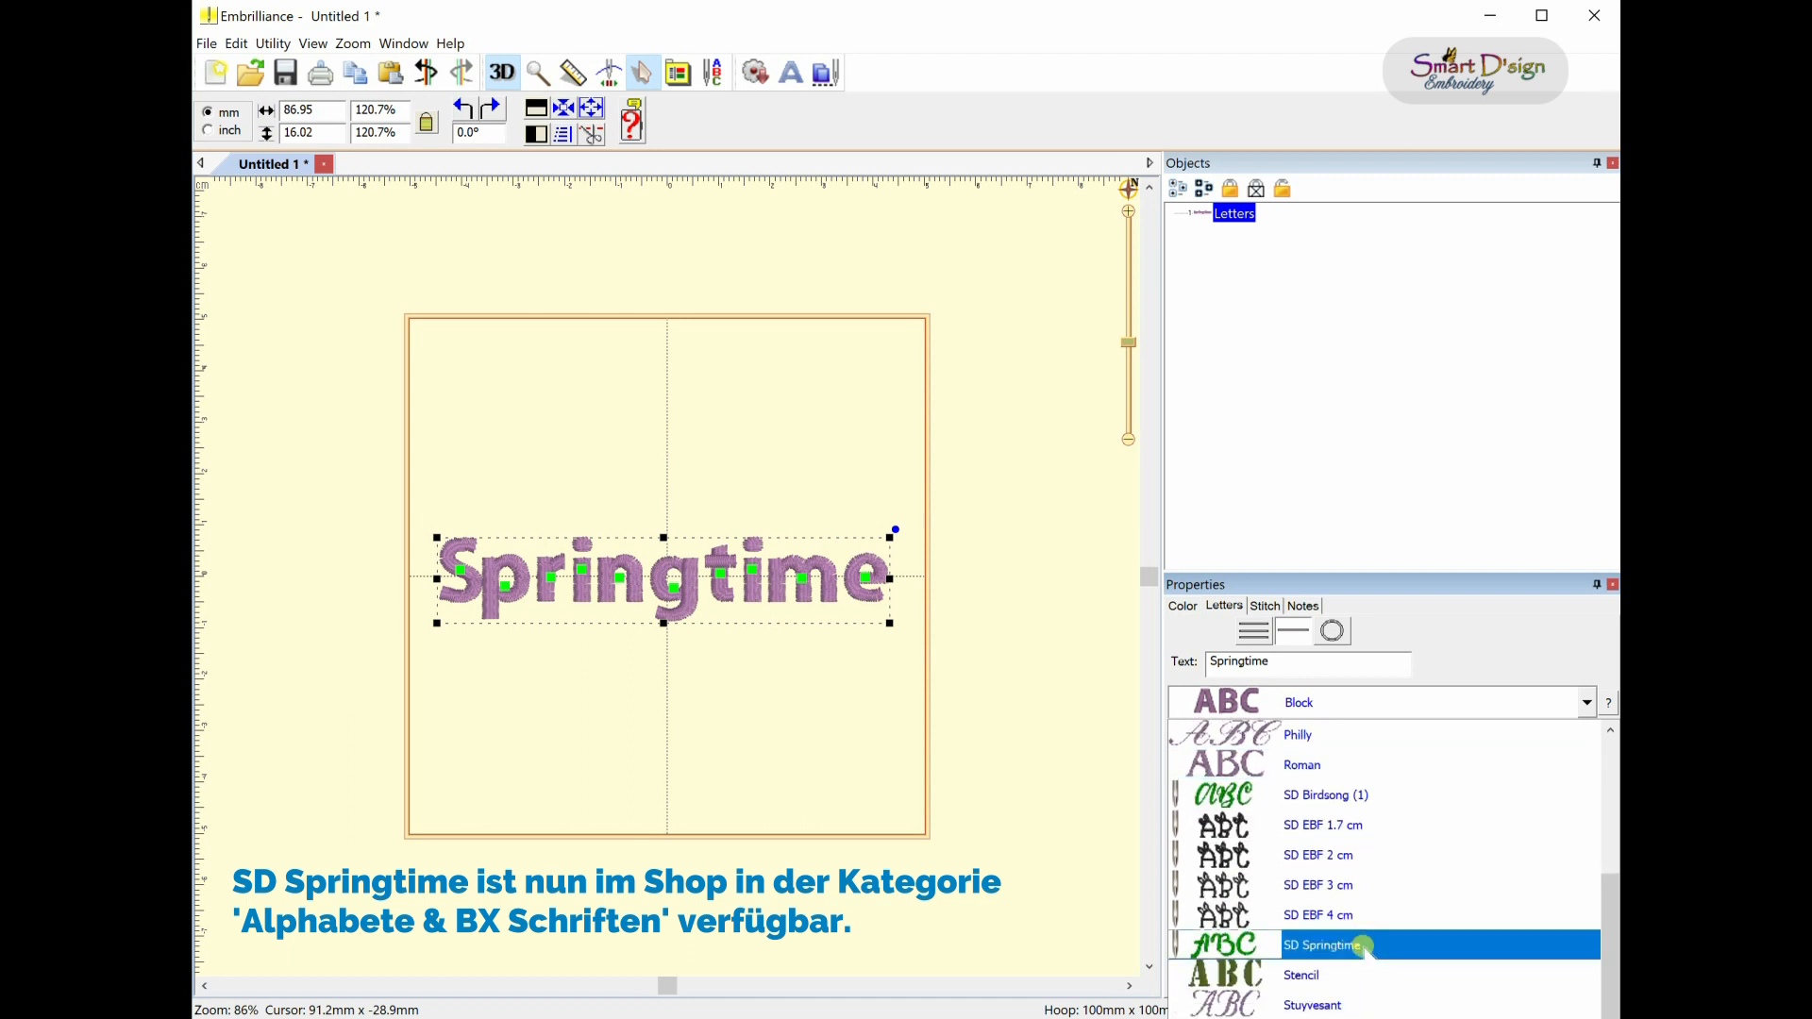
{"action": "left_click", "coordinate": [1323, 944]}
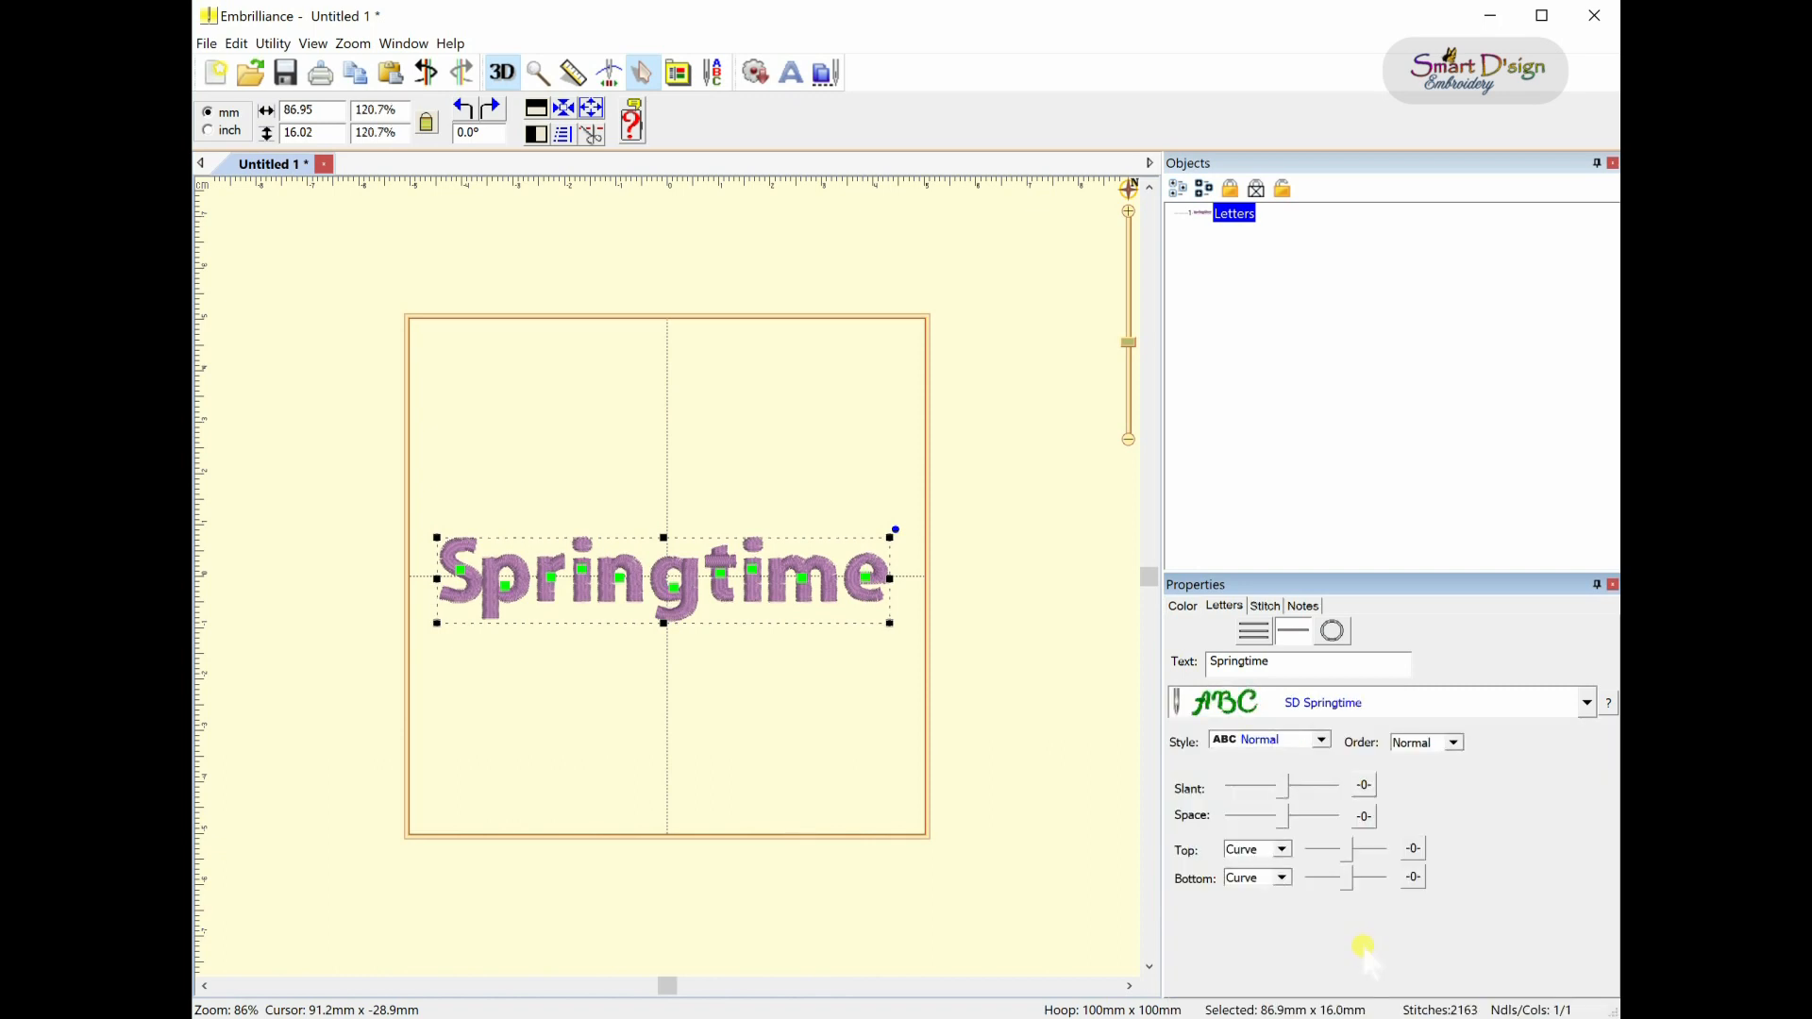
- Browse through the other installed lettering fonts in the font list
{"action": "left_click", "coordinate": [1587, 702]}
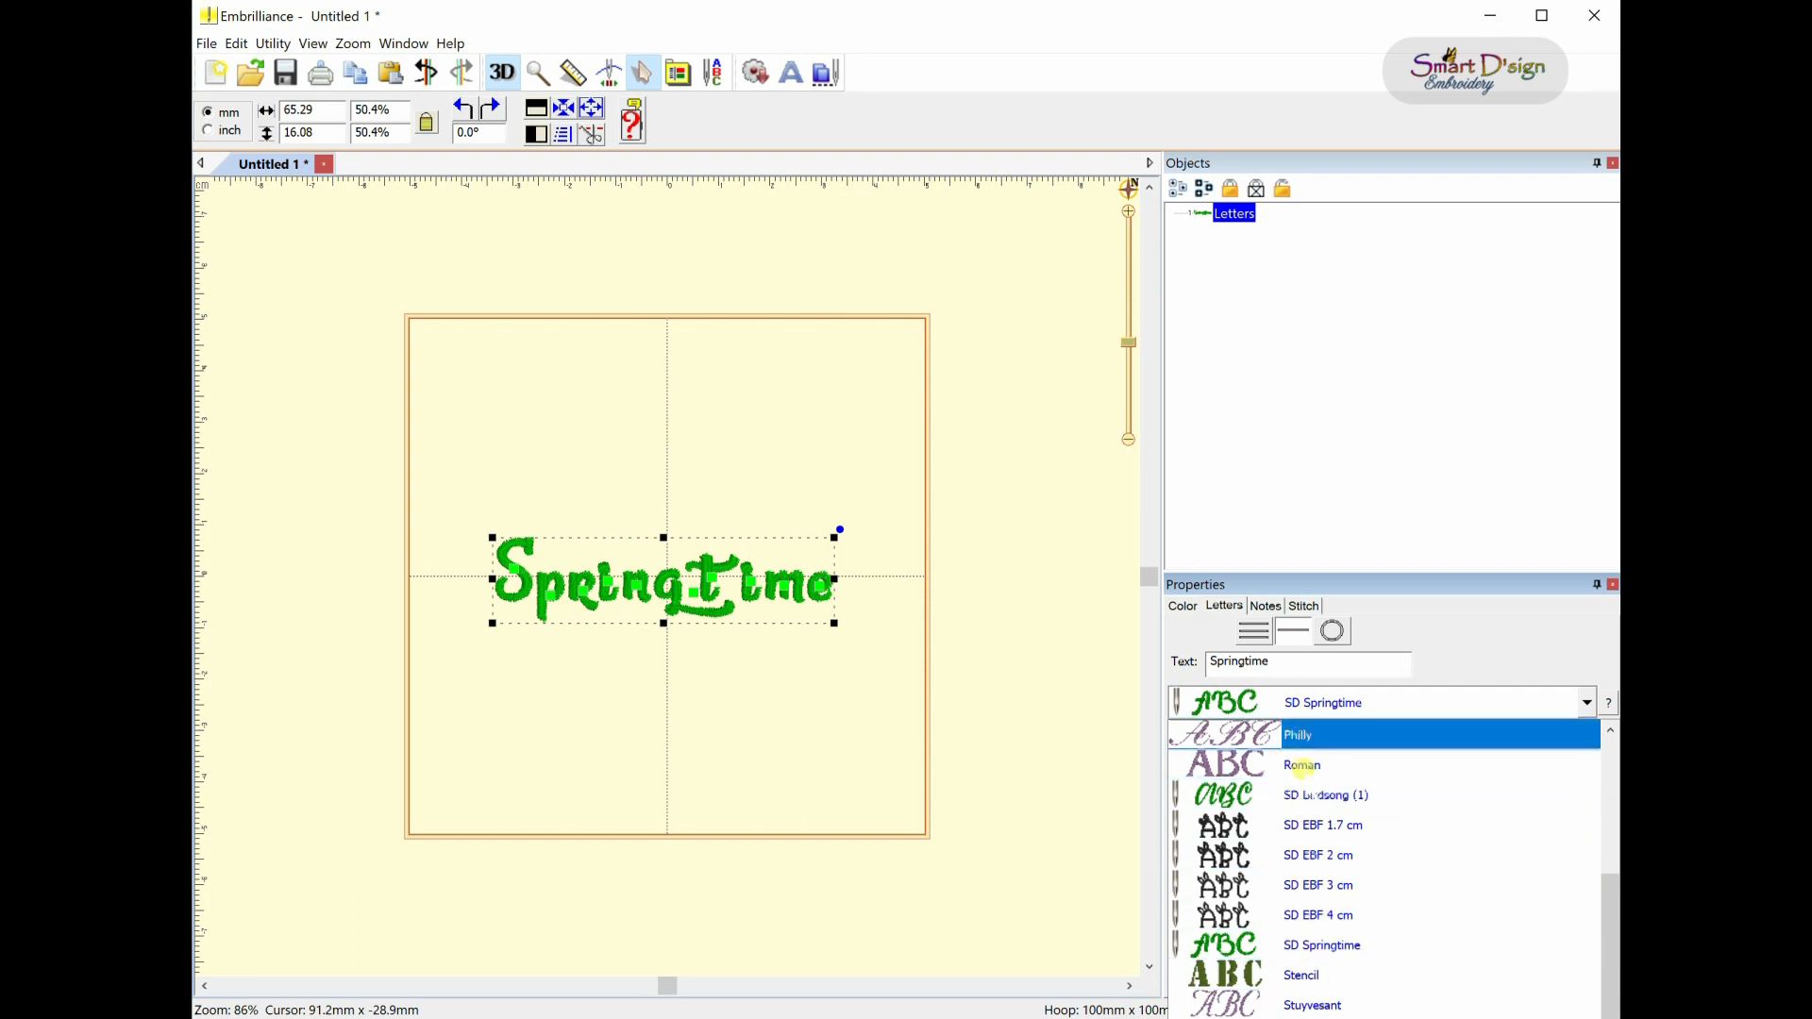
{"action": "mouse_move", "coordinate": [1329, 795]}
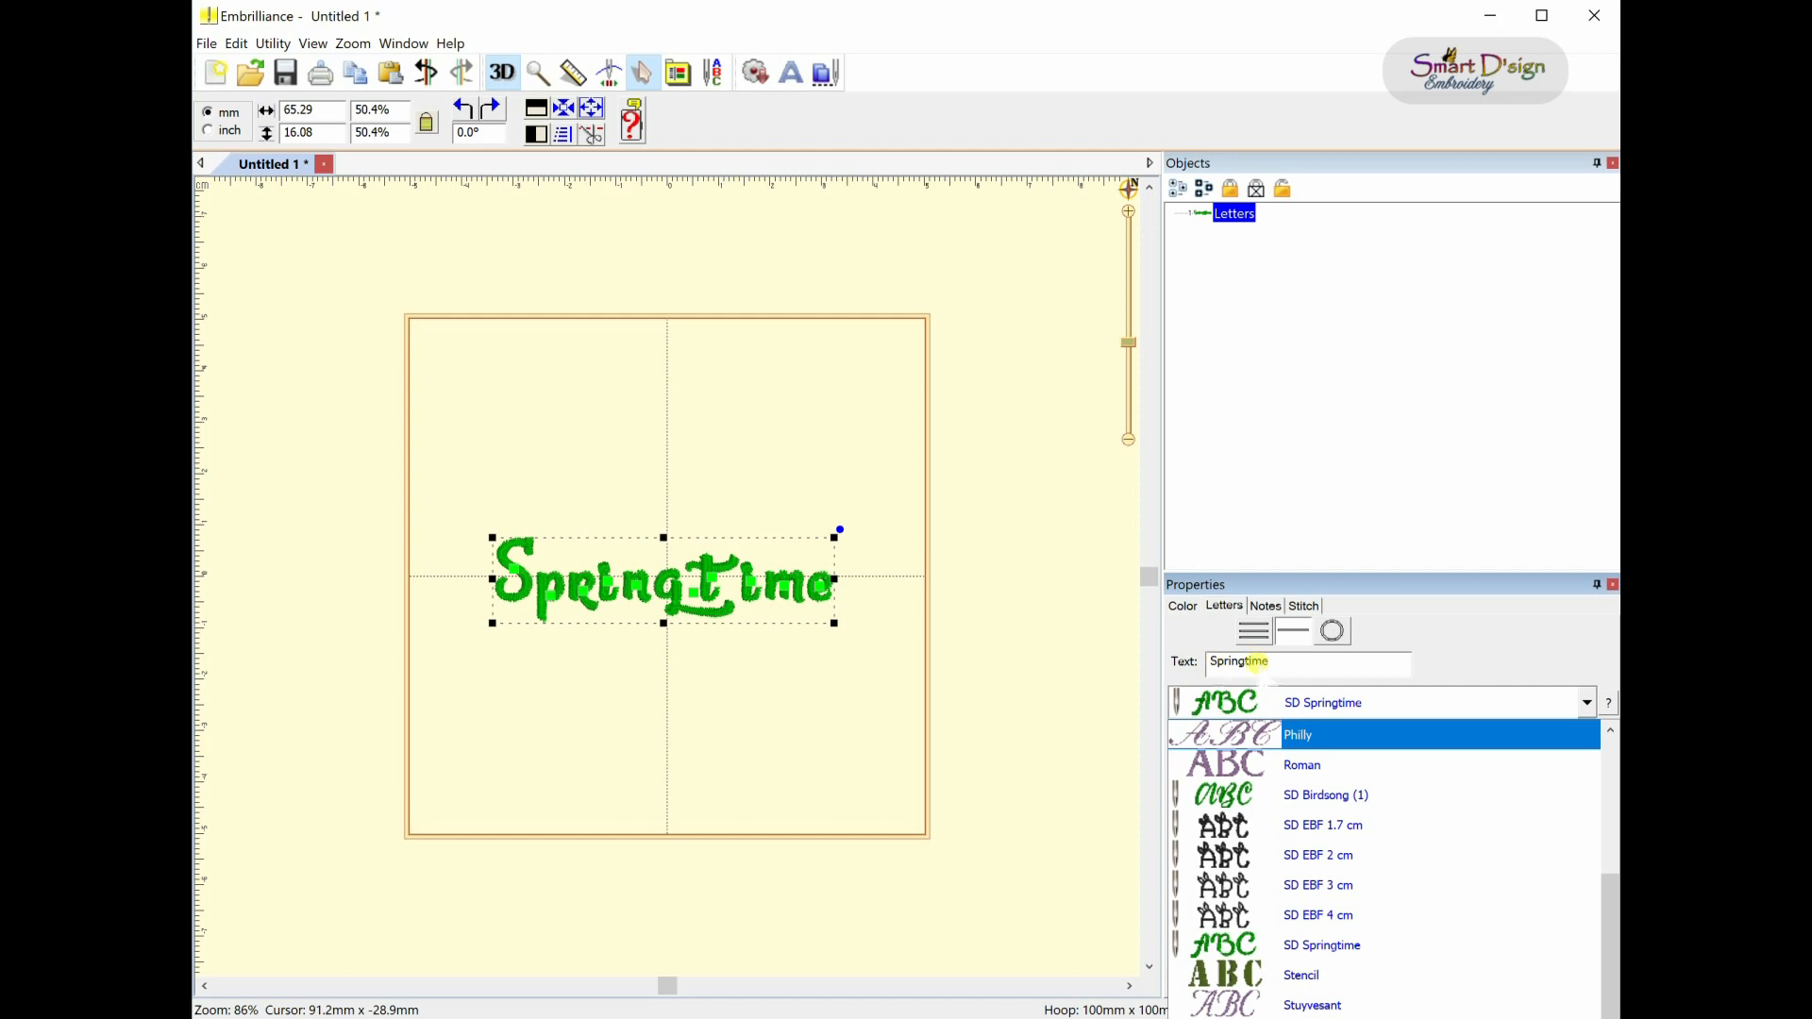
{"action": "scroll", "scroll_direction": "up", "scroll_amount": 3}
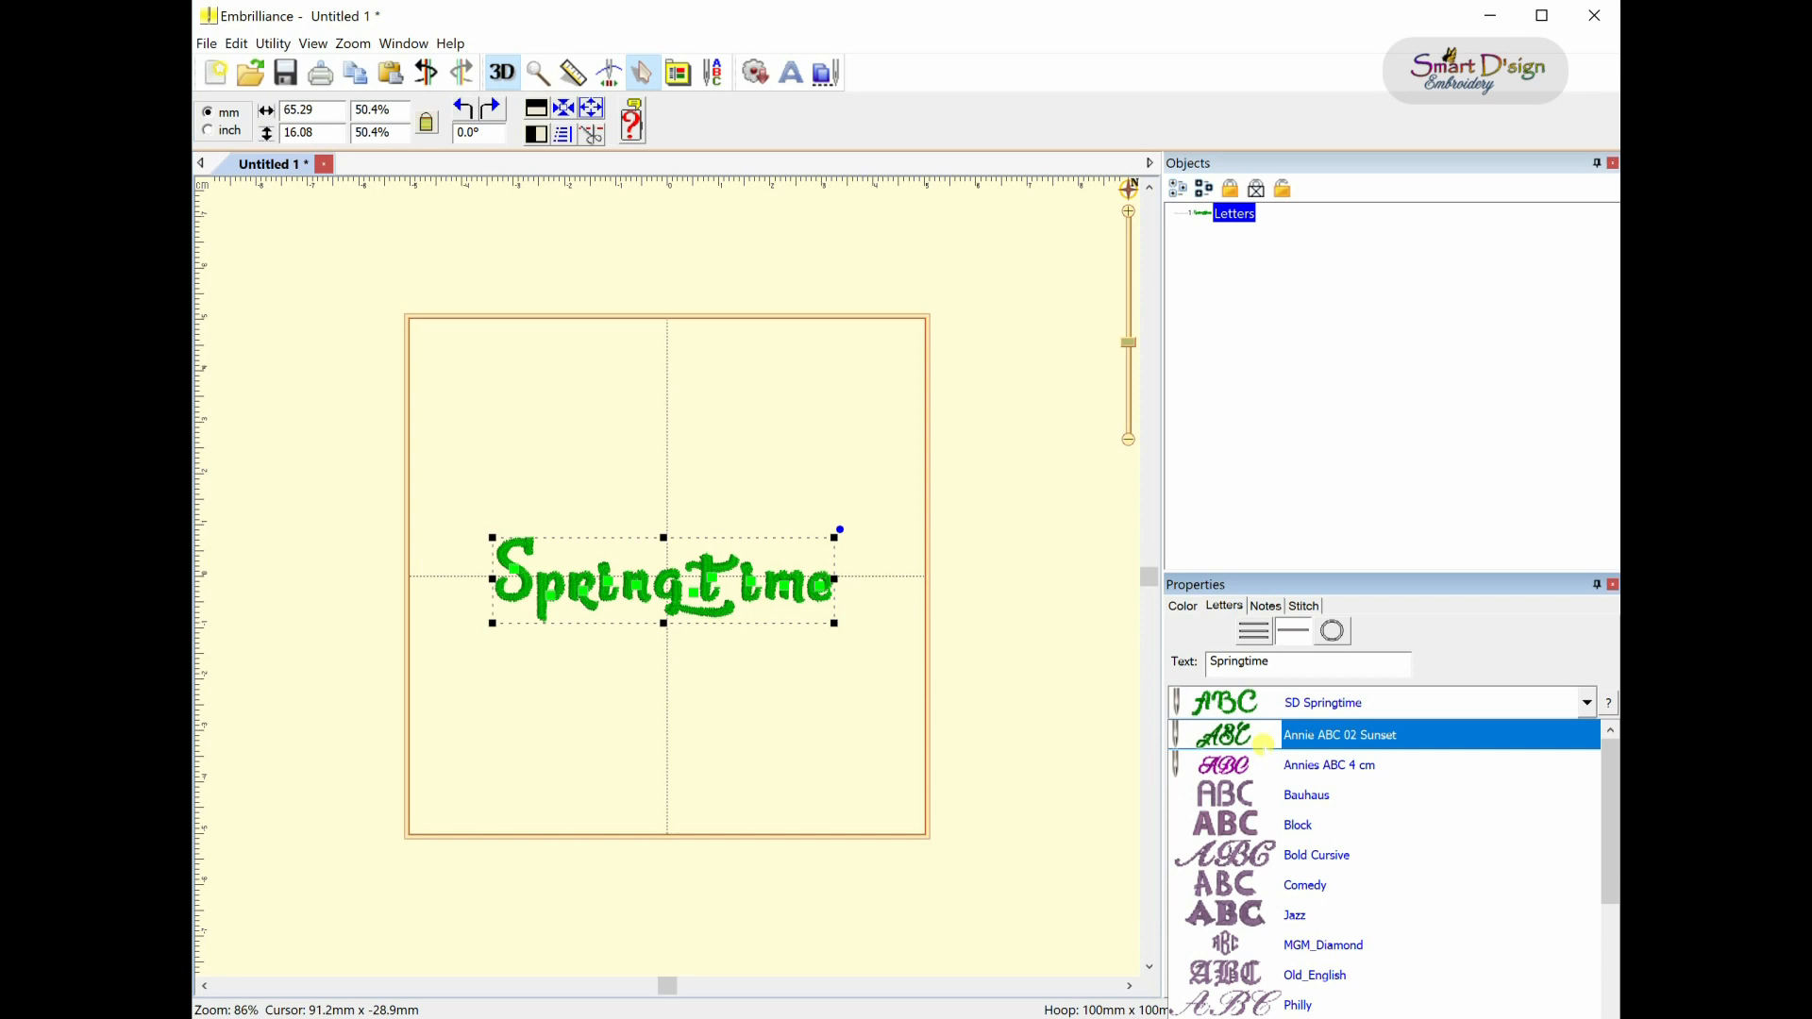
{"action": "left_click", "coordinate": [1329, 763]}
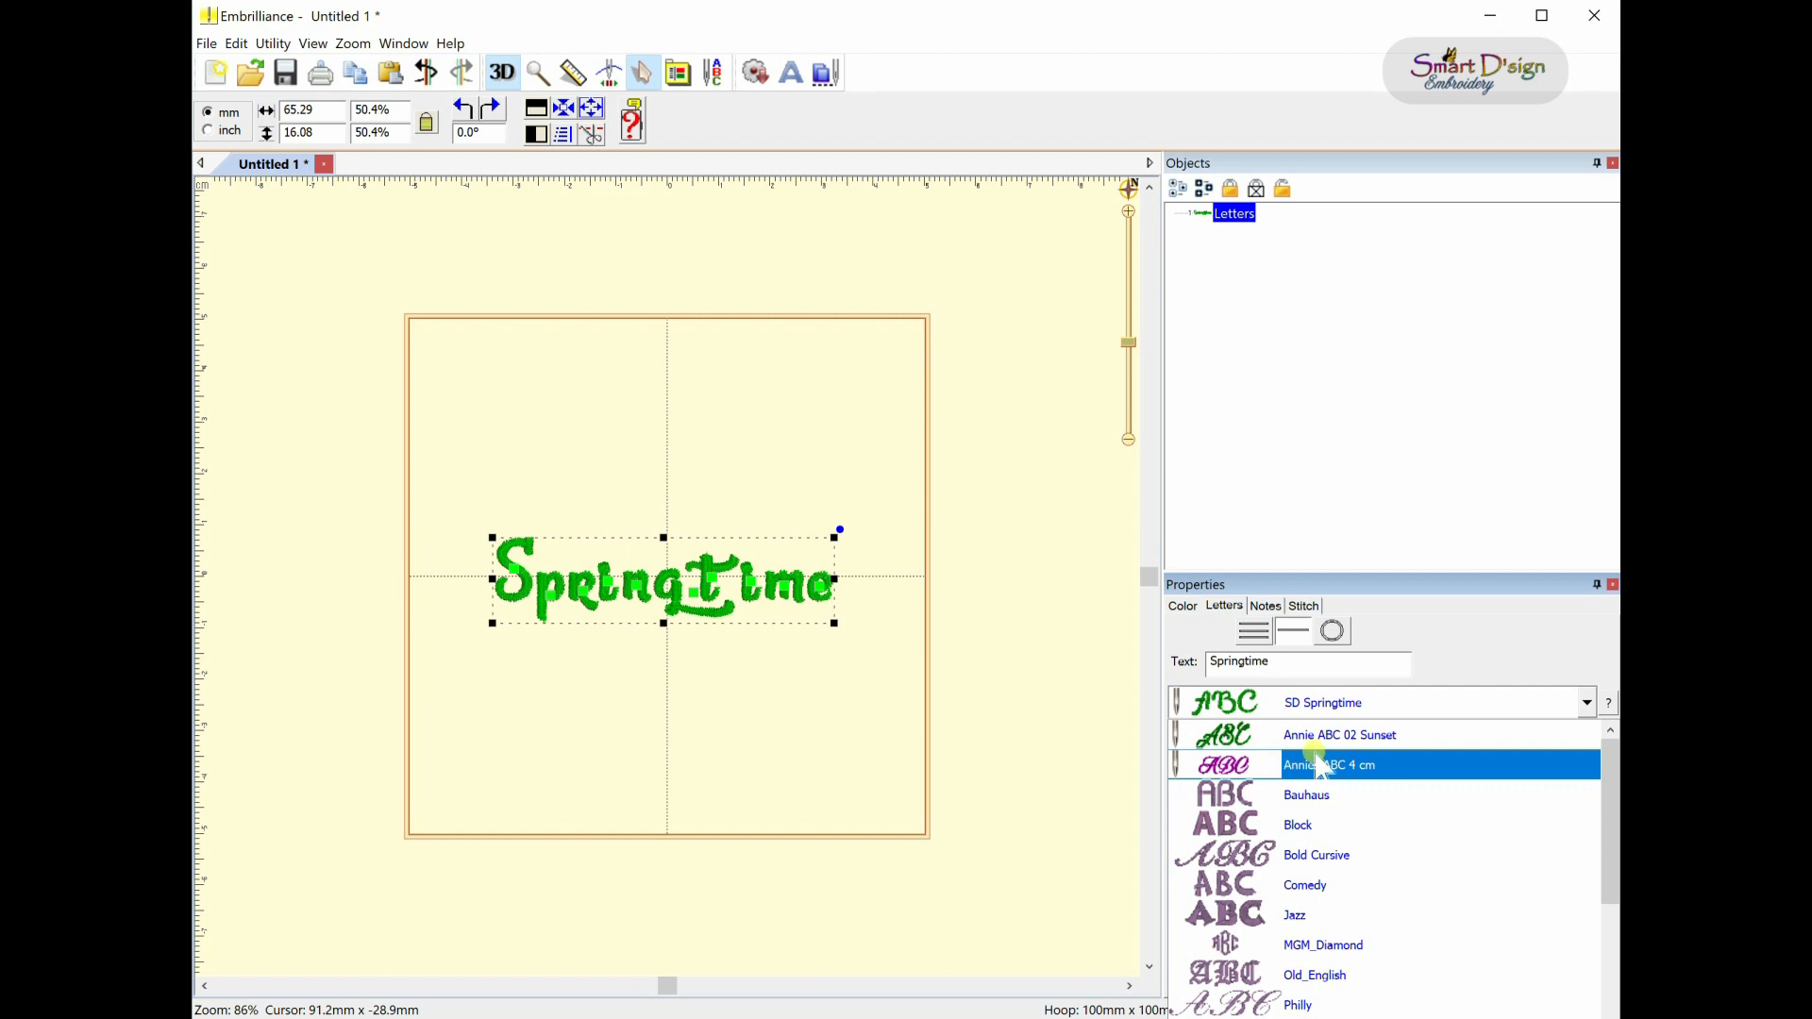
{"action": "scroll", "scroll_direction": "down", "scroll_amount": 3}
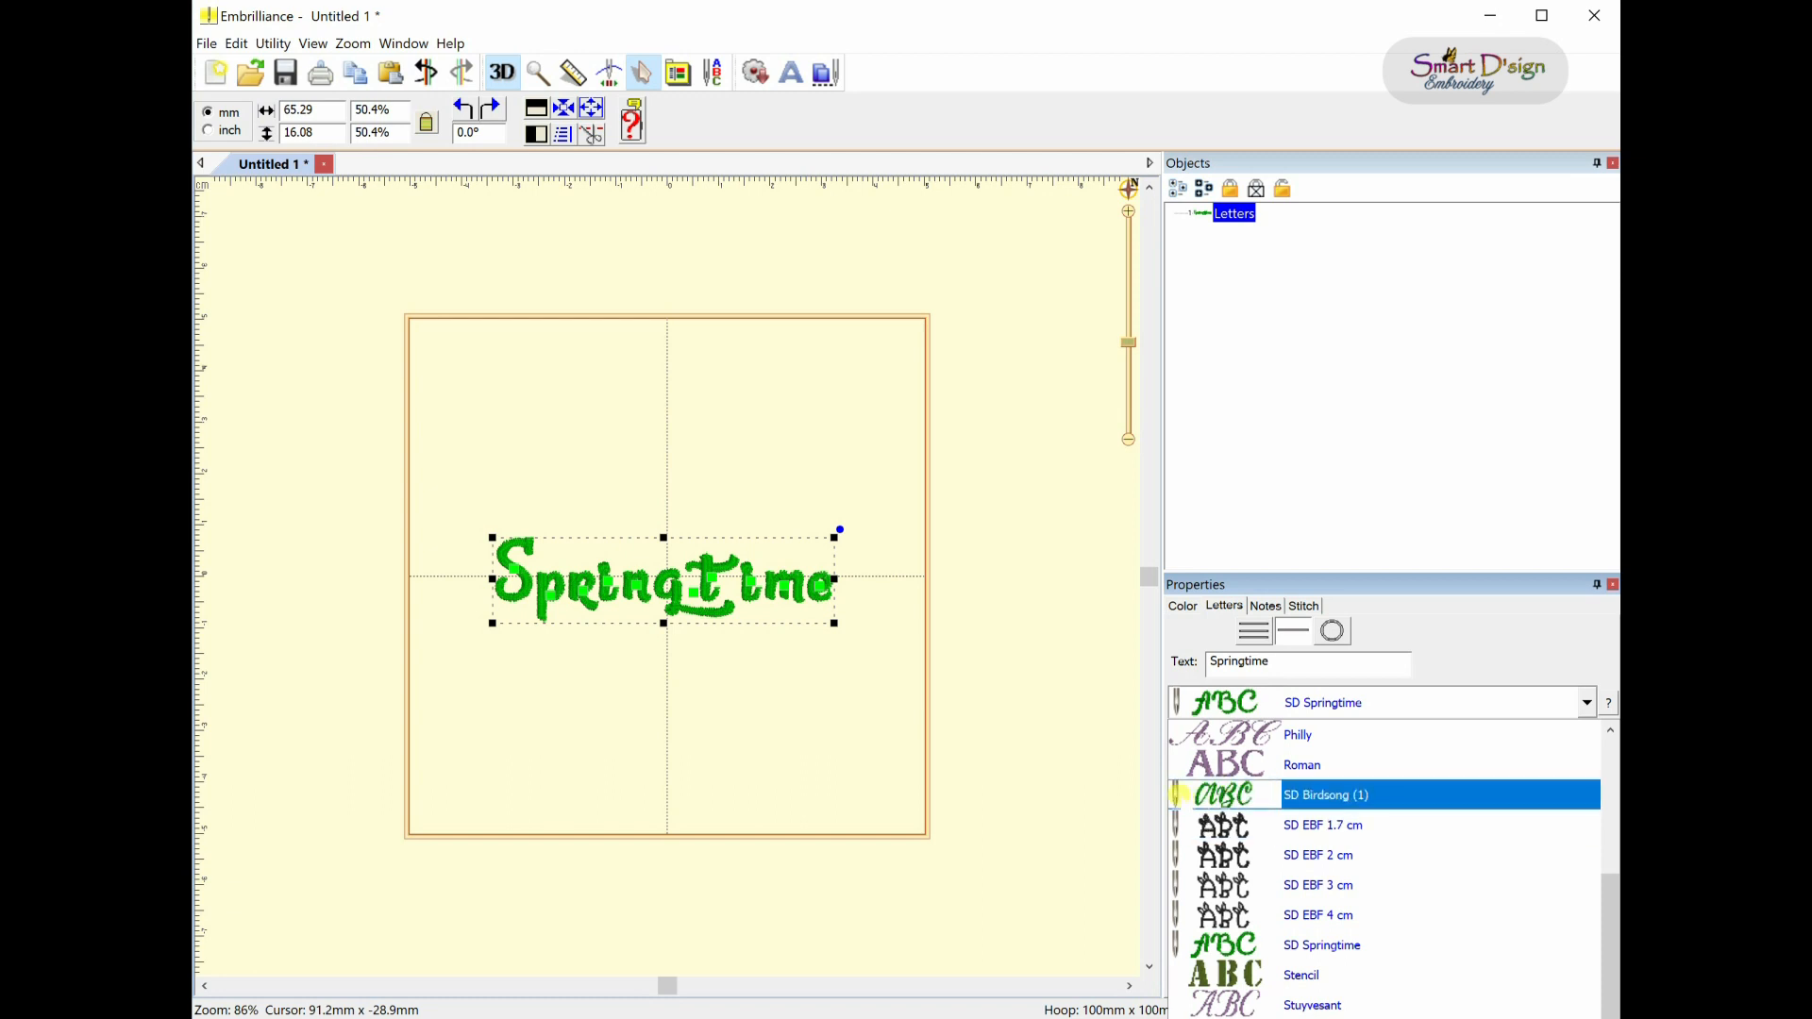
{"action": "left_click", "coordinate": [1317, 915]}
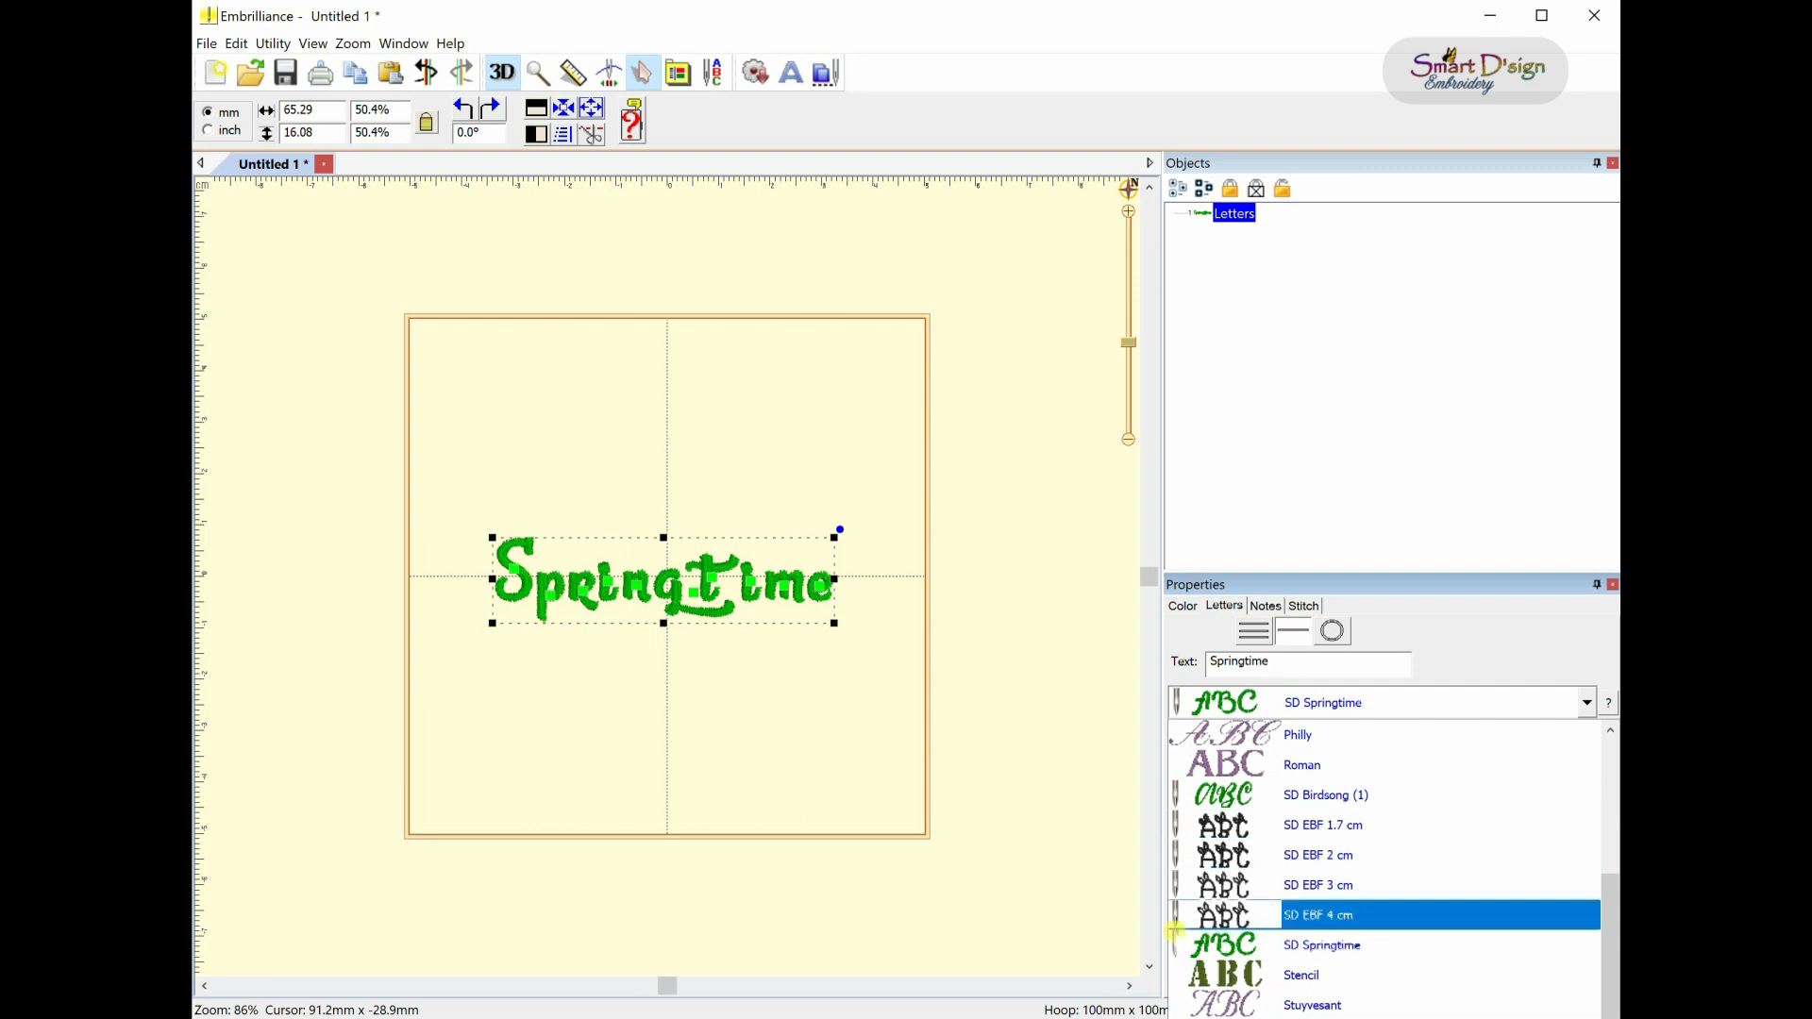
{"action": "scroll", "scroll_direction": "up", "scroll_amount": 3}
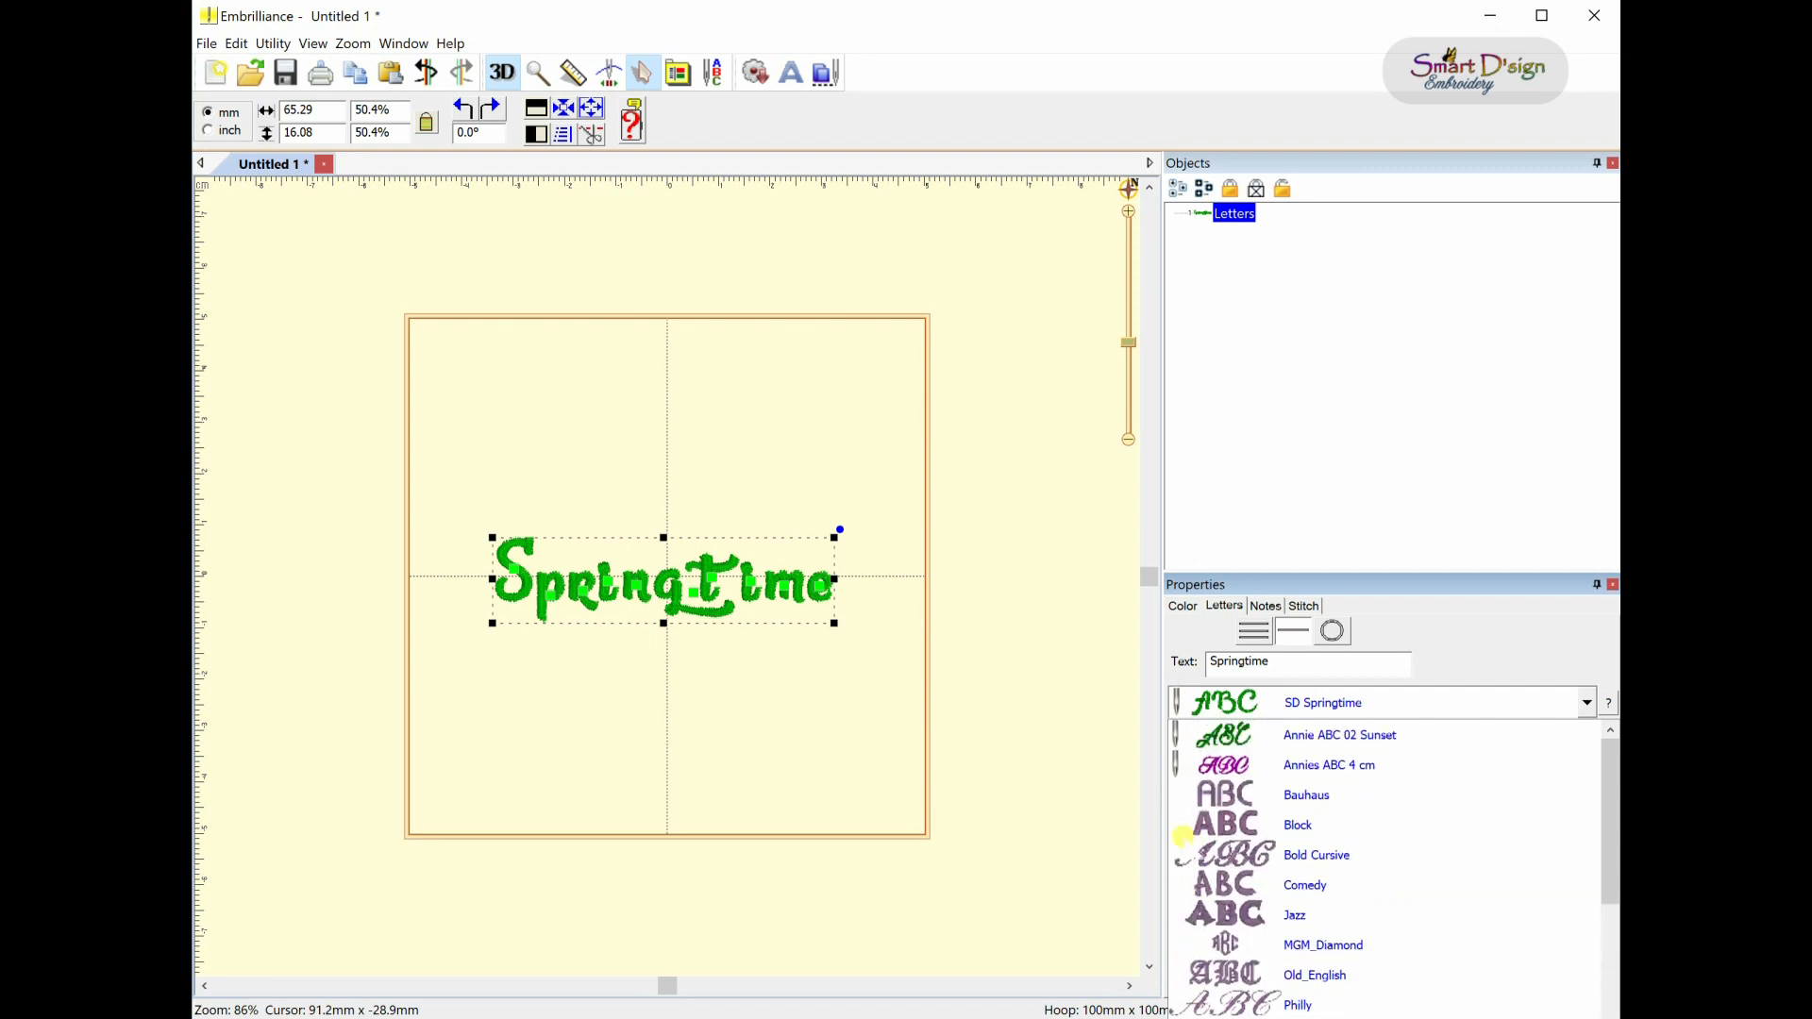
{"action": "left_click", "coordinate": [1307, 794]}
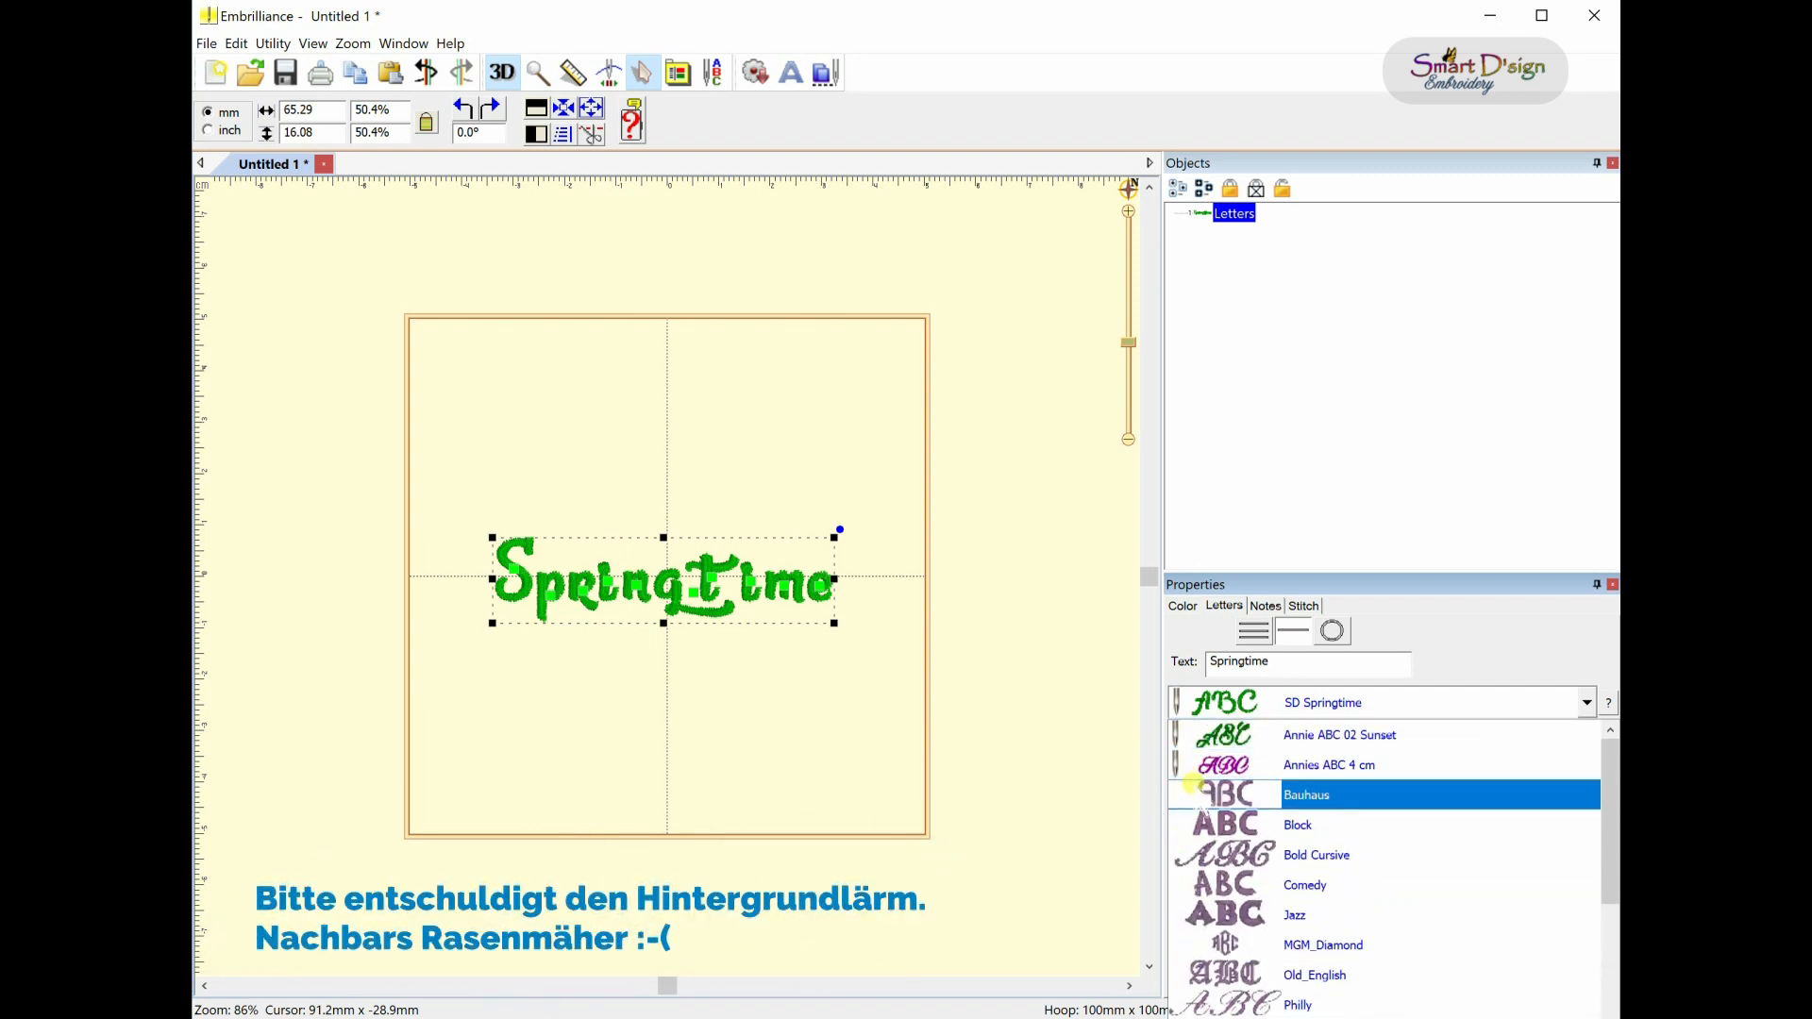
{"action": "left_click", "coordinate": [1295, 915]}
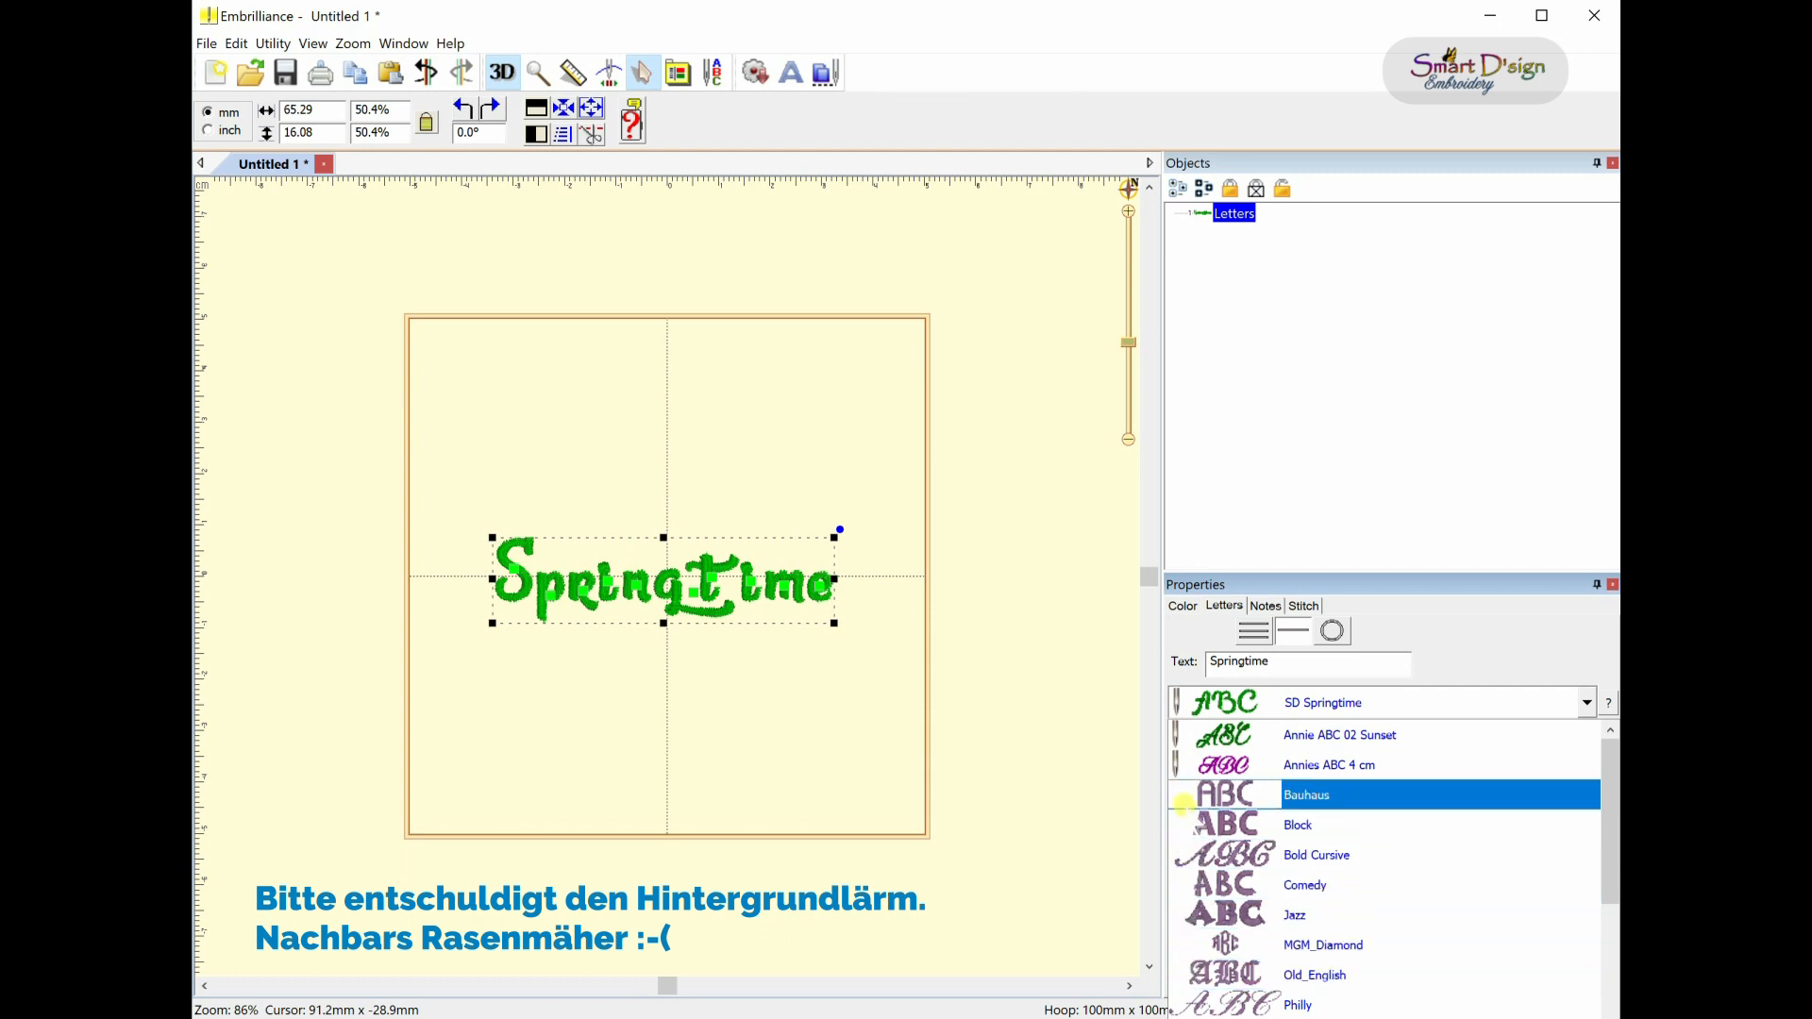
{"action": "left_click", "coordinate": [1329, 763]}
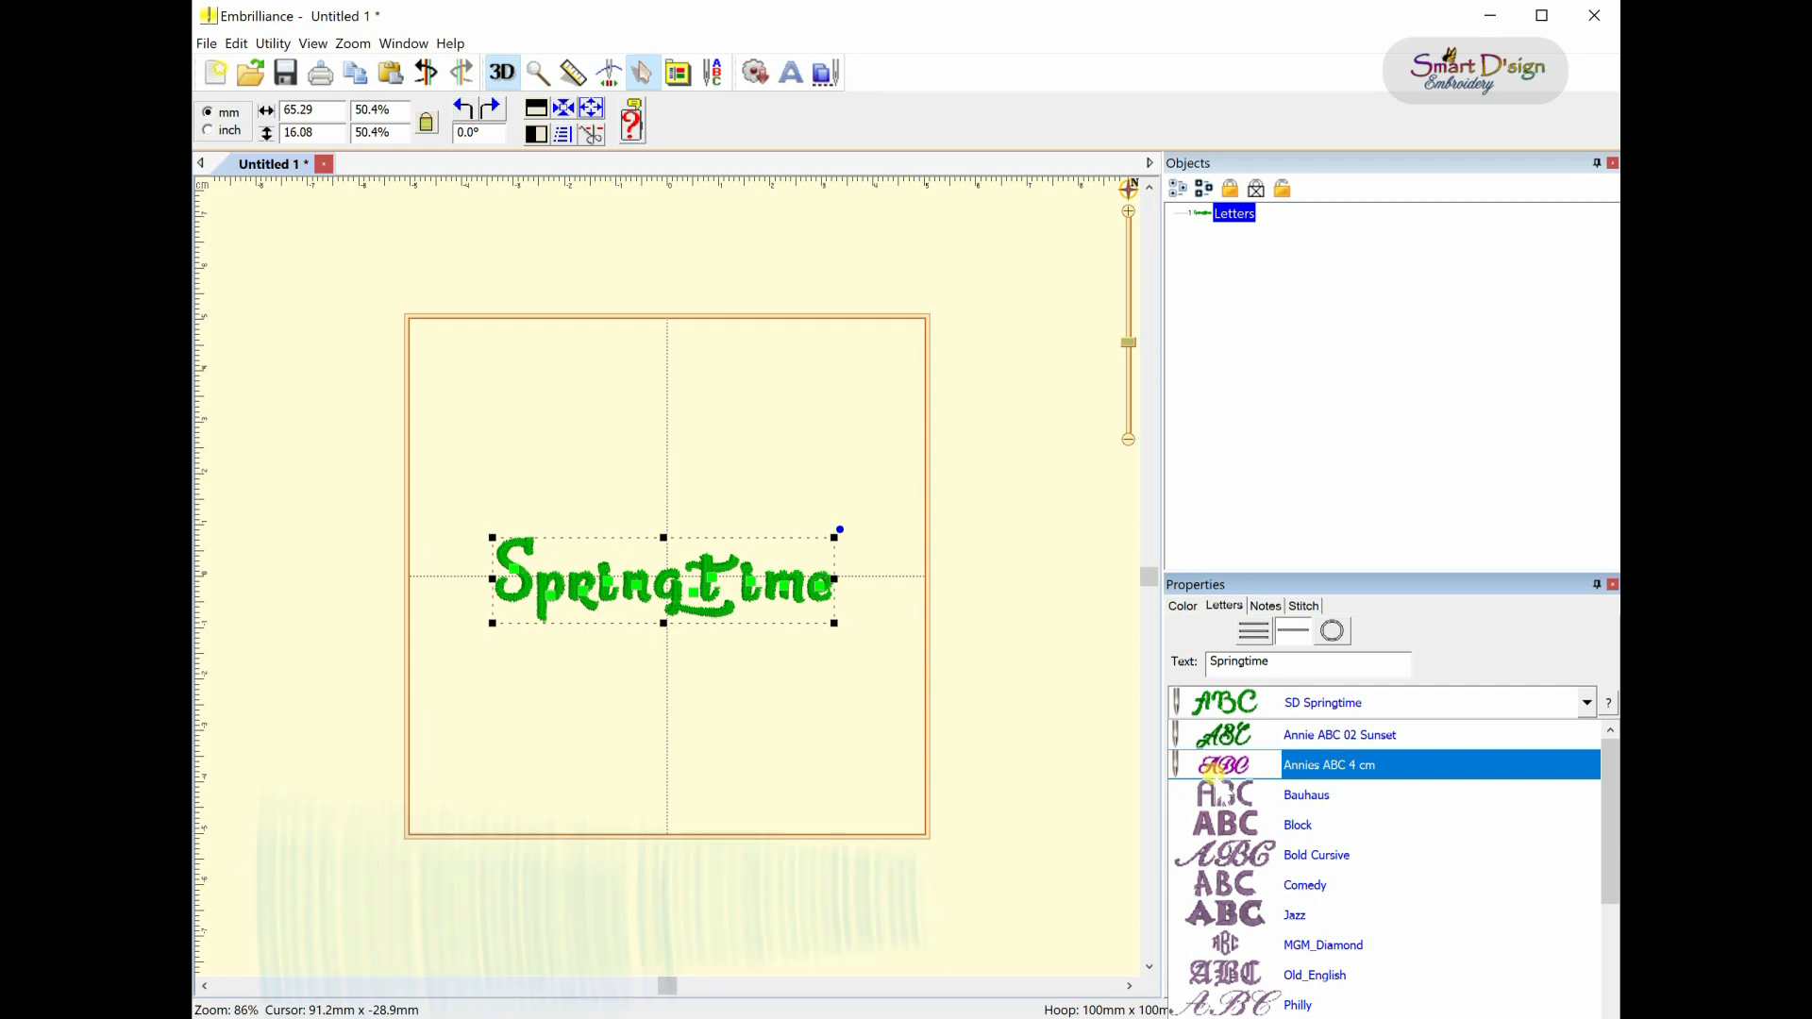
{"action": "left_click", "coordinate": [1340, 735]}
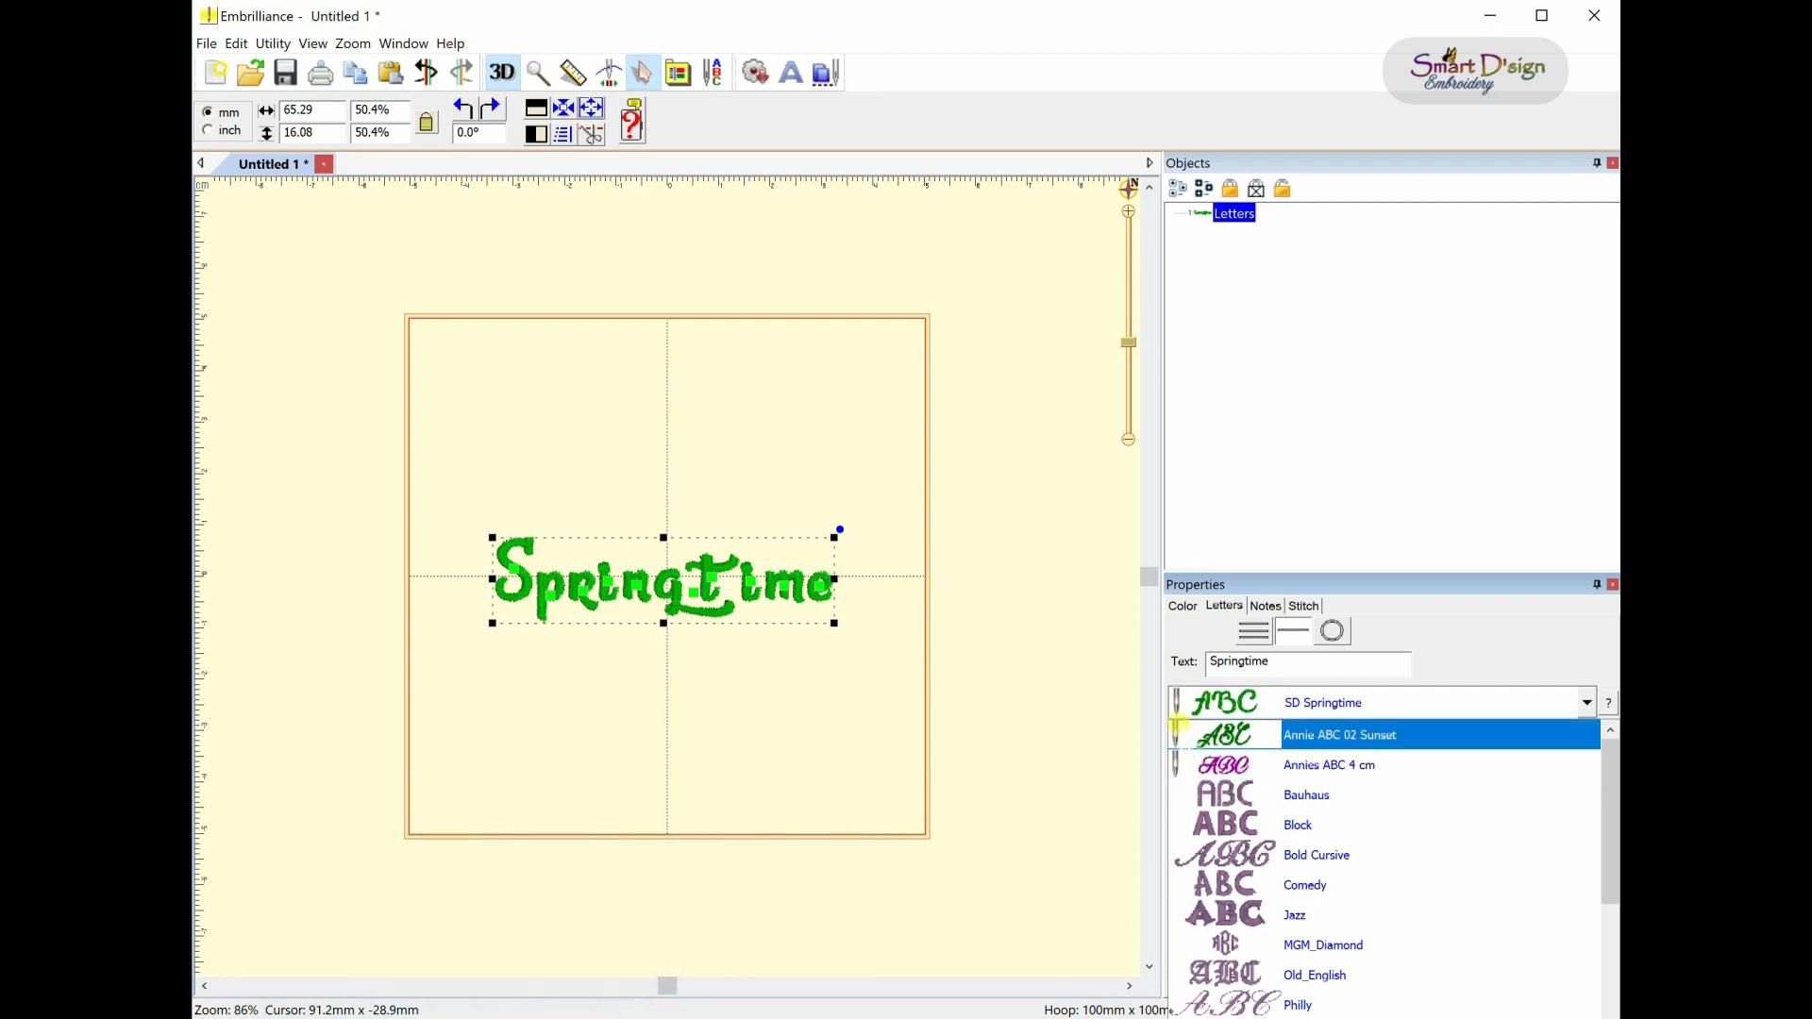
{"action": "scroll", "scroll_direction": "down", "scroll_amount": 3}
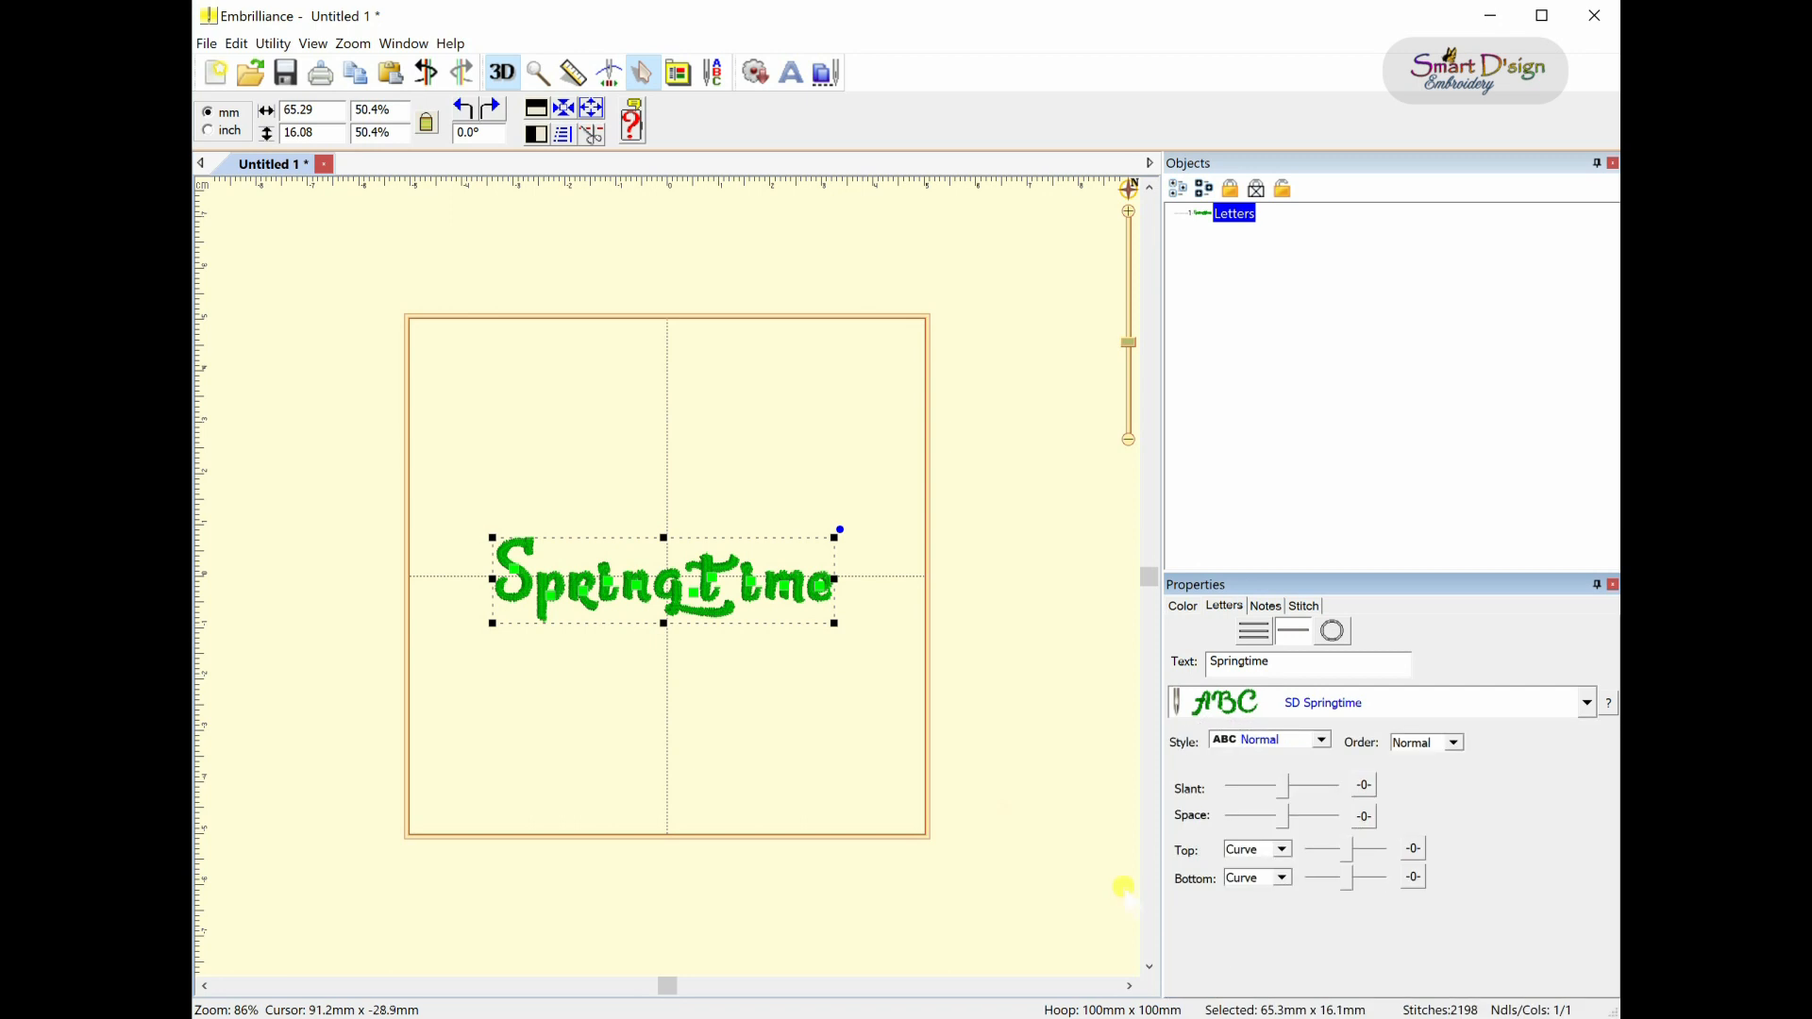
{"action": "mouse_move", "coordinate": [623, 592]}
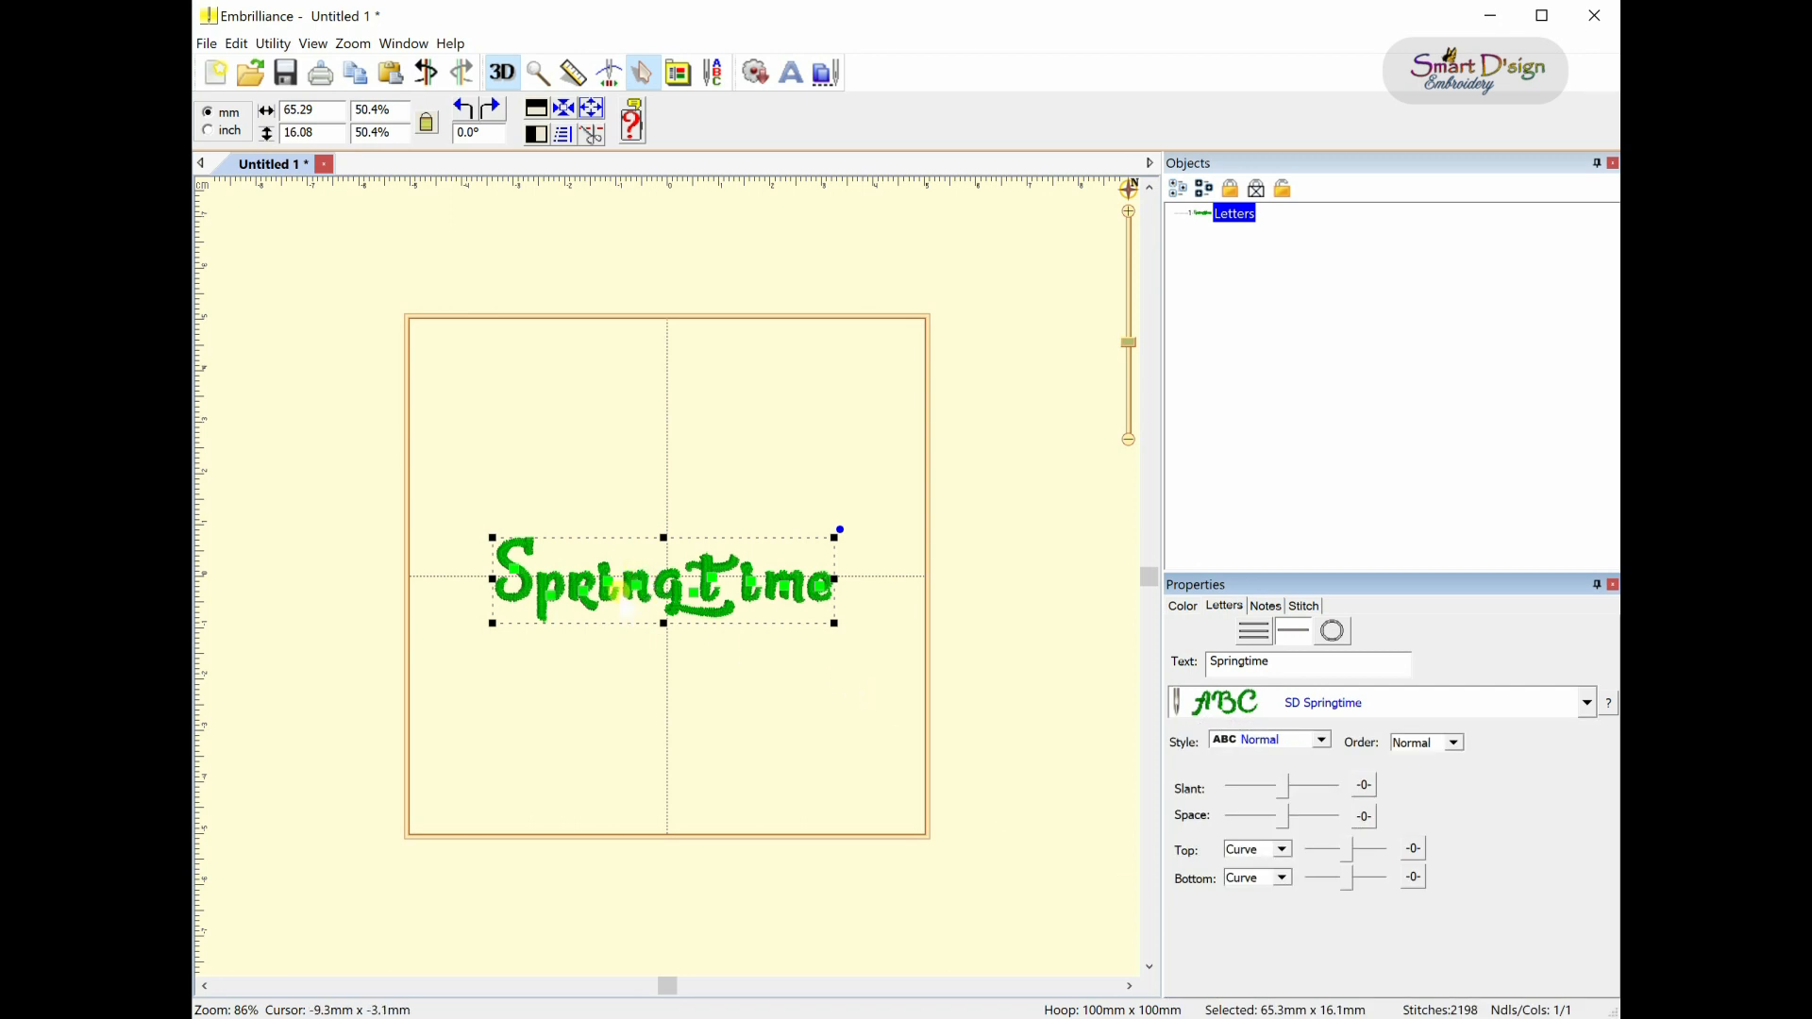
{"action": "mouse_move", "coordinate": [519, 607]}
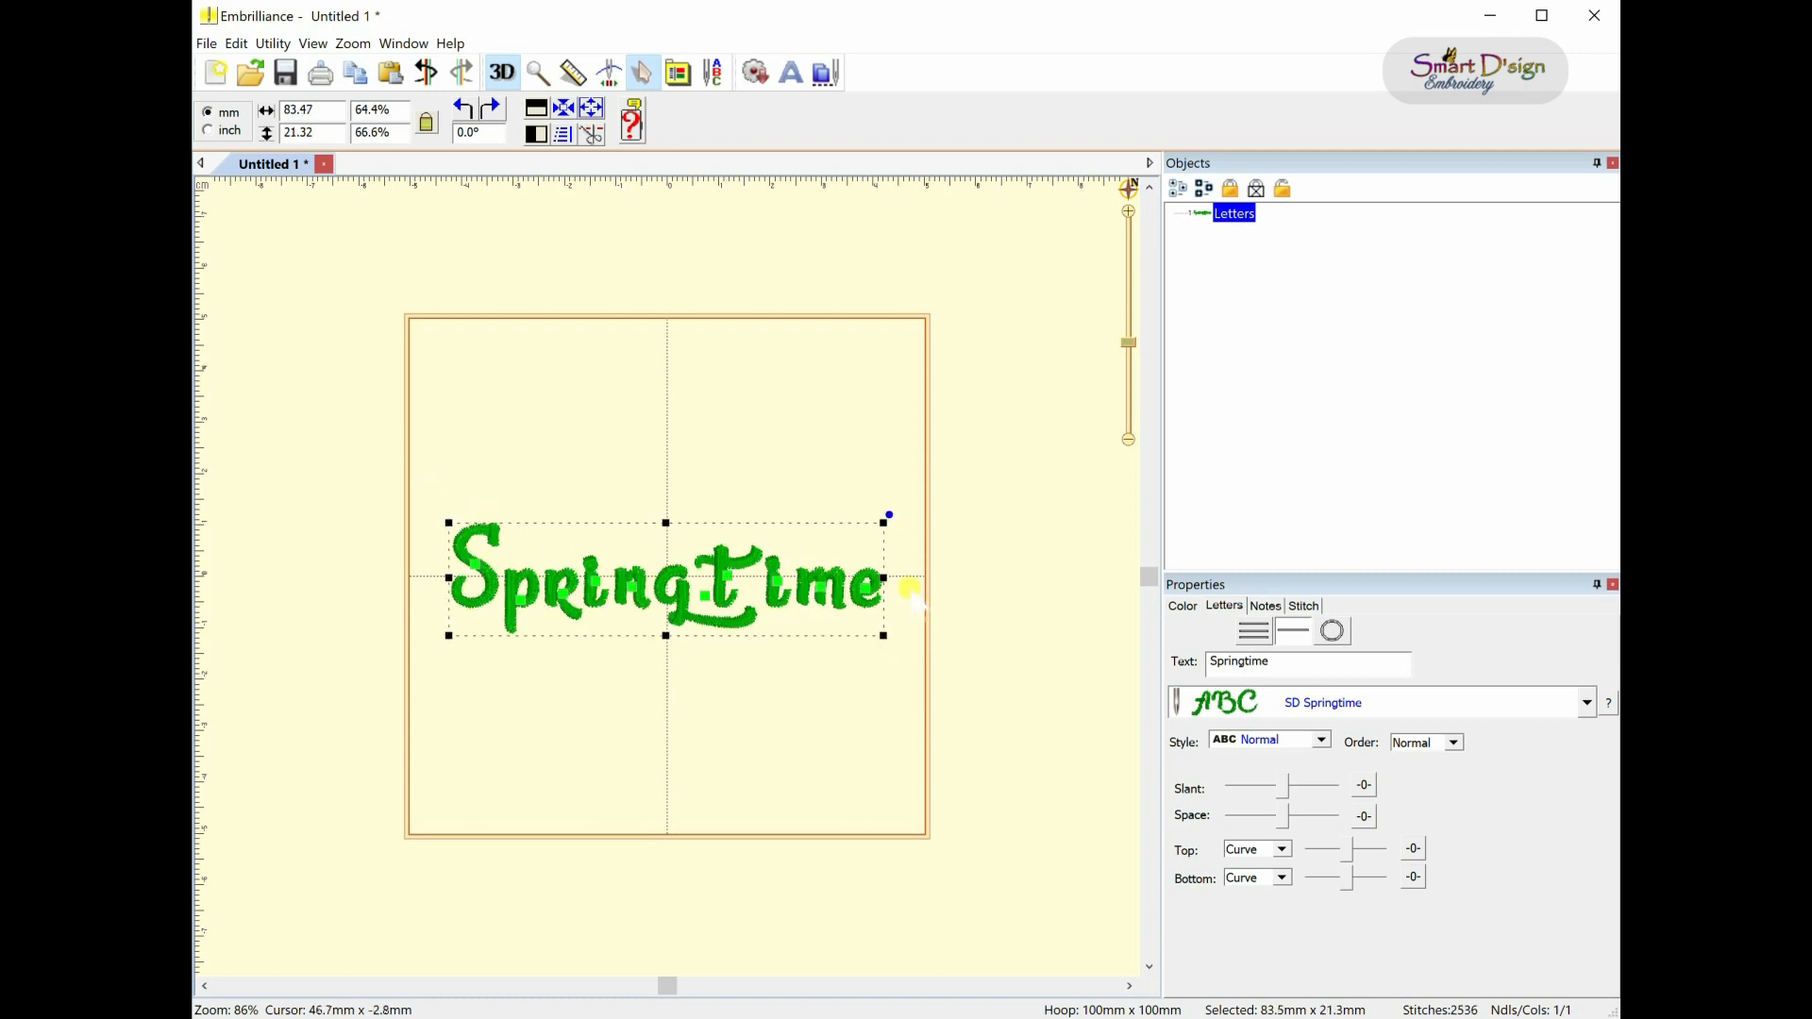
{"action": "mouse_move", "coordinate": [870, 493]}
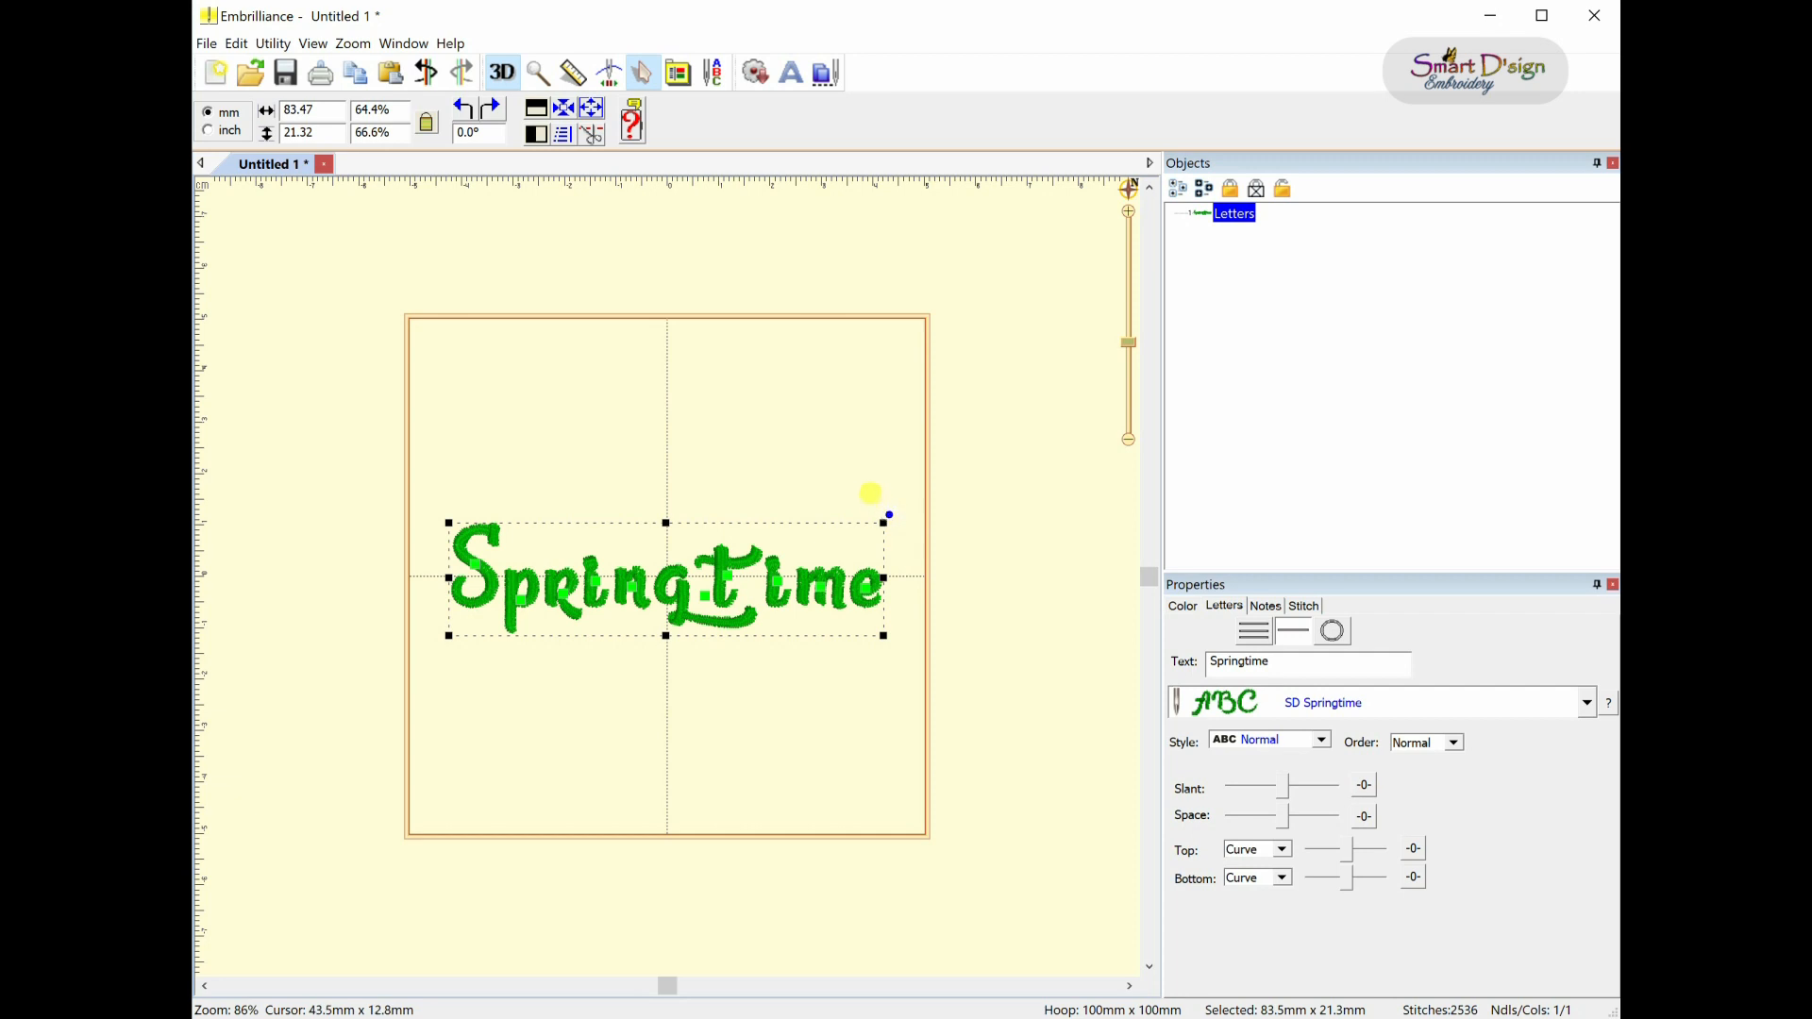
{"action": "mouse_move", "coordinate": [881, 511]}
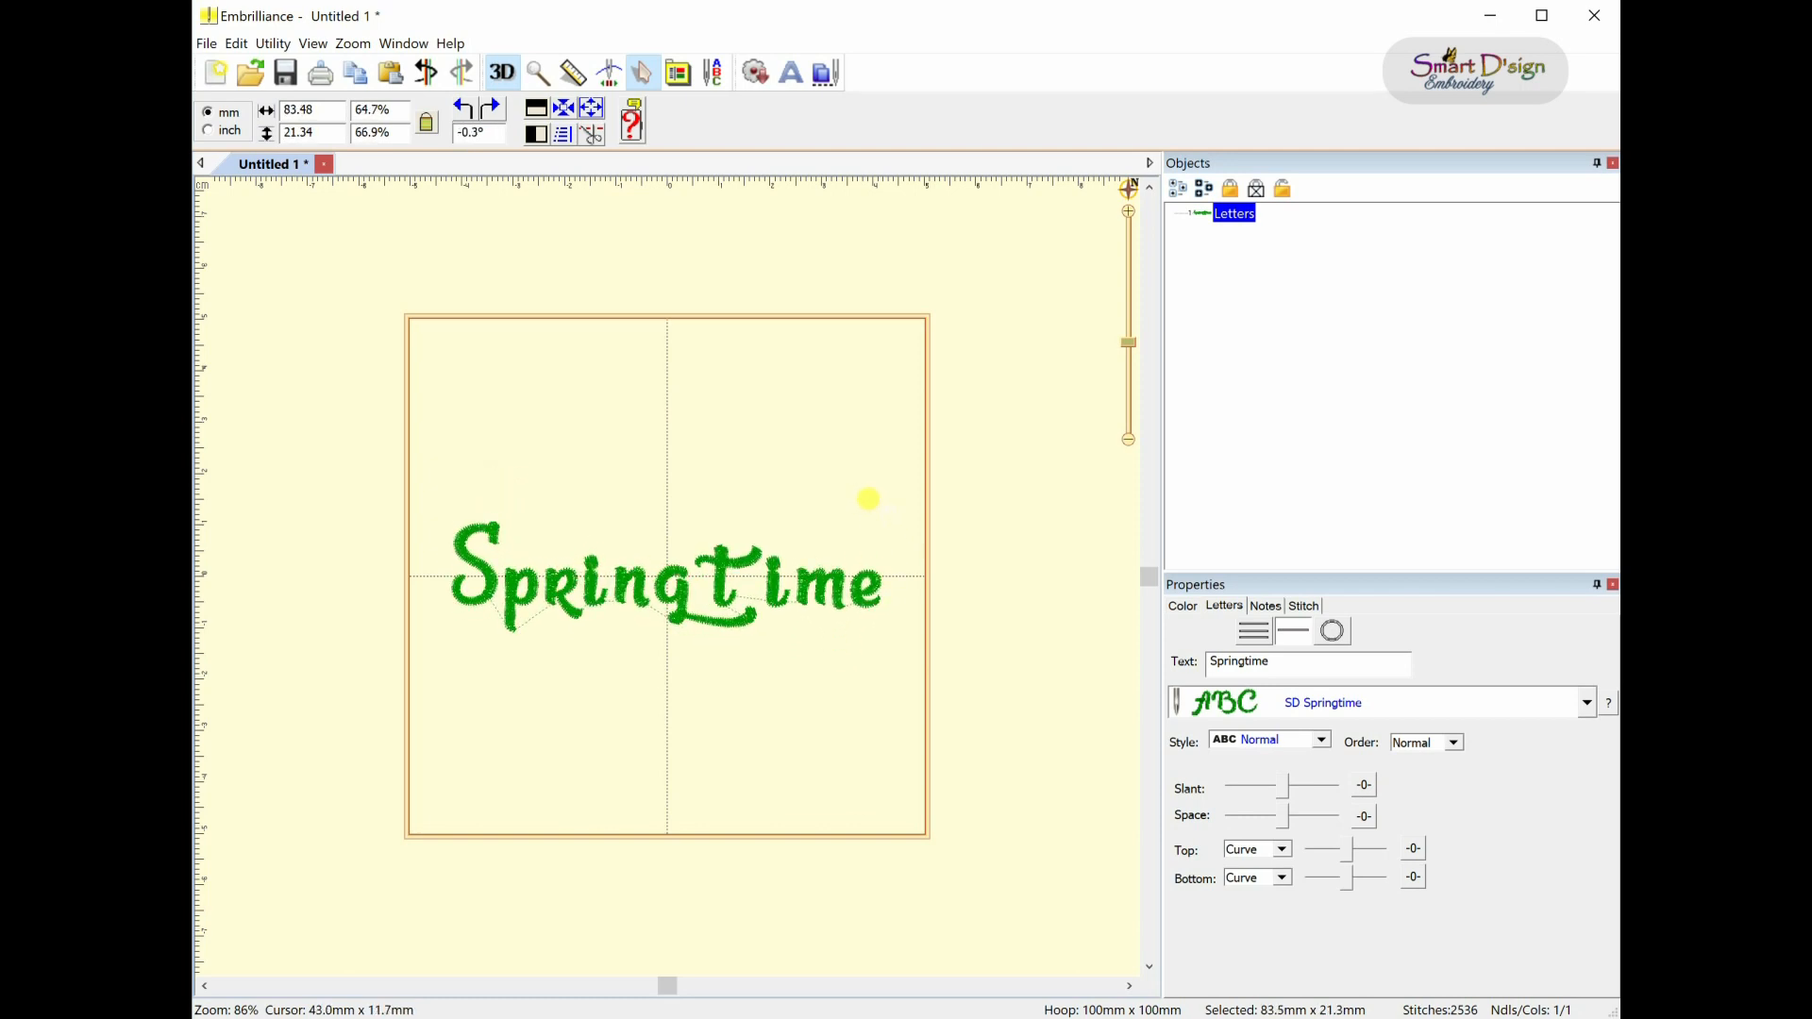
- Reselect the Springtime lettering to adjust its letter spacing
{"action": "left_click", "coordinate": [664, 578]}
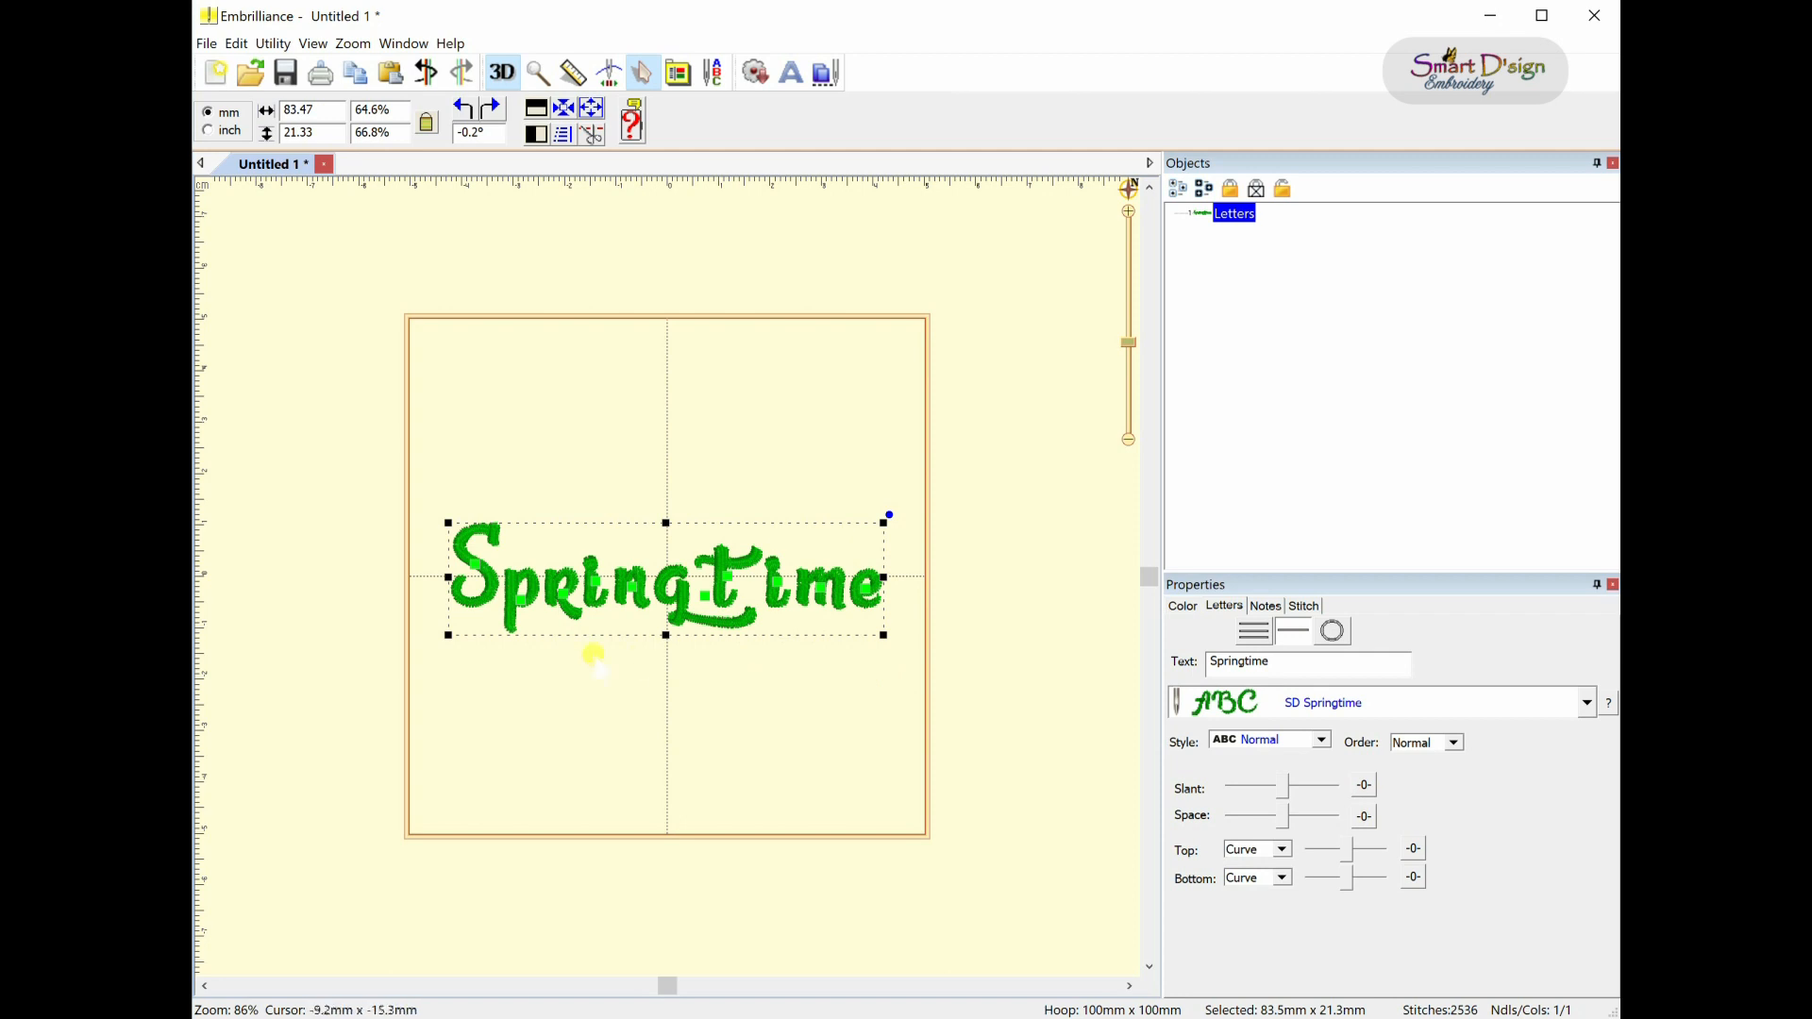
{"action": "mouse_move", "coordinate": [716, 613]}
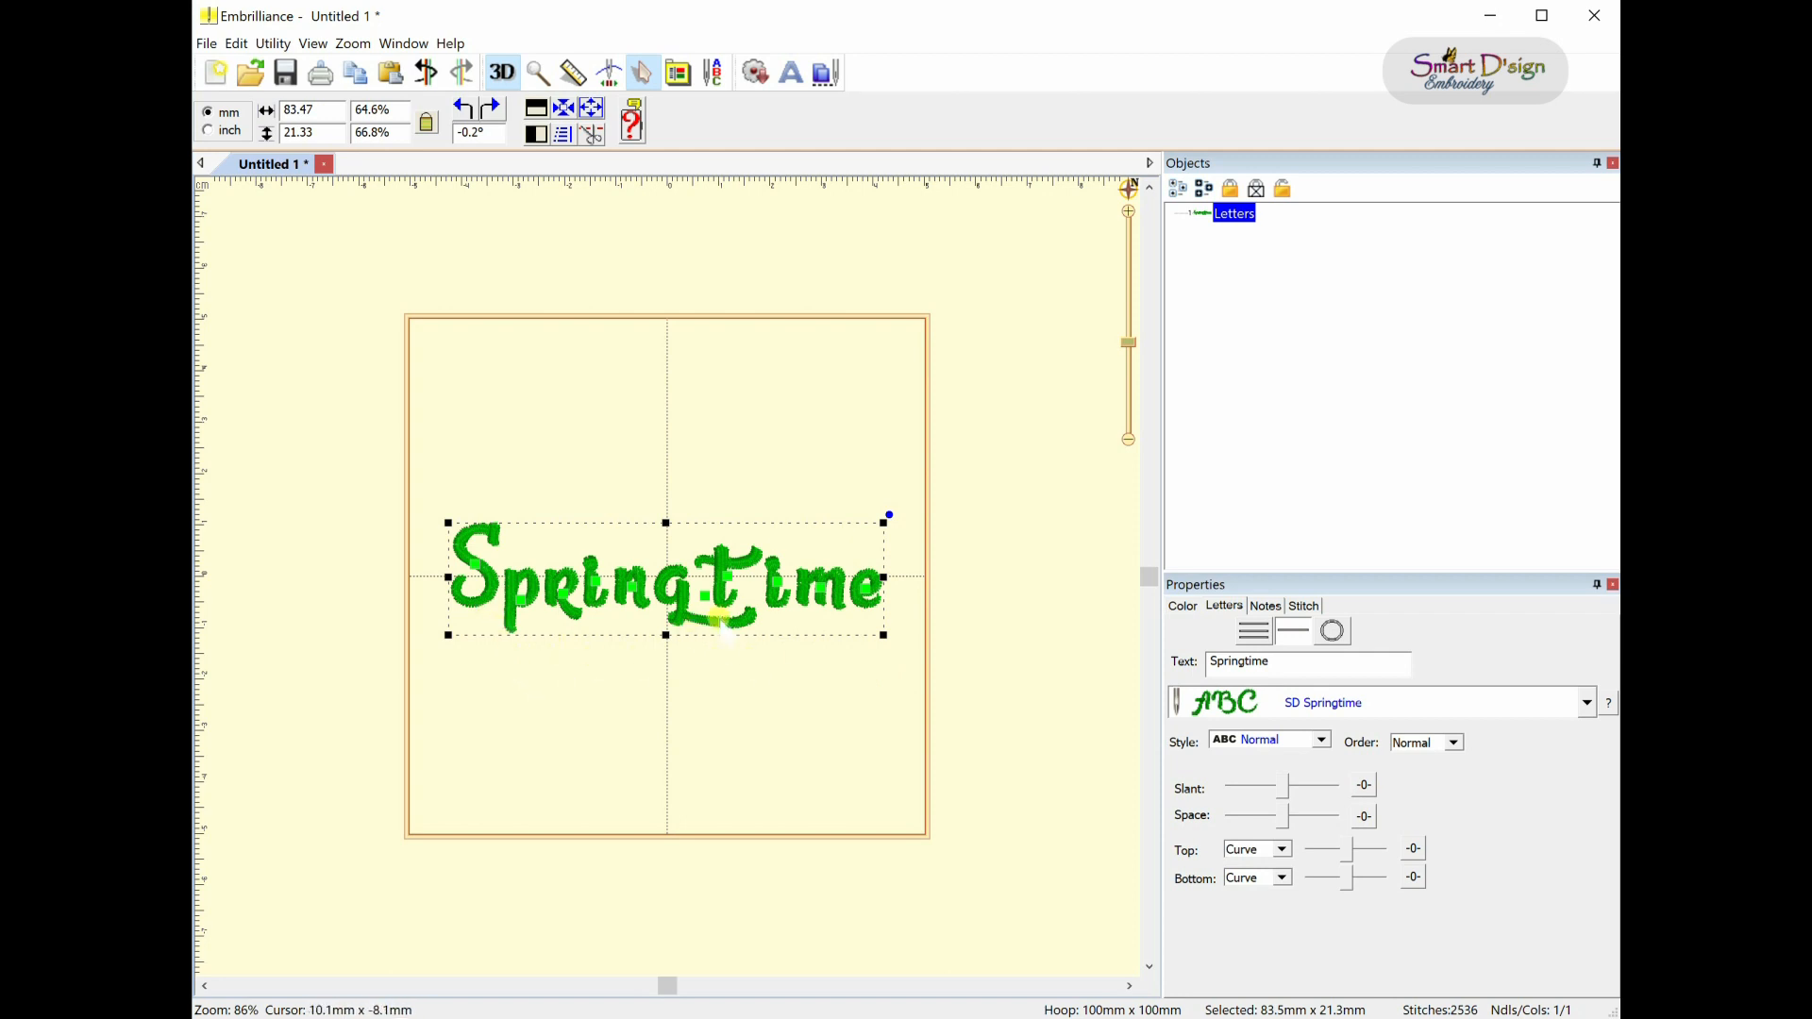
{"action": "mouse_move", "coordinate": [688, 595]}
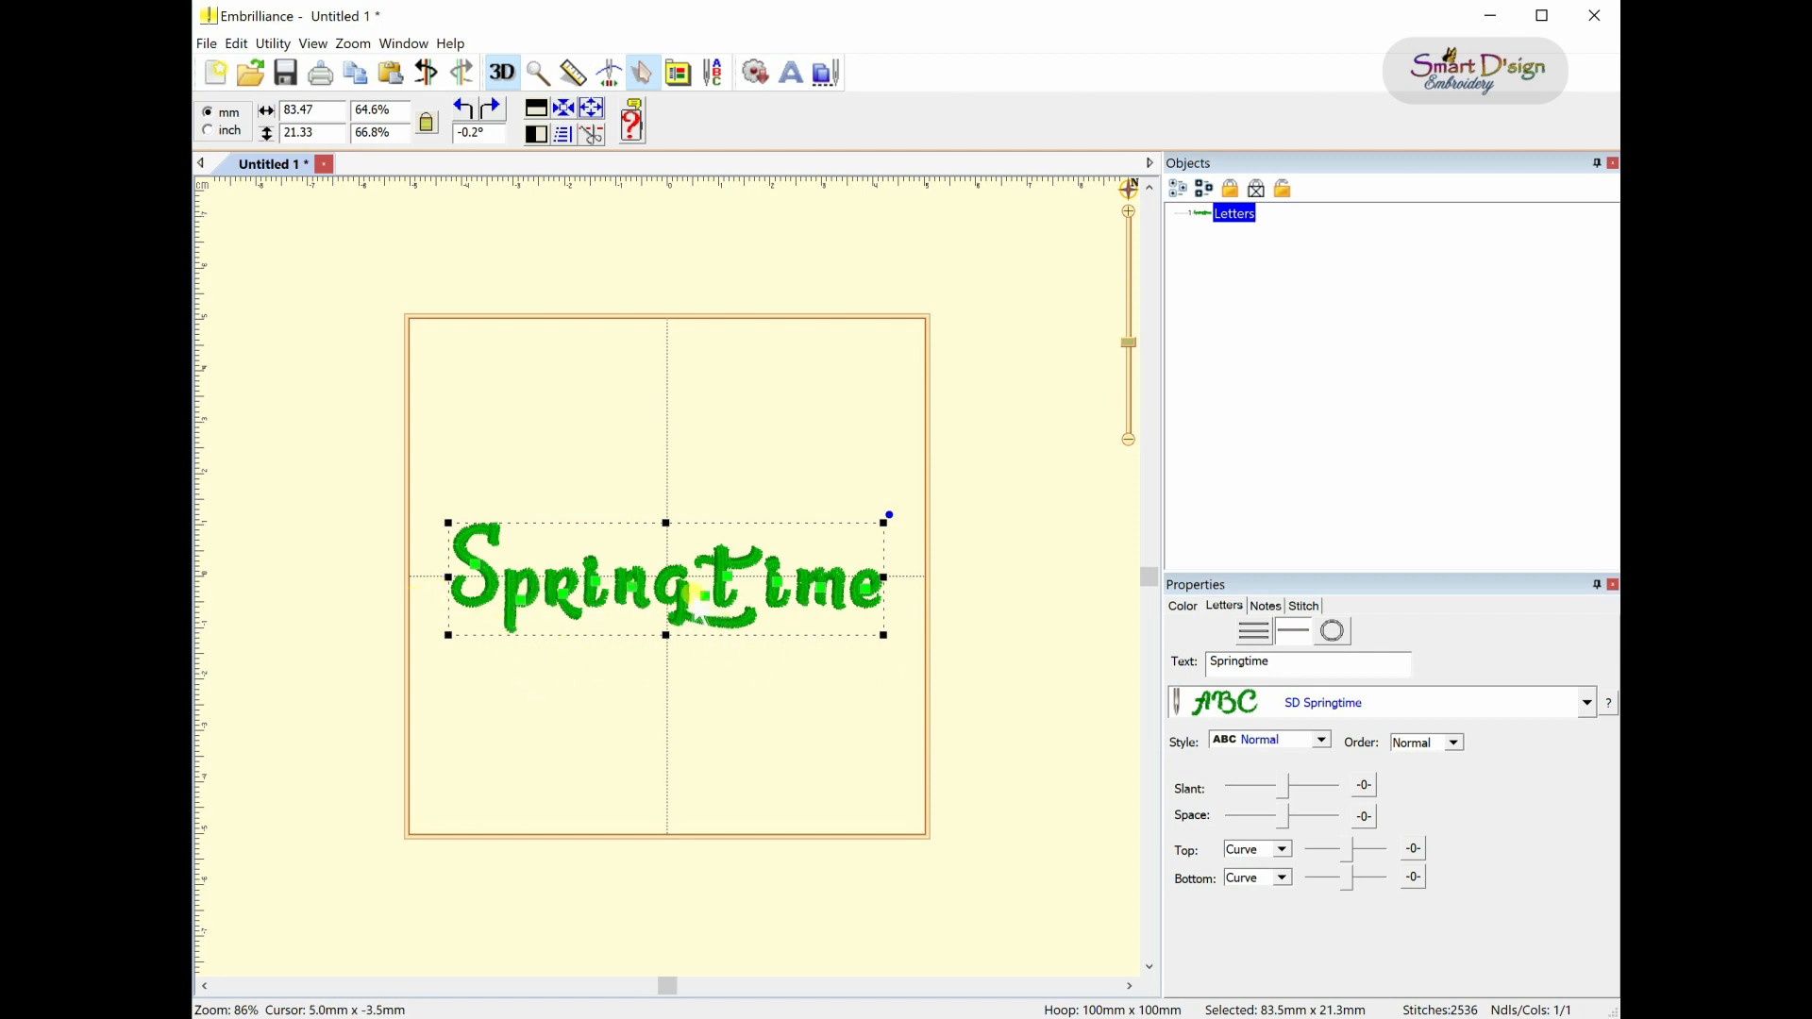
{"action": "mouse_move", "coordinate": [740, 607]}
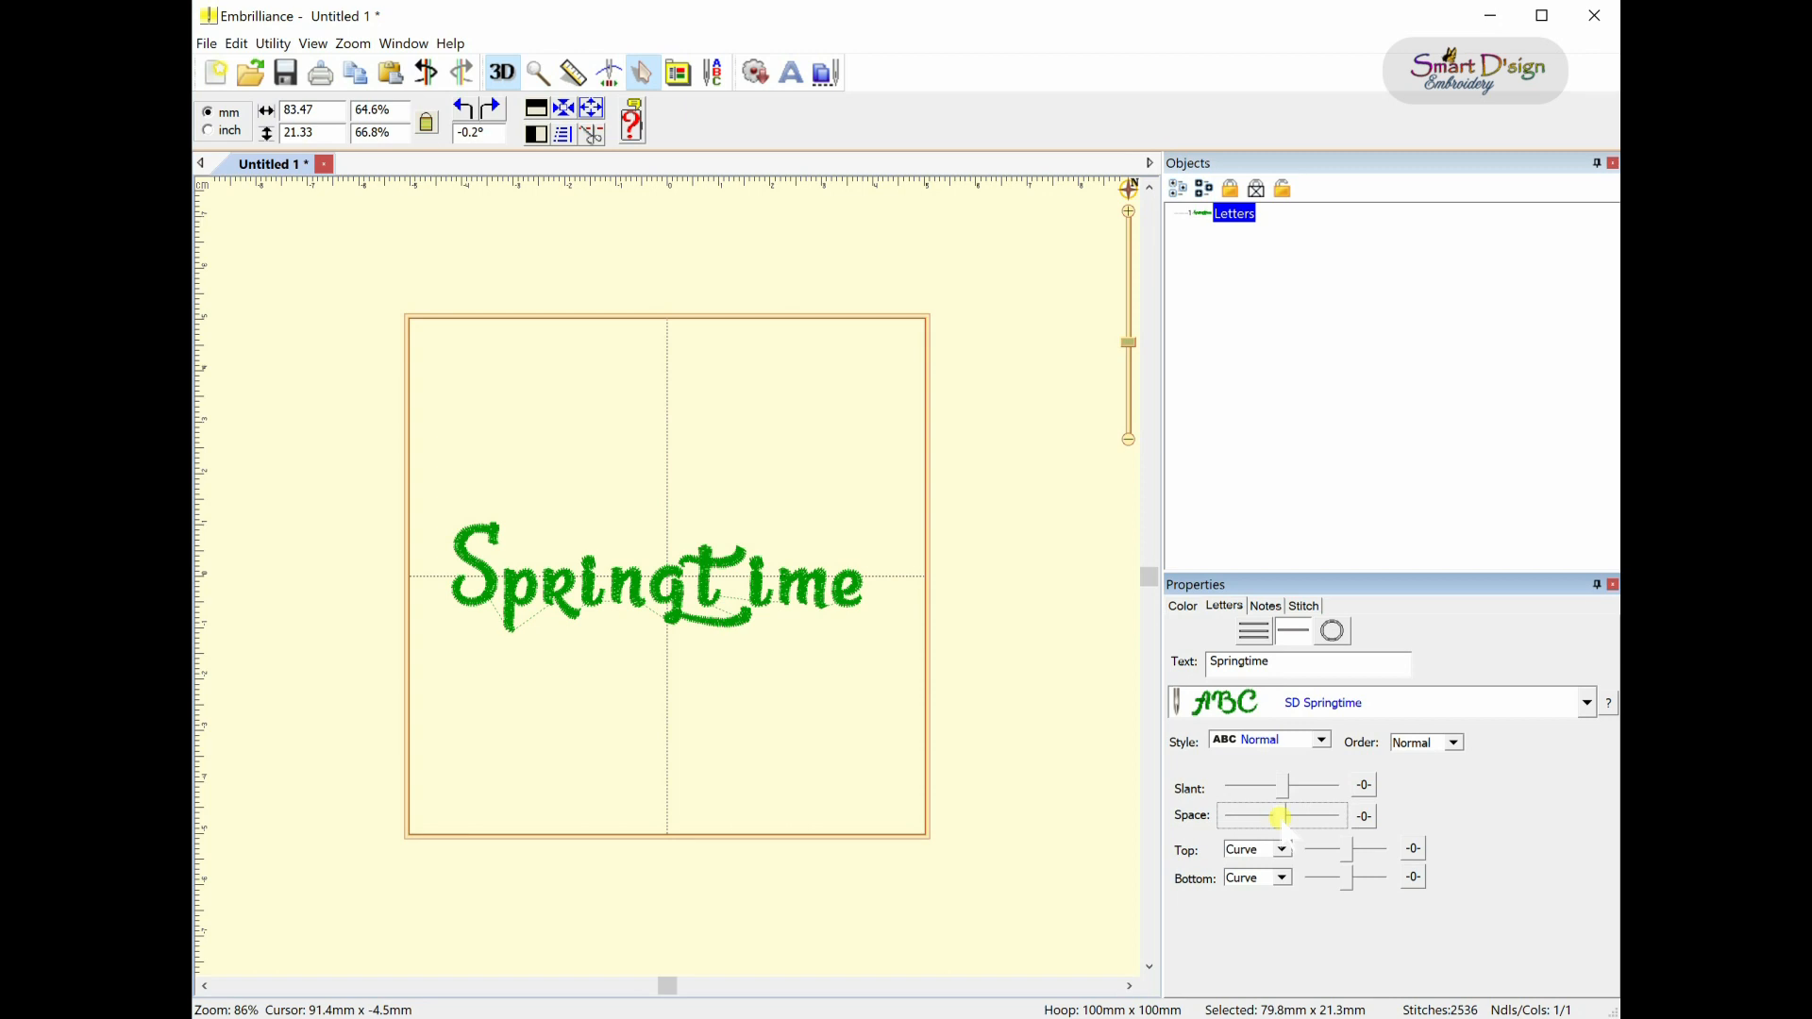
{"action": "left_click", "coordinate": [659, 577]}
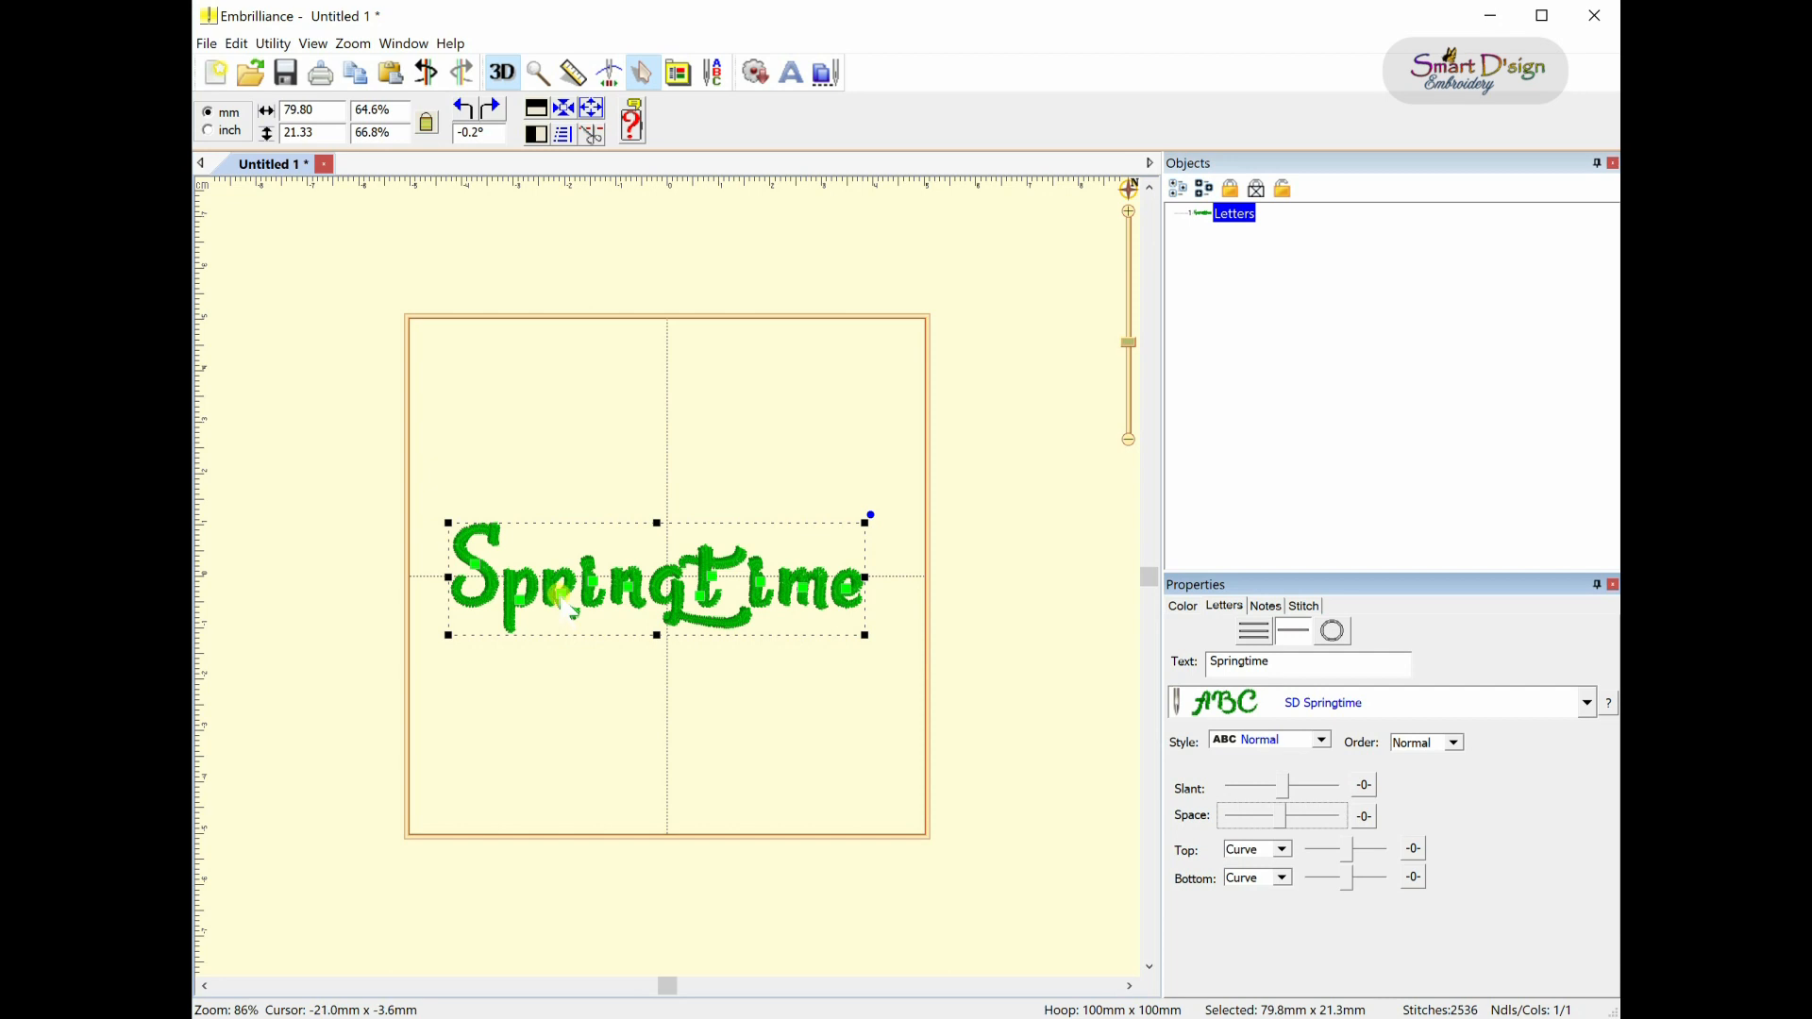
{"action": "mouse_move", "coordinate": [583, 618]}
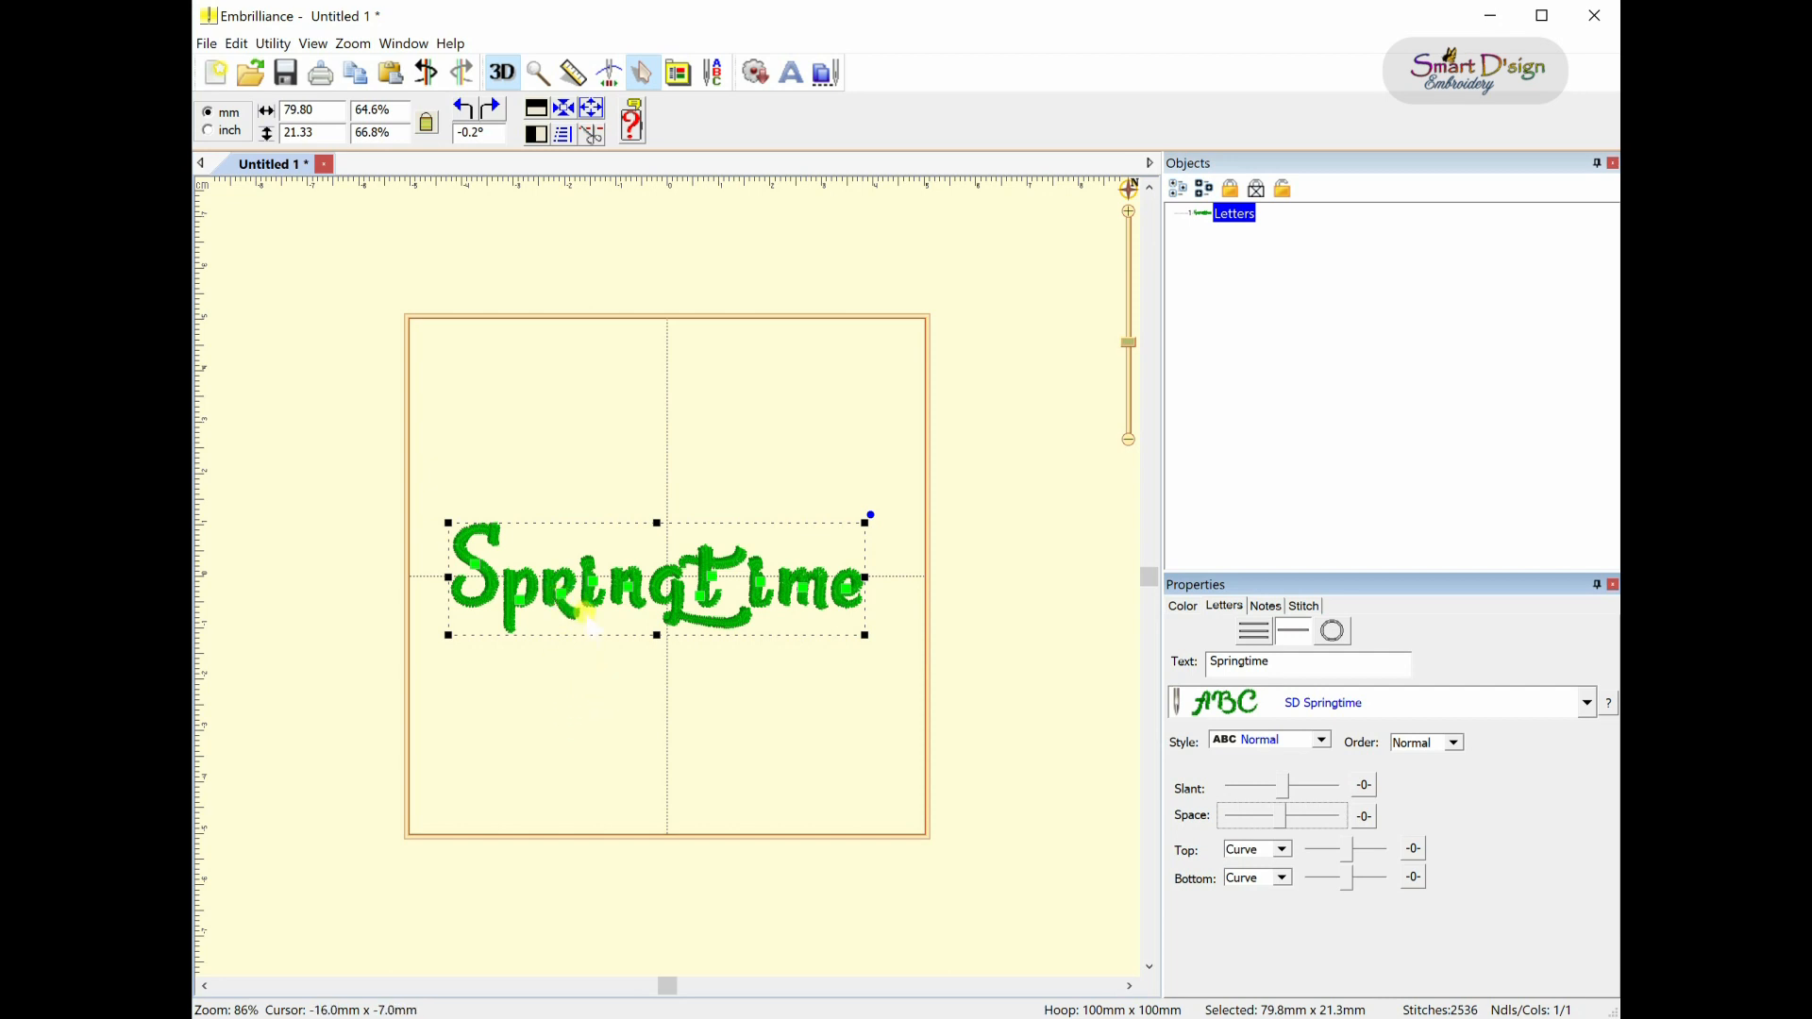
{"action": "mouse_move", "coordinate": [485, 567]}
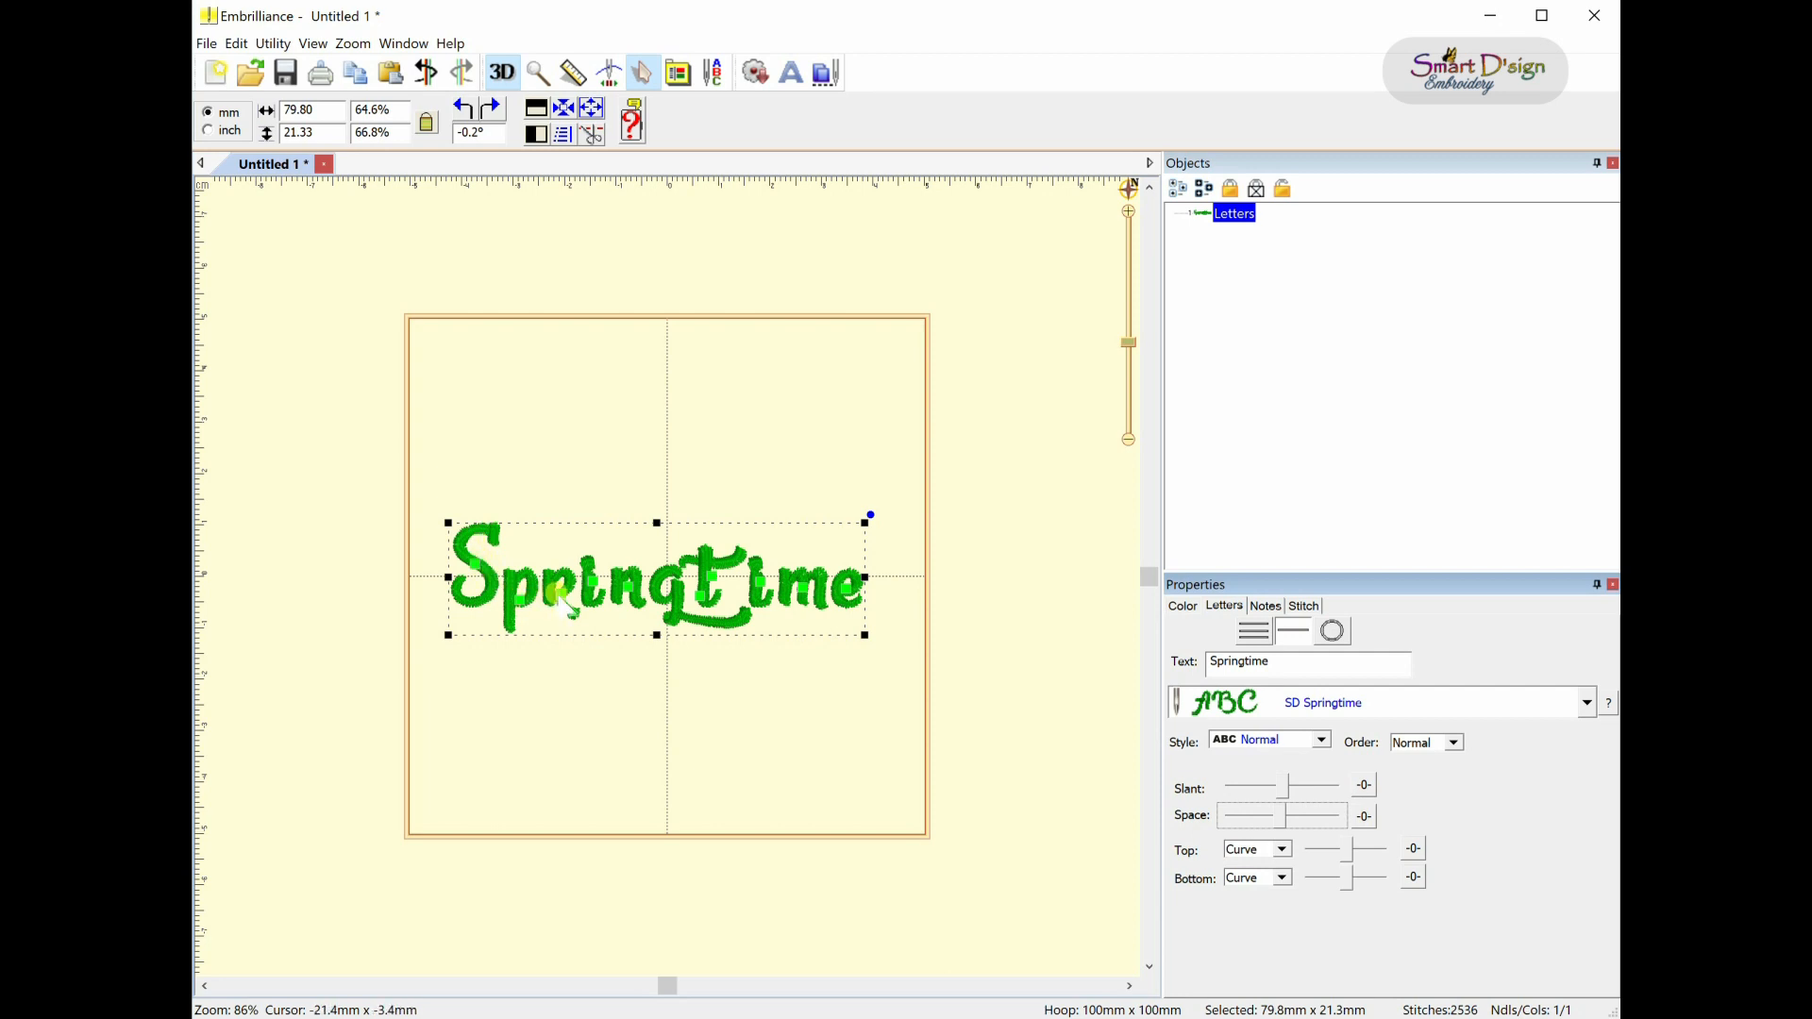
{"action": "mouse_move", "coordinate": [566, 601]}
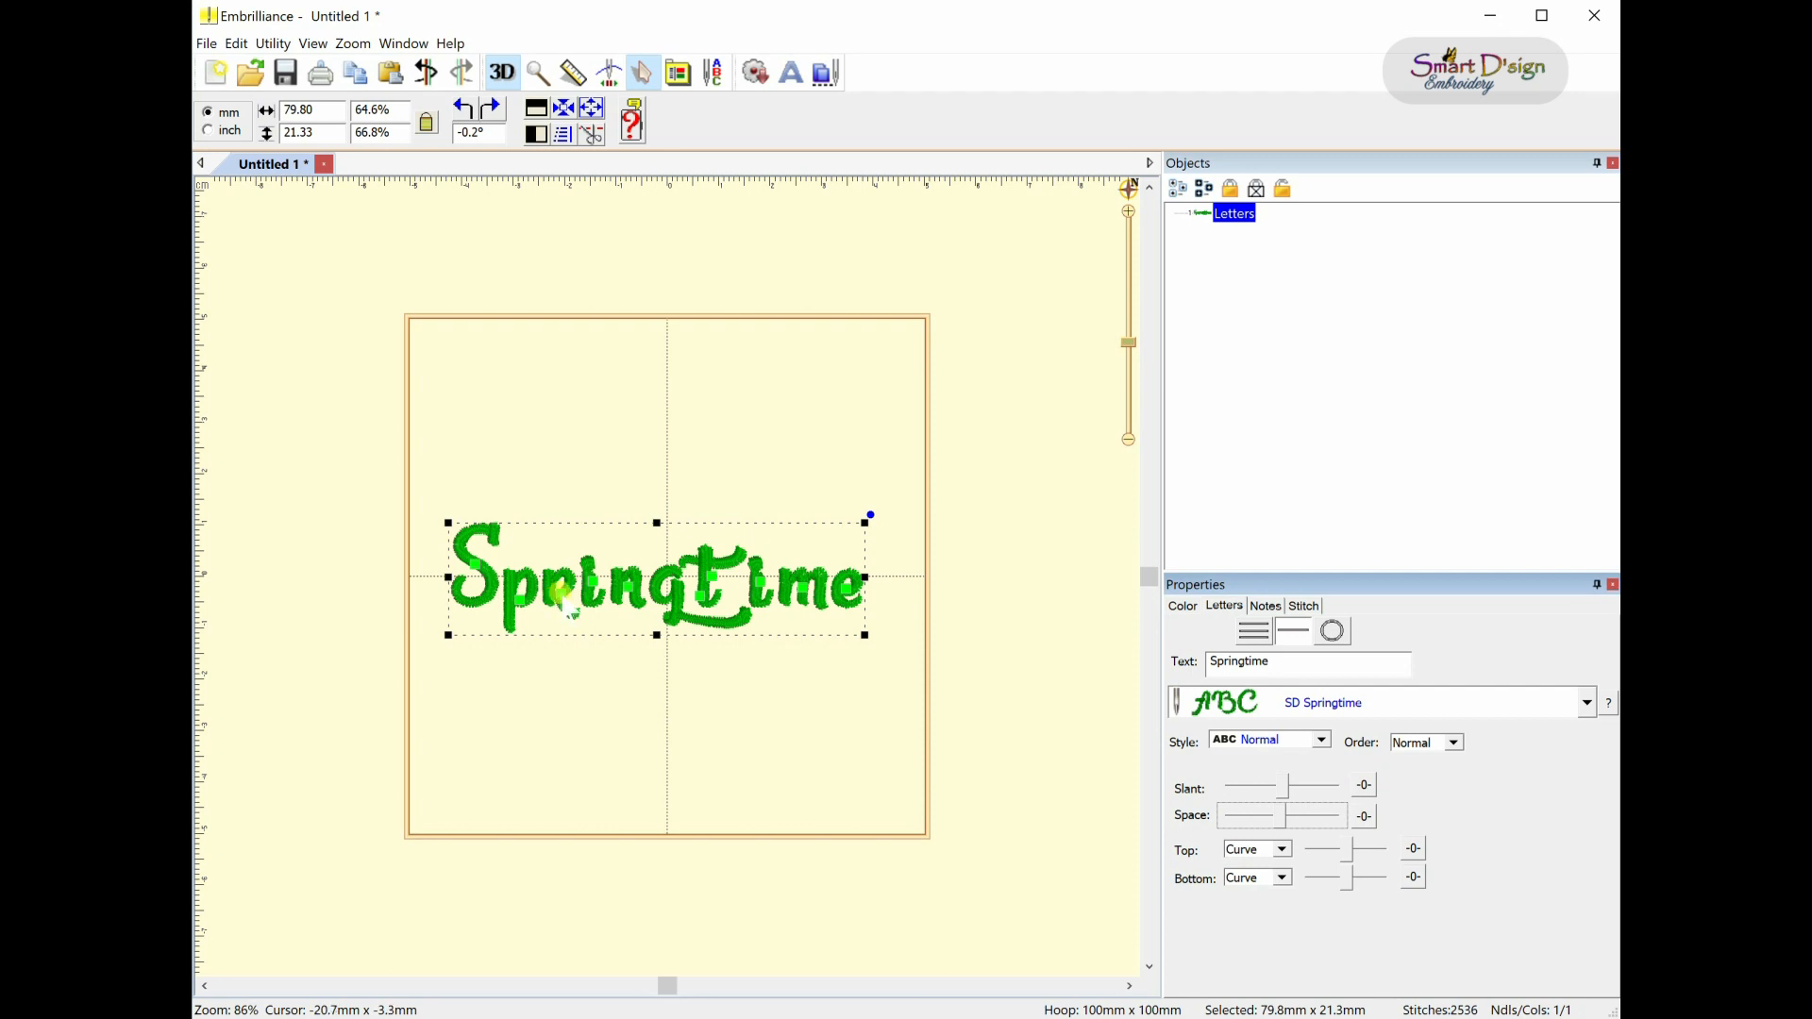
{"action": "mouse_move", "coordinate": [568, 609]}
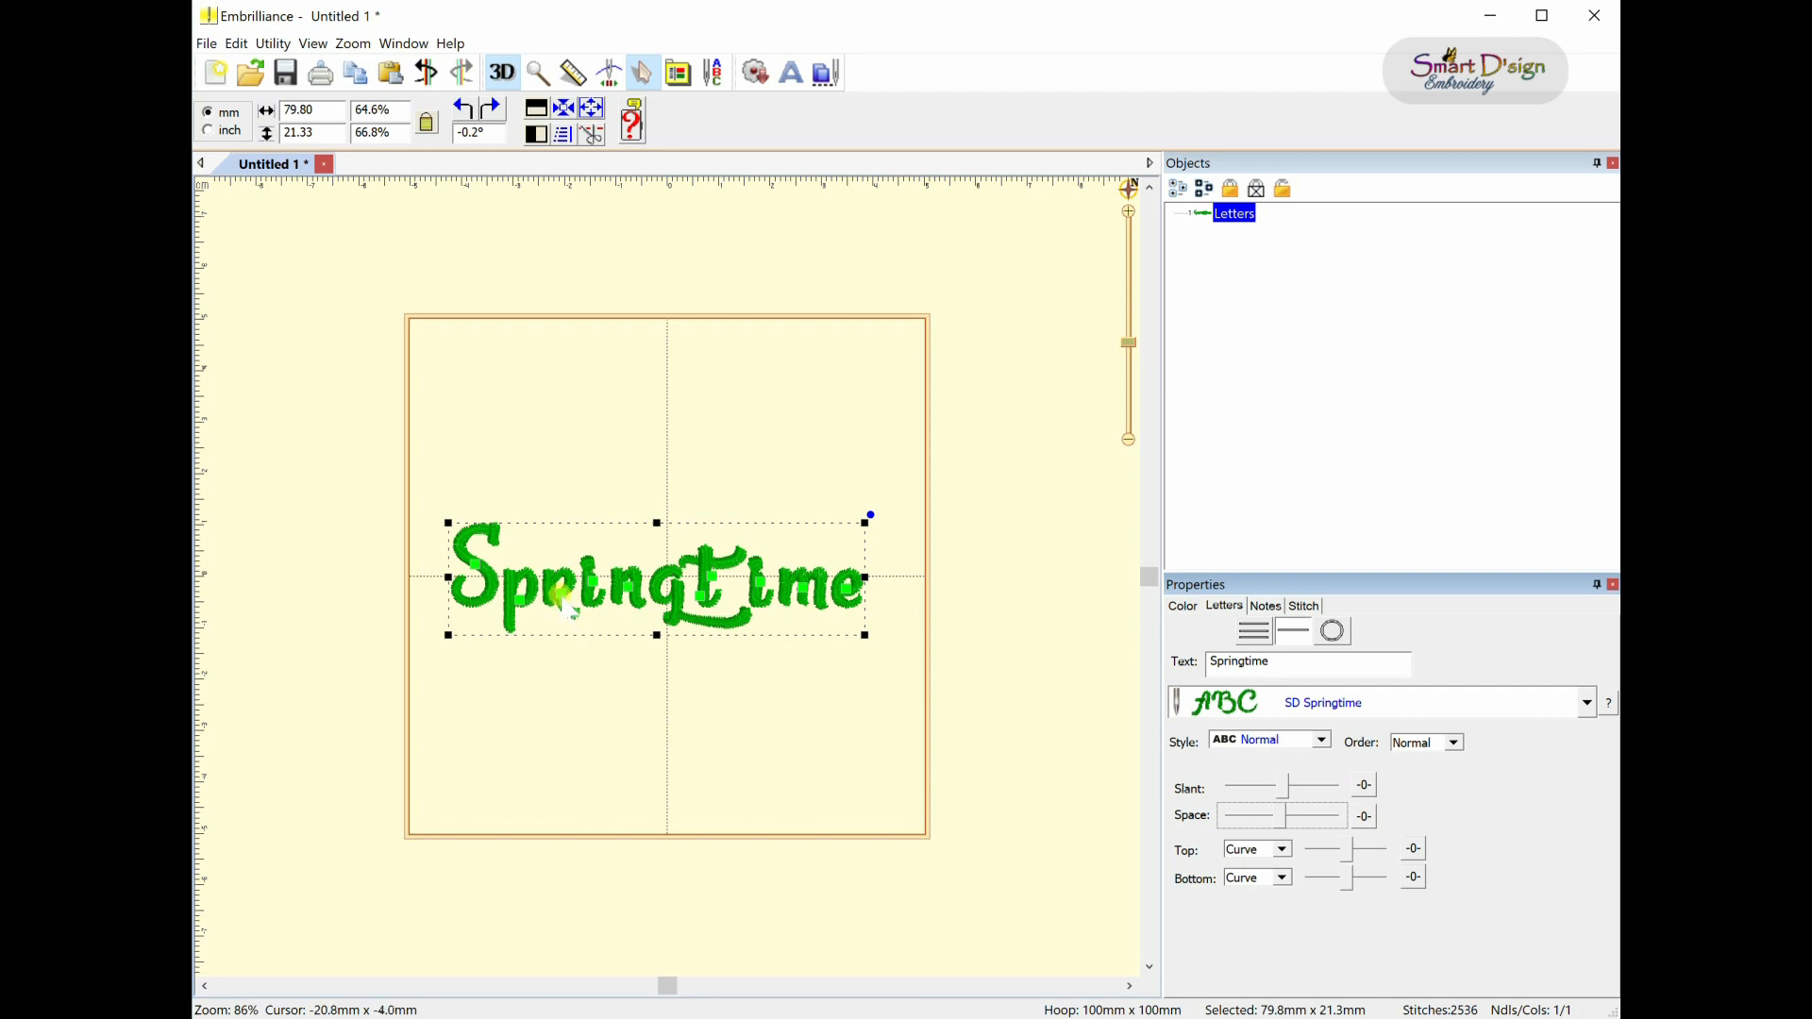
{"action": "mouse_move", "coordinate": [566, 613]}
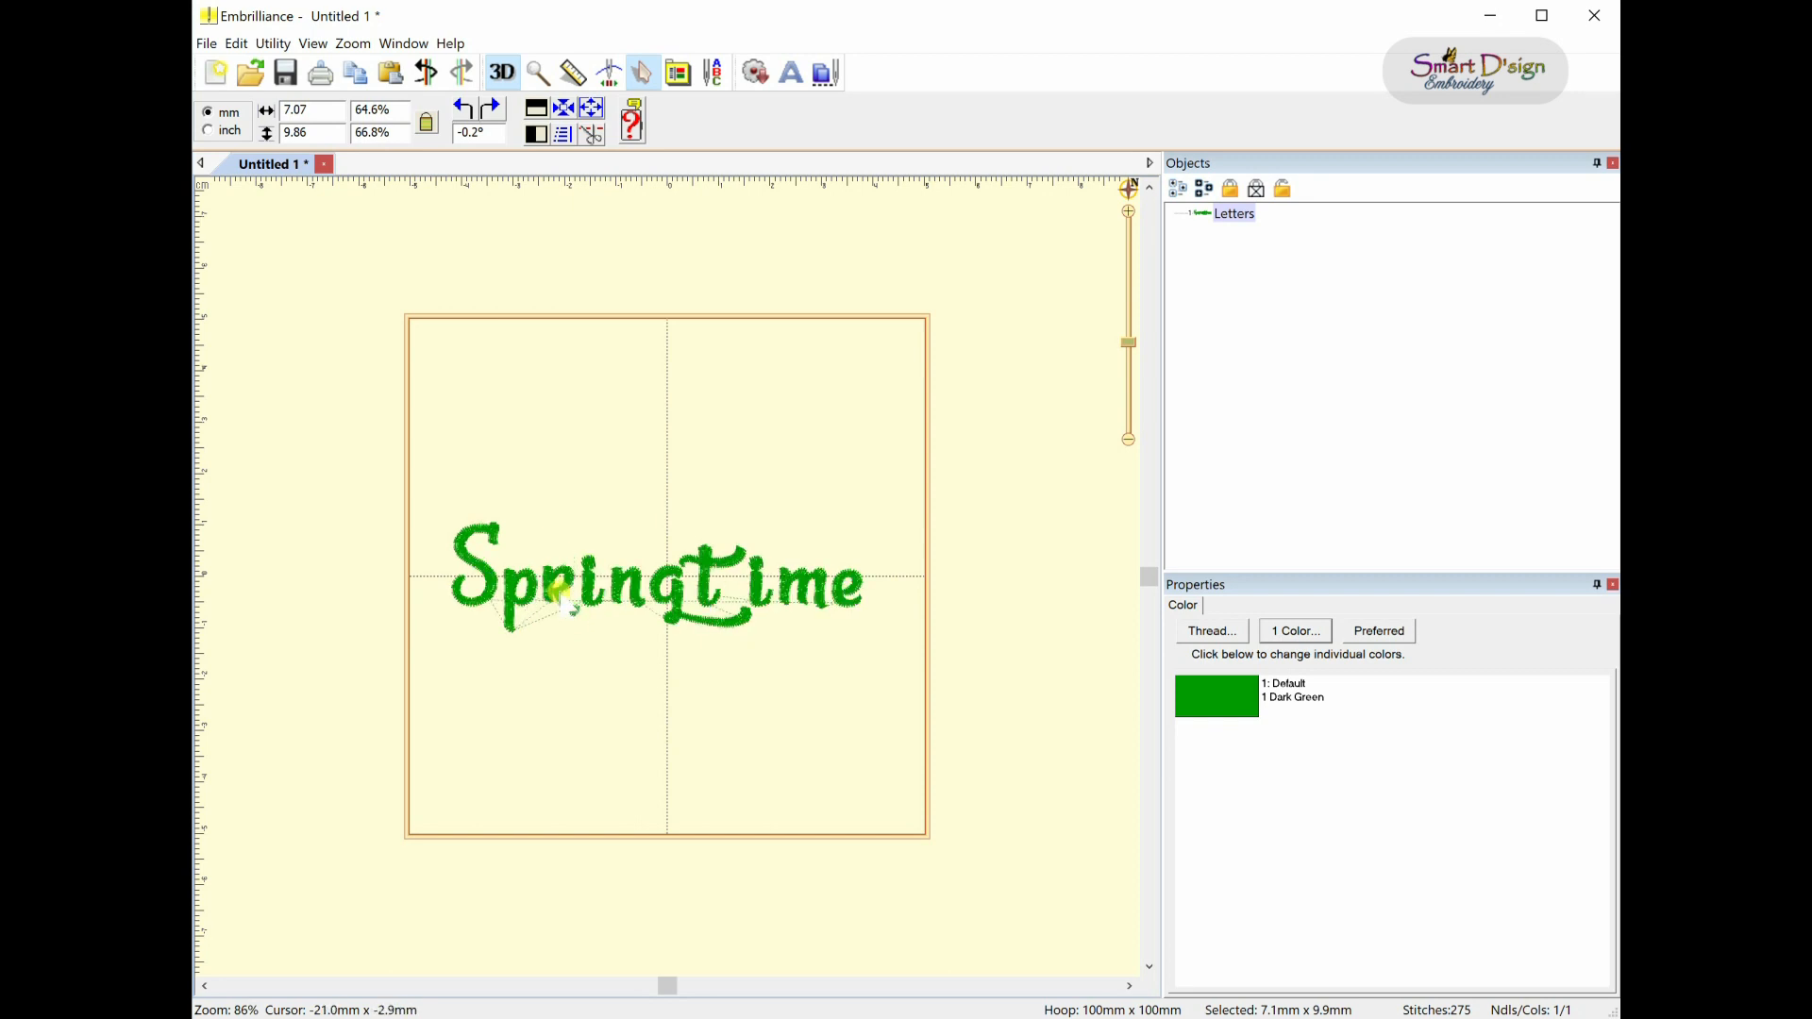
{"action": "mouse_move", "coordinate": [566, 607]}
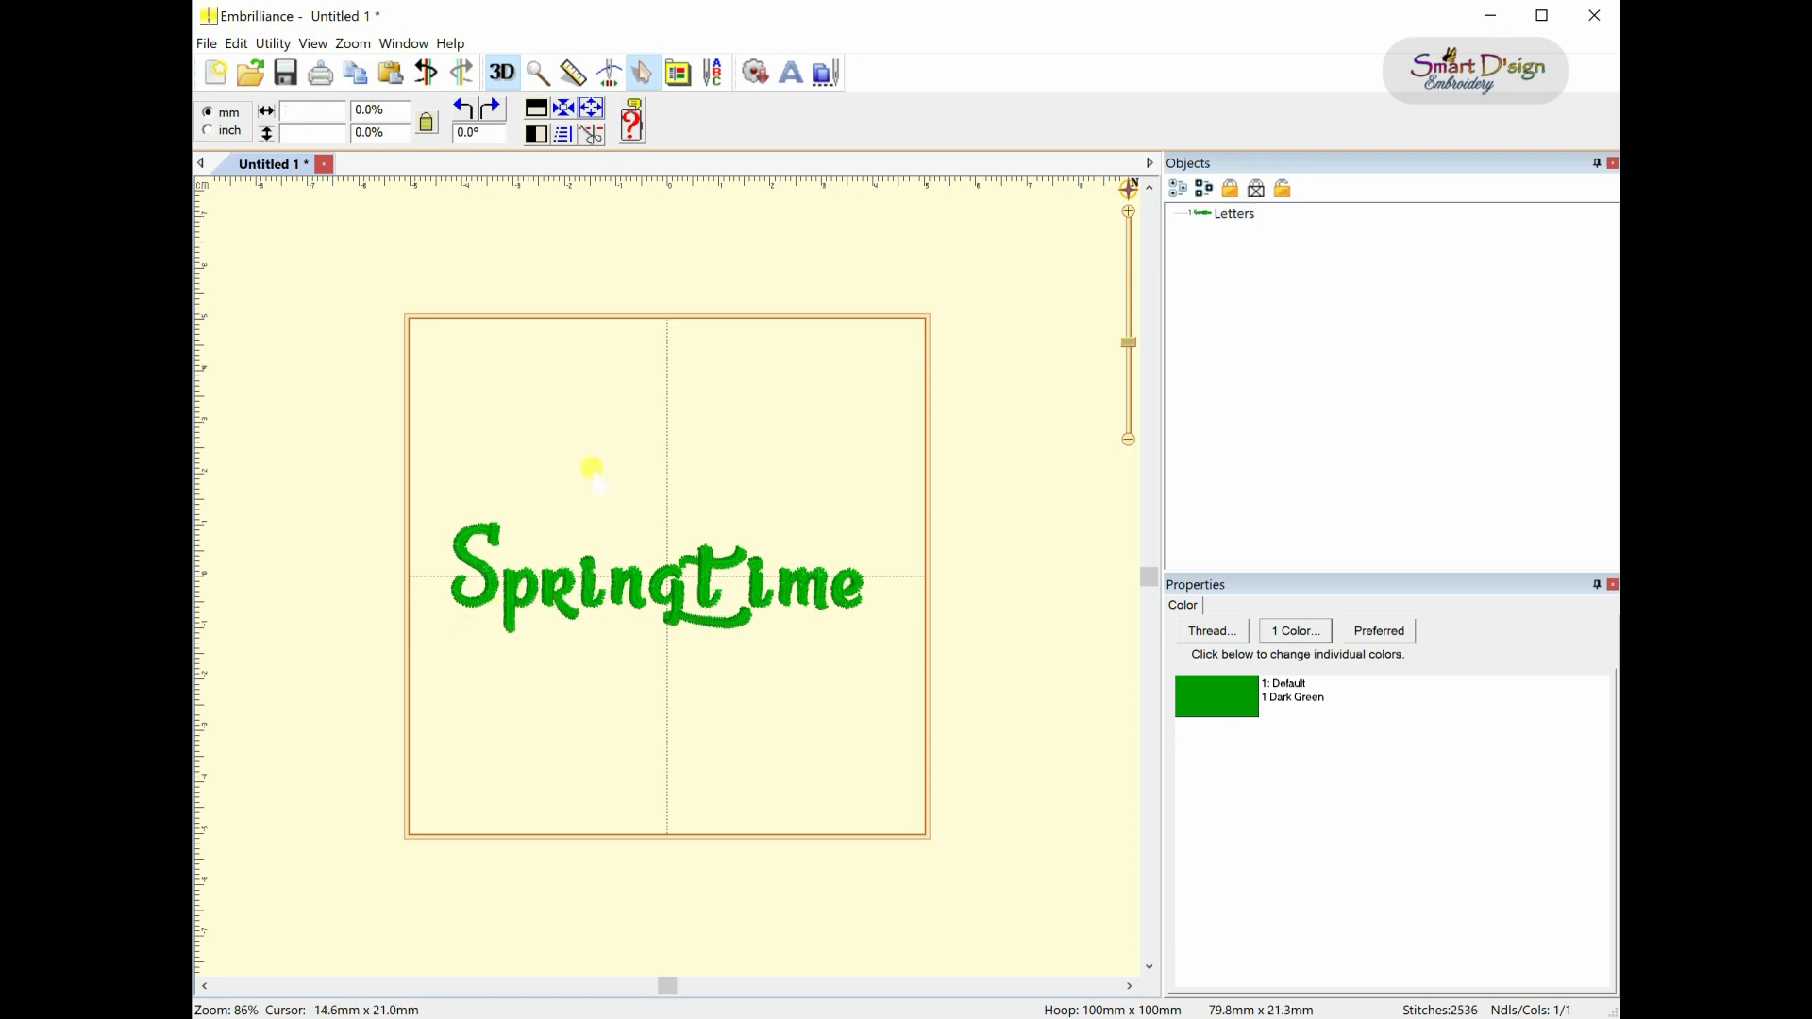
- Move individual Springtime letters, including t, closer to their neighbours
{"action": "left_click", "coordinate": [655, 577]}
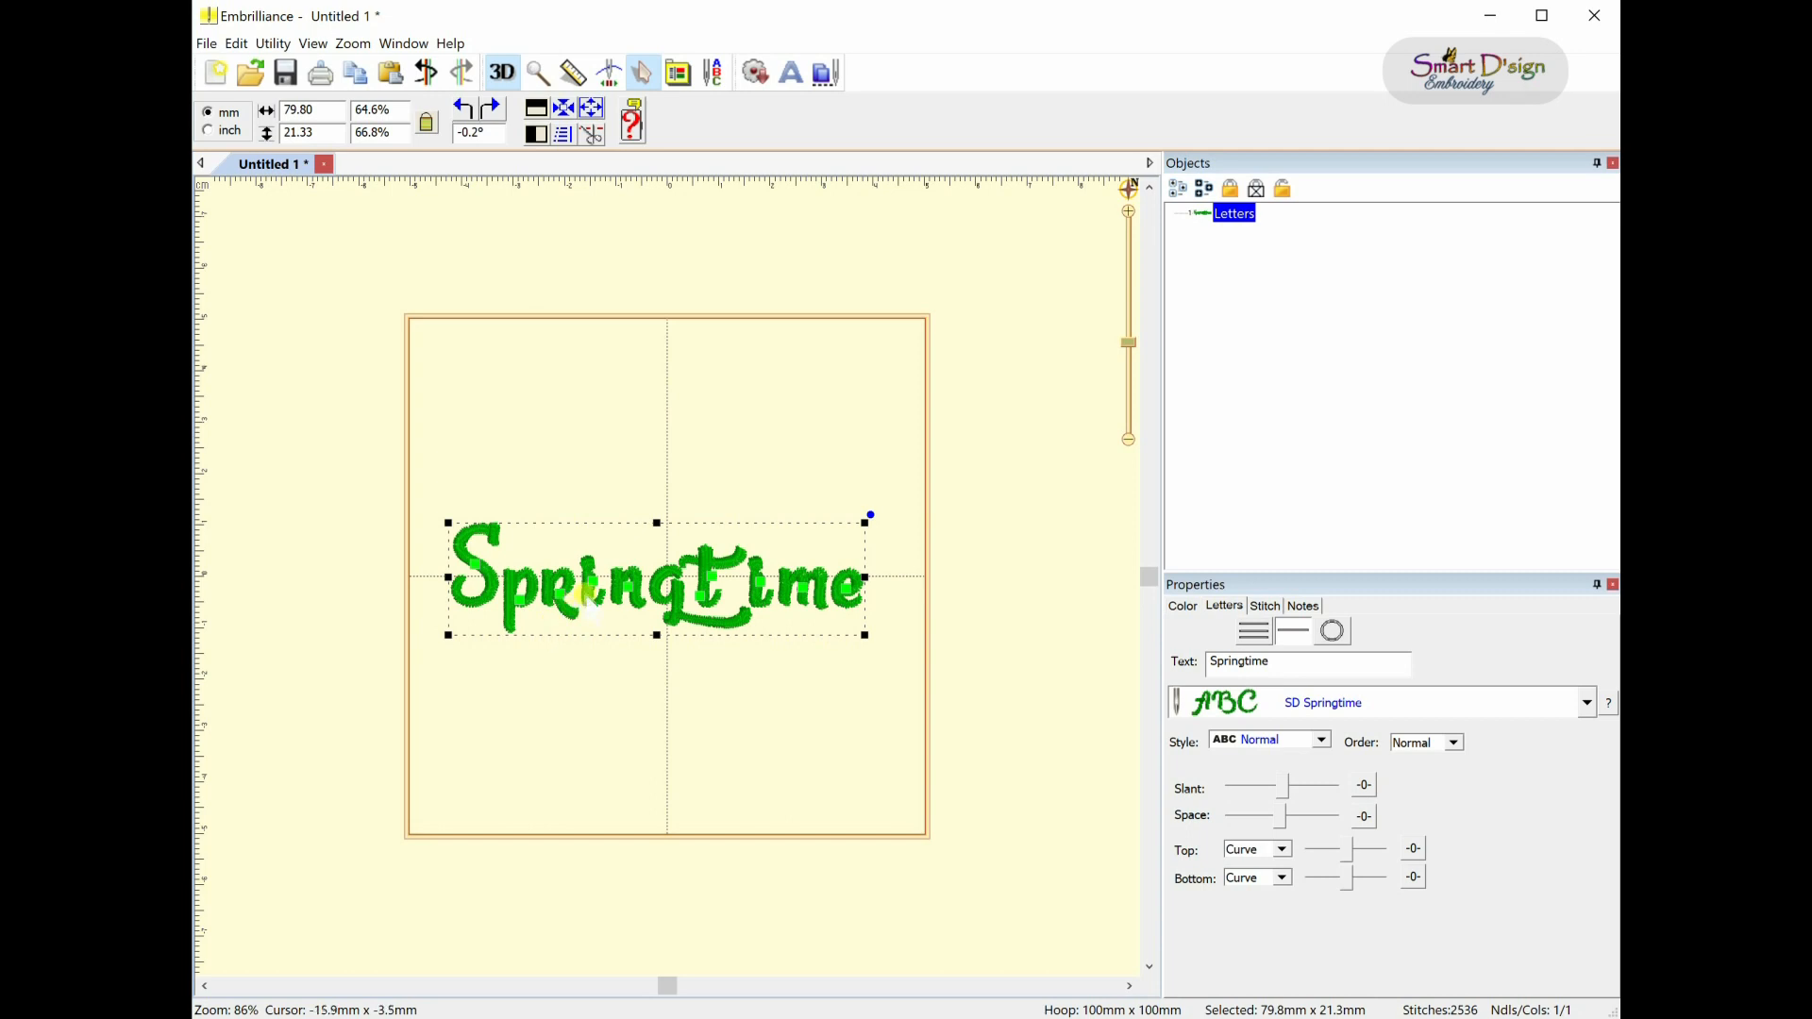
{"action": "mouse_move", "coordinate": [589, 589]}
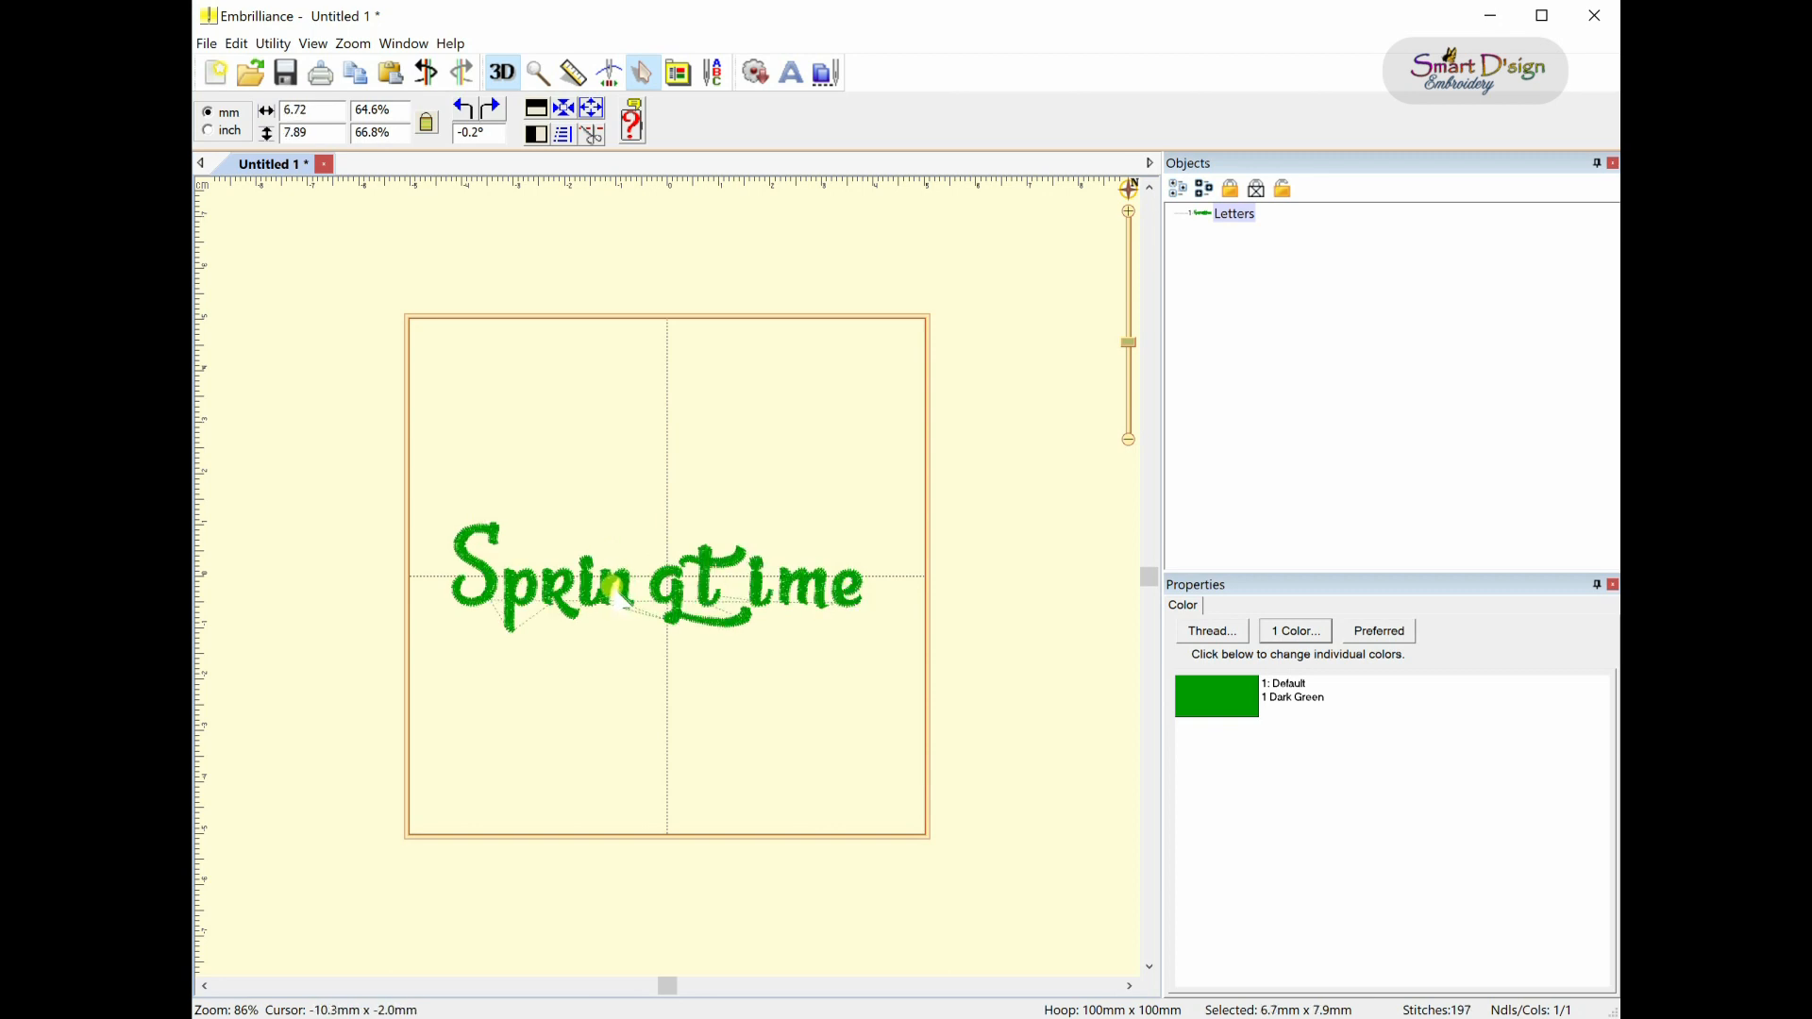
{"action": "left_click", "coordinate": [613, 577]}
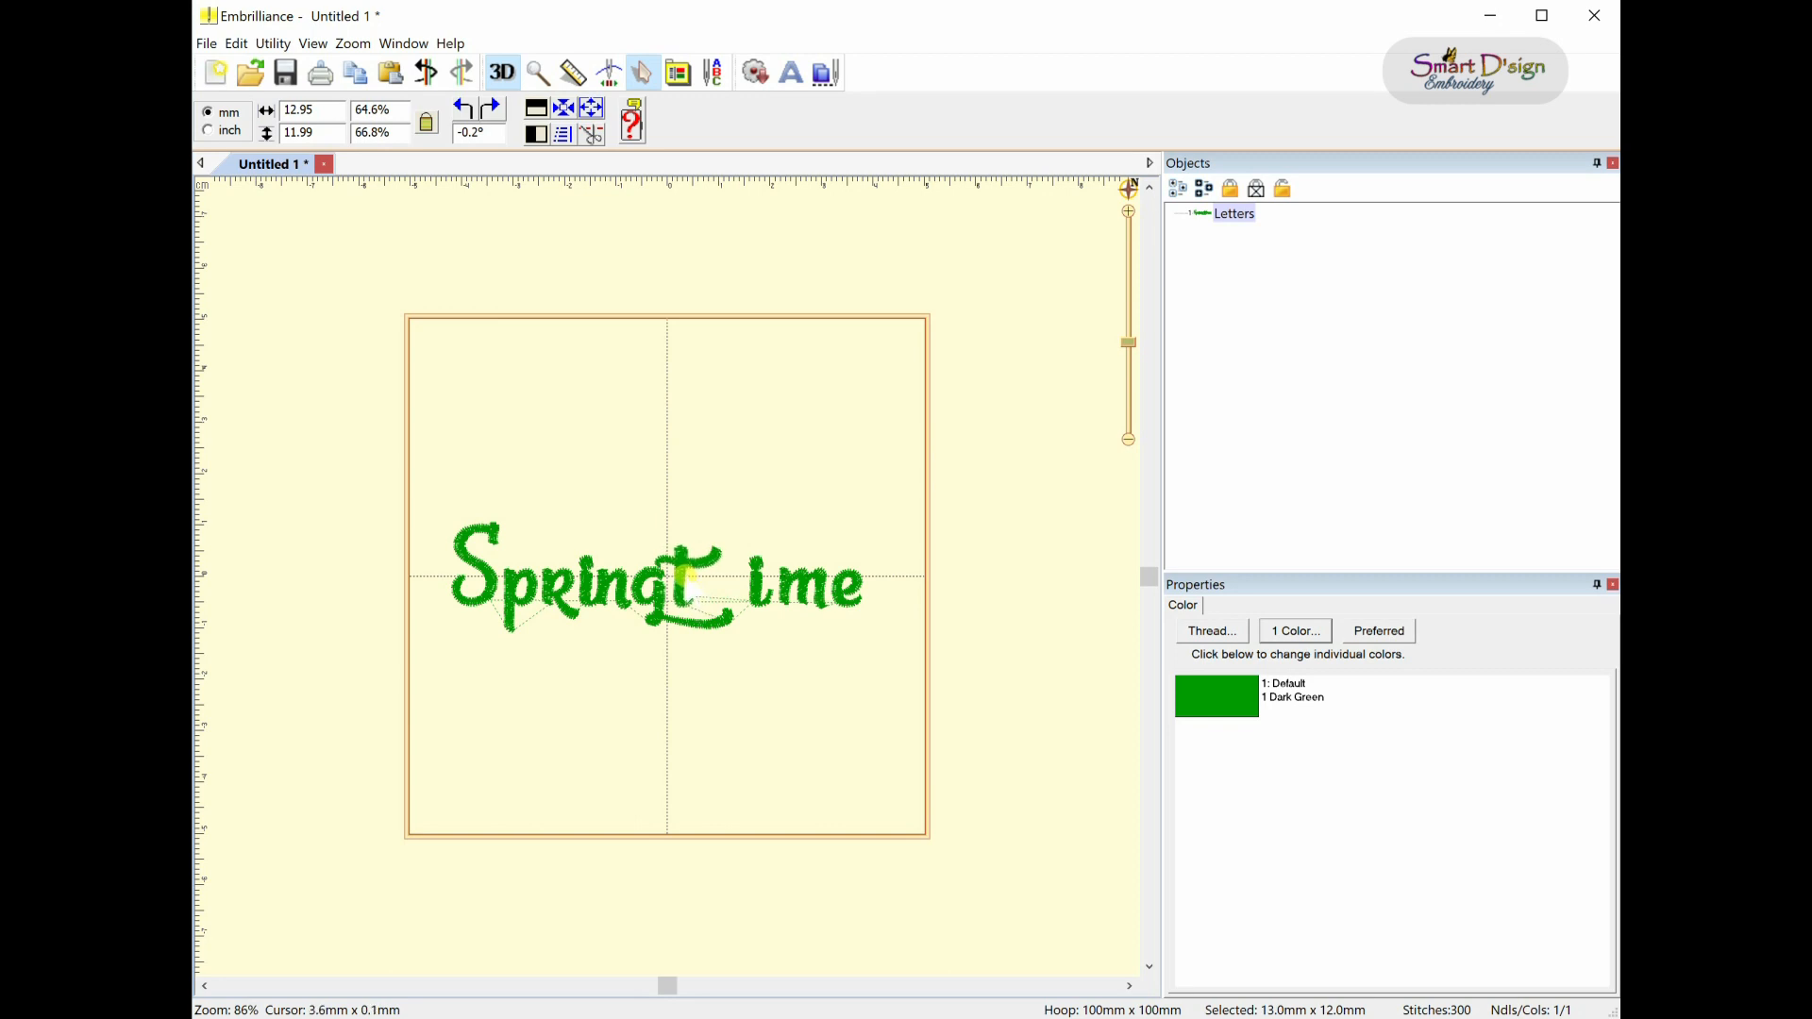
{"action": "left_click", "coordinate": [659, 578]}
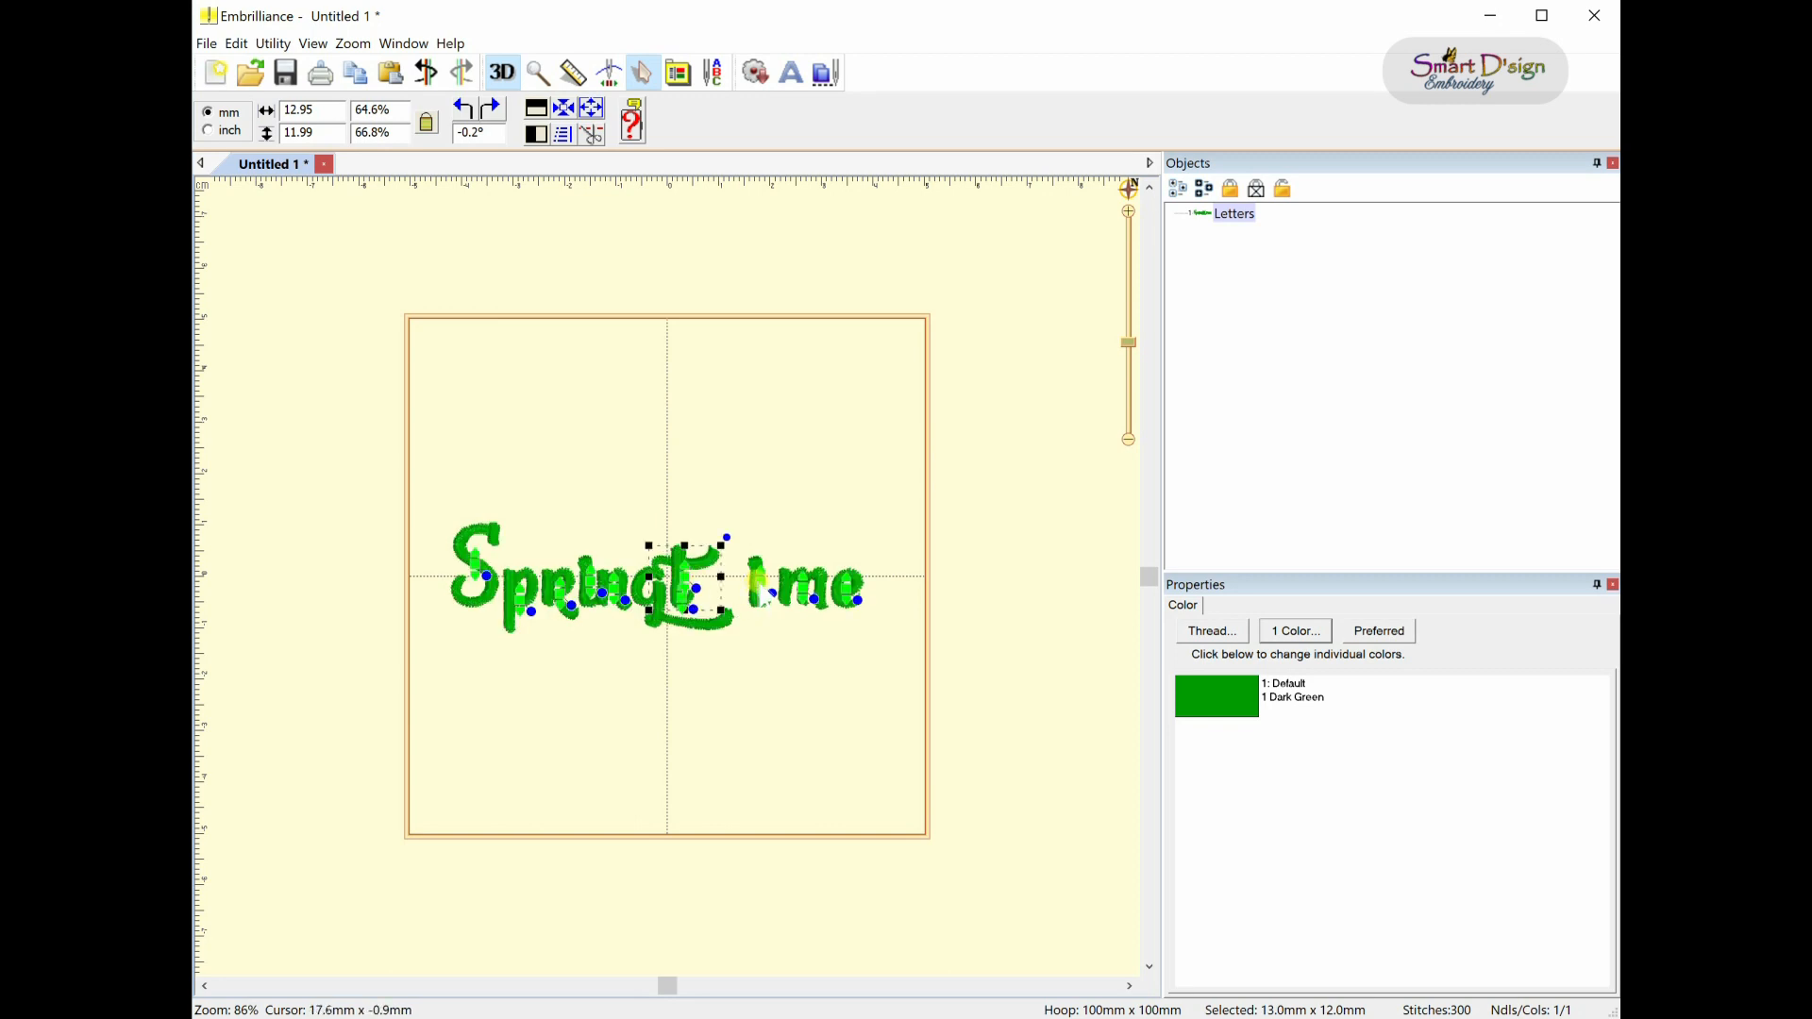
{"action": "left_click", "coordinate": [699, 577]}
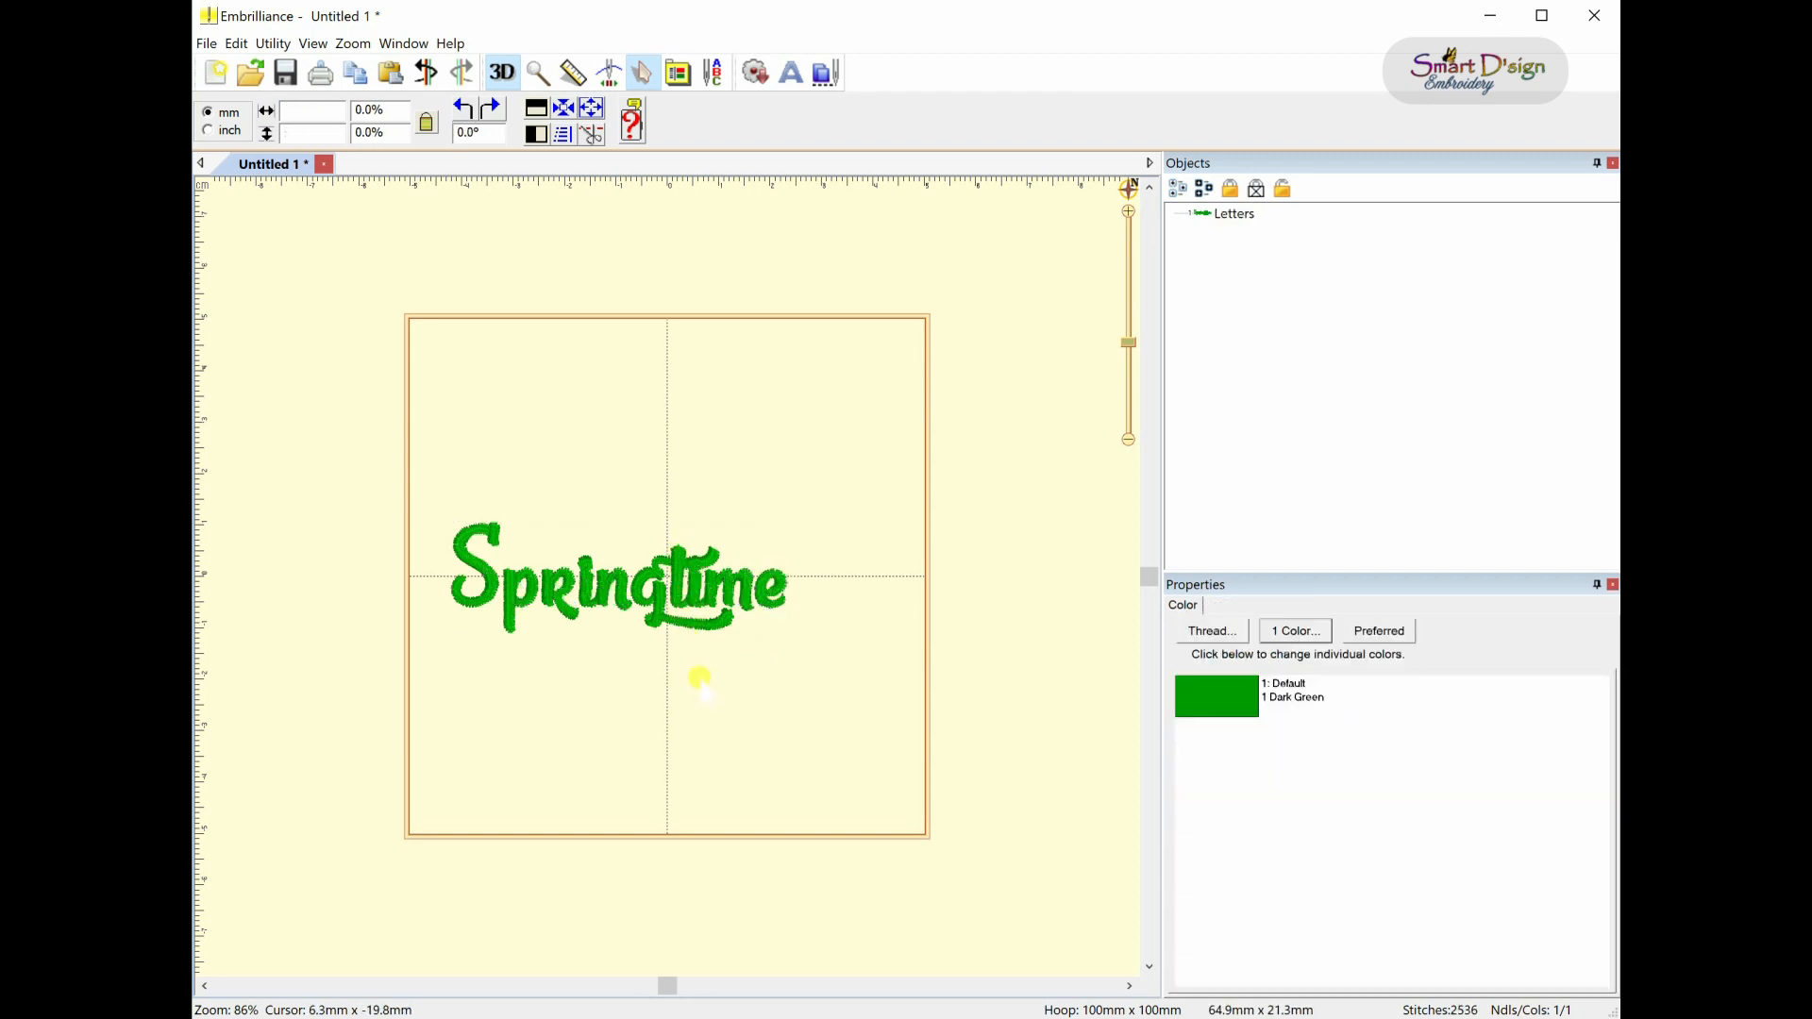
{"action": "mouse_move", "coordinate": [669, 588]}
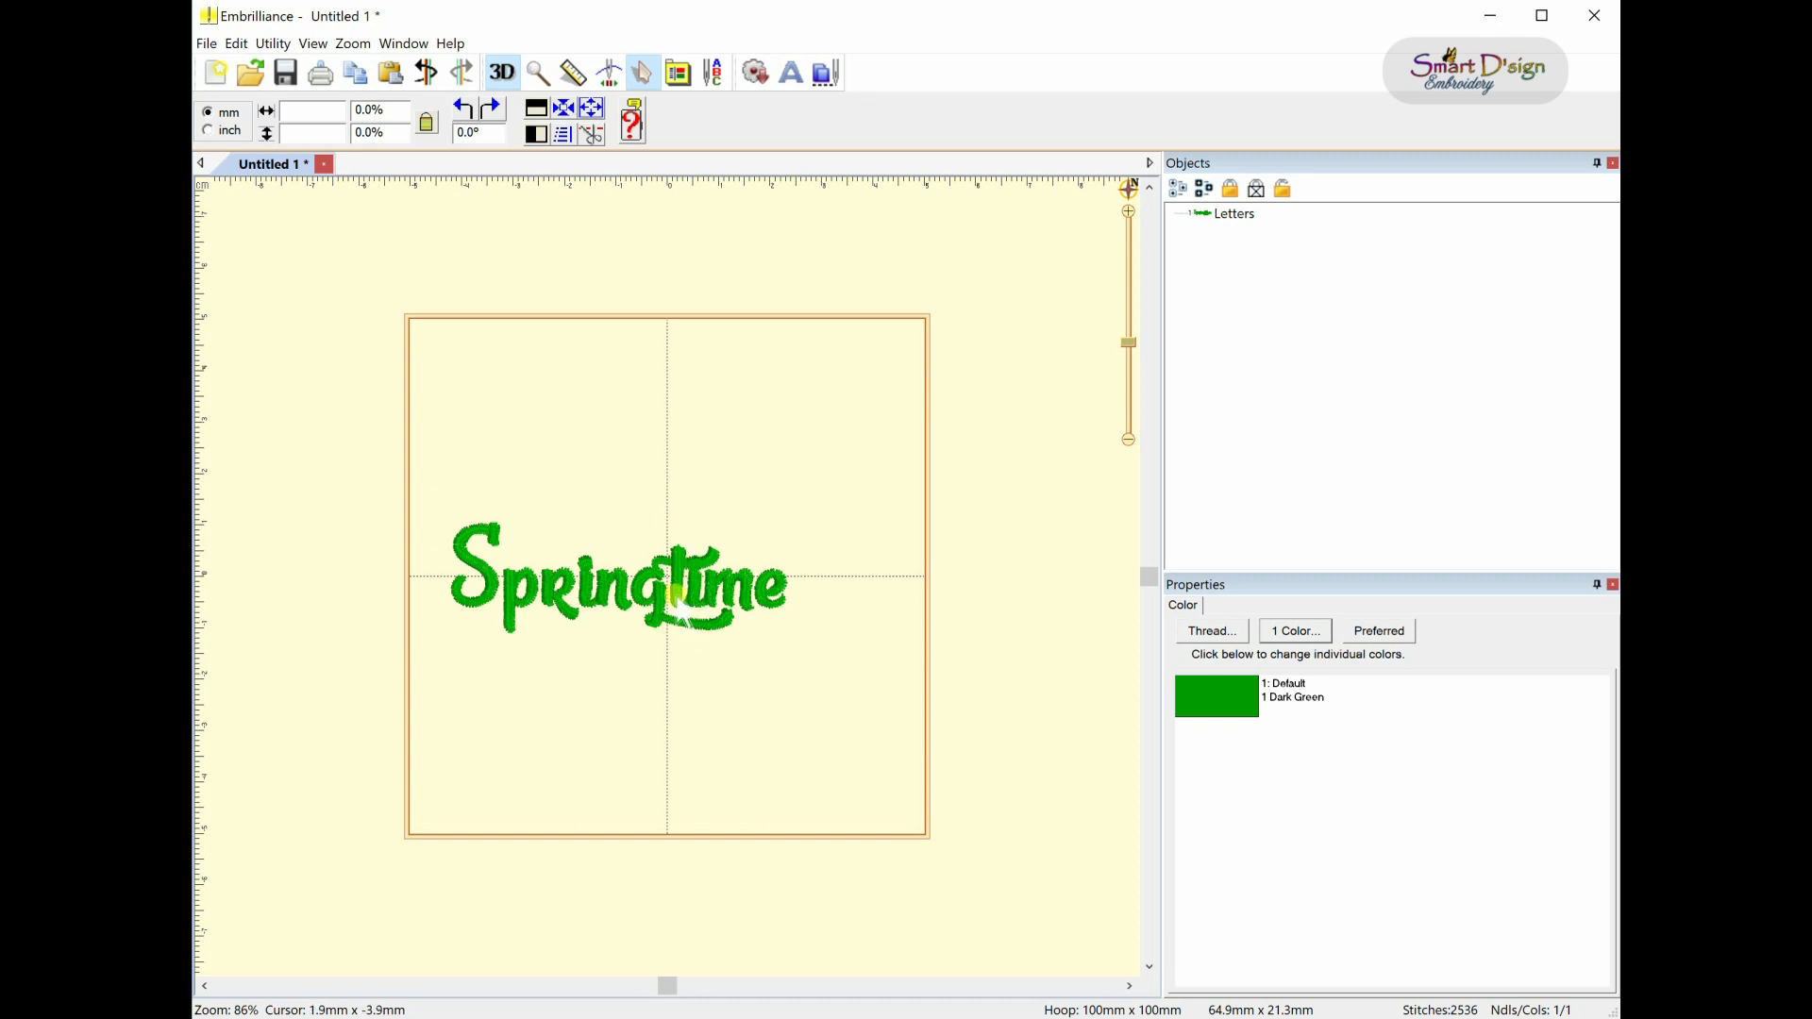
{"action": "mouse_move", "coordinate": [680, 596]}
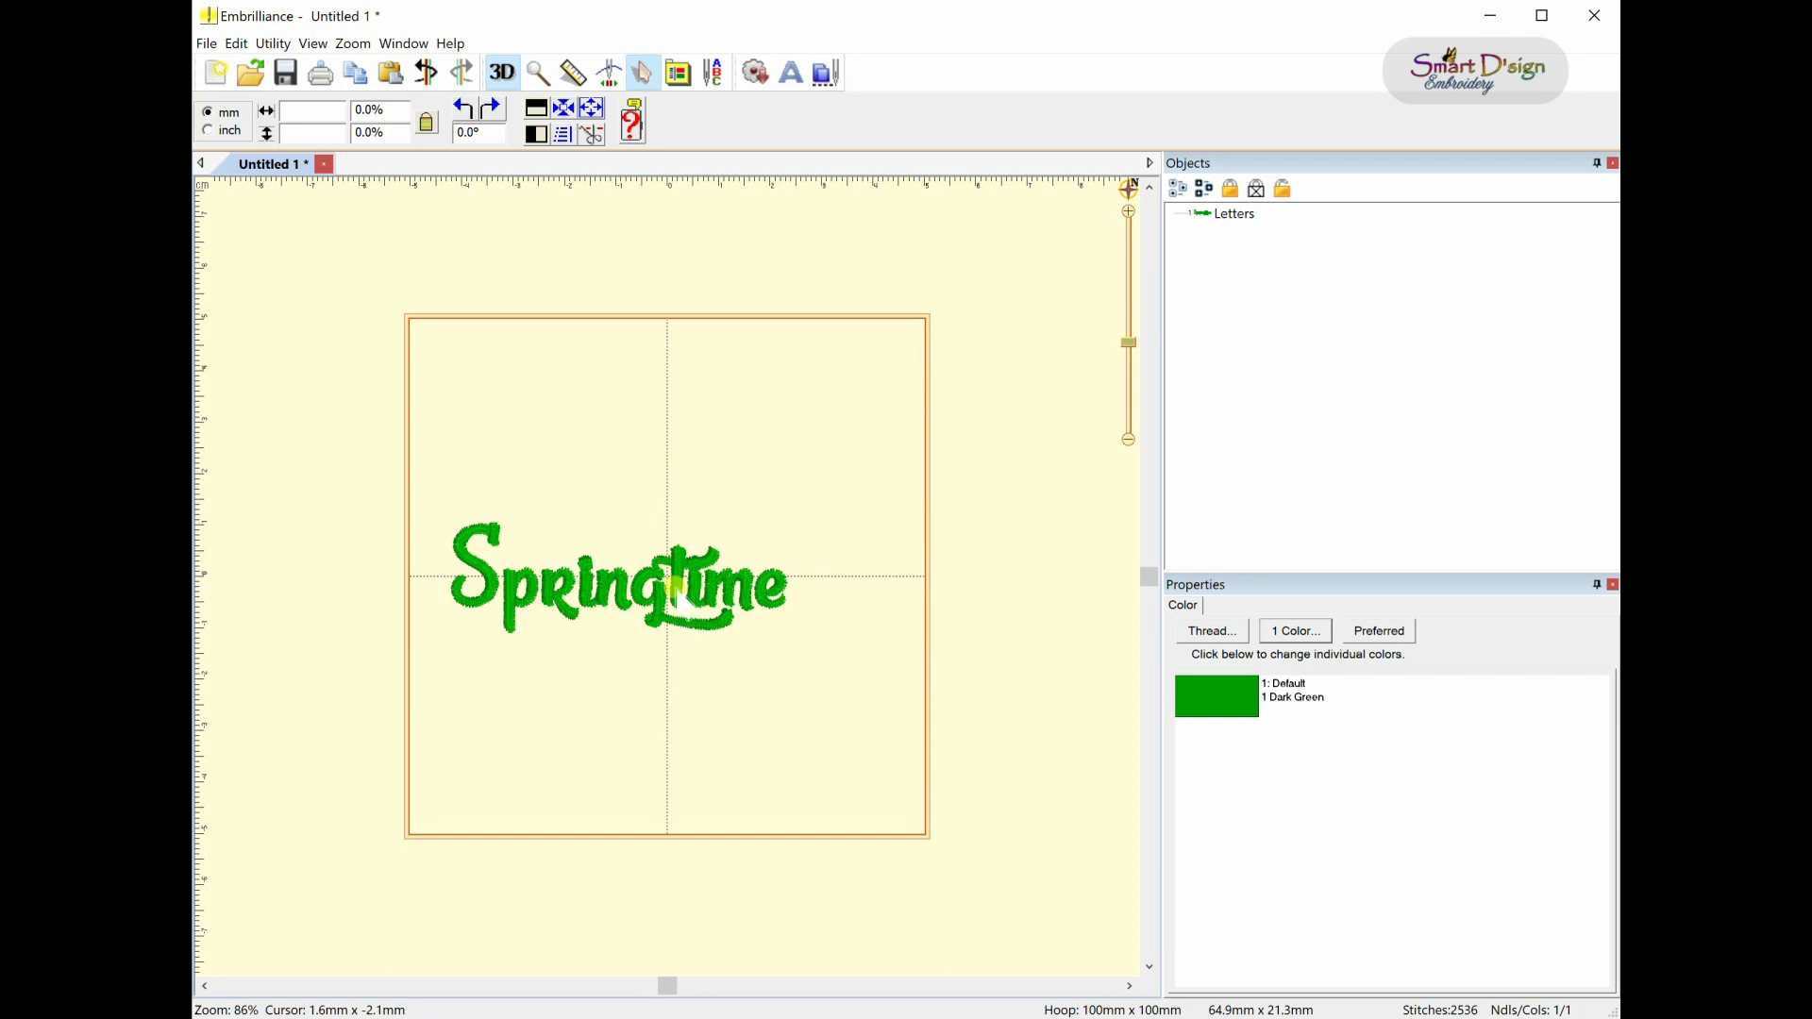
- Raise the stem of the letter t above its neighbours
{"action": "left_click", "coordinate": [670, 583]}
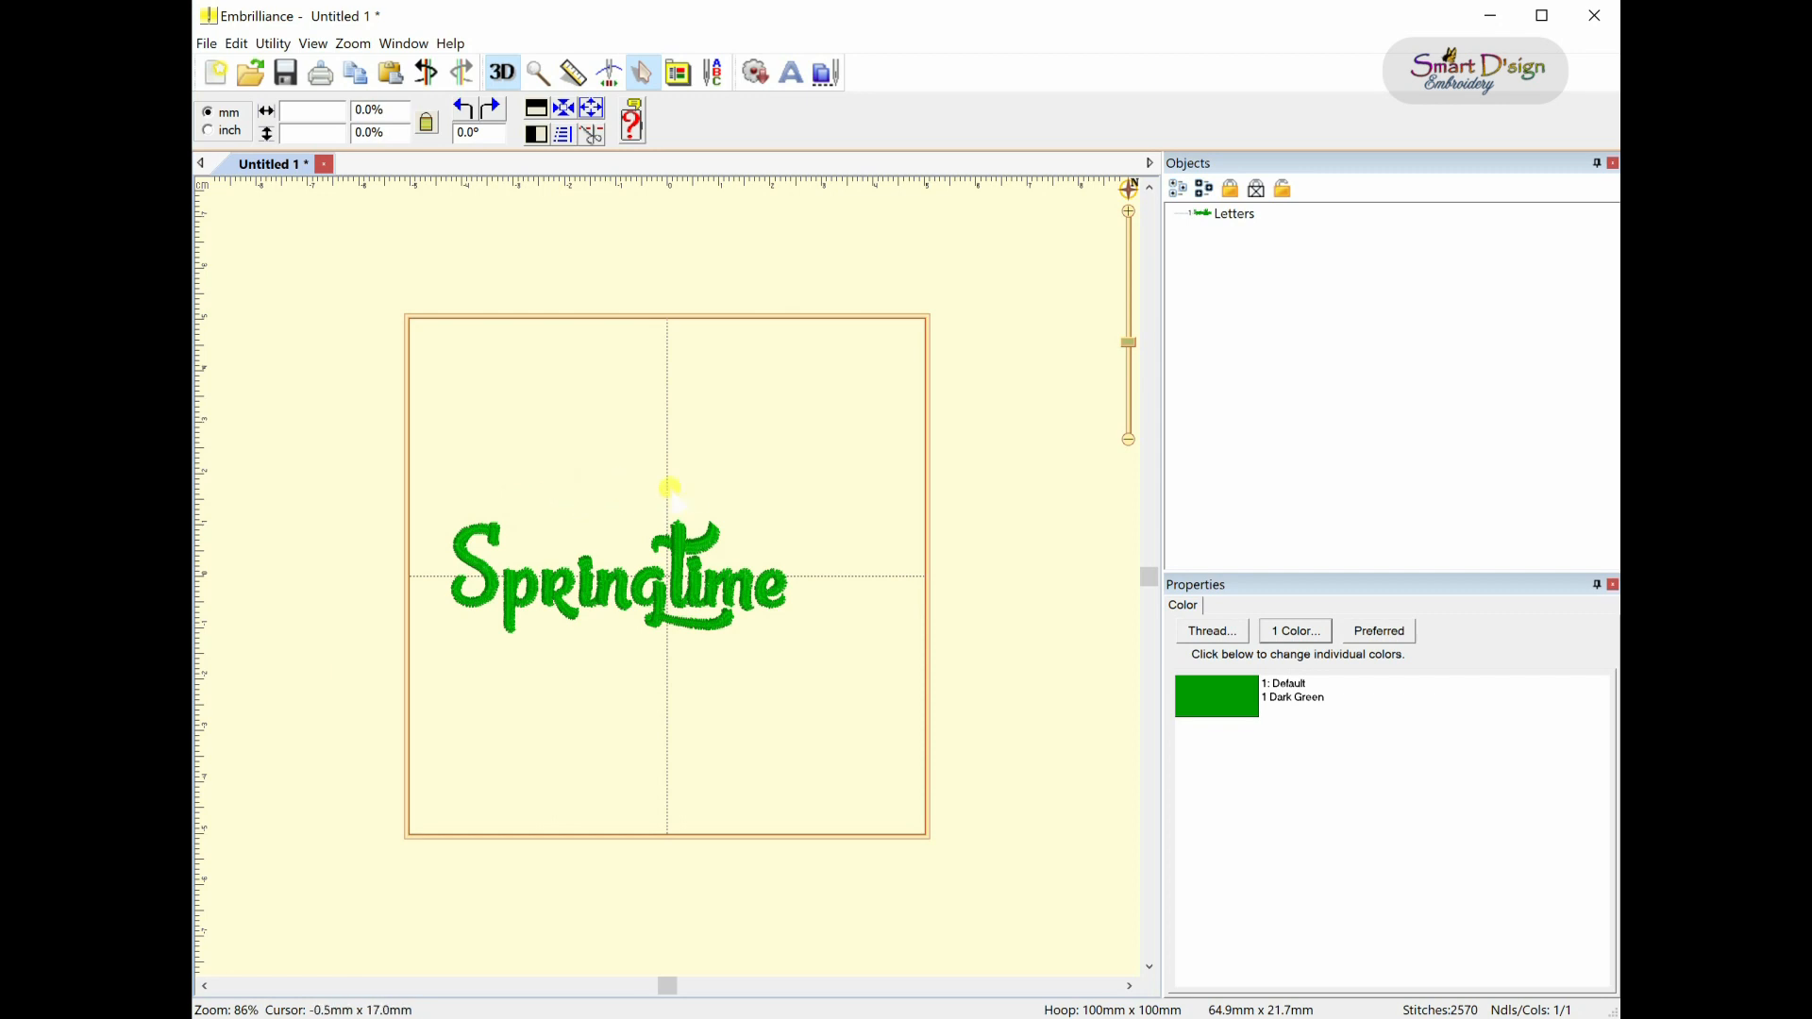
{"action": "mouse_move", "coordinate": [714, 498]}
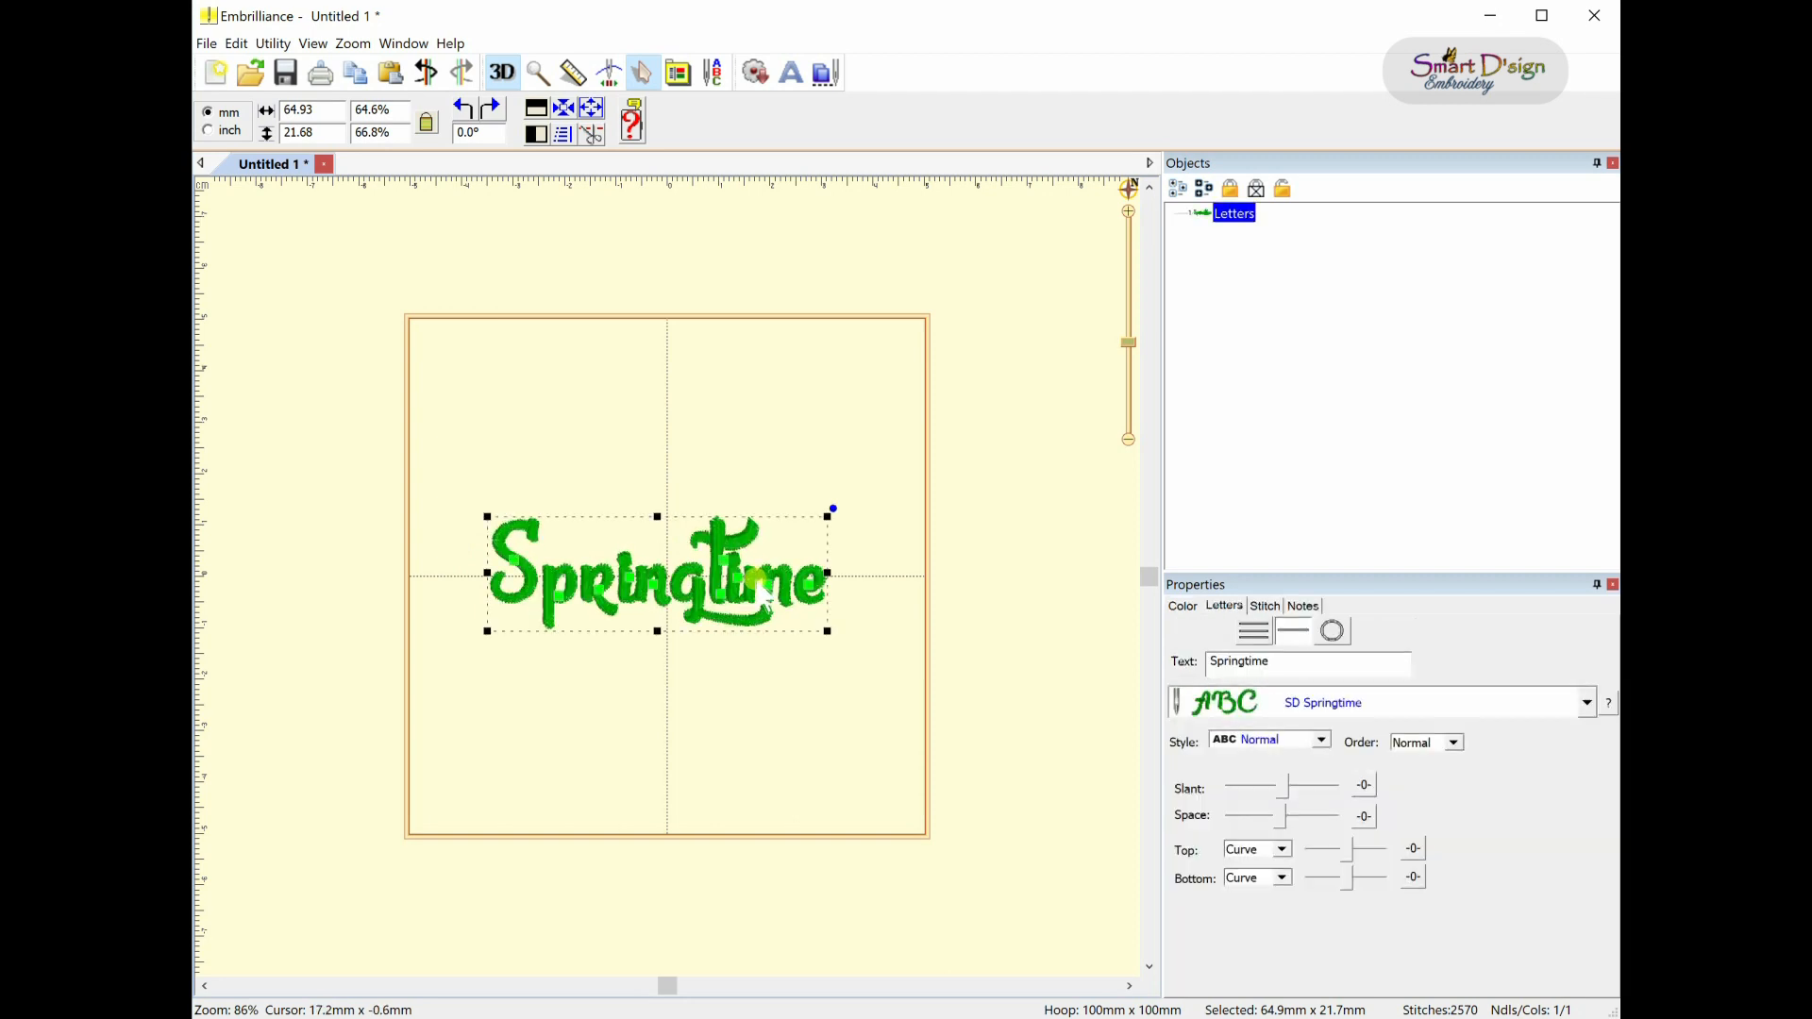
{"action": "mouse_move", "coordinate": [762, 601]}
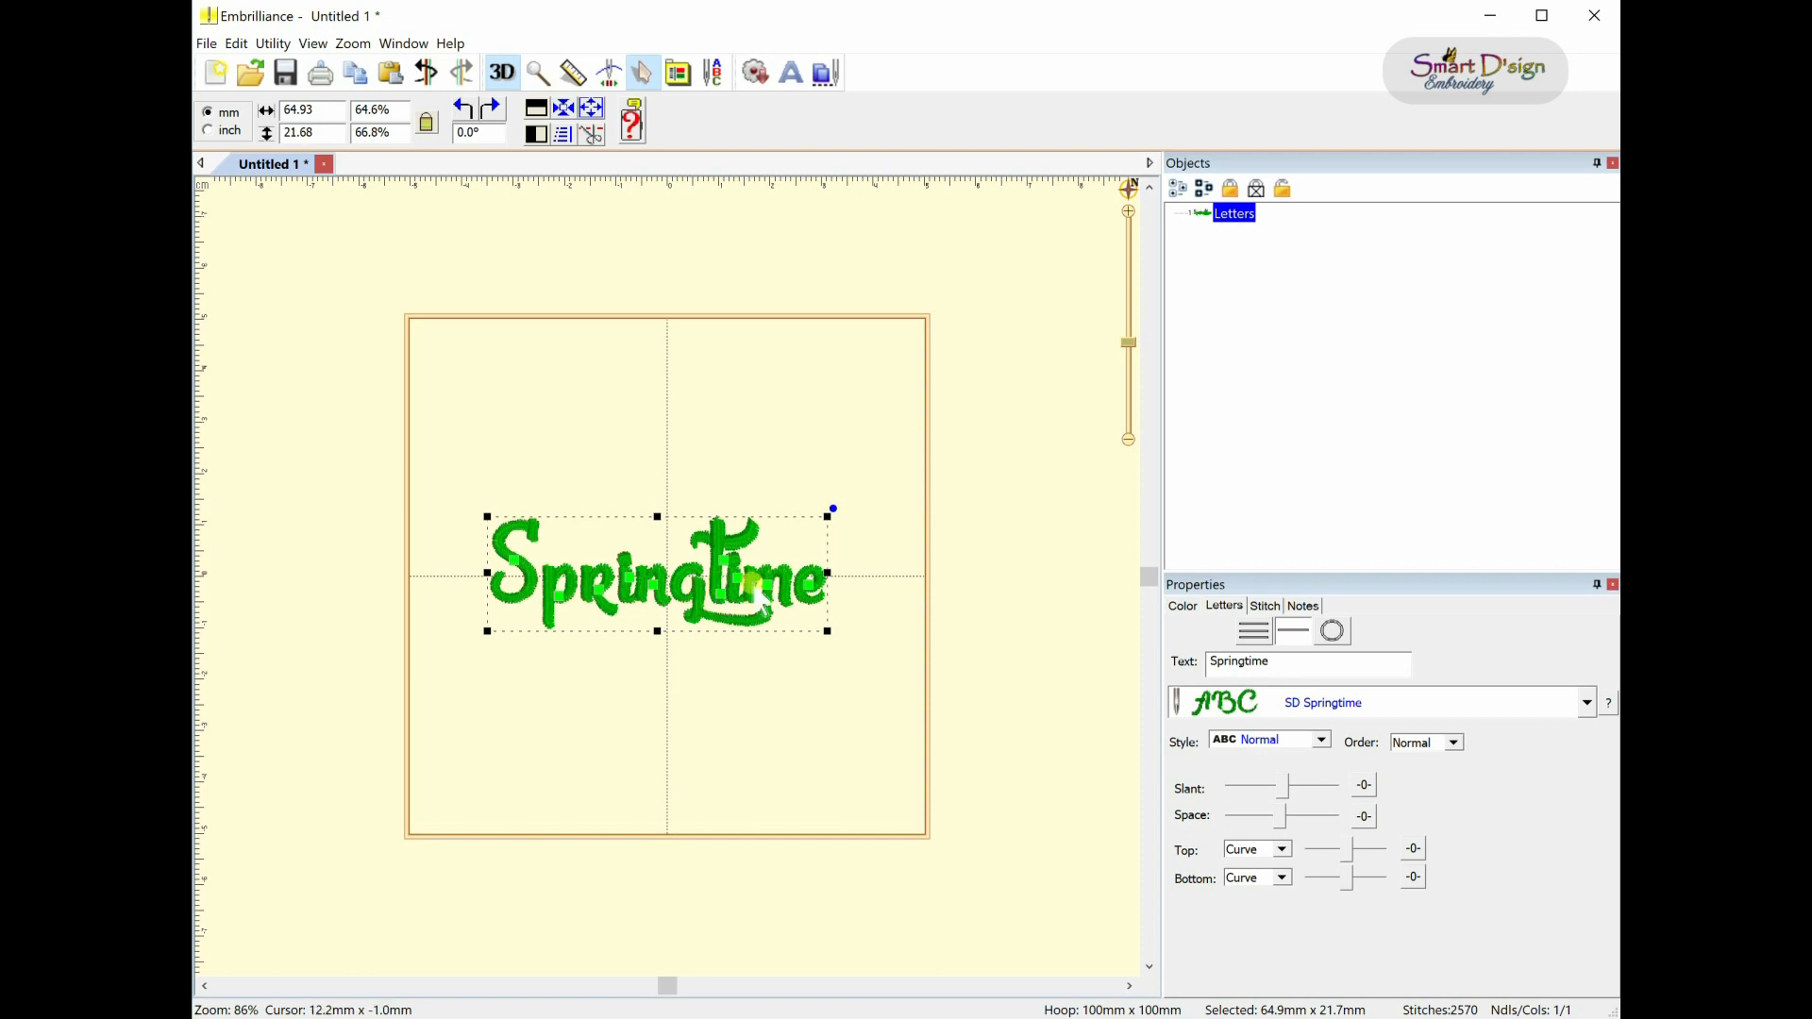
{"action": "mouse_move", "coordinate": [735, 583]}
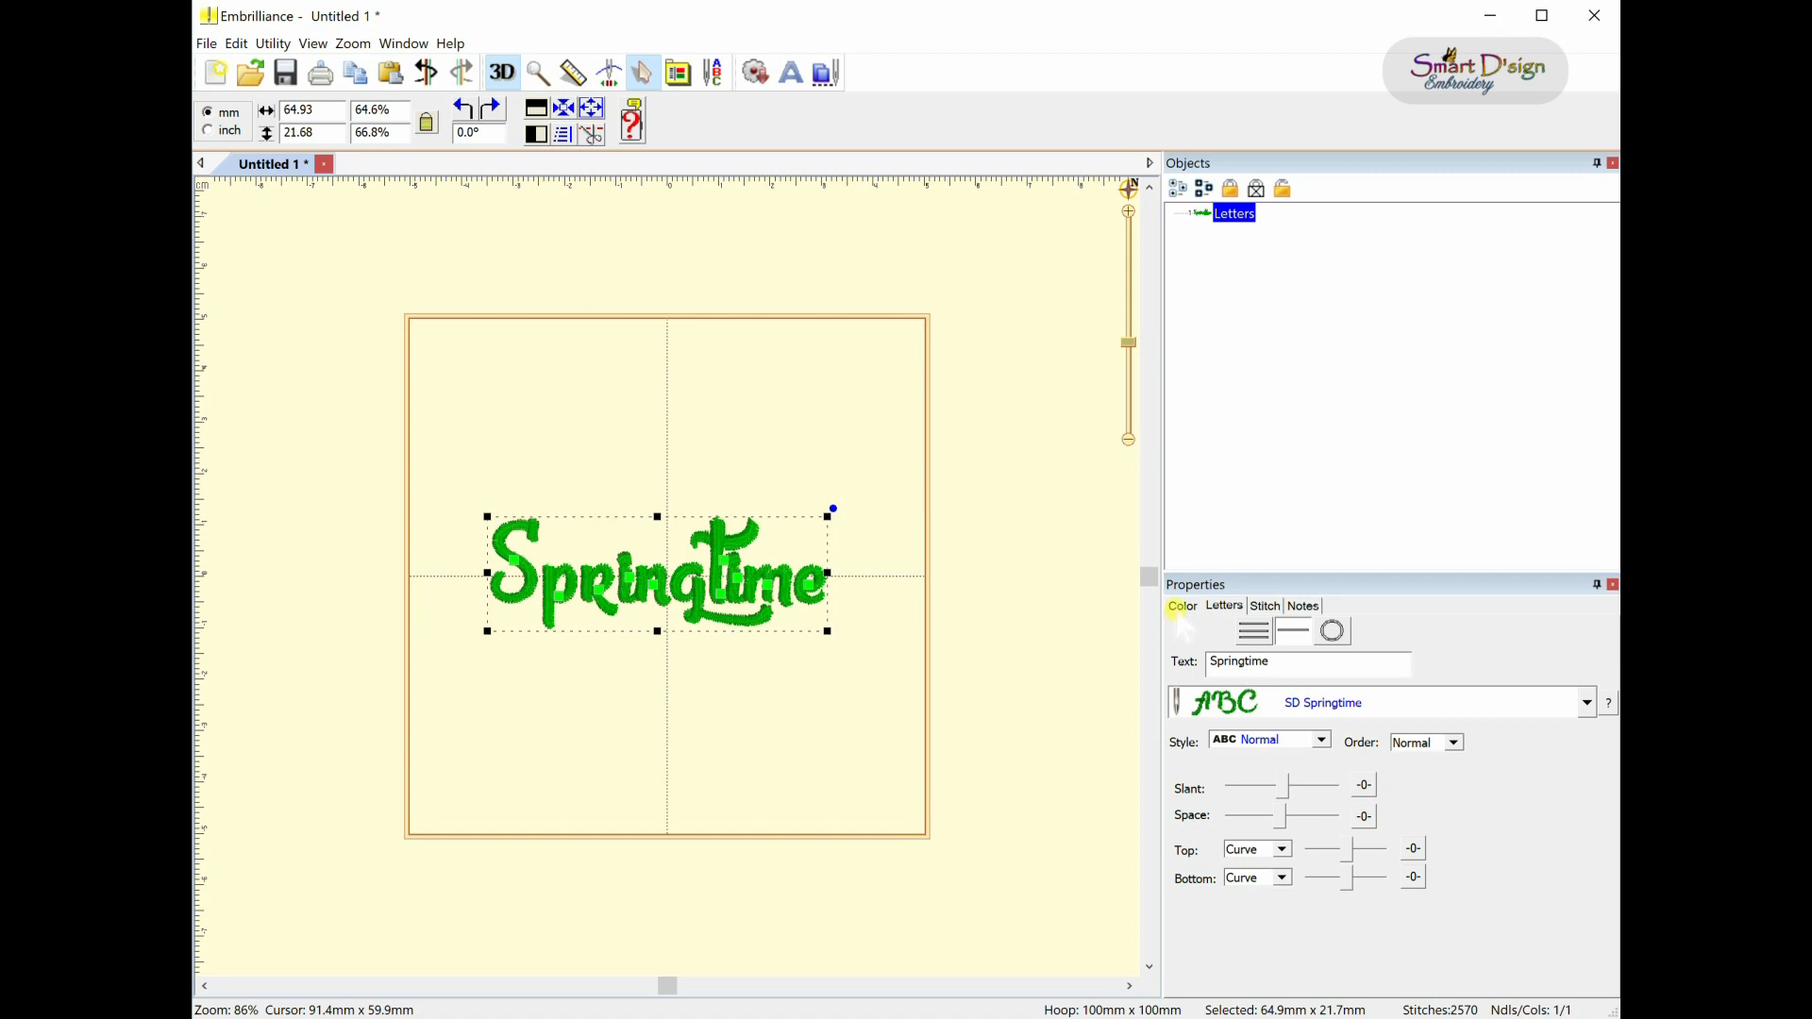
- Open the lettering's thread chooser and select the Madeira Classic Rayon range
{"action": "left_click", "coordinate": [1183, 606]}
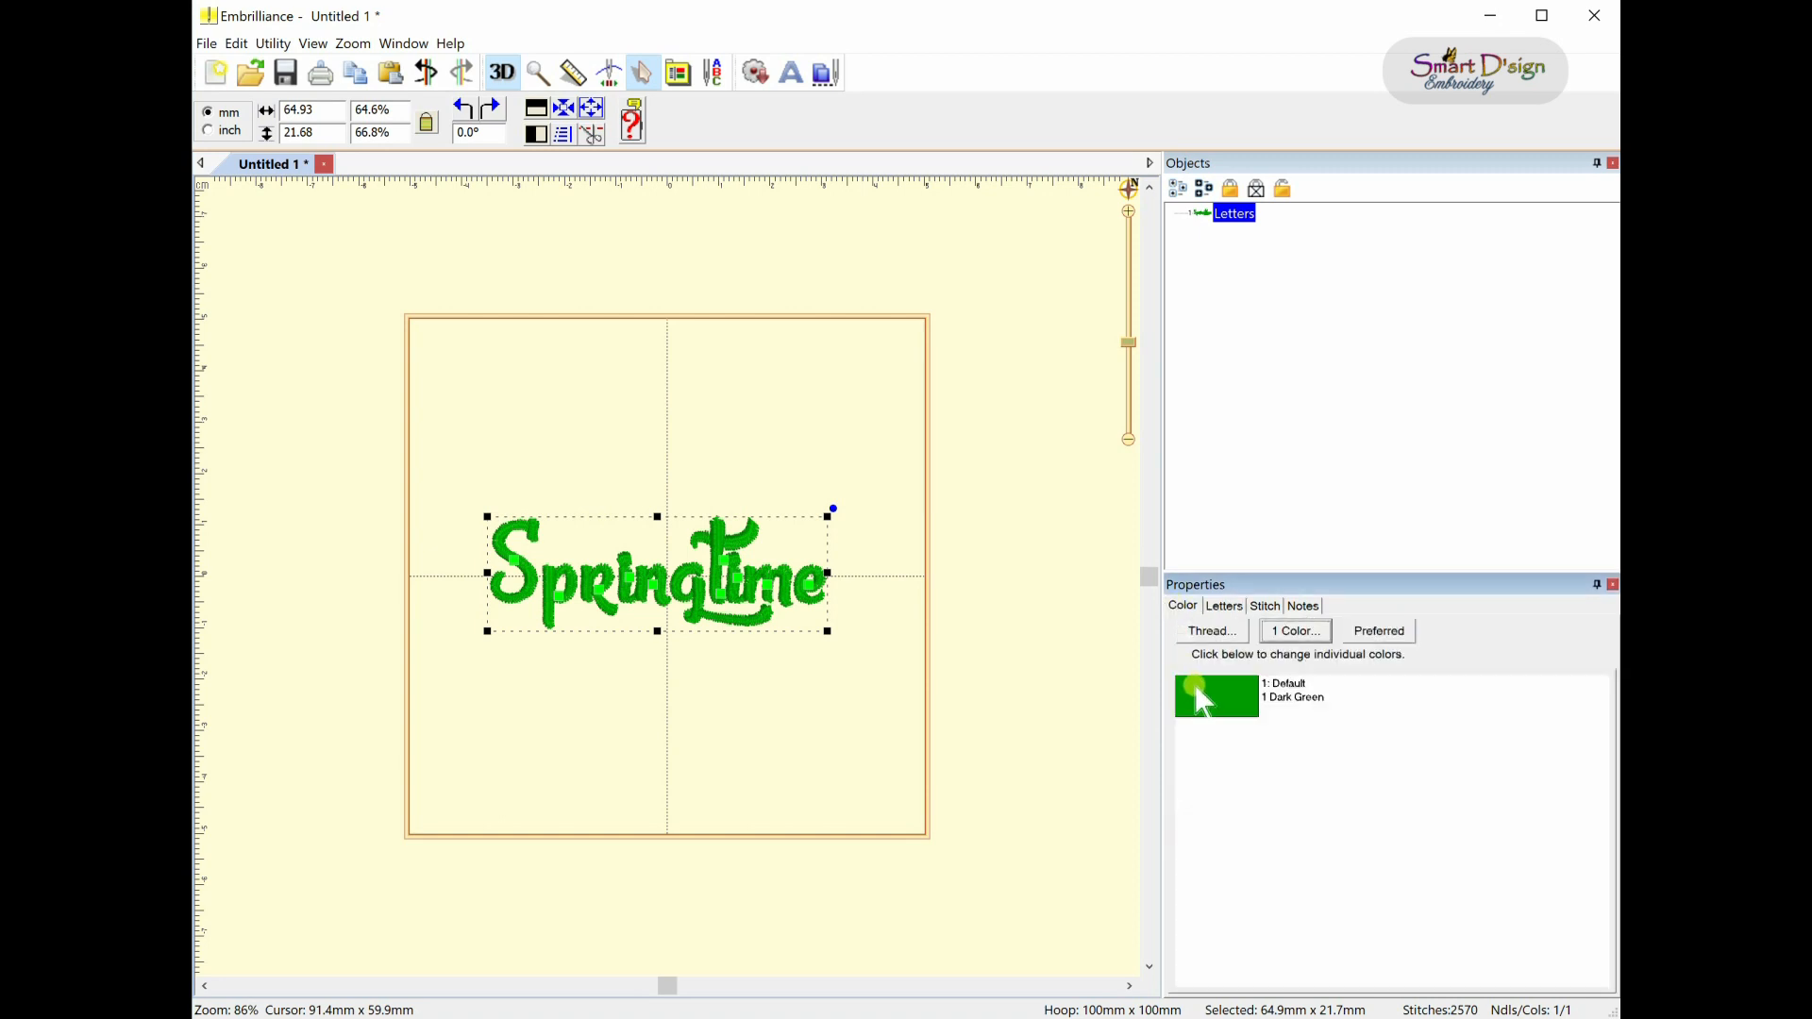
{"action": "left_click", "coordinate": [1210, 629]}
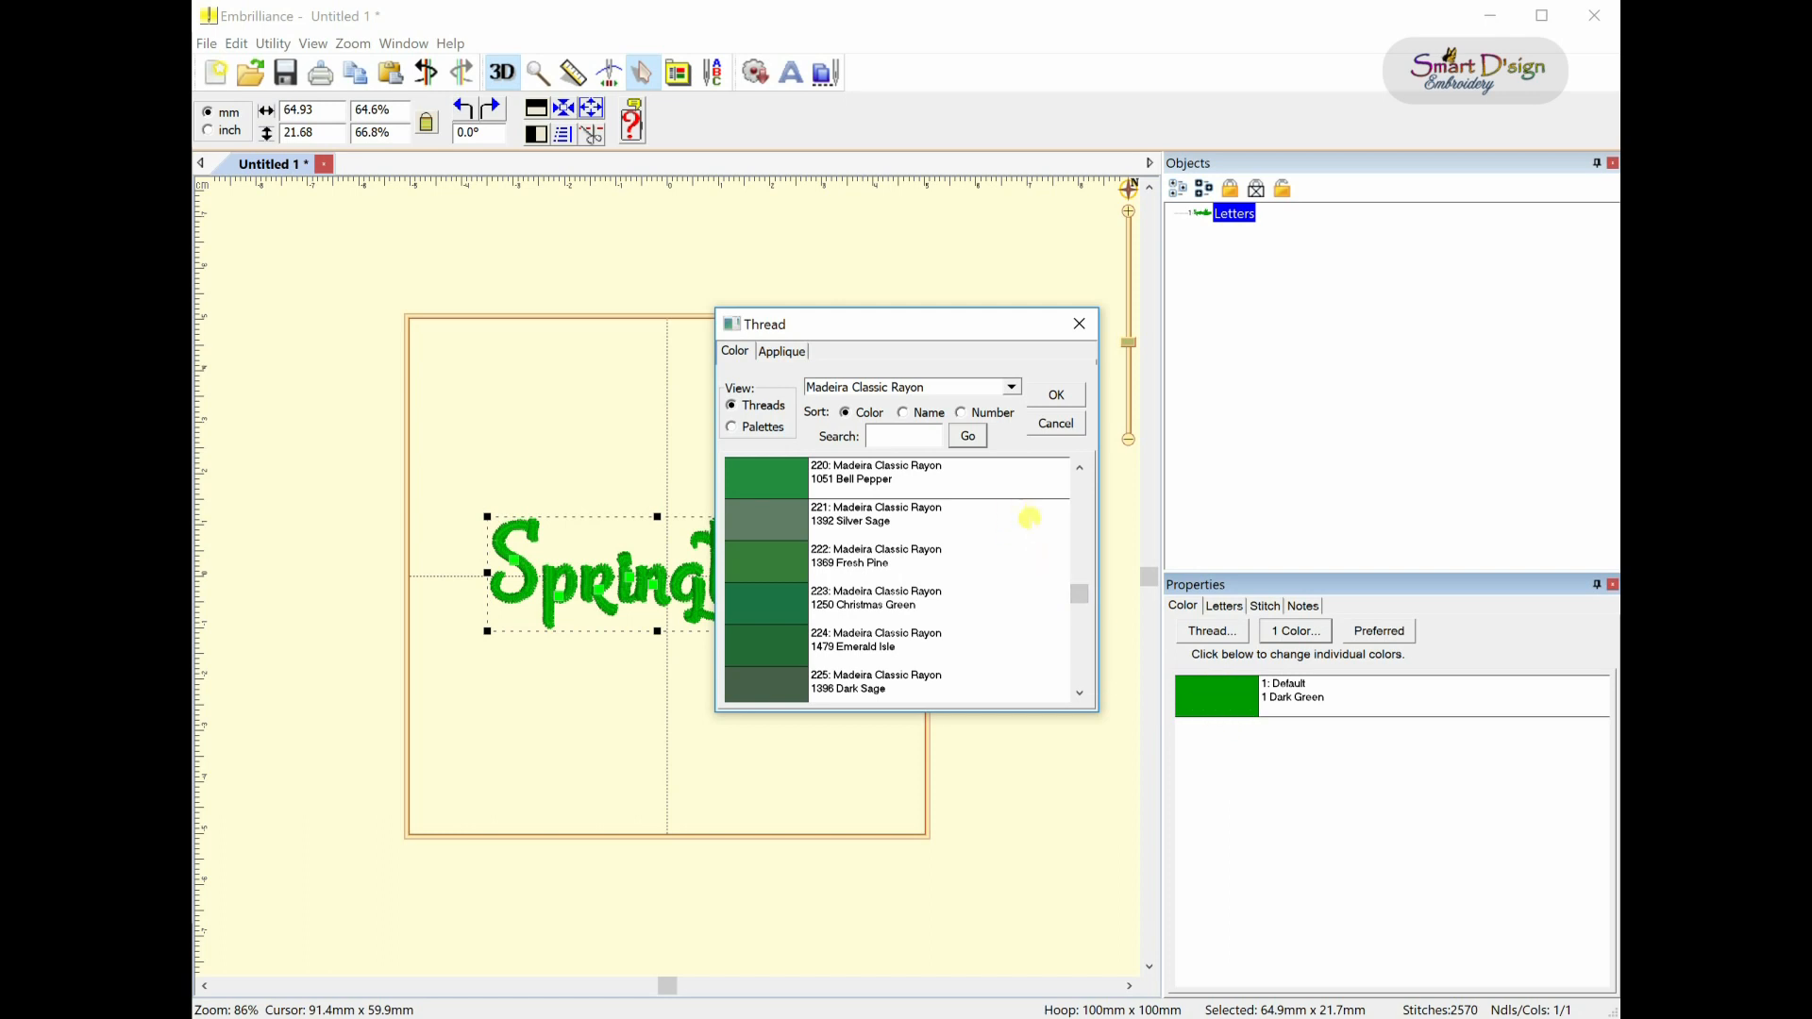
{"action": "scroll", "scroll_direction": "up", "scroll_amount": 3}
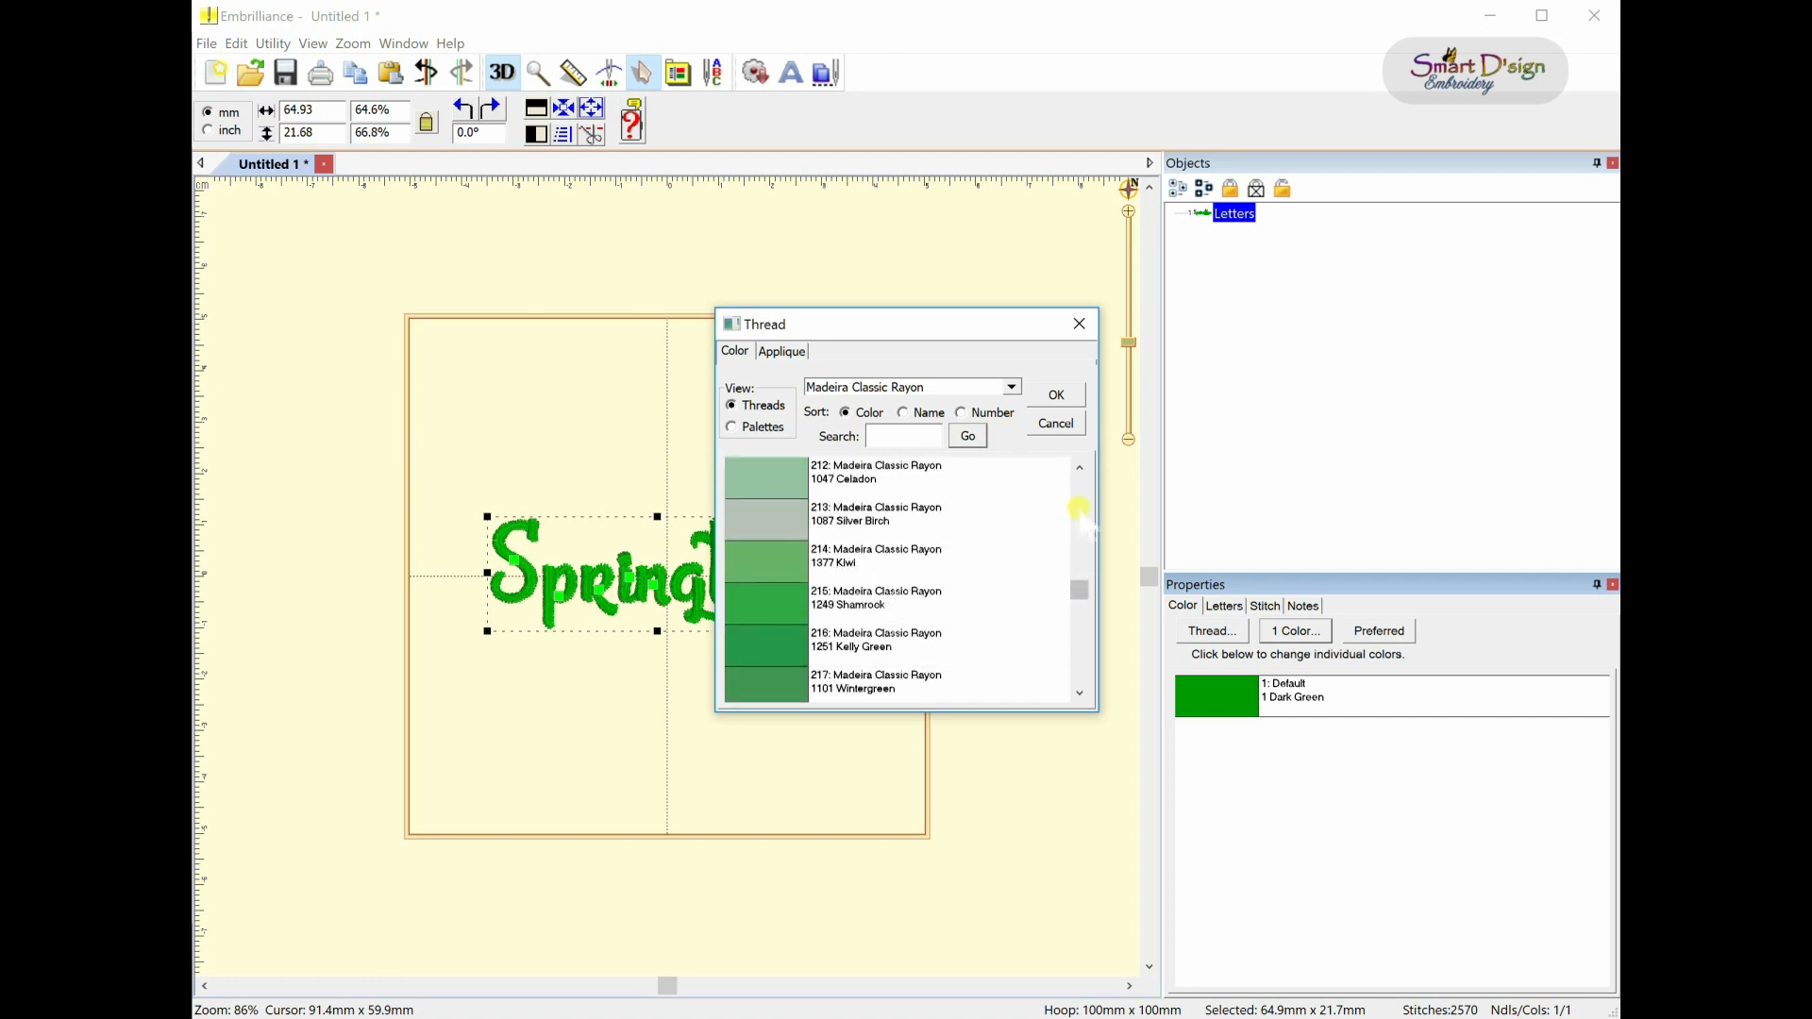
{"action": "scroll", "scroll_direction": "up", "scroll_amount": 3}
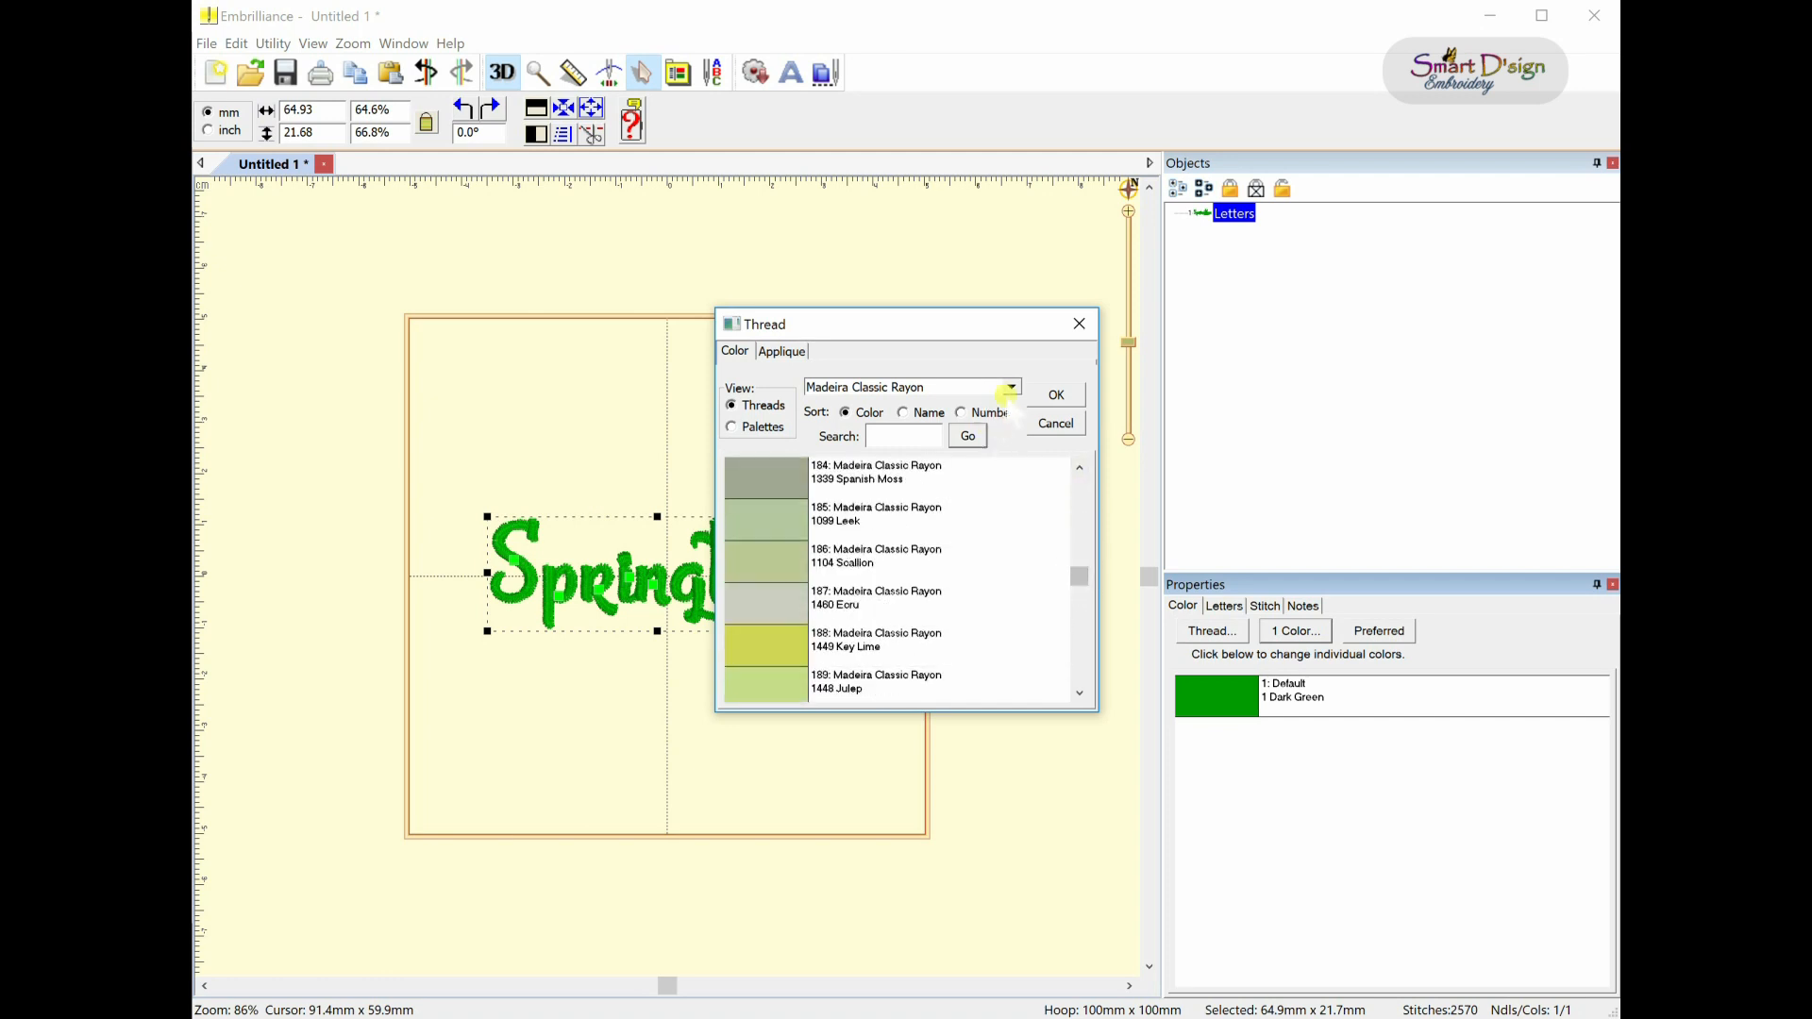
{"action": "left_click", "coordinate": [1010, 385]}
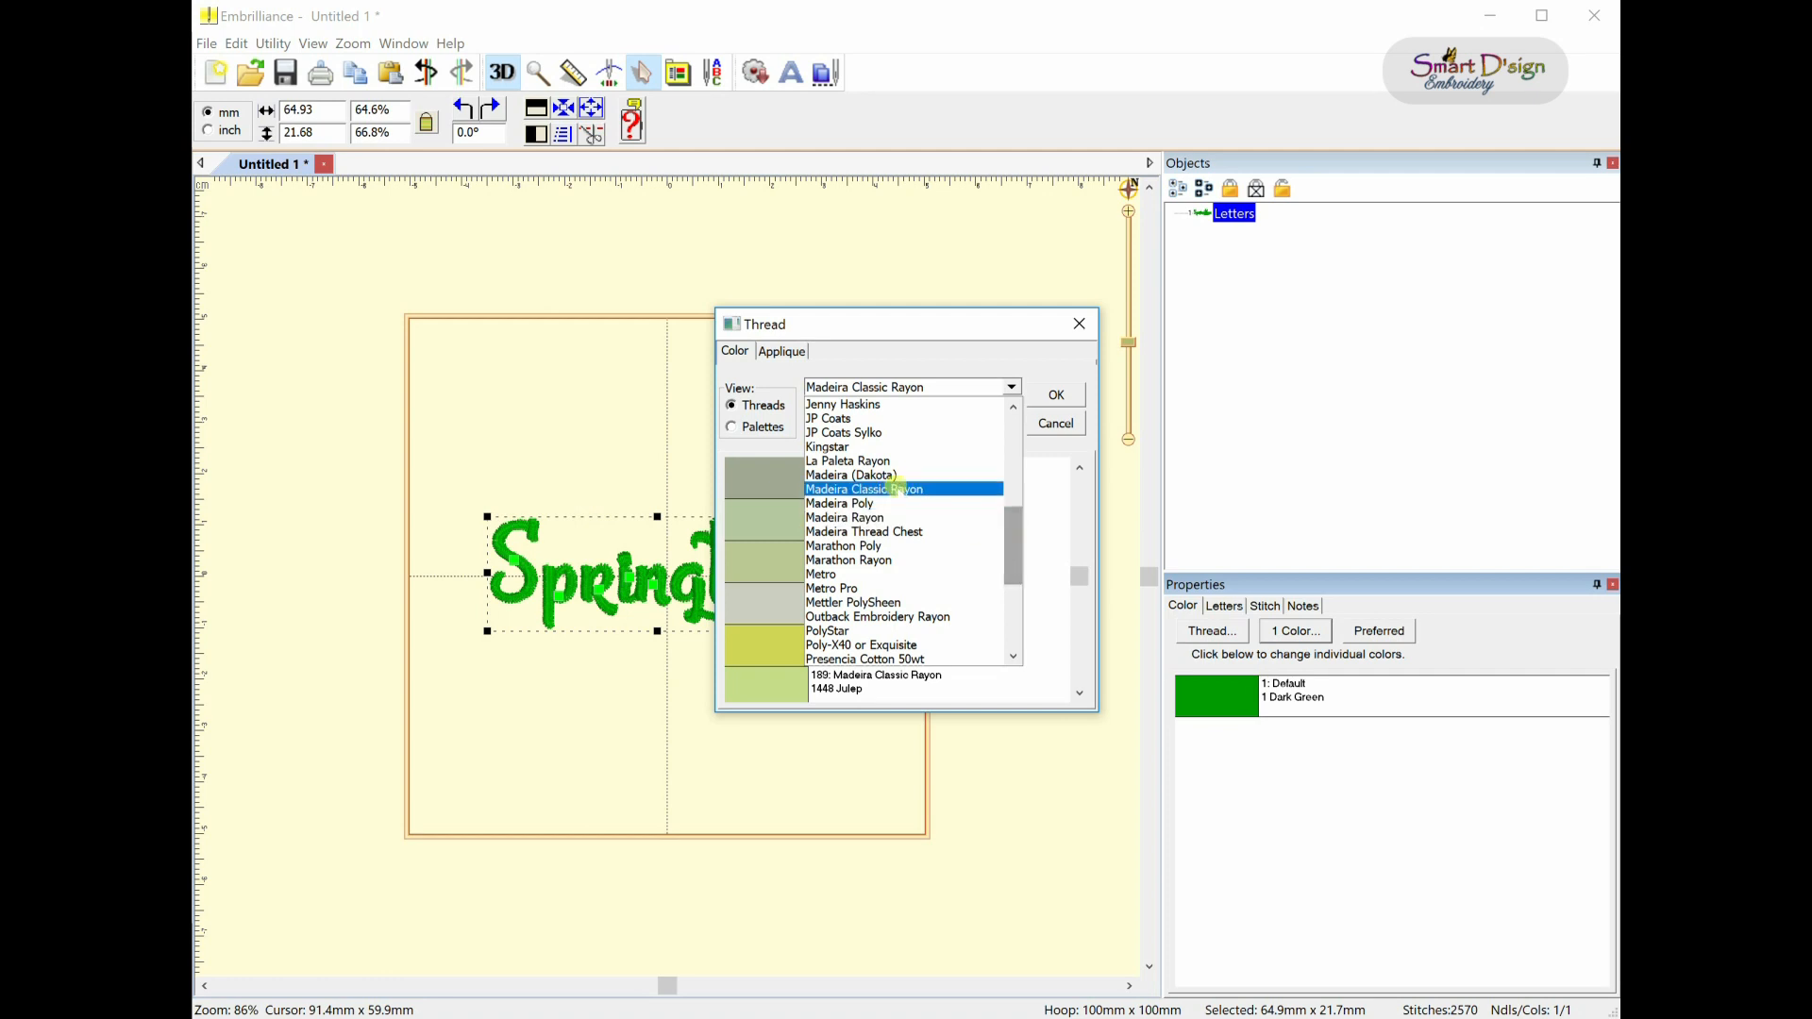
{"action": "left_click", "coordinate": [864, 489]}
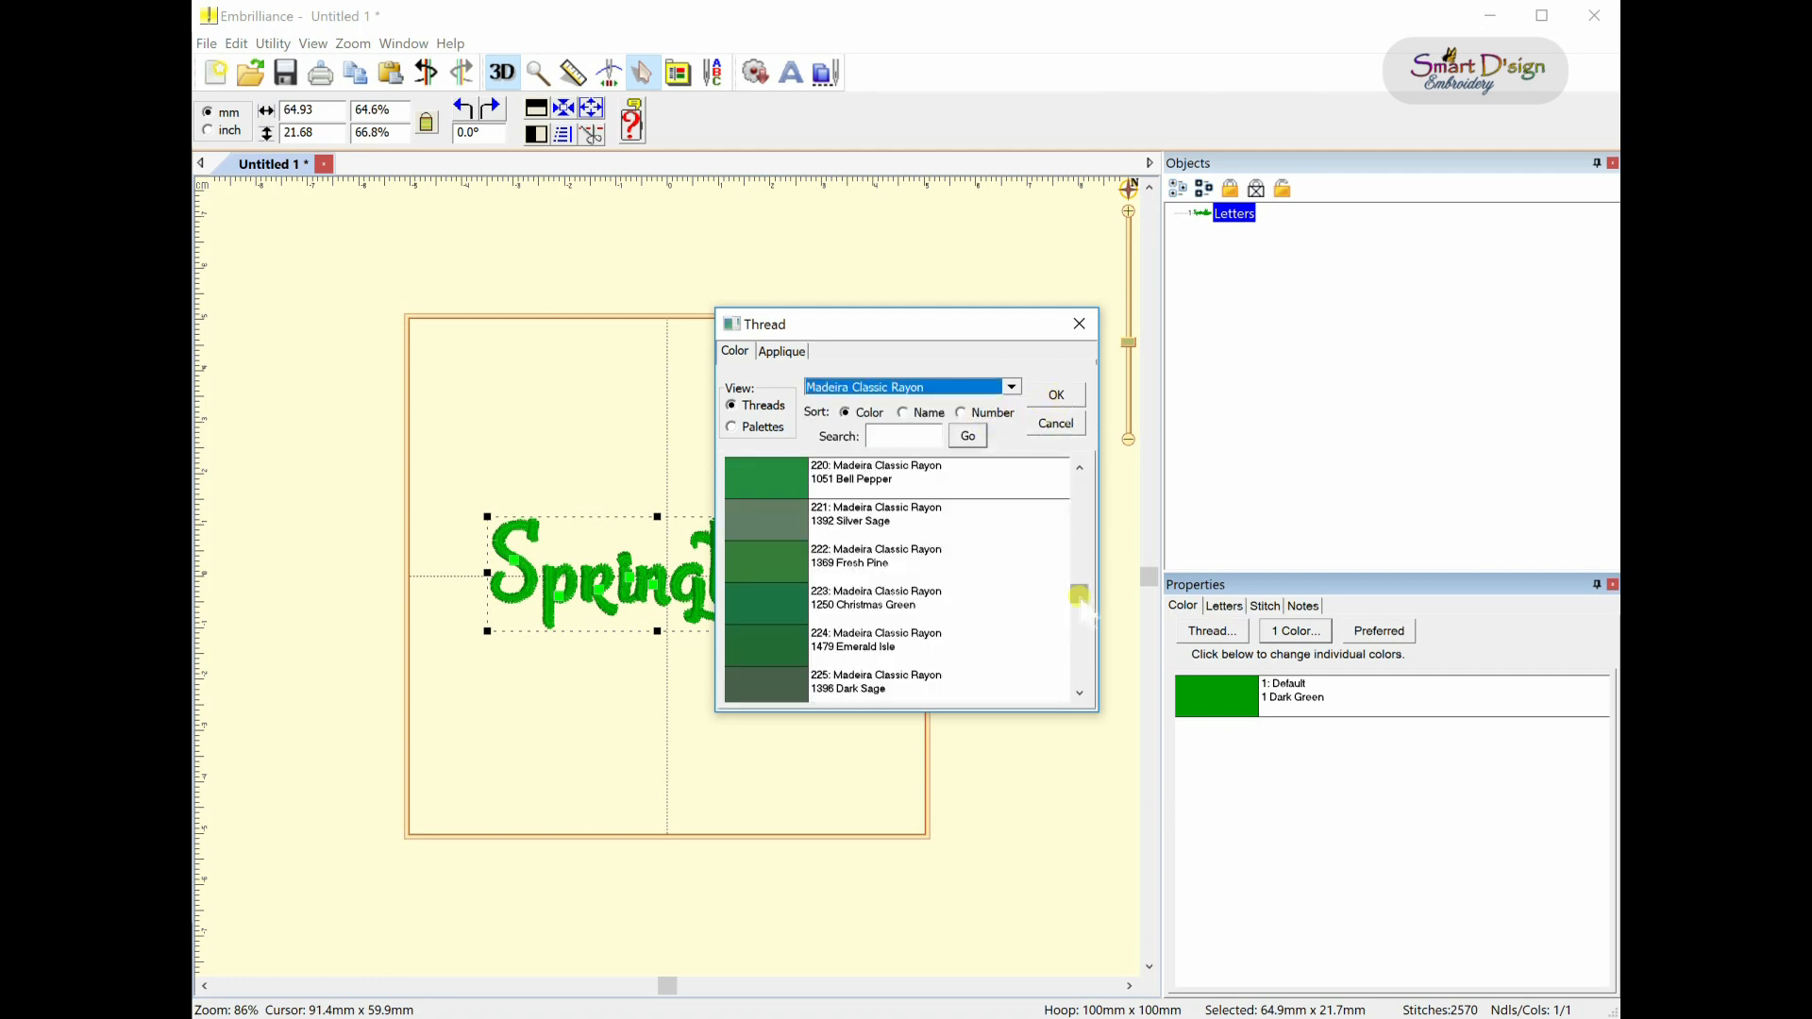
- Try 1294 Liberty, then settle on 1163 Steel Green for the whole word
{"action": "scroll", "scroll_direction": "down", "scroll_amount": 3}
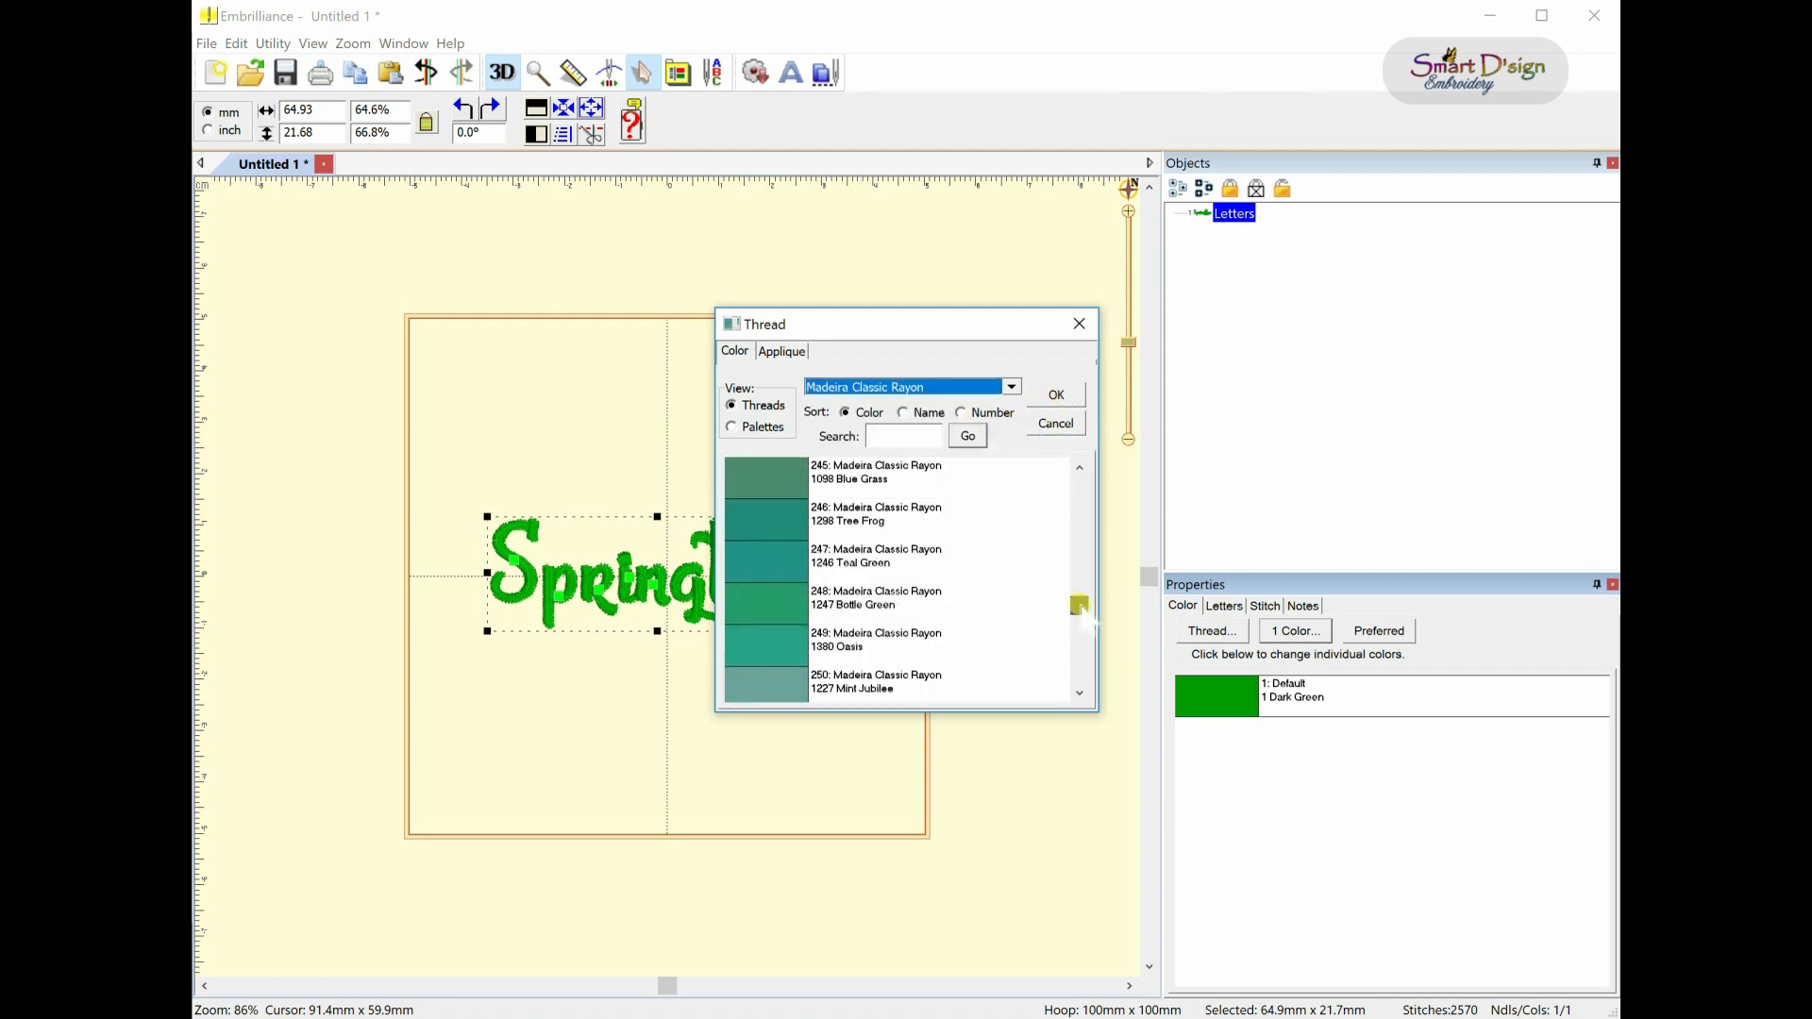
{"action": "scroll", "scroll_direction": "down", "scroll_amount": 3}
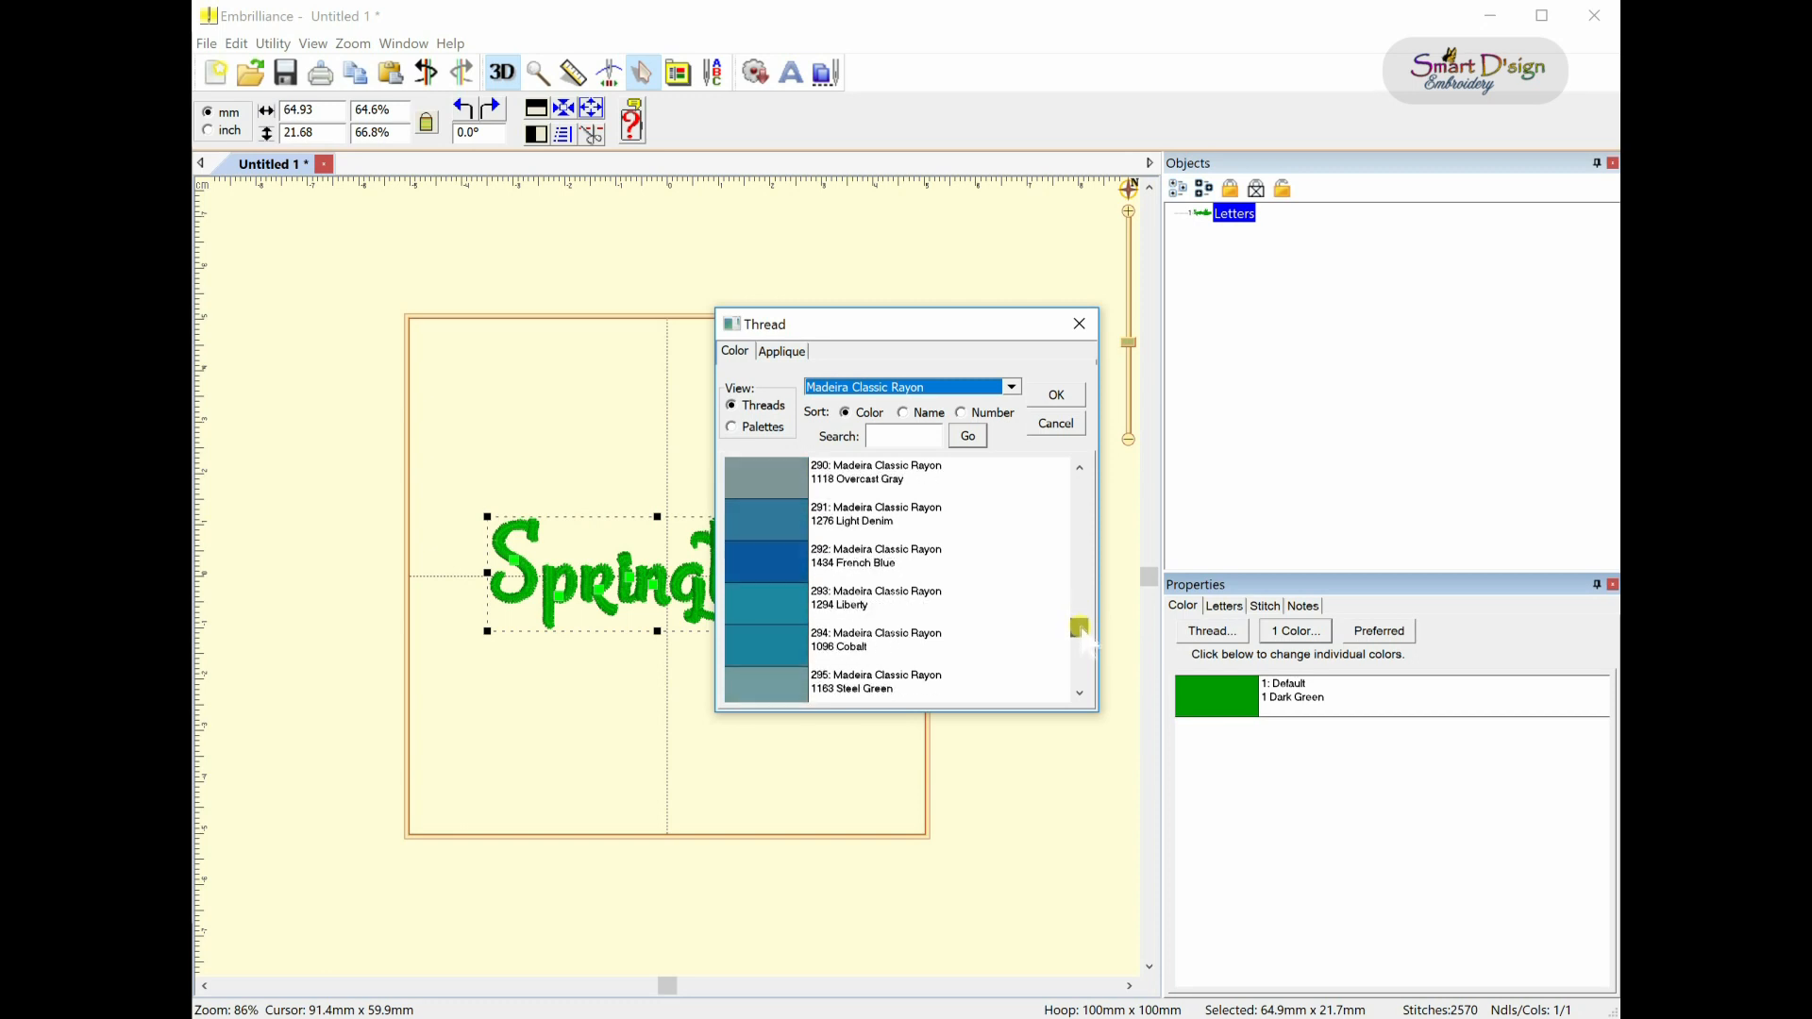
{"action": "left_click", "coordinate": [1054, 392]}
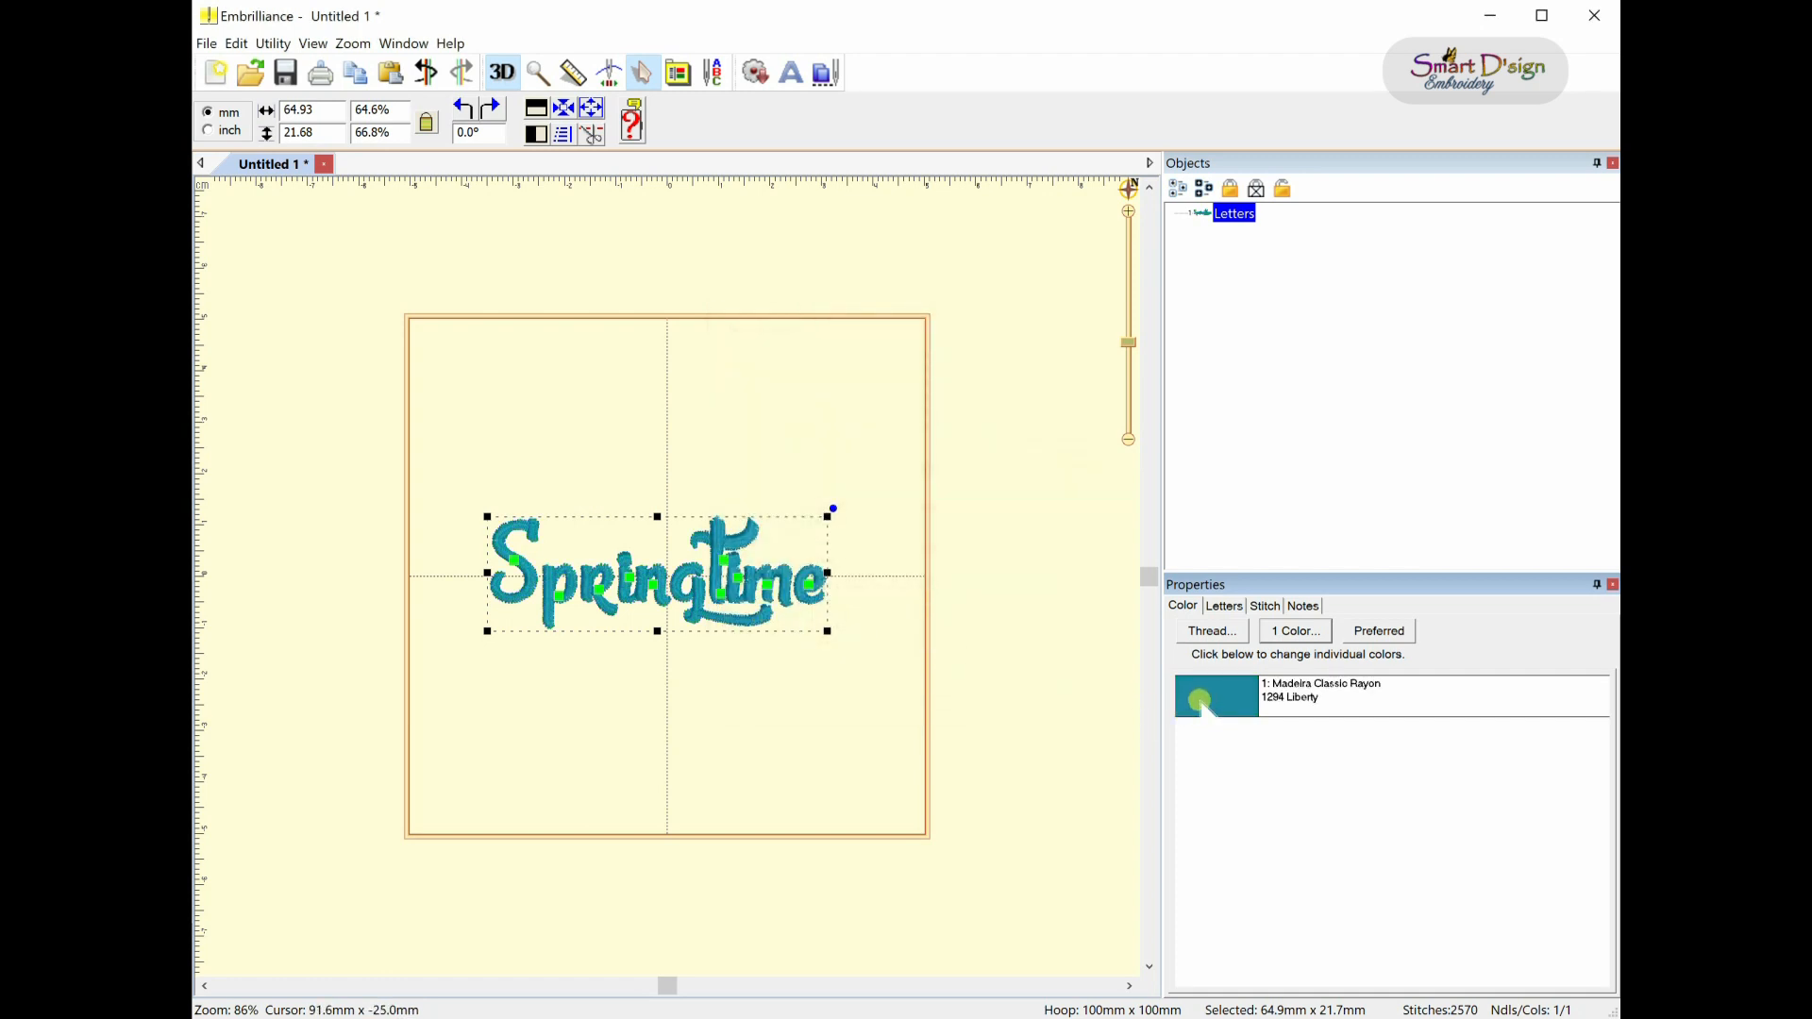
{"action": "left_click", "coordinate": [1211, 630]}
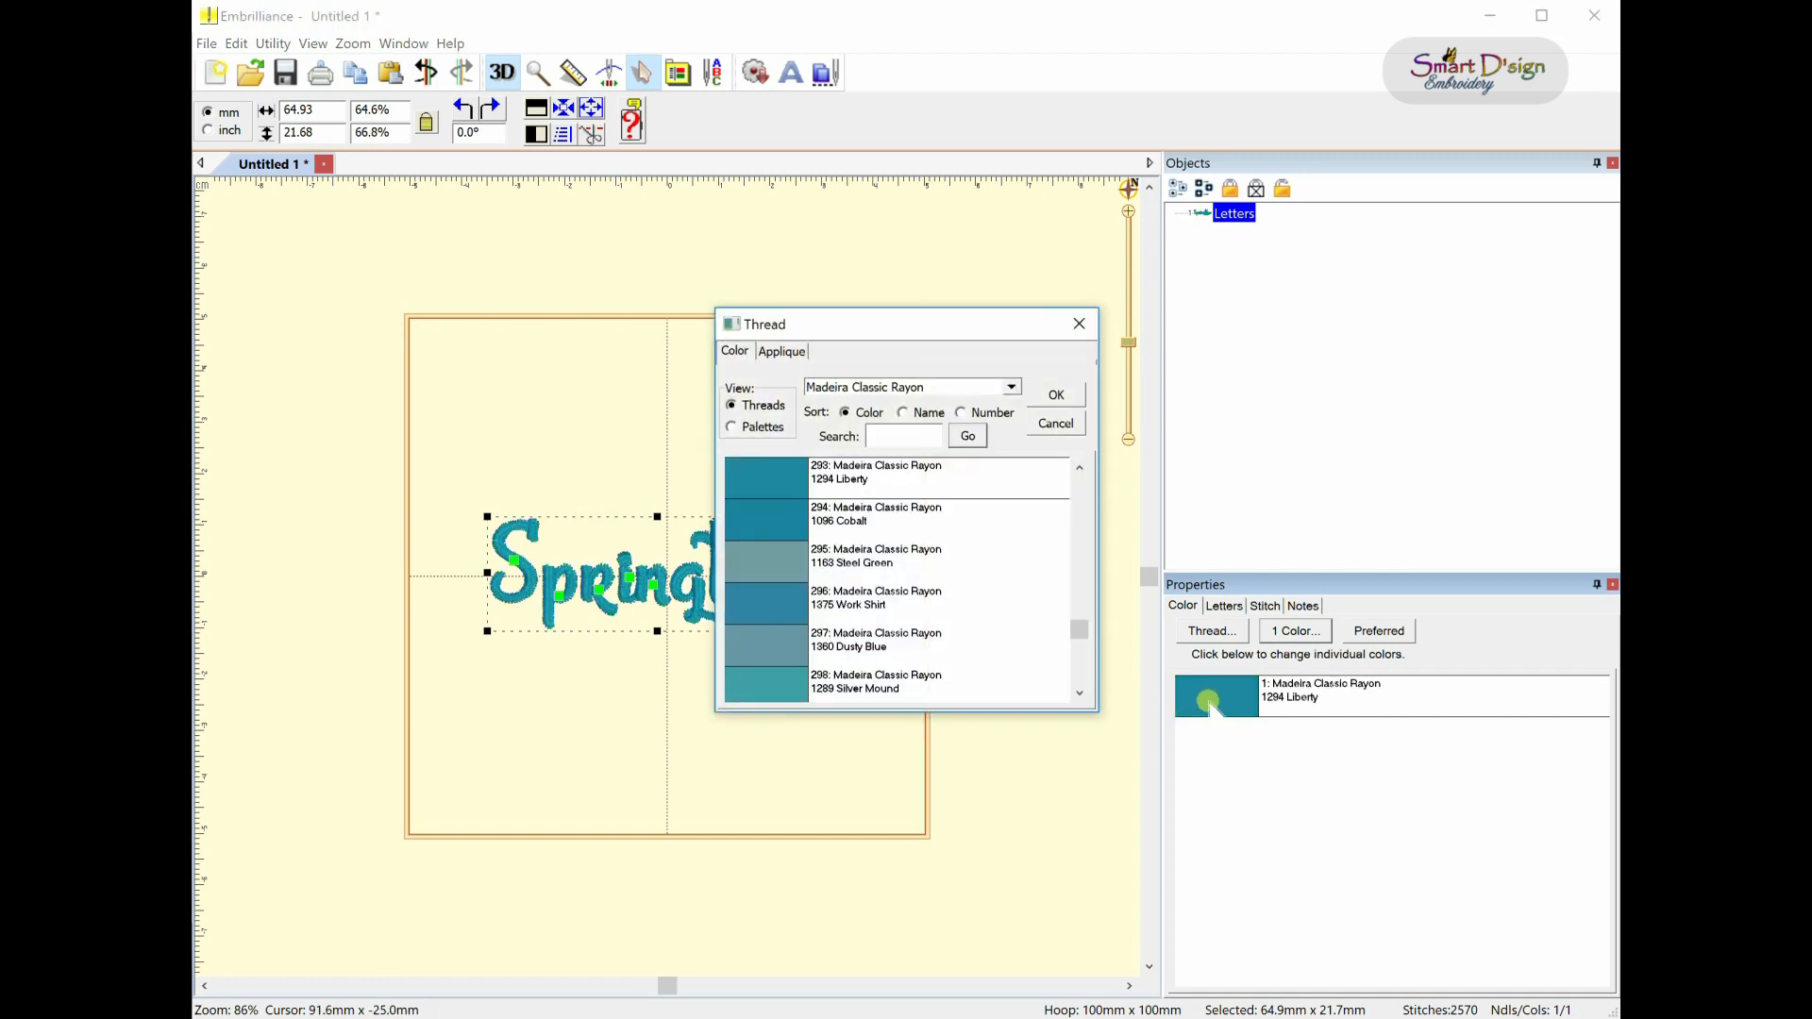
{"action": "left_click", "coordinate": [1054, 395]}
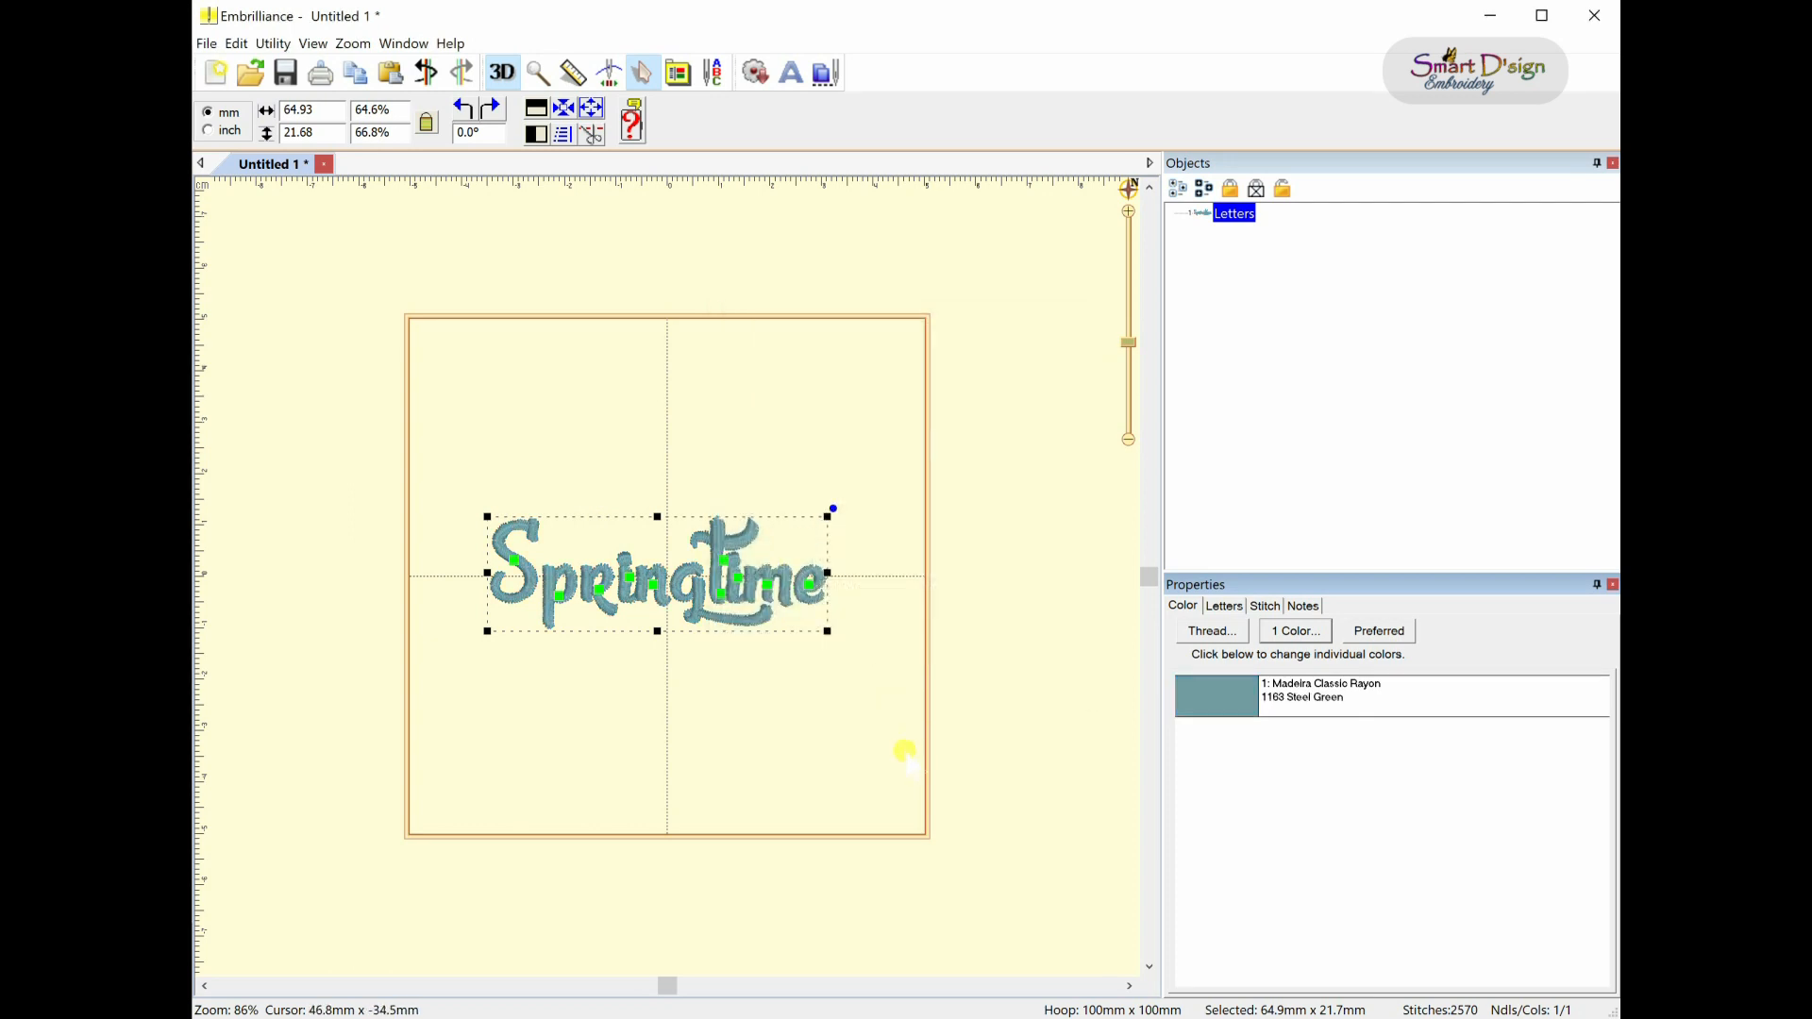
{"action": "mouse_move", "coordinate": [762, 644]}
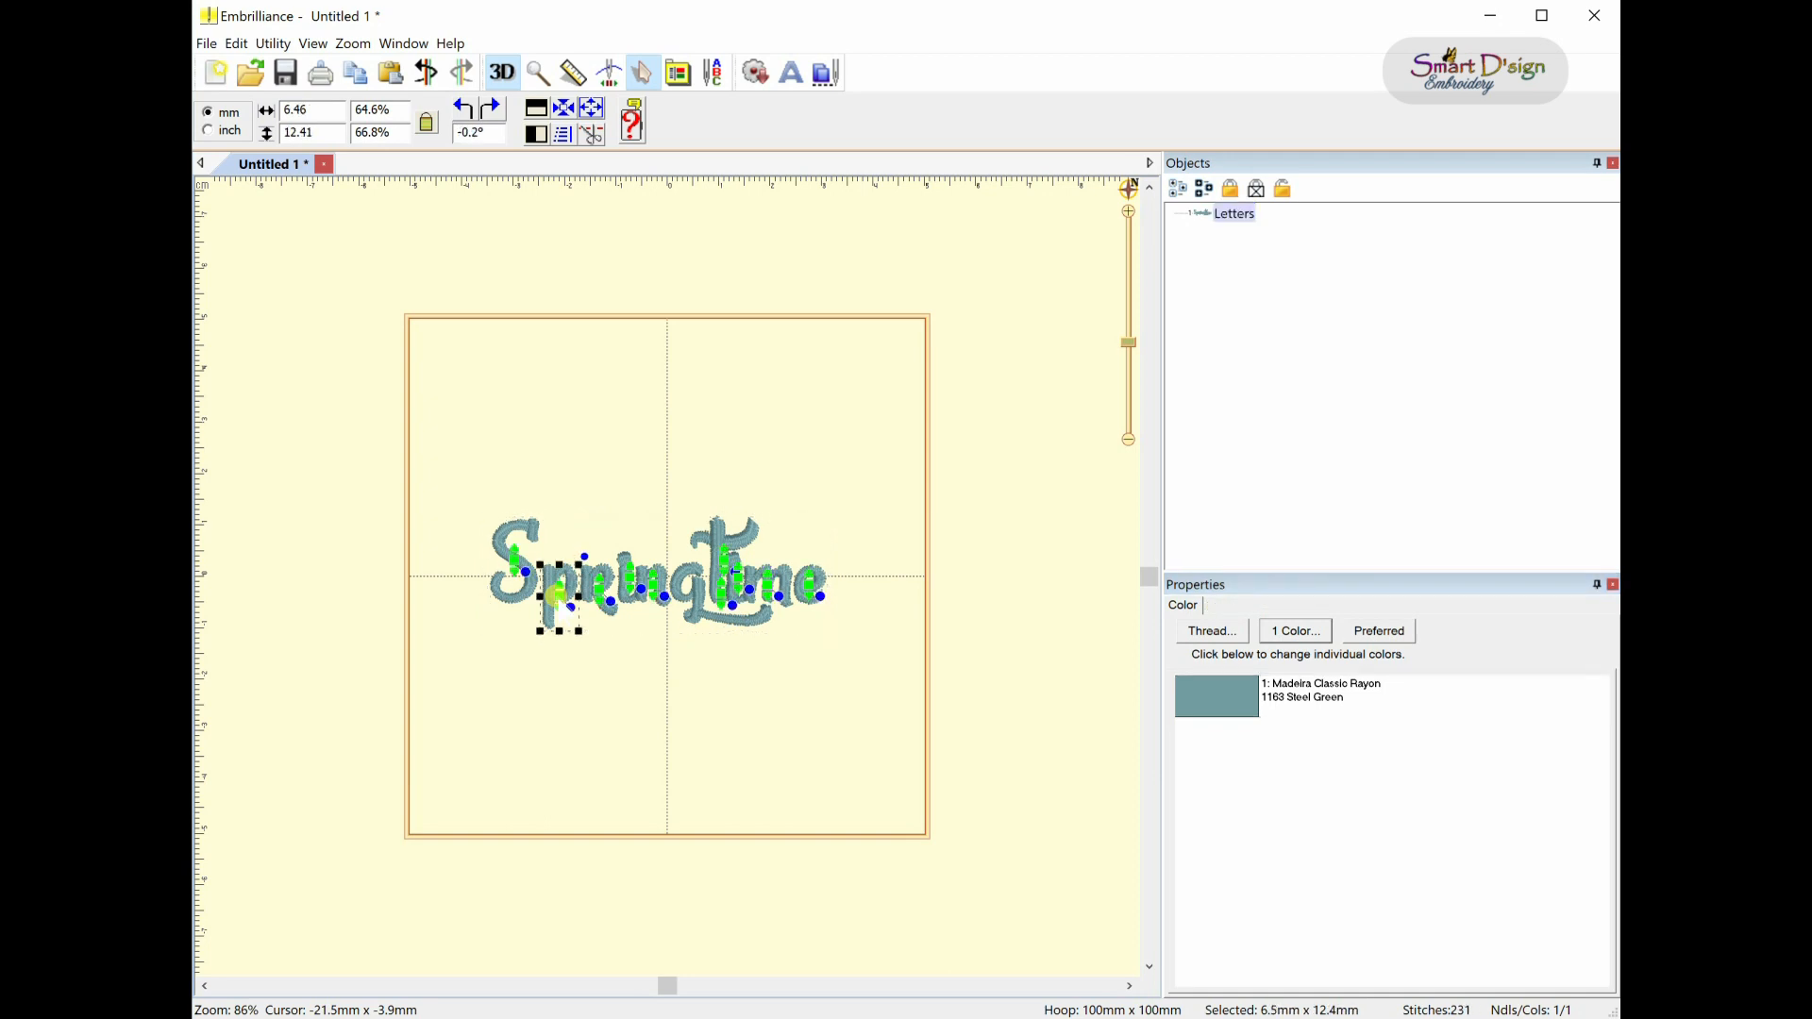
{"action": "mouse_move", "coordinate": [1210, 696]}
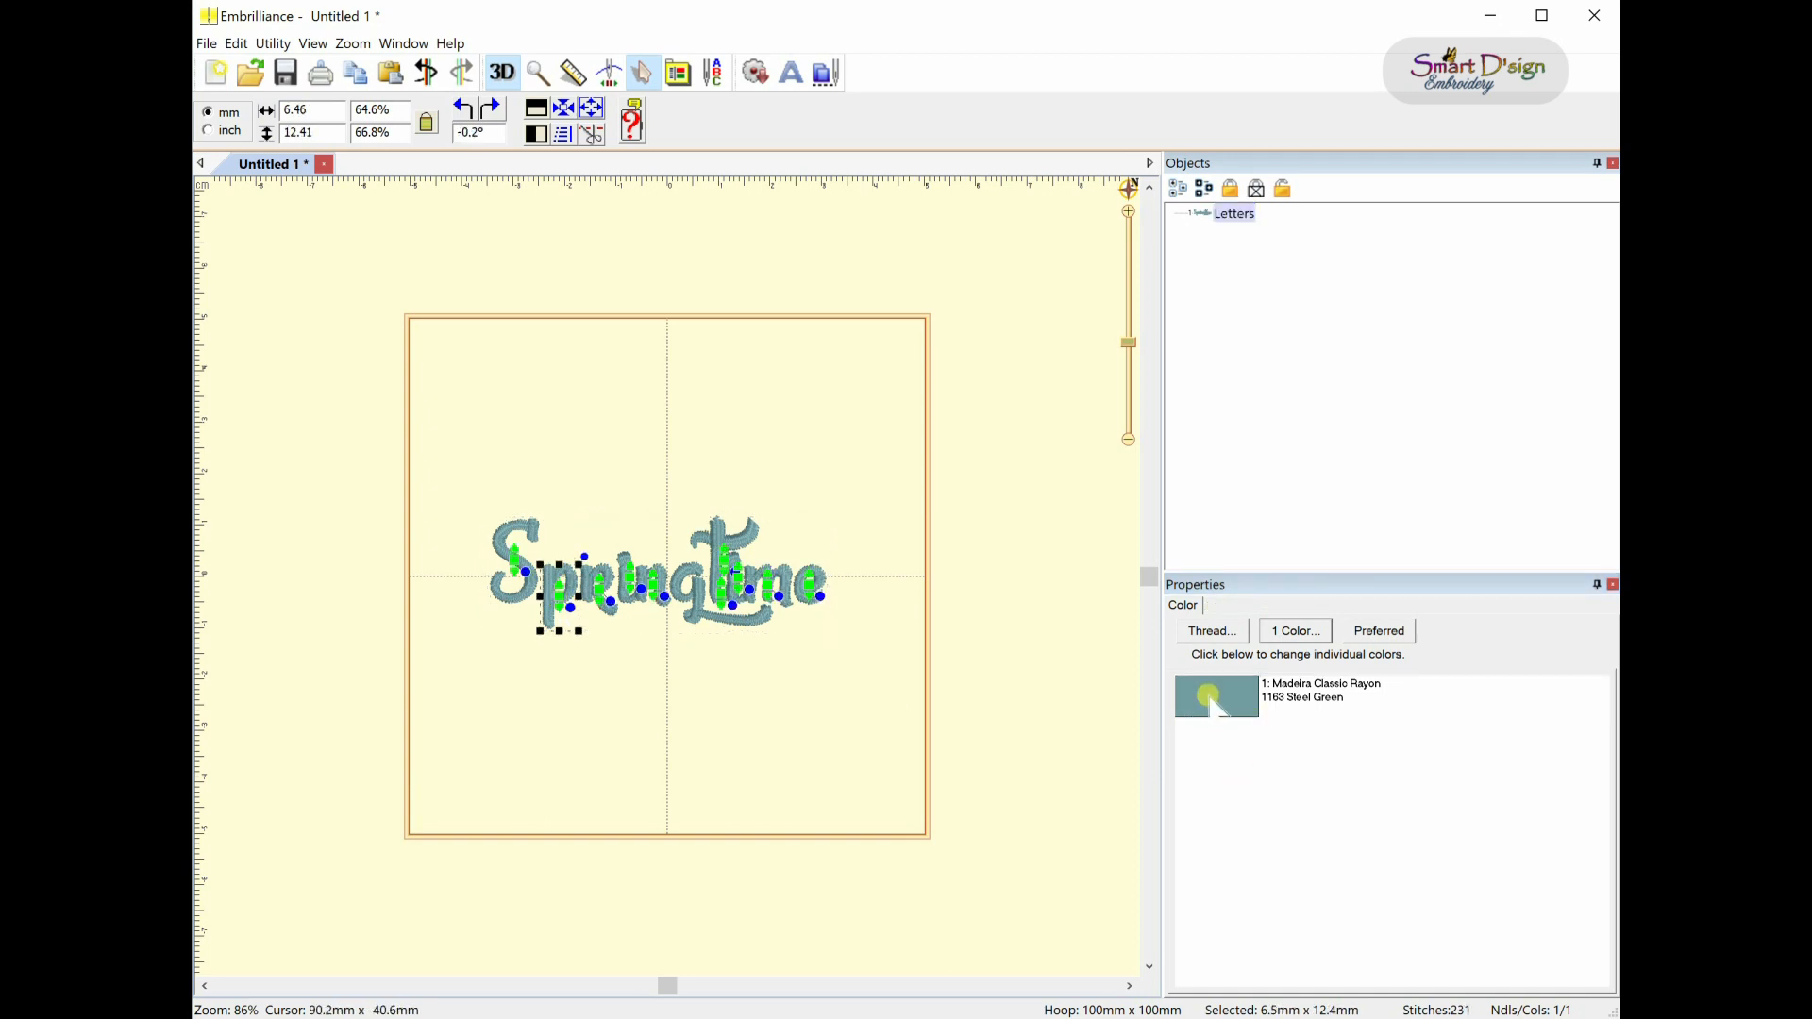
- Give the letter p a green thread and the letter r a red thread
{"action": "left_click", "coordinate": [1211, 629]}
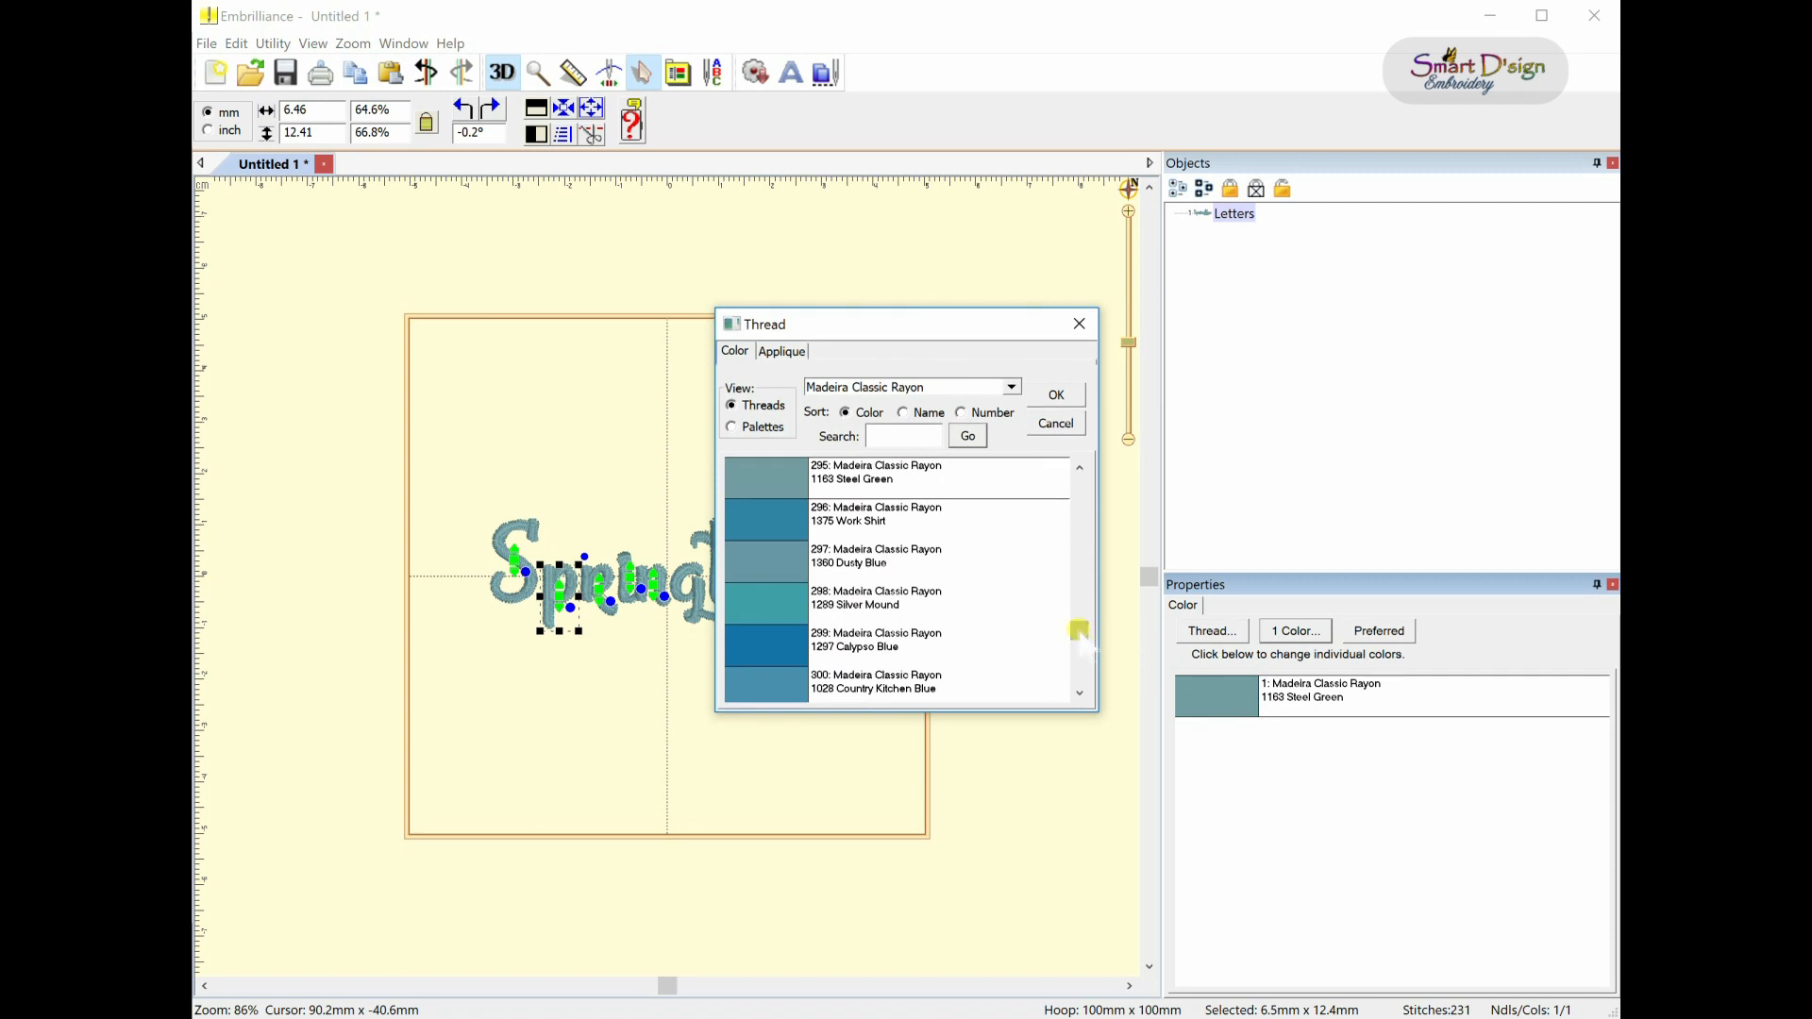
{"action": "scroll", "scroll_direction": "up", "scroll_amount": 3}
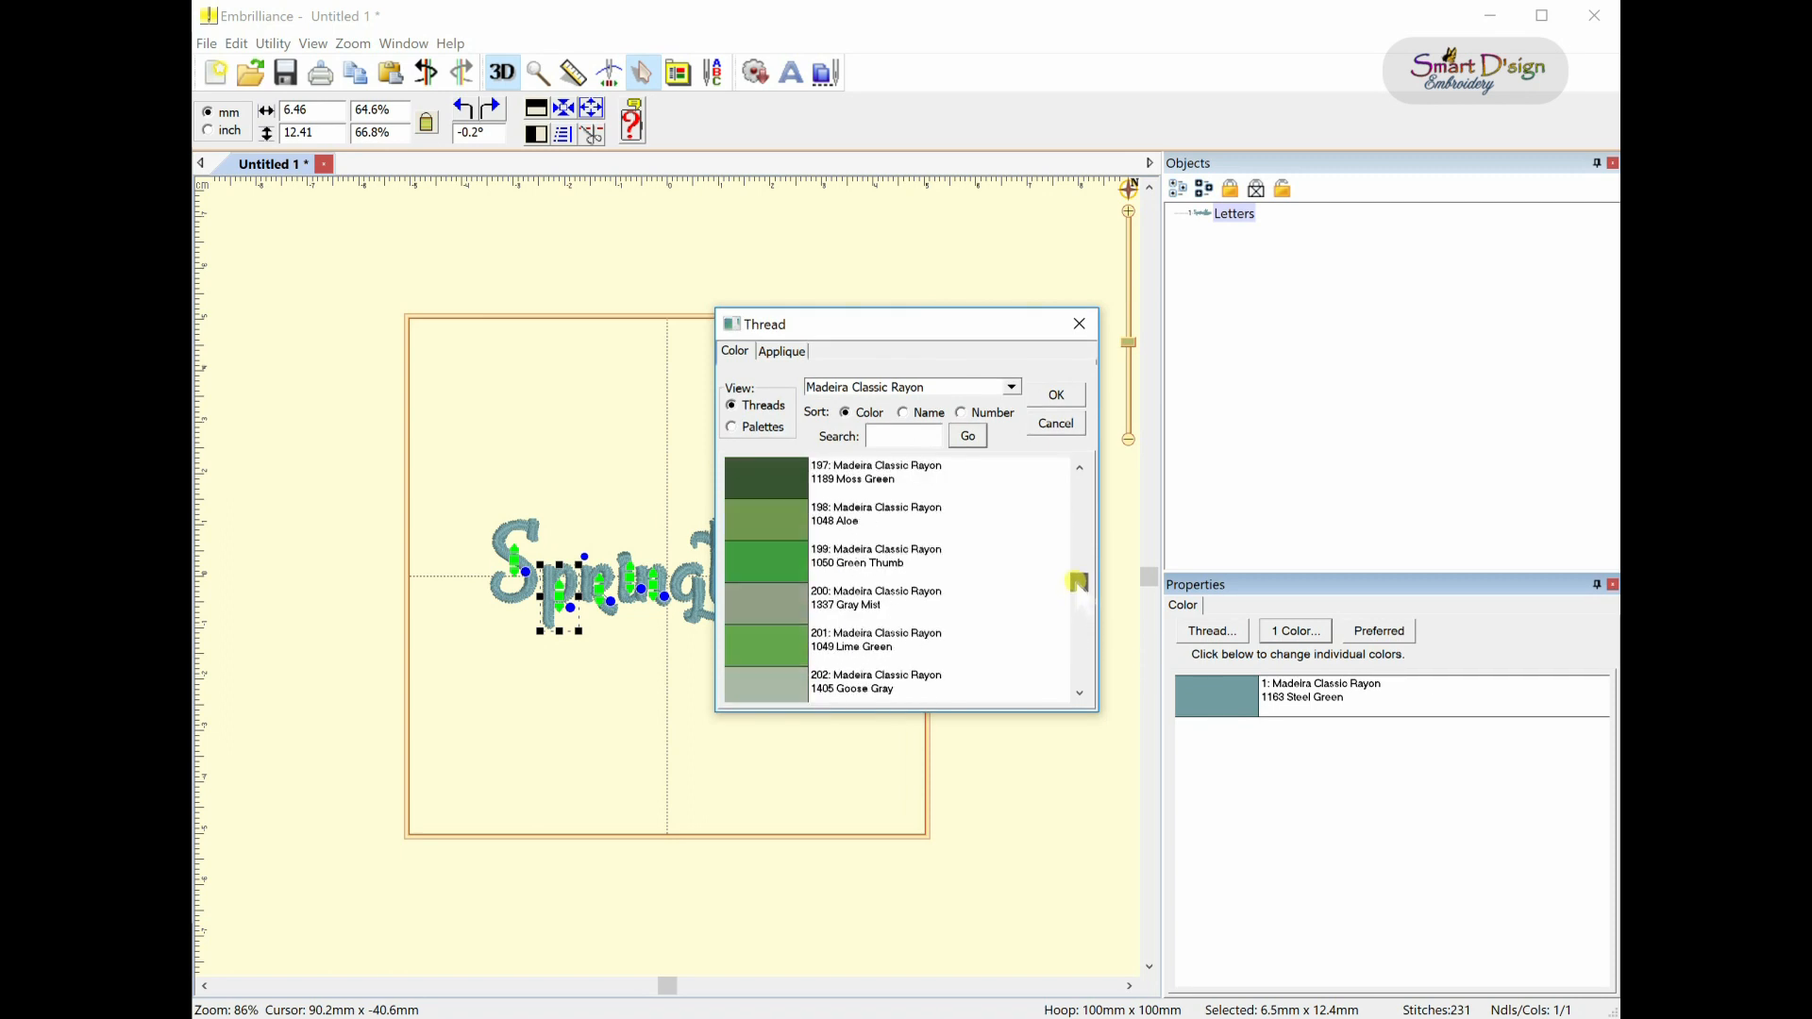
{"action": "left_click", "coordinate": [1053, 394]}
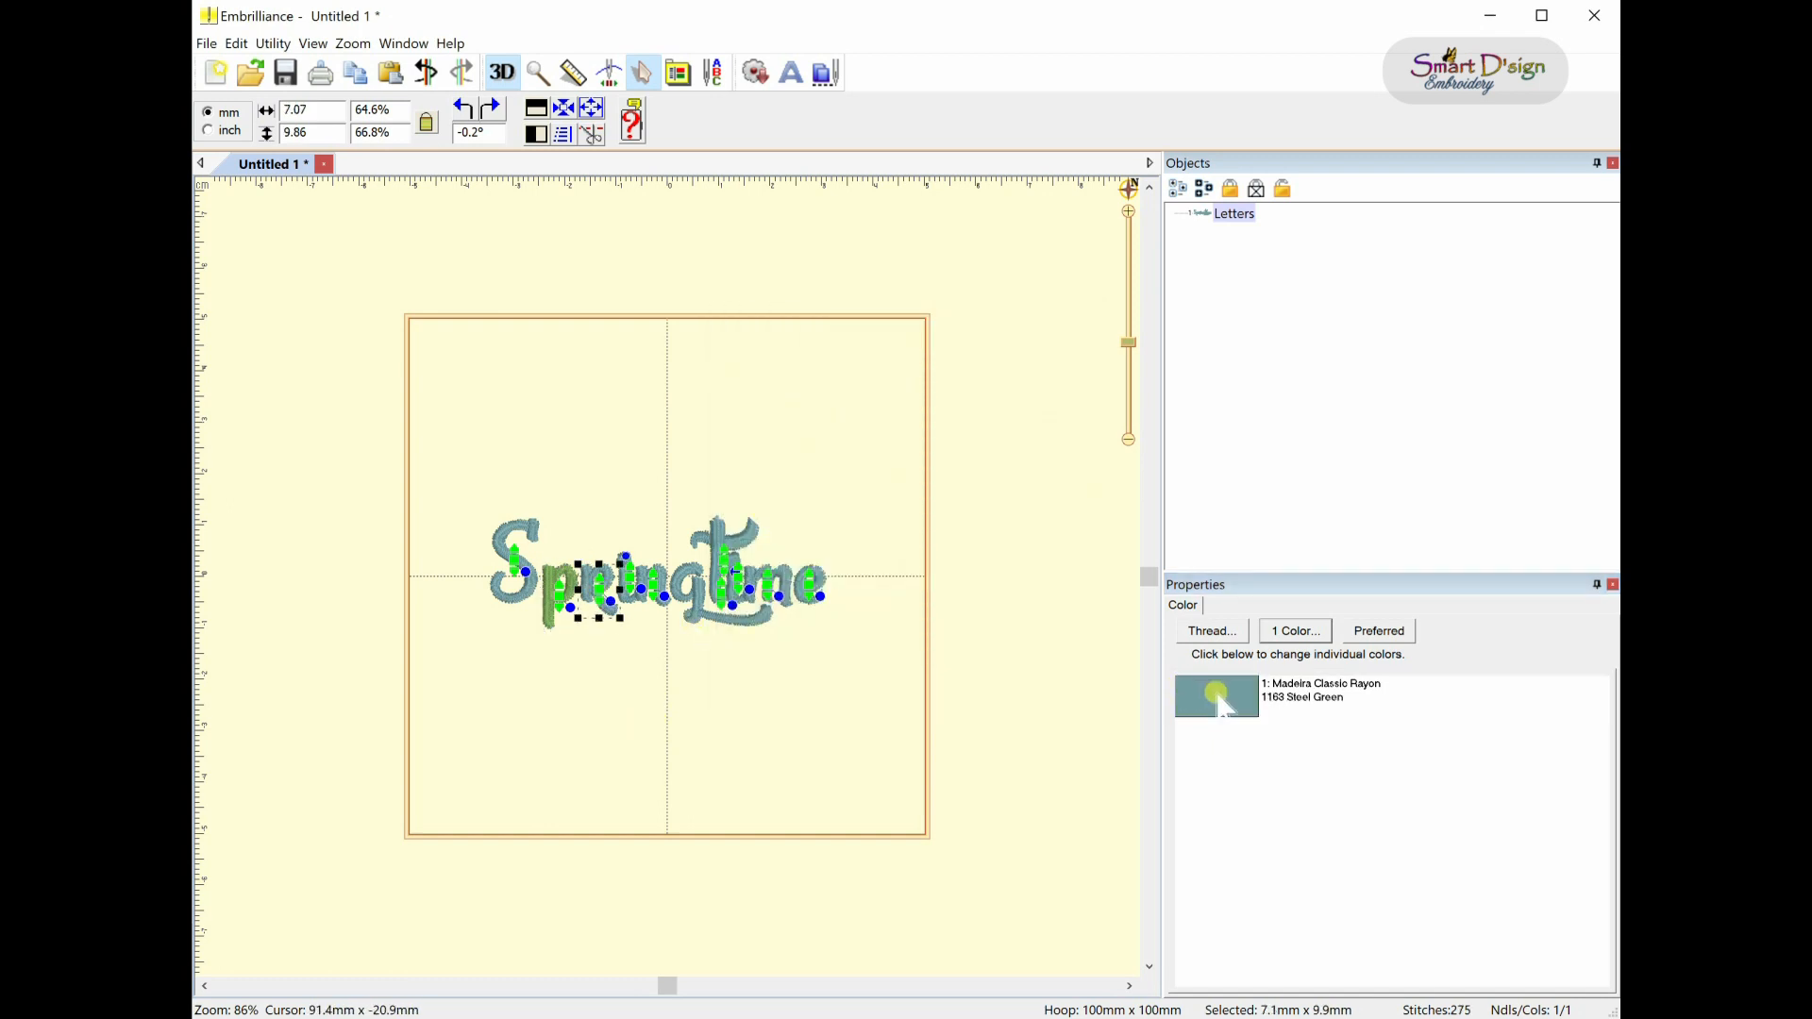
{"action": "left_click", "coordinate": [1210, 630]}
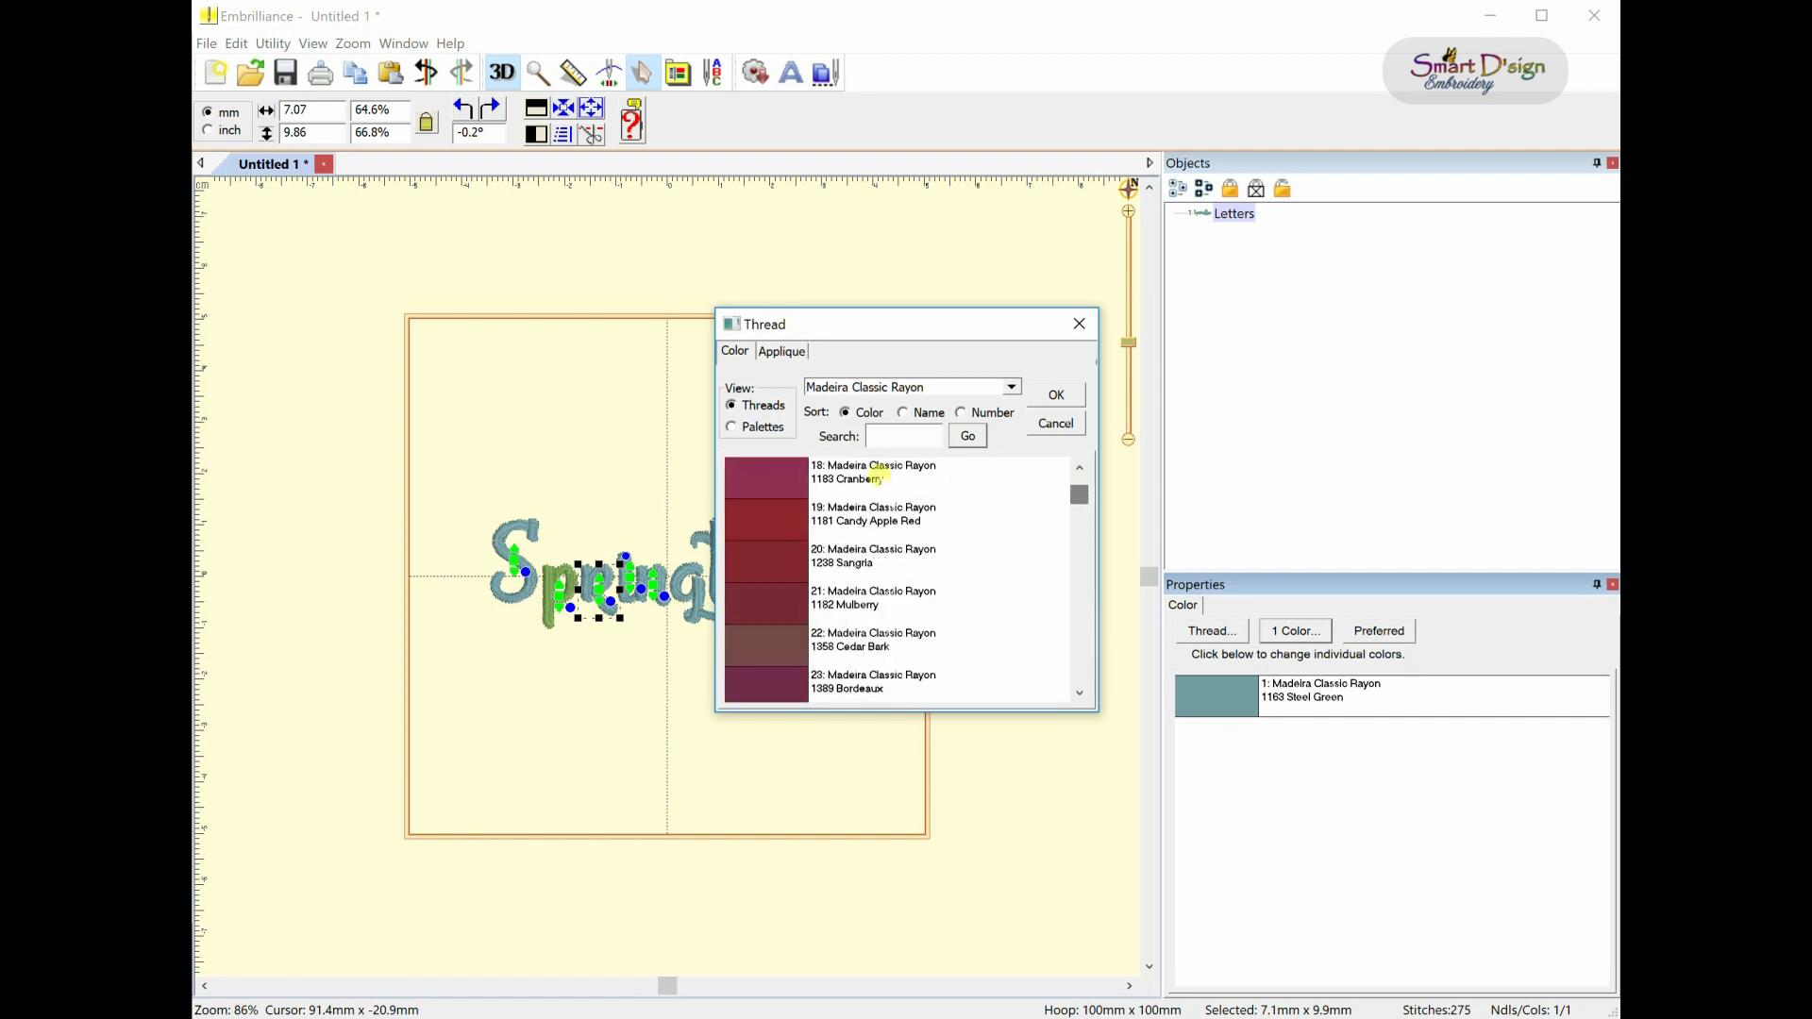
{"action": "left_click", "coordinate": [1054, 423]}
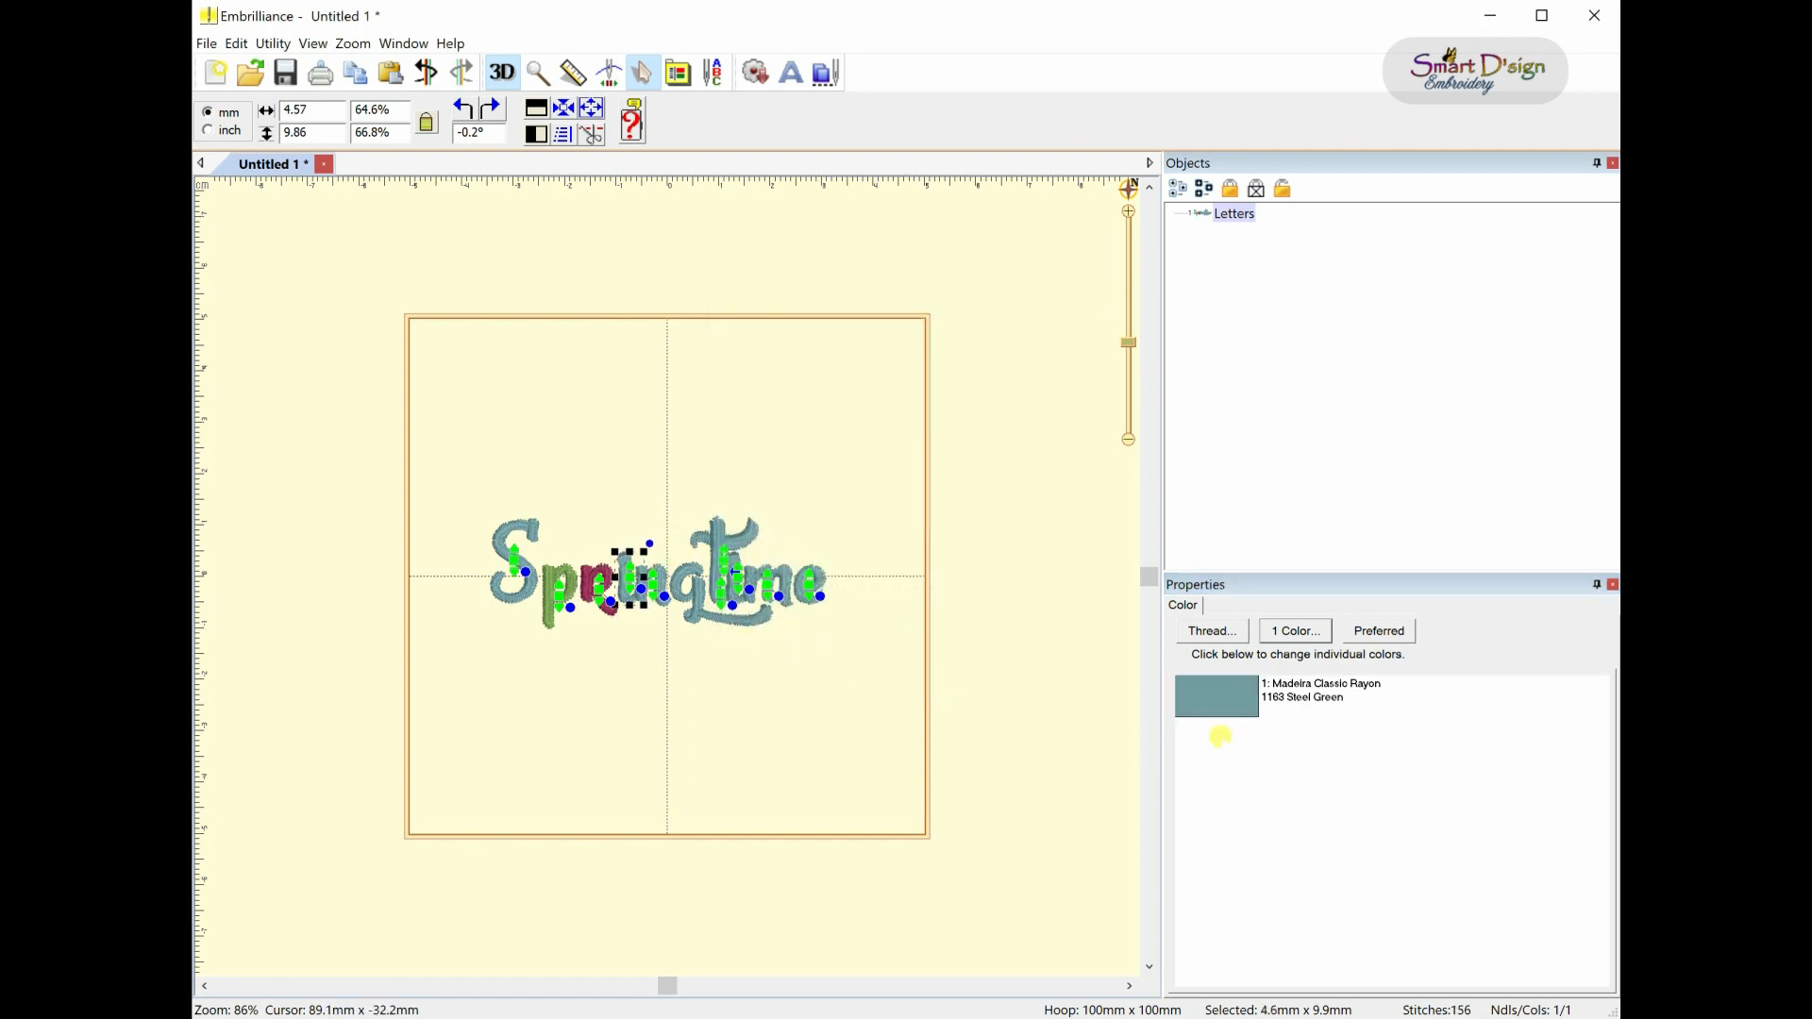
- Give the letter i Purple Pansy thread and browse threads for the letter n
{"action": "left_click", "coordinate": [1211, 630]}
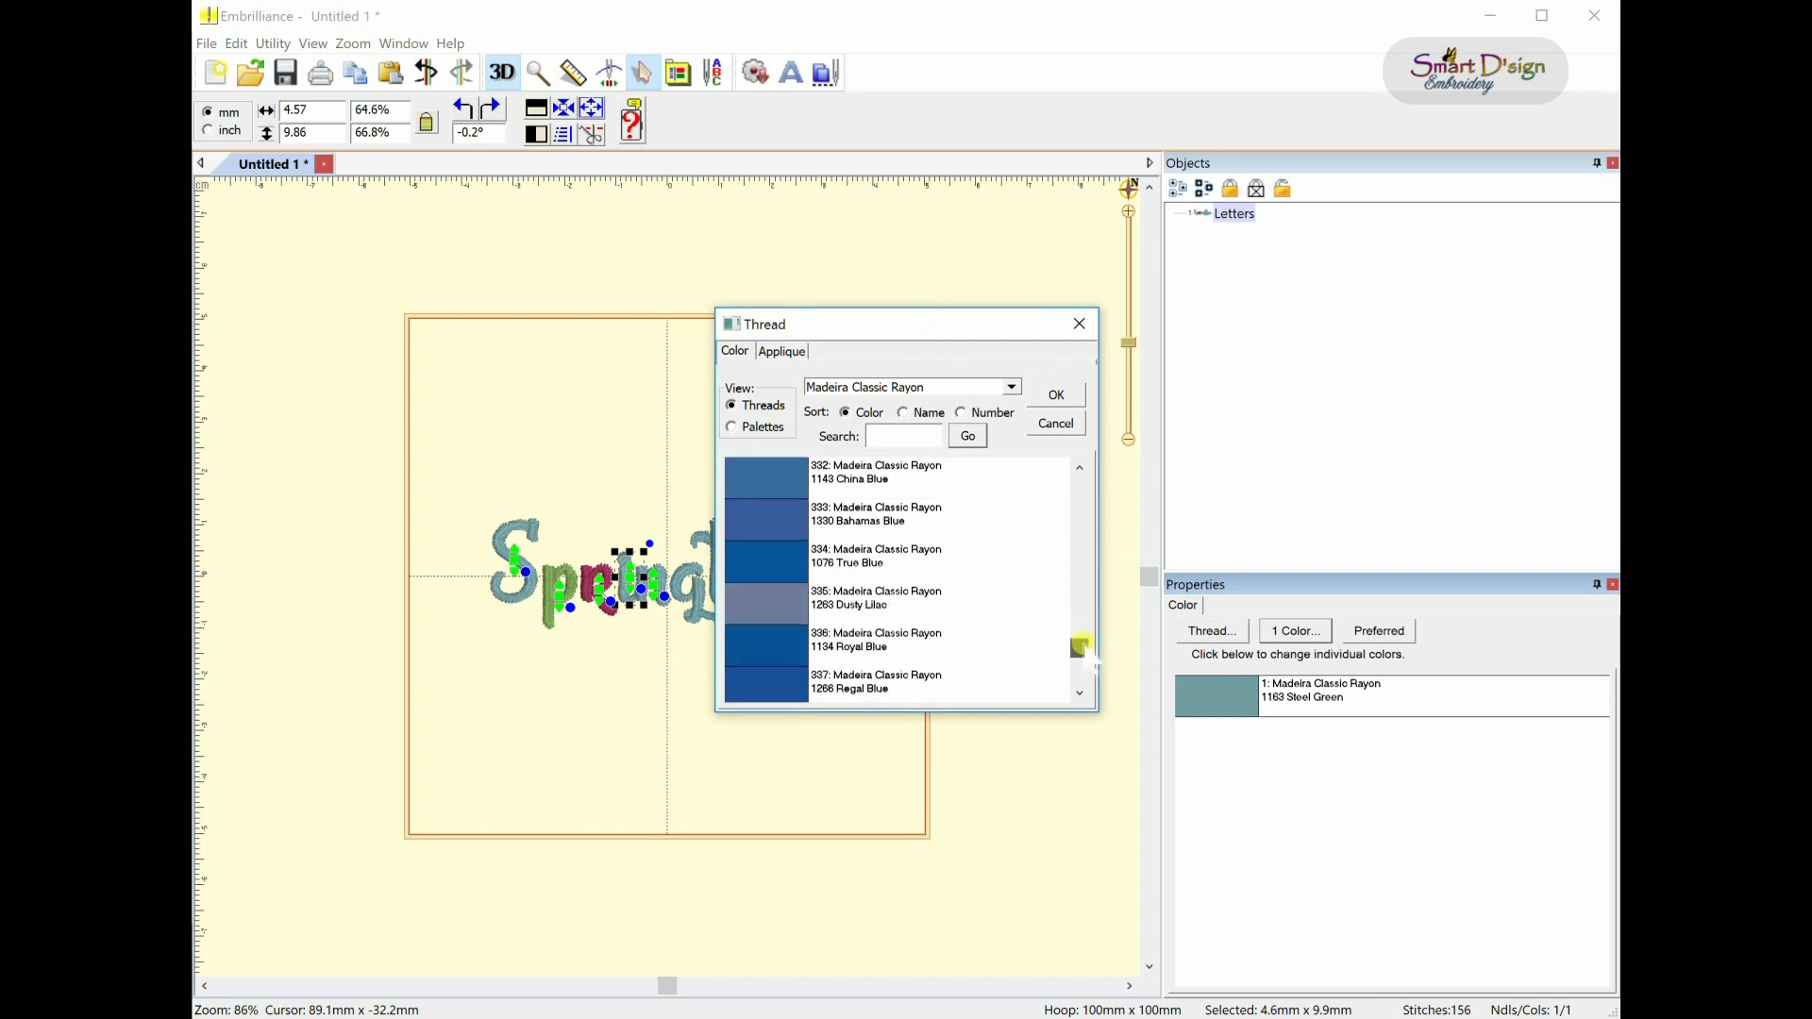
{"action": "scroll", "scroll_direction": "down", "scroll_amount": 3}
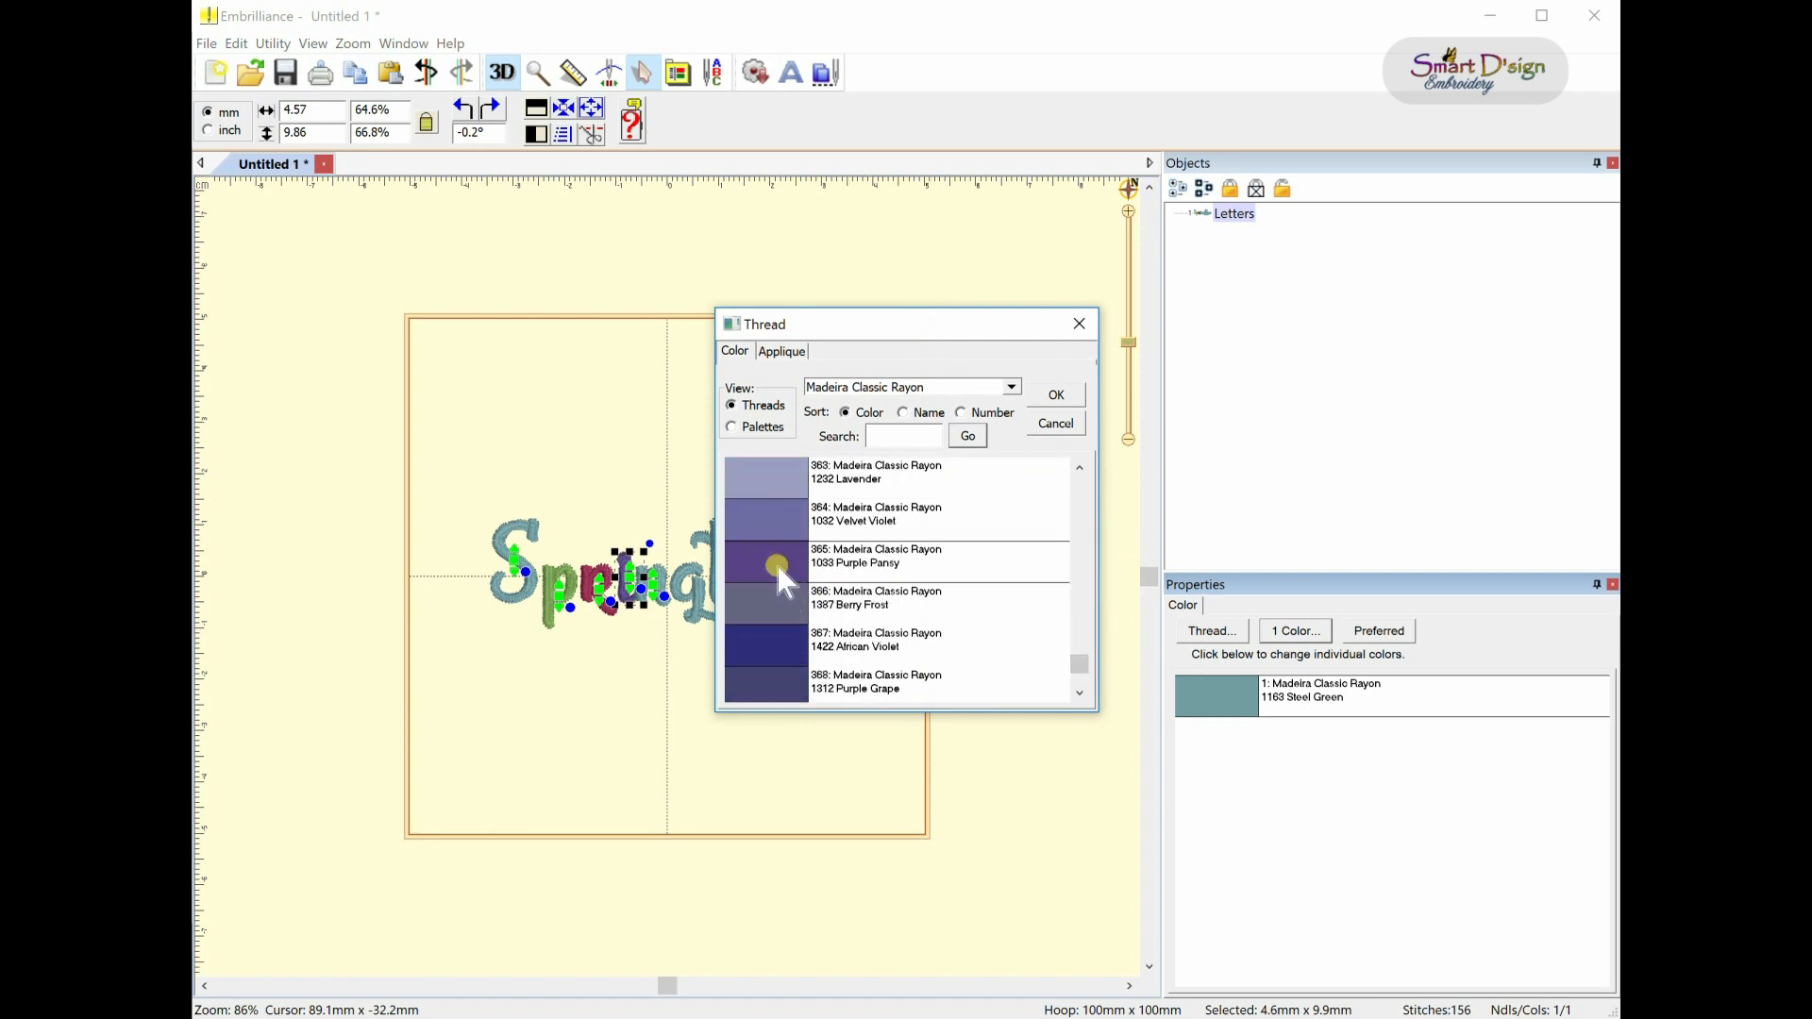
{"action": "left_click", "coordinate": [1053, 394]}
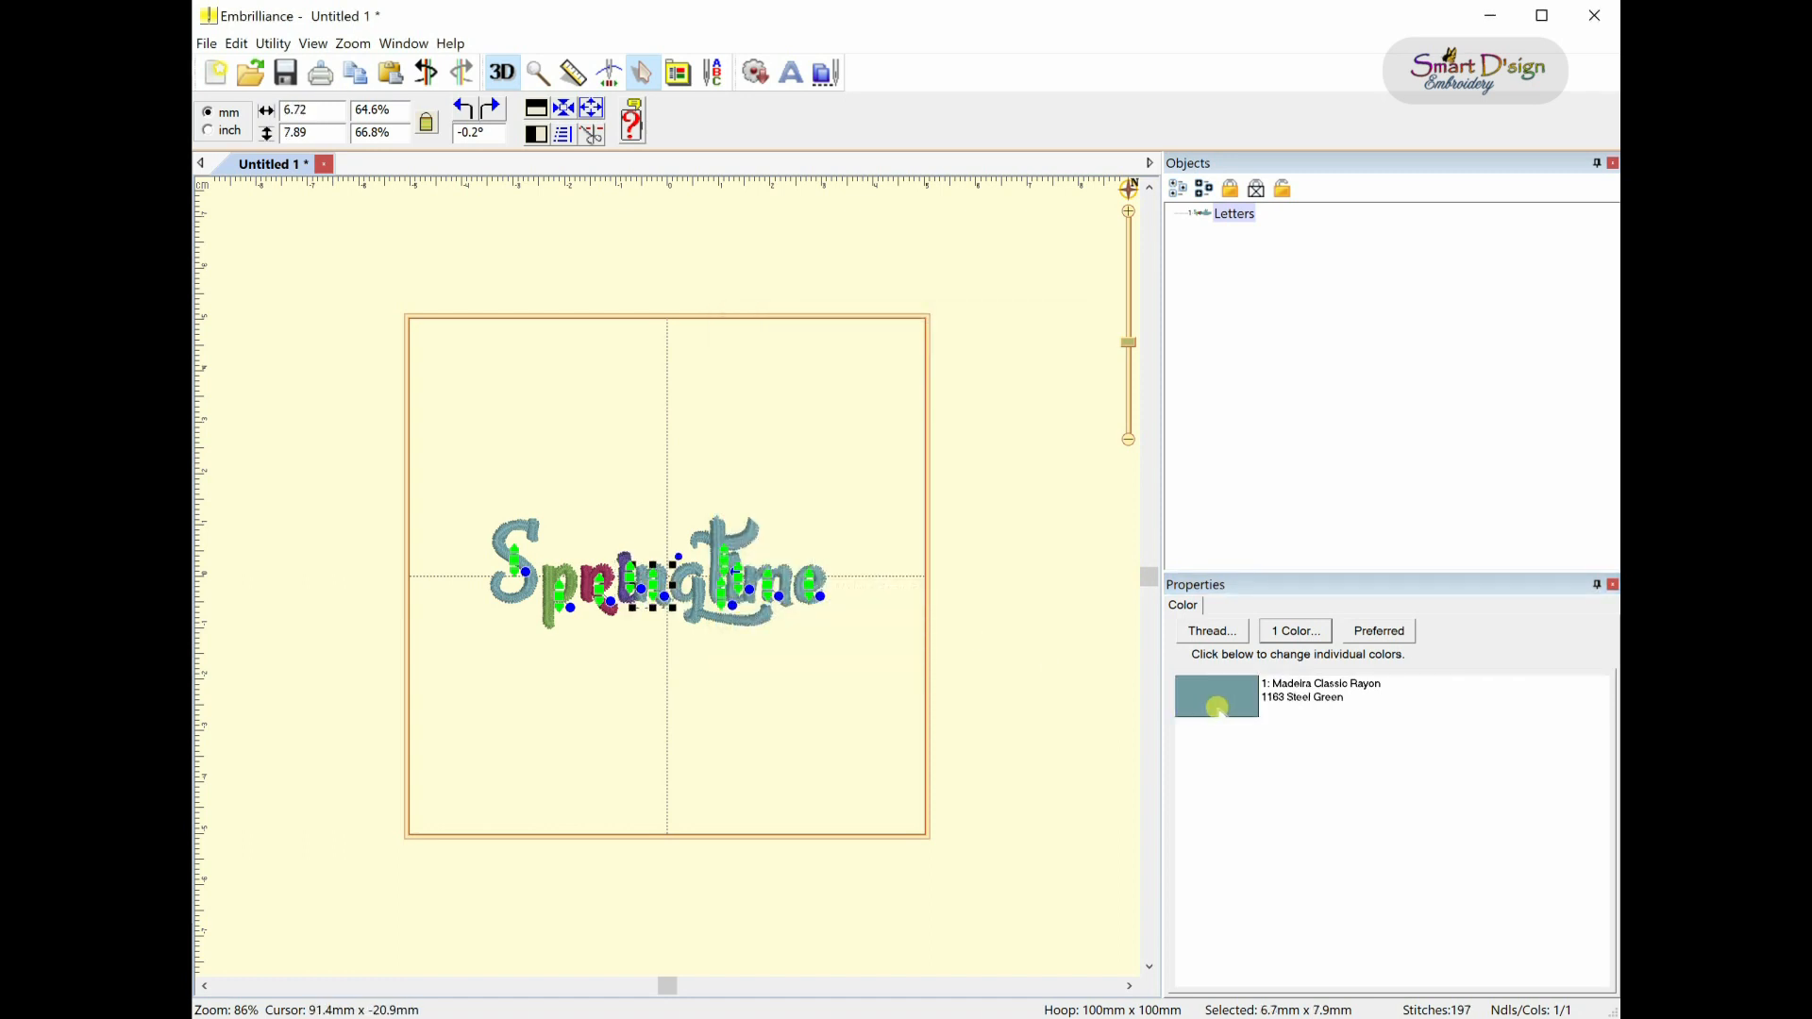
{"action": "left_click", "coordinate": [1210, 630]}
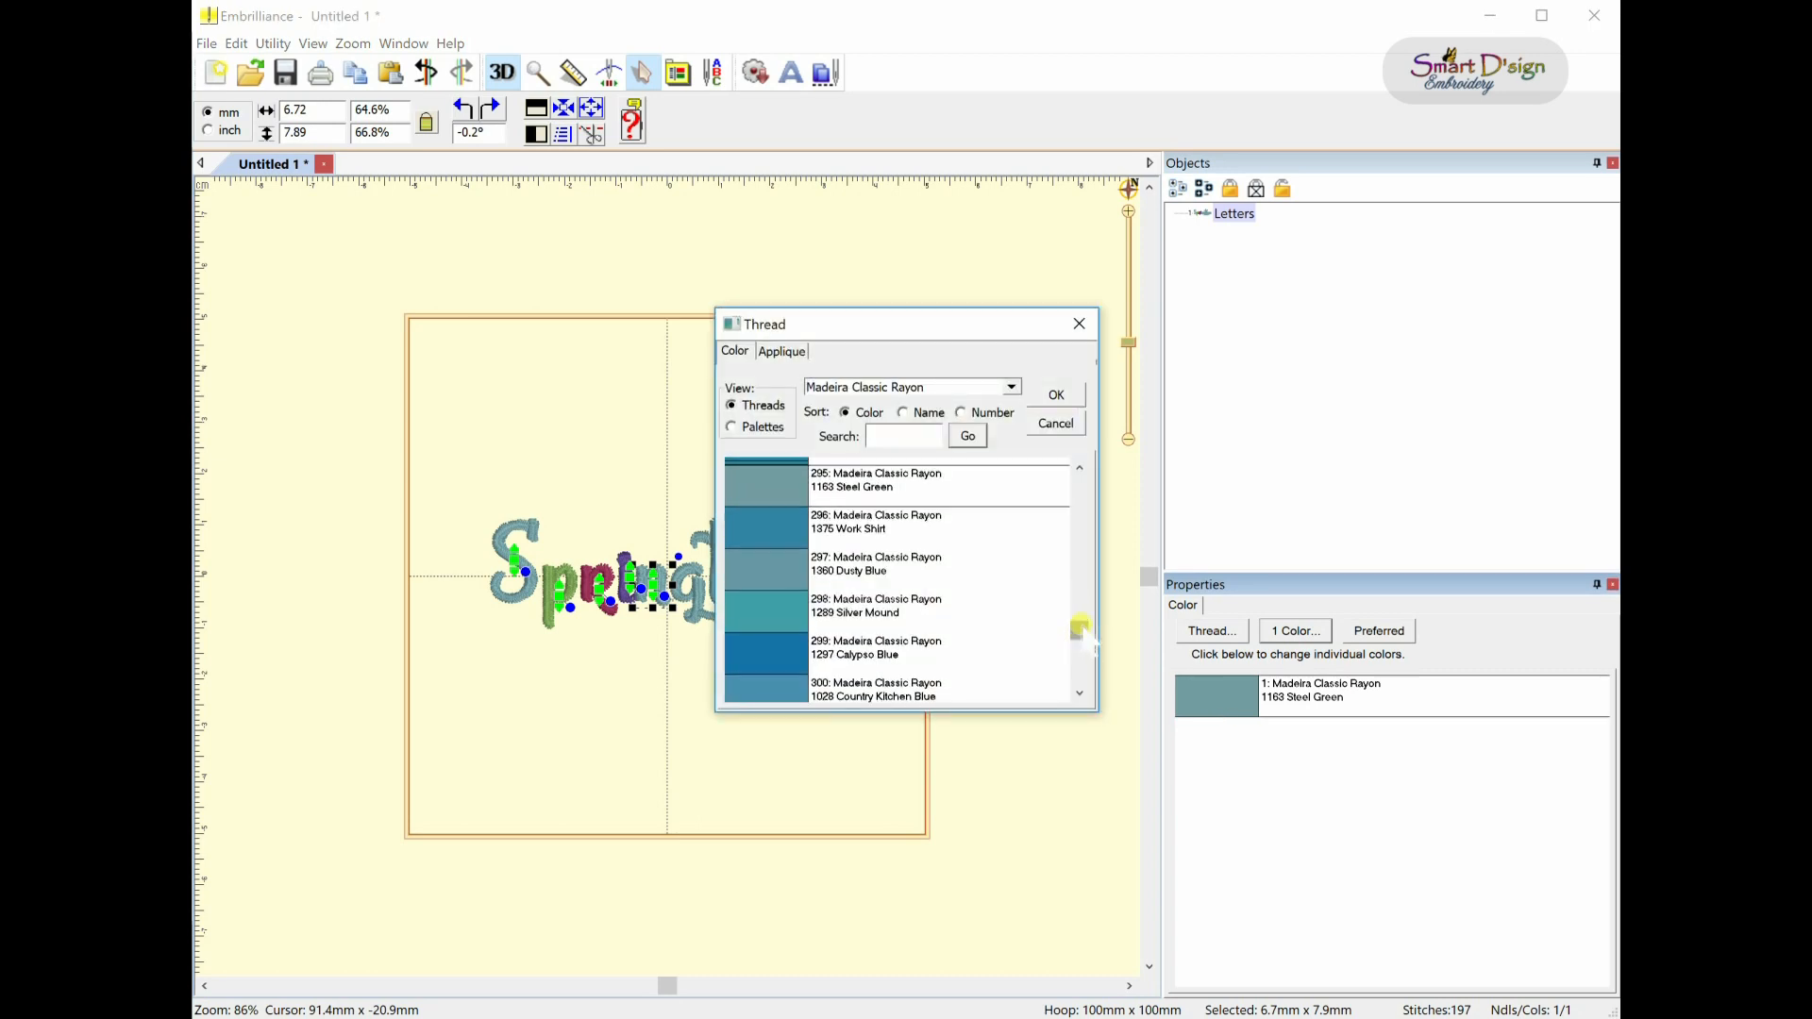
{"action": "scroll", "scroll_direction": "up", "scroll_amount": 3}
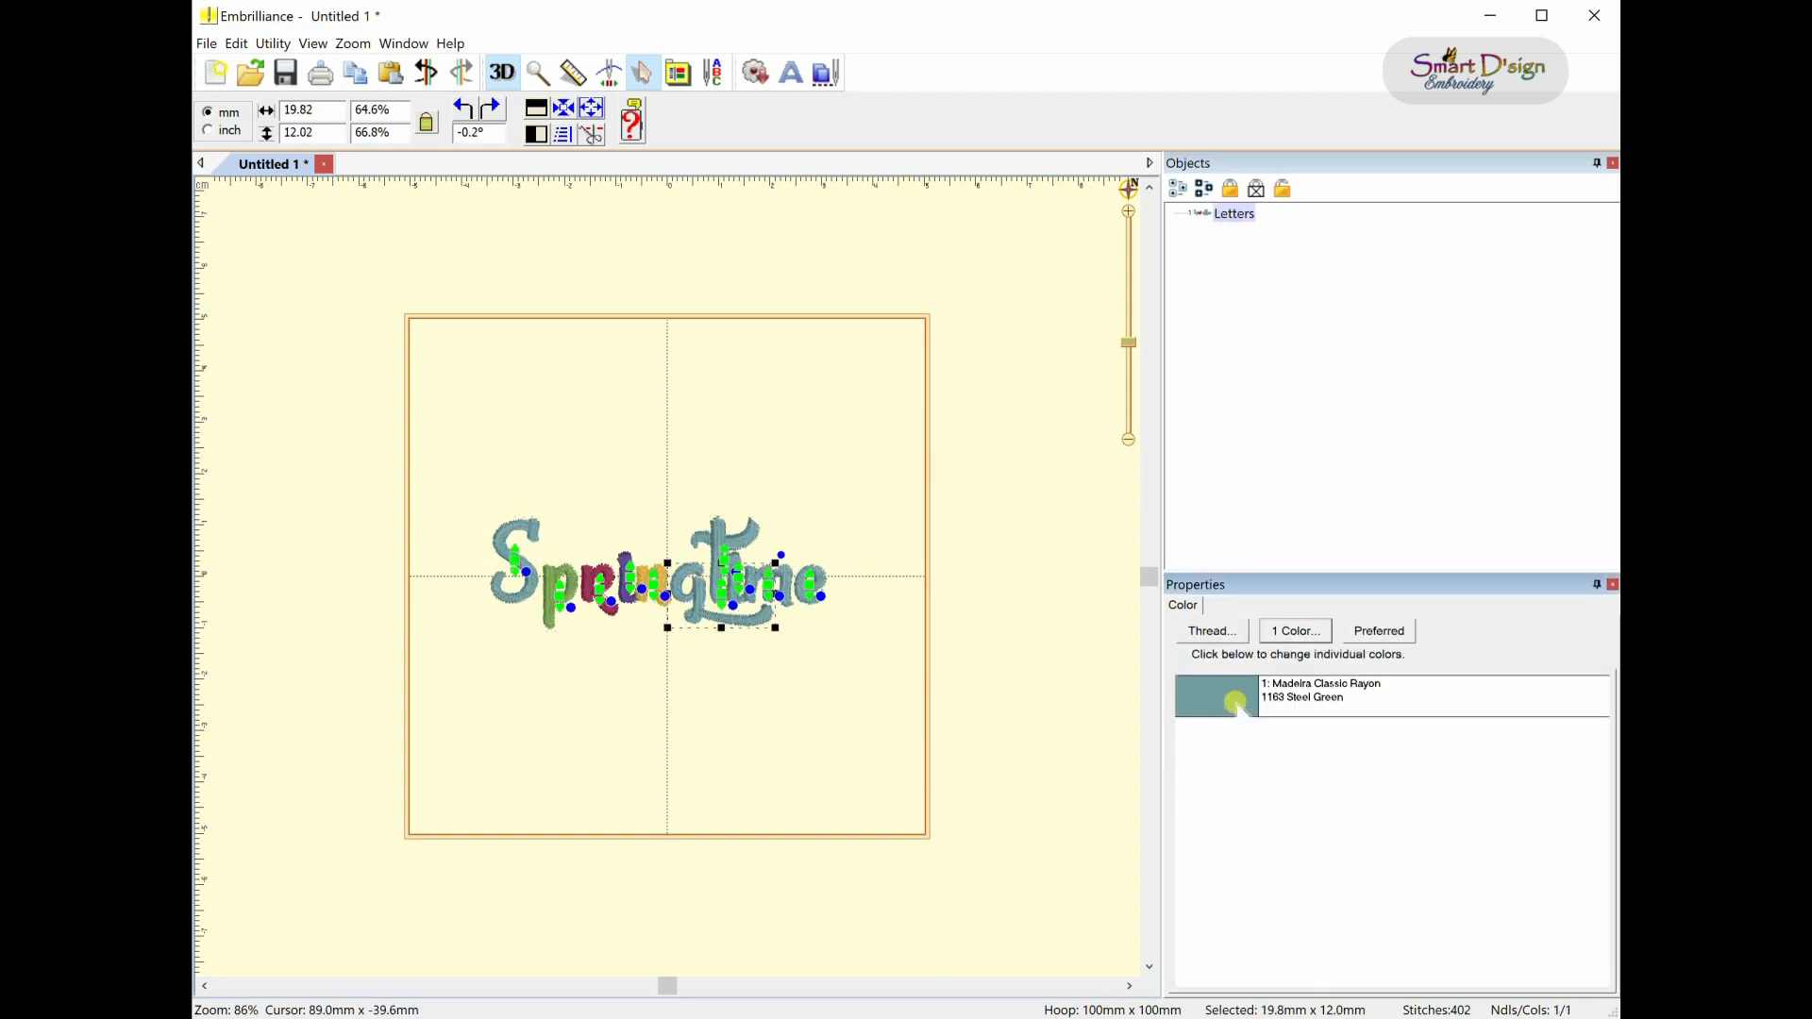
- Give the letter g a golden yellow Madeira thread
{"action": "left_click", "coordinate": [1210, 629]}
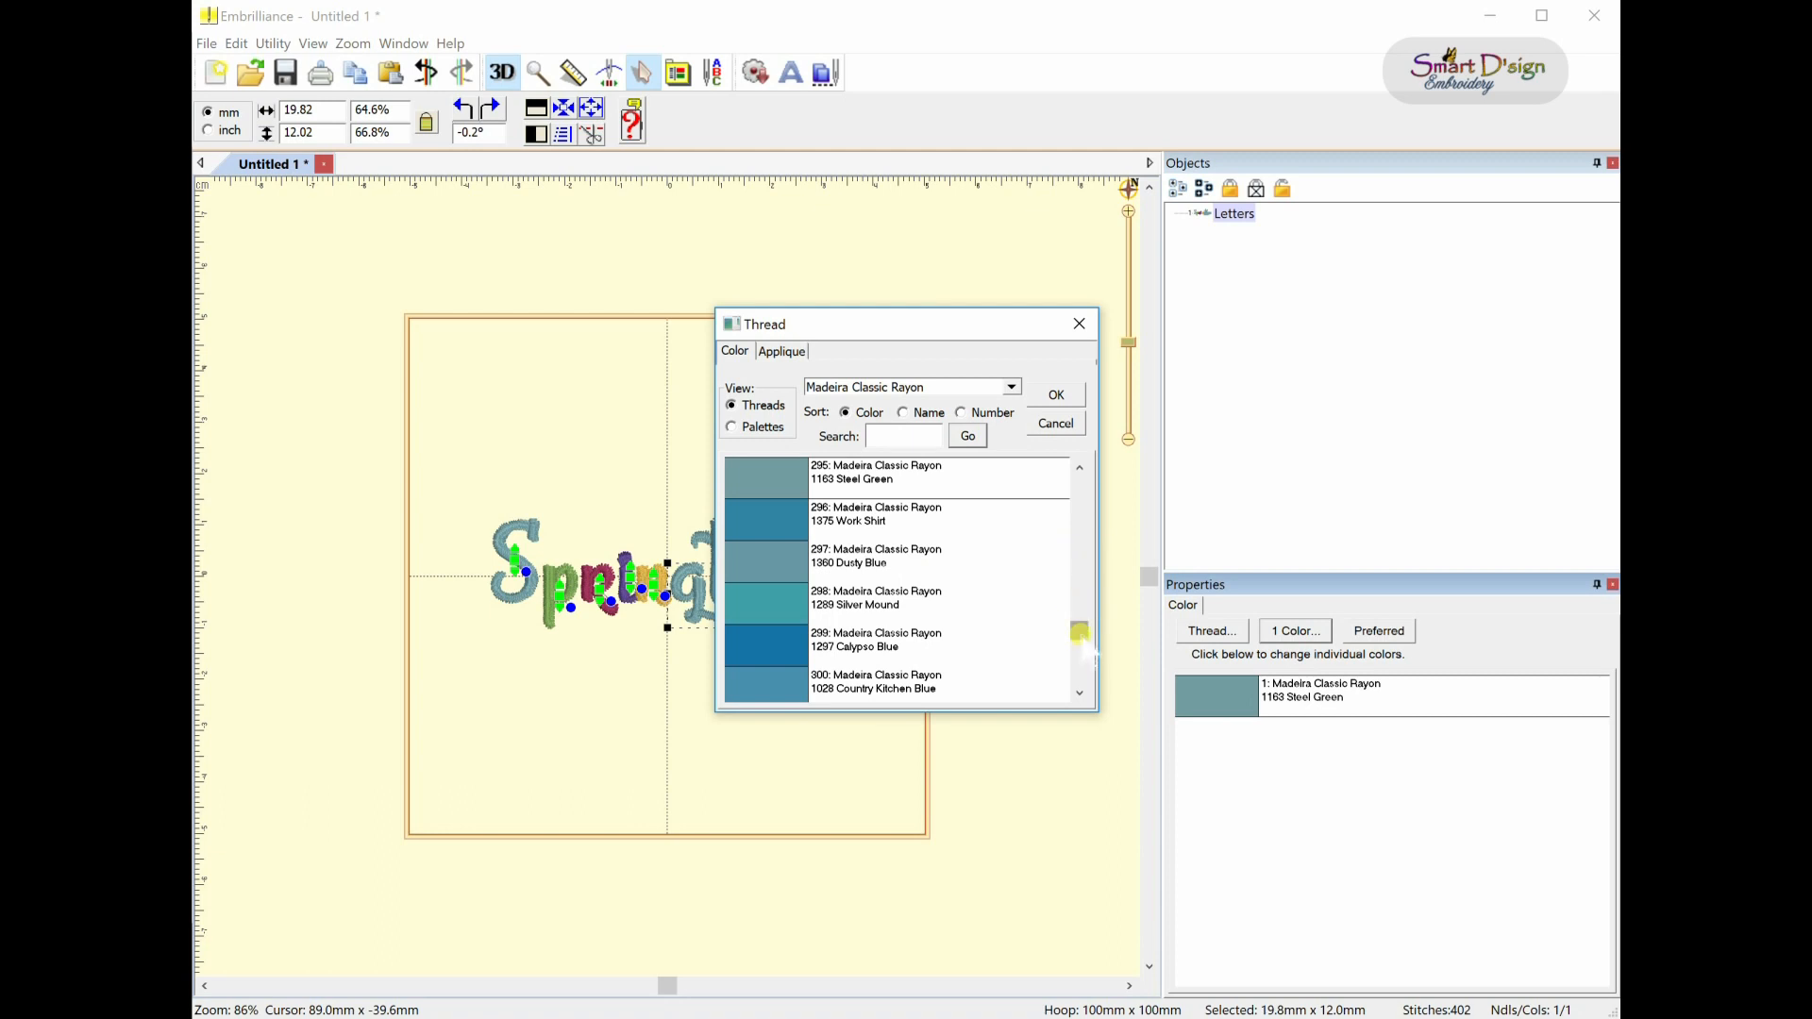
{"action": "scroll", "scroll_direction": "up", "scroll_amount": 3}
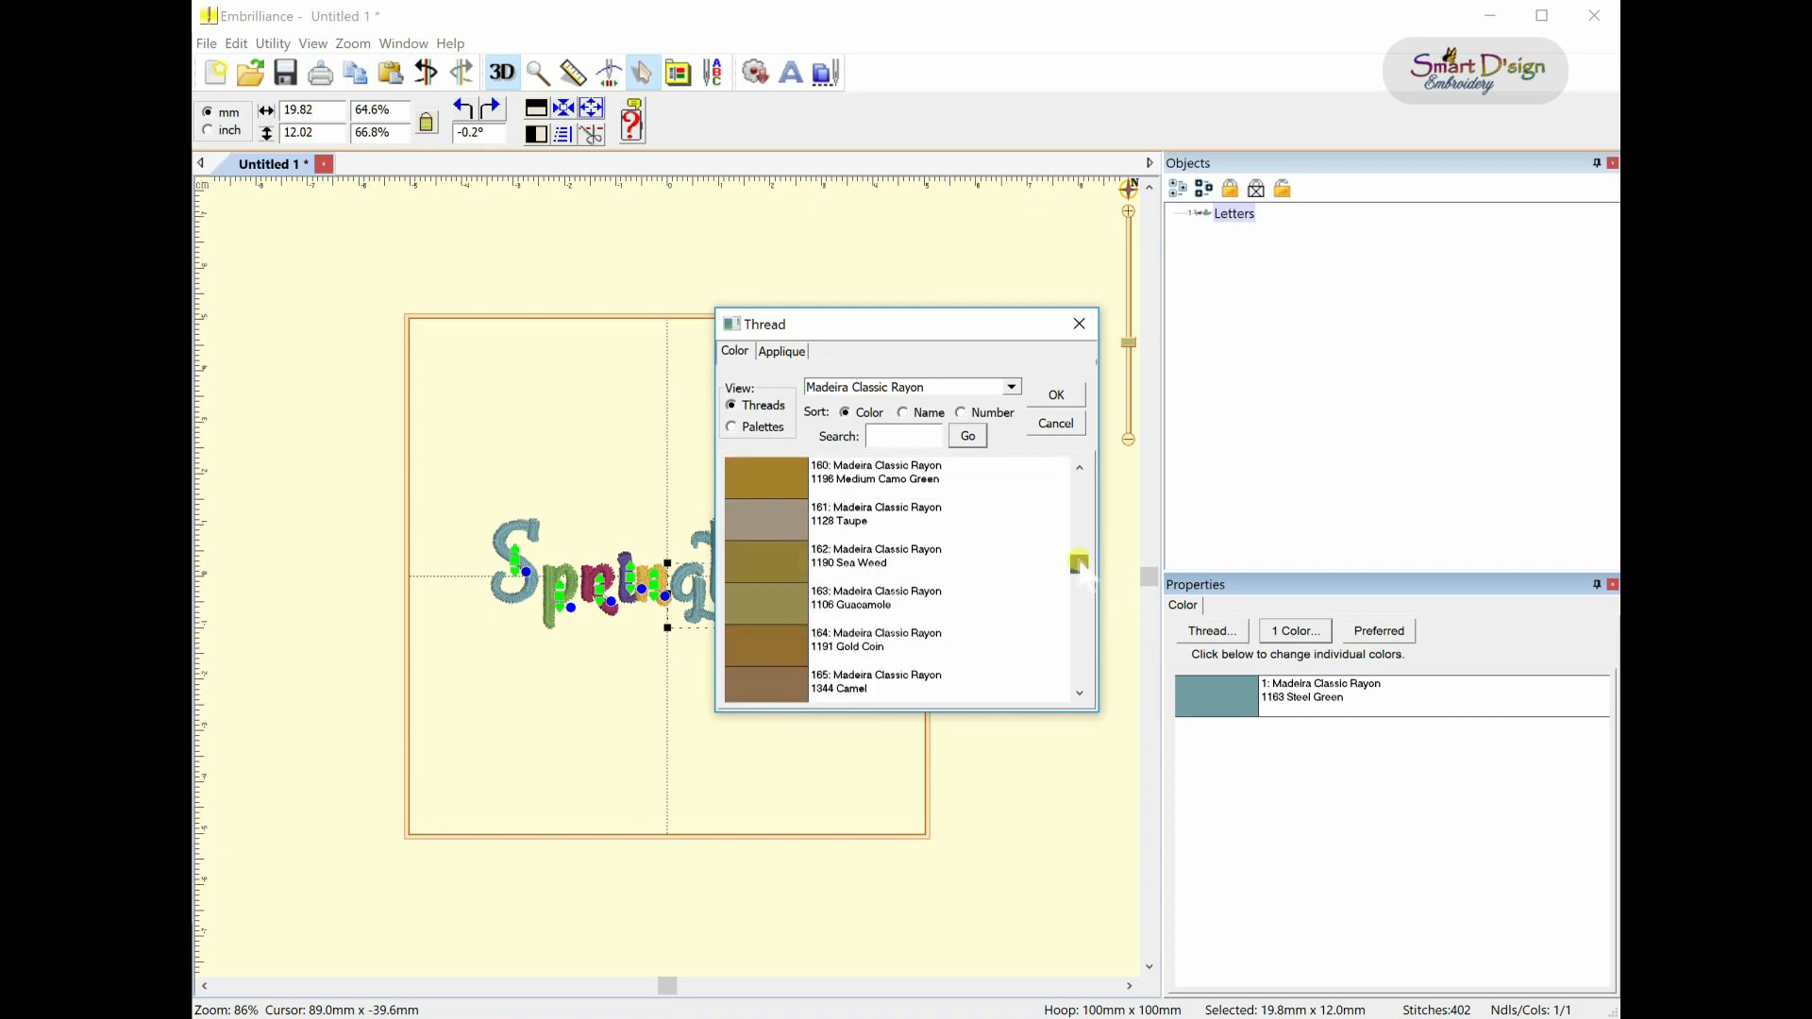
{"action": "scroll", "scroll_direction": "up", "scroll_amount": 3}
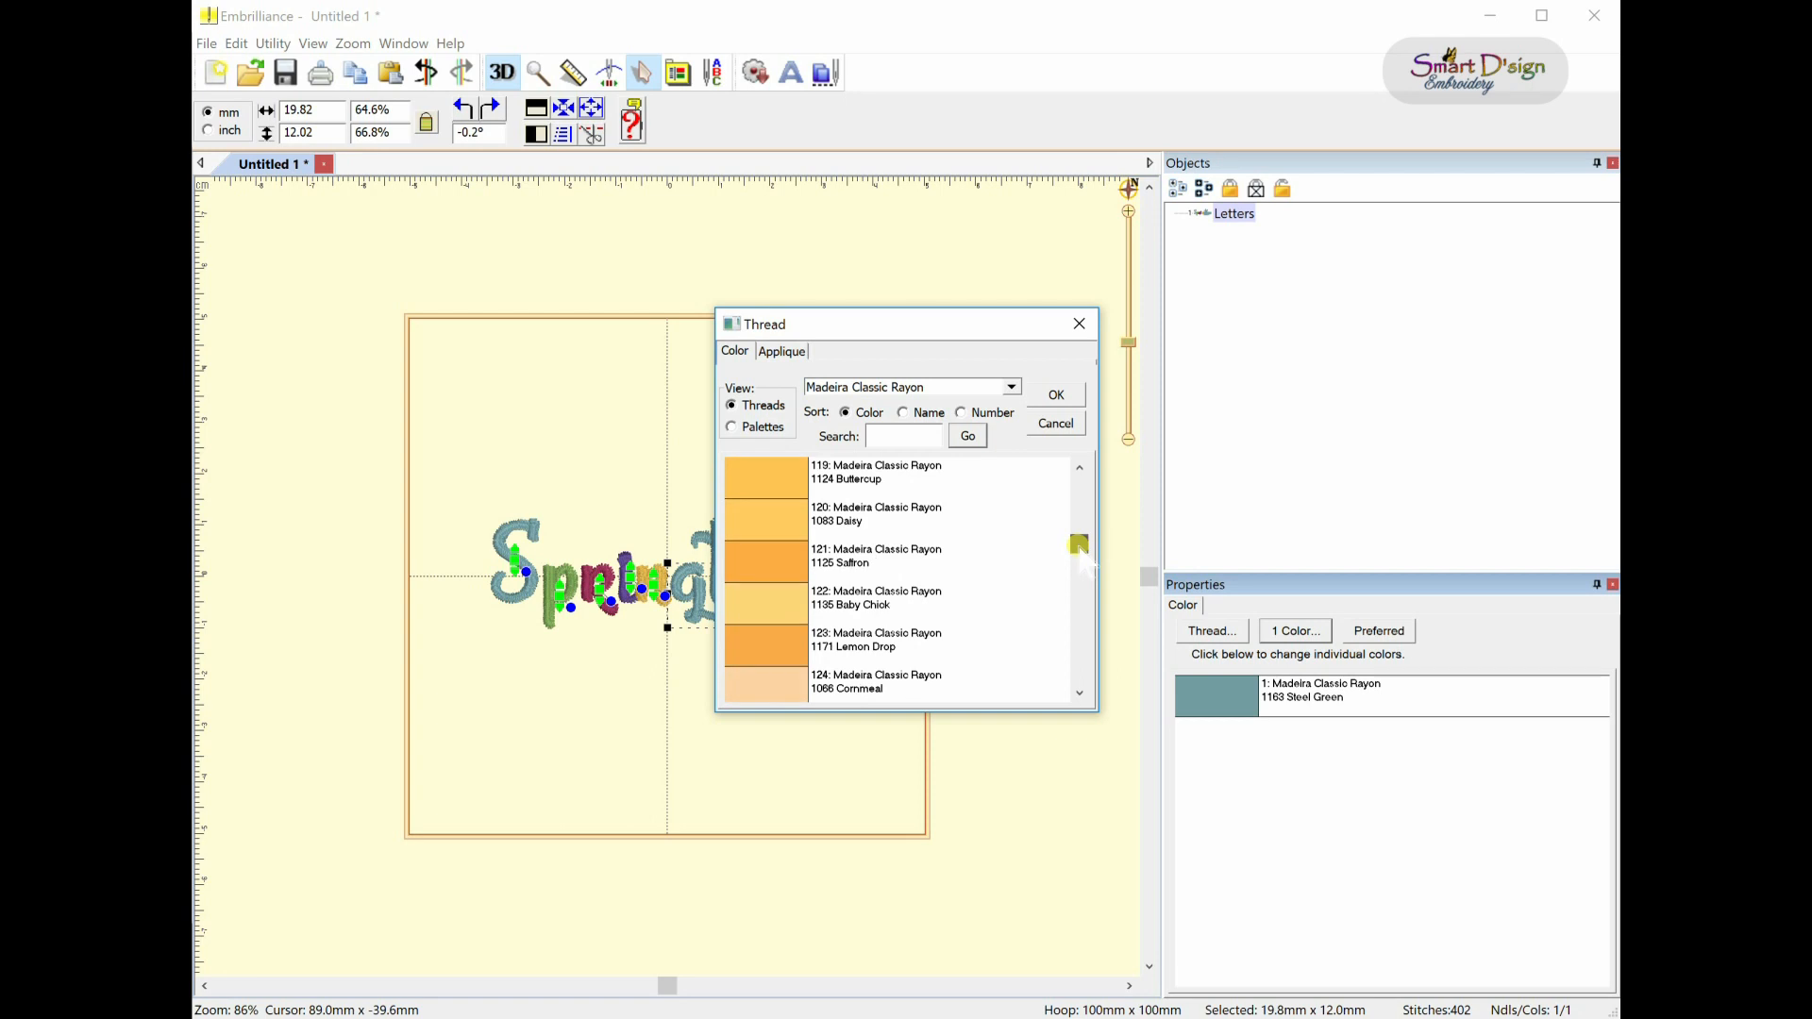
{"action": "left_click", "coordinate": [1053, 394]}
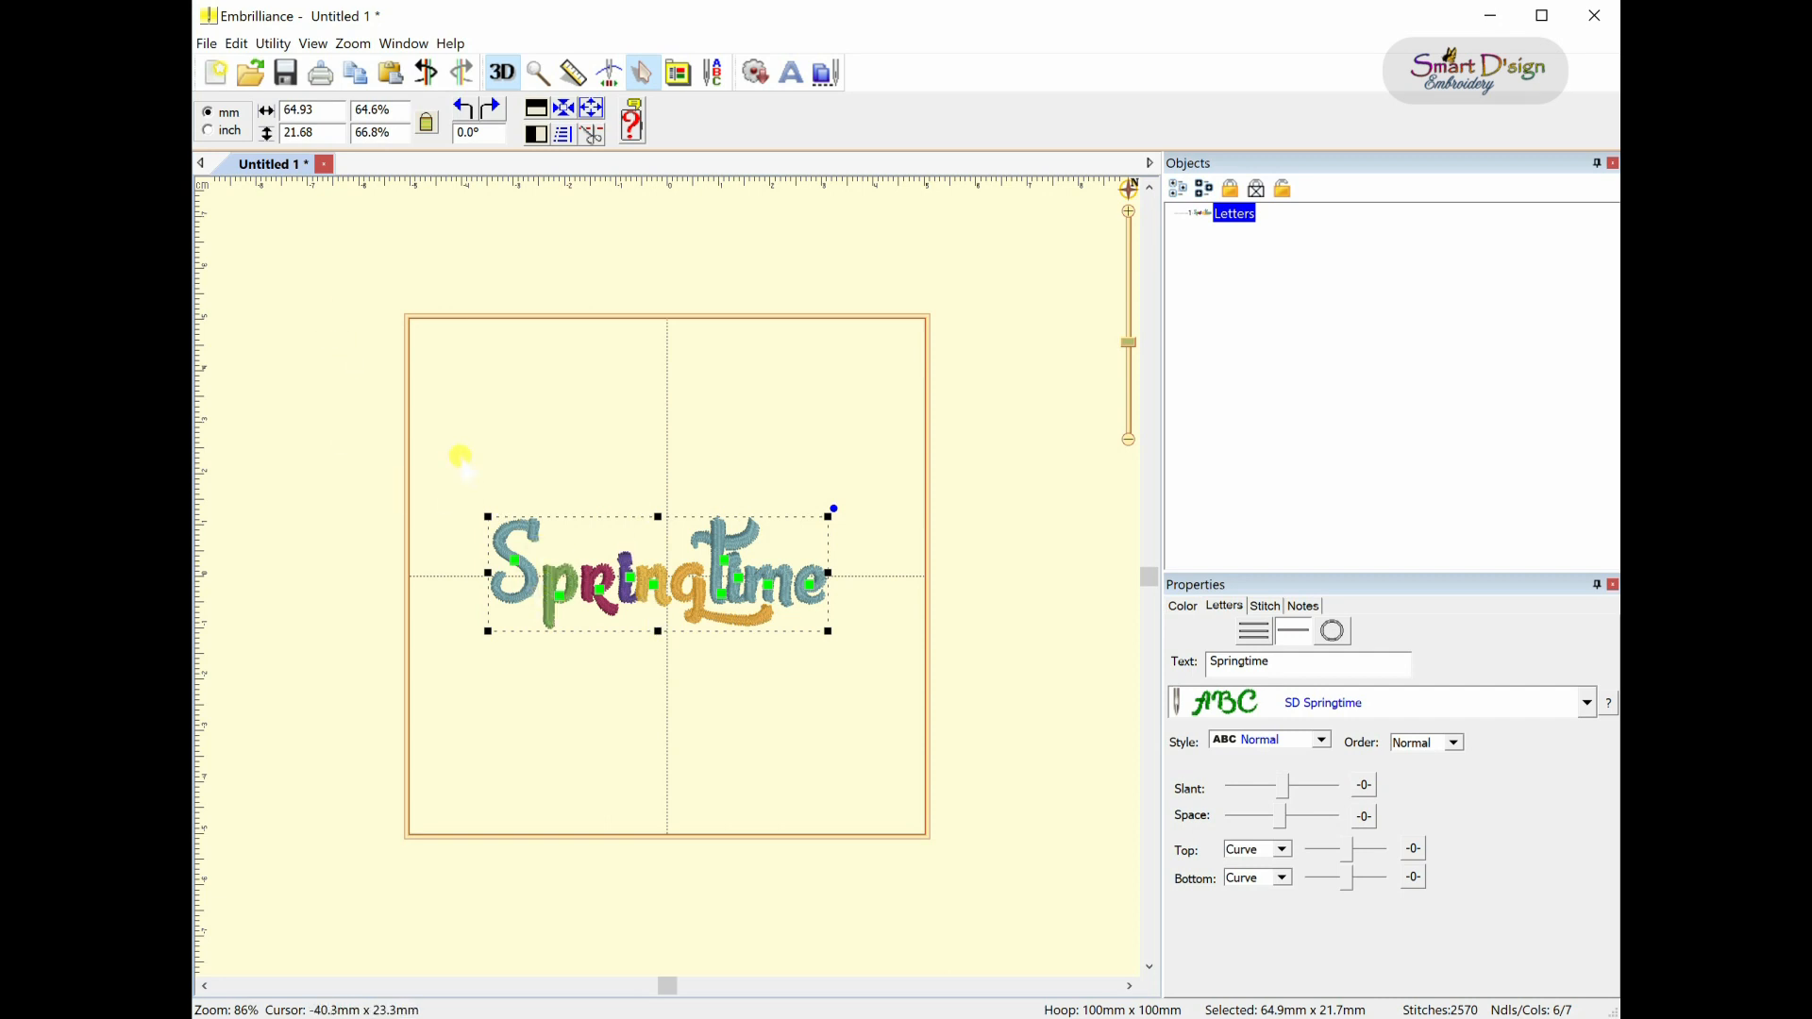
{"action": "mouse_move", "coordinate": [458, 406]}
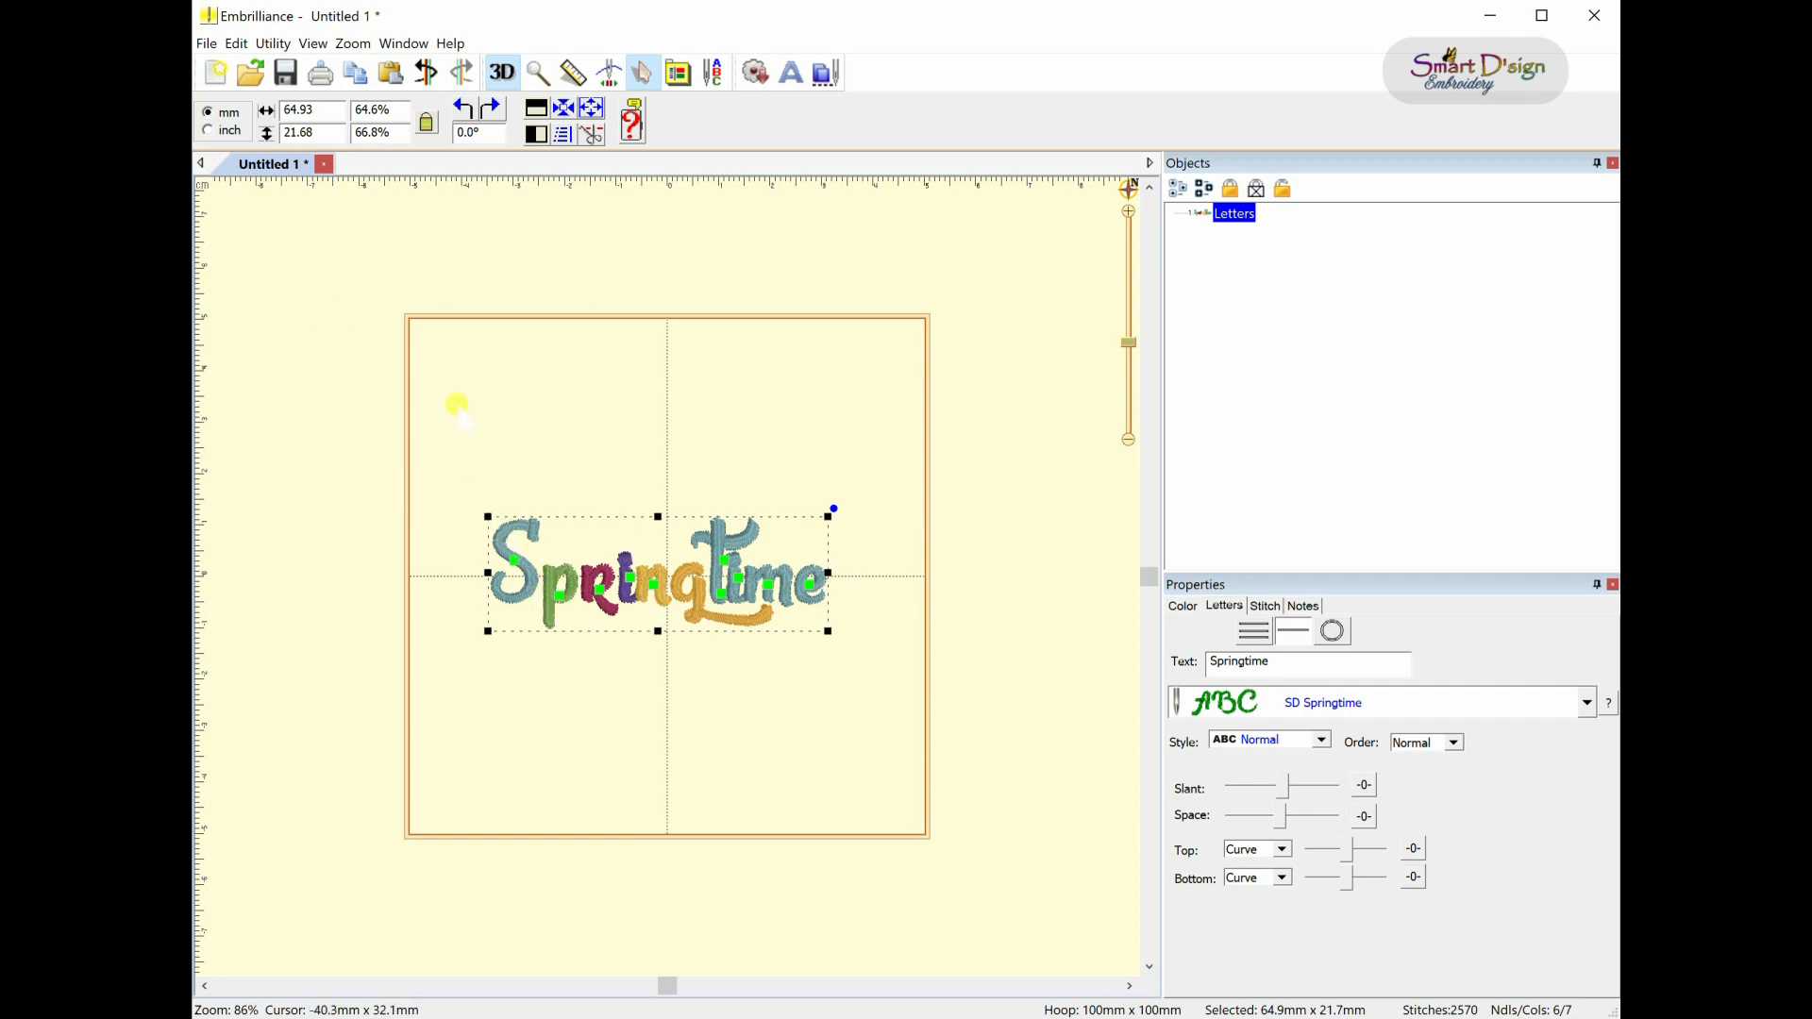
{"action": "mouse_move", "coordinate": [876, 437]}
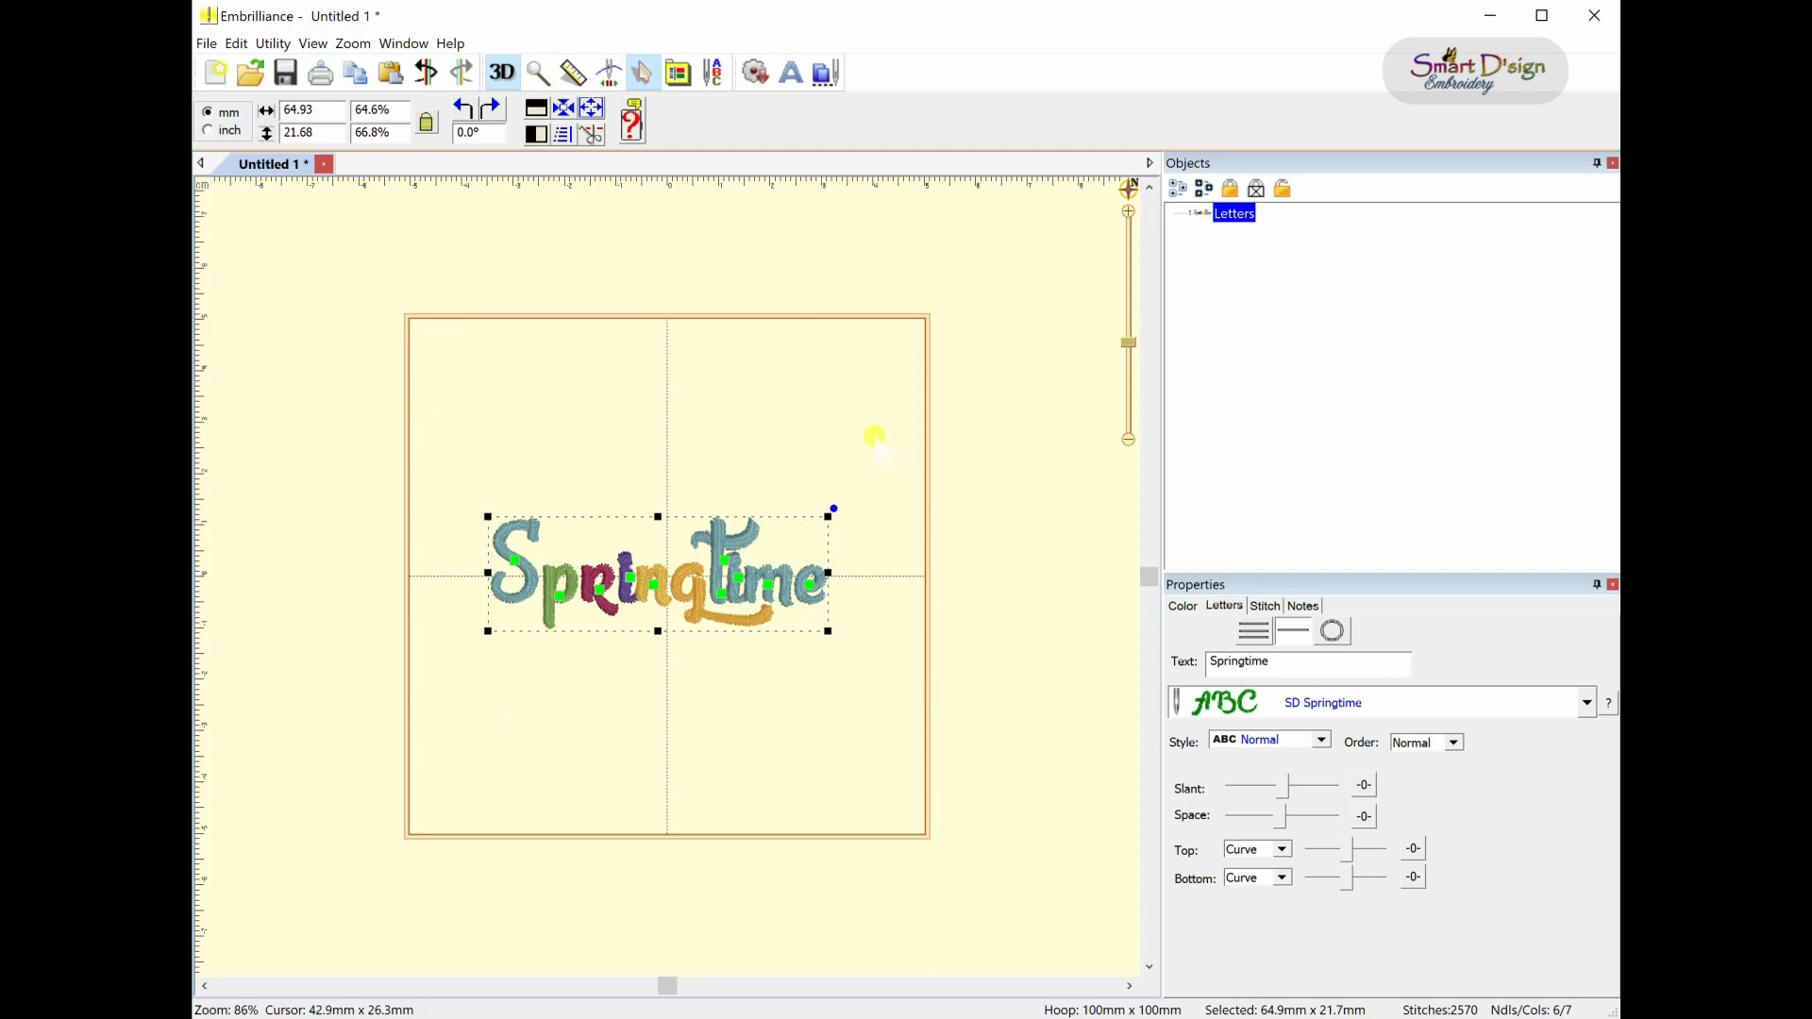
{"action": "mouse_move", "coordinate": [924, 448]}
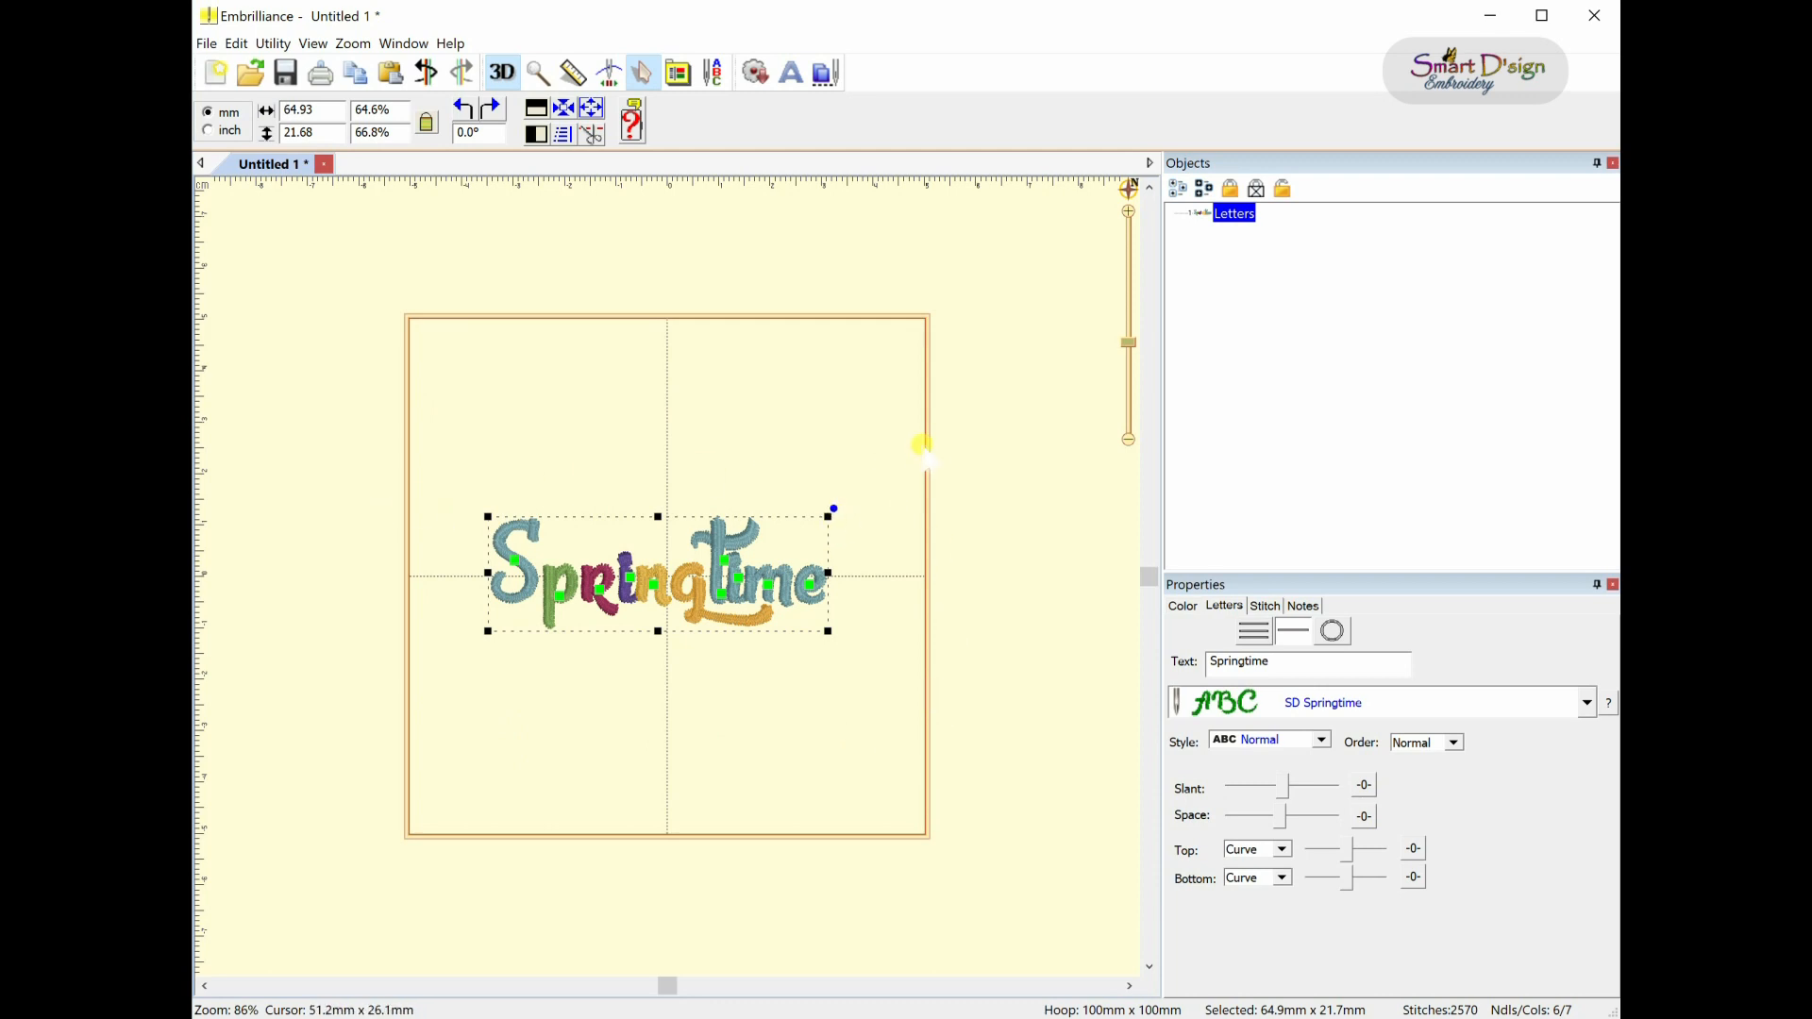
{"action": "mouse_move", "coordinate": [807, 740]}
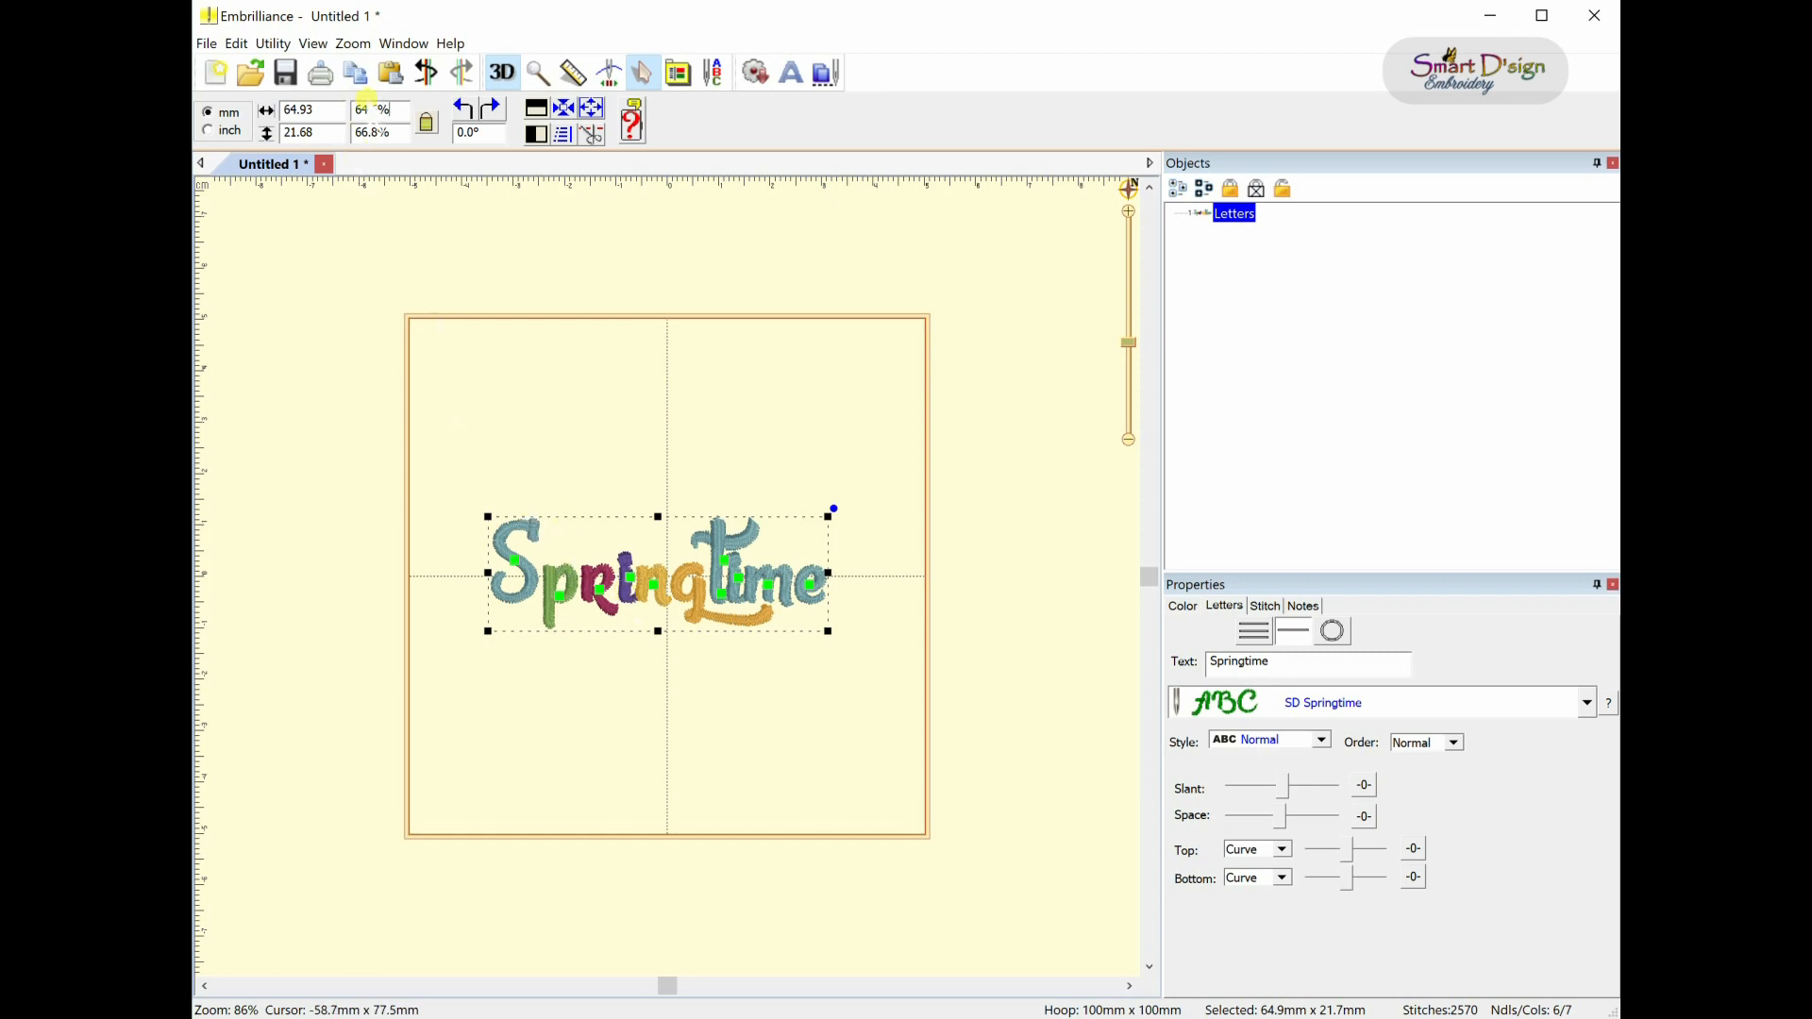
- Scale the Springtime lettering down to about 92.26 × 30.75 mm to fit the hoop
{"action": "triple_click", "coordinate": [379, 108]}
{"action": "type", "text": "100"}
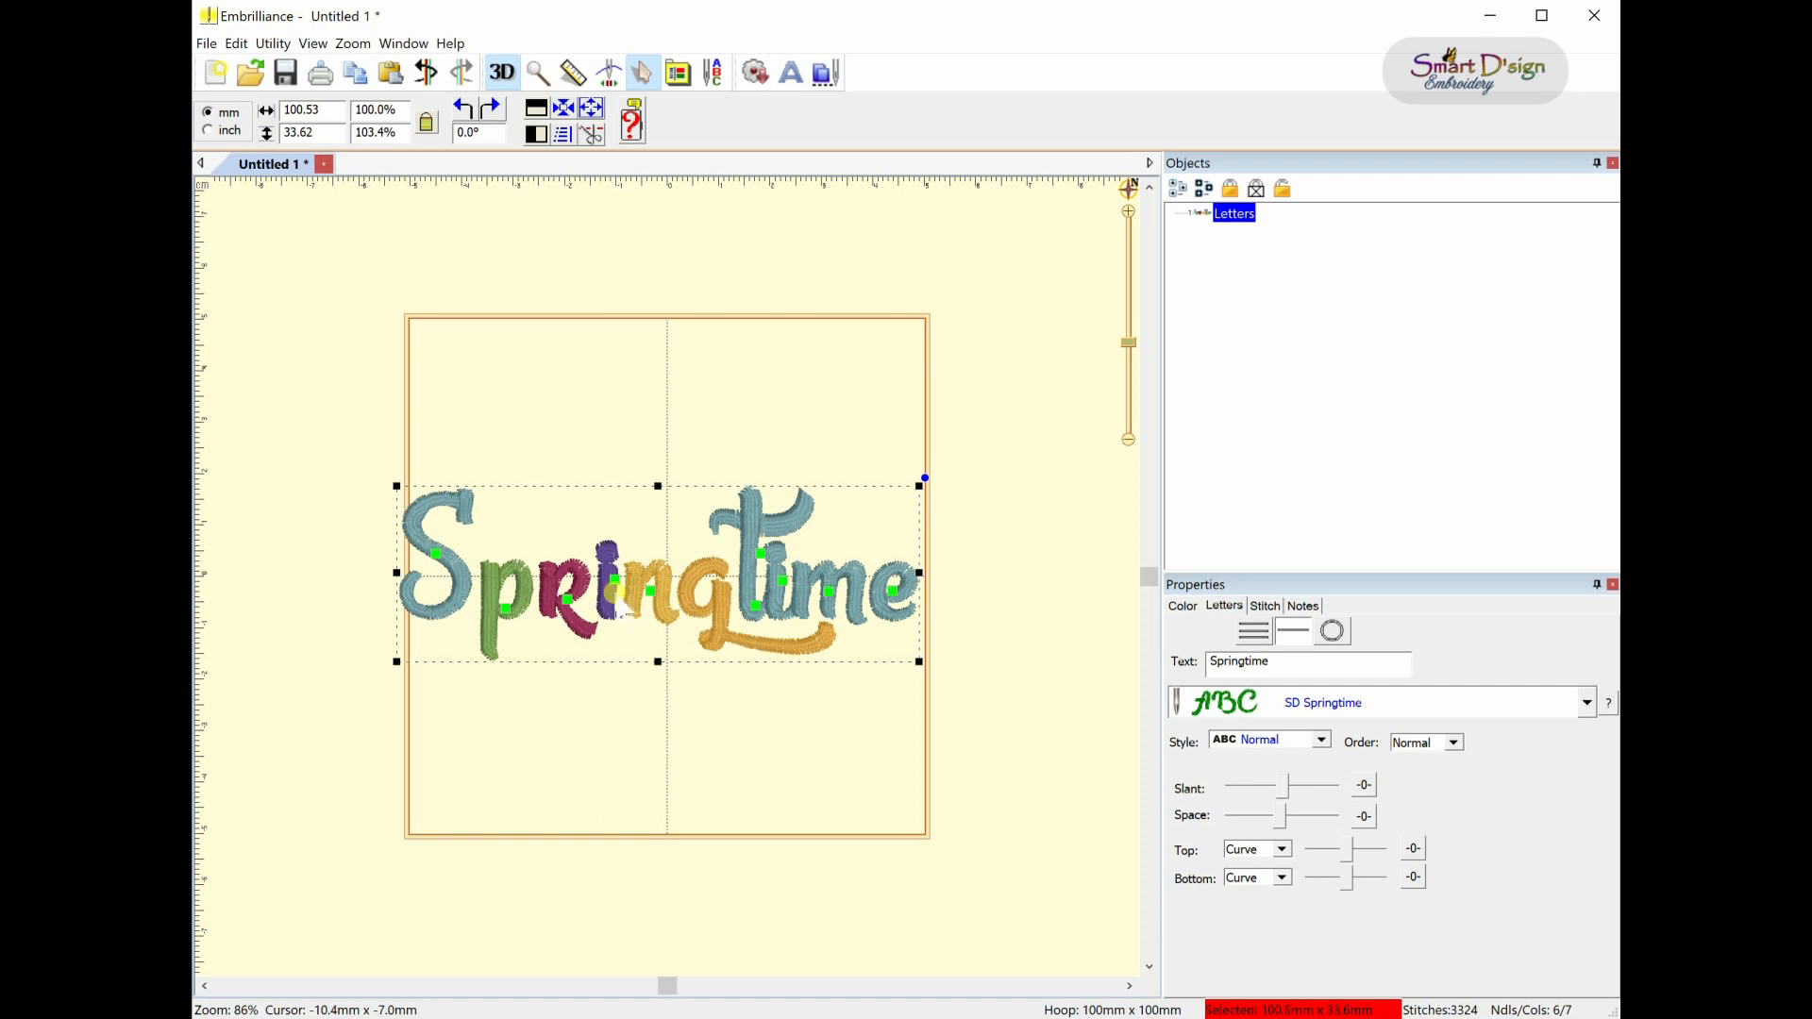
{"action": "triple_click", "coordinate": [374, 130]}
{"action": "type", "text": "100"}
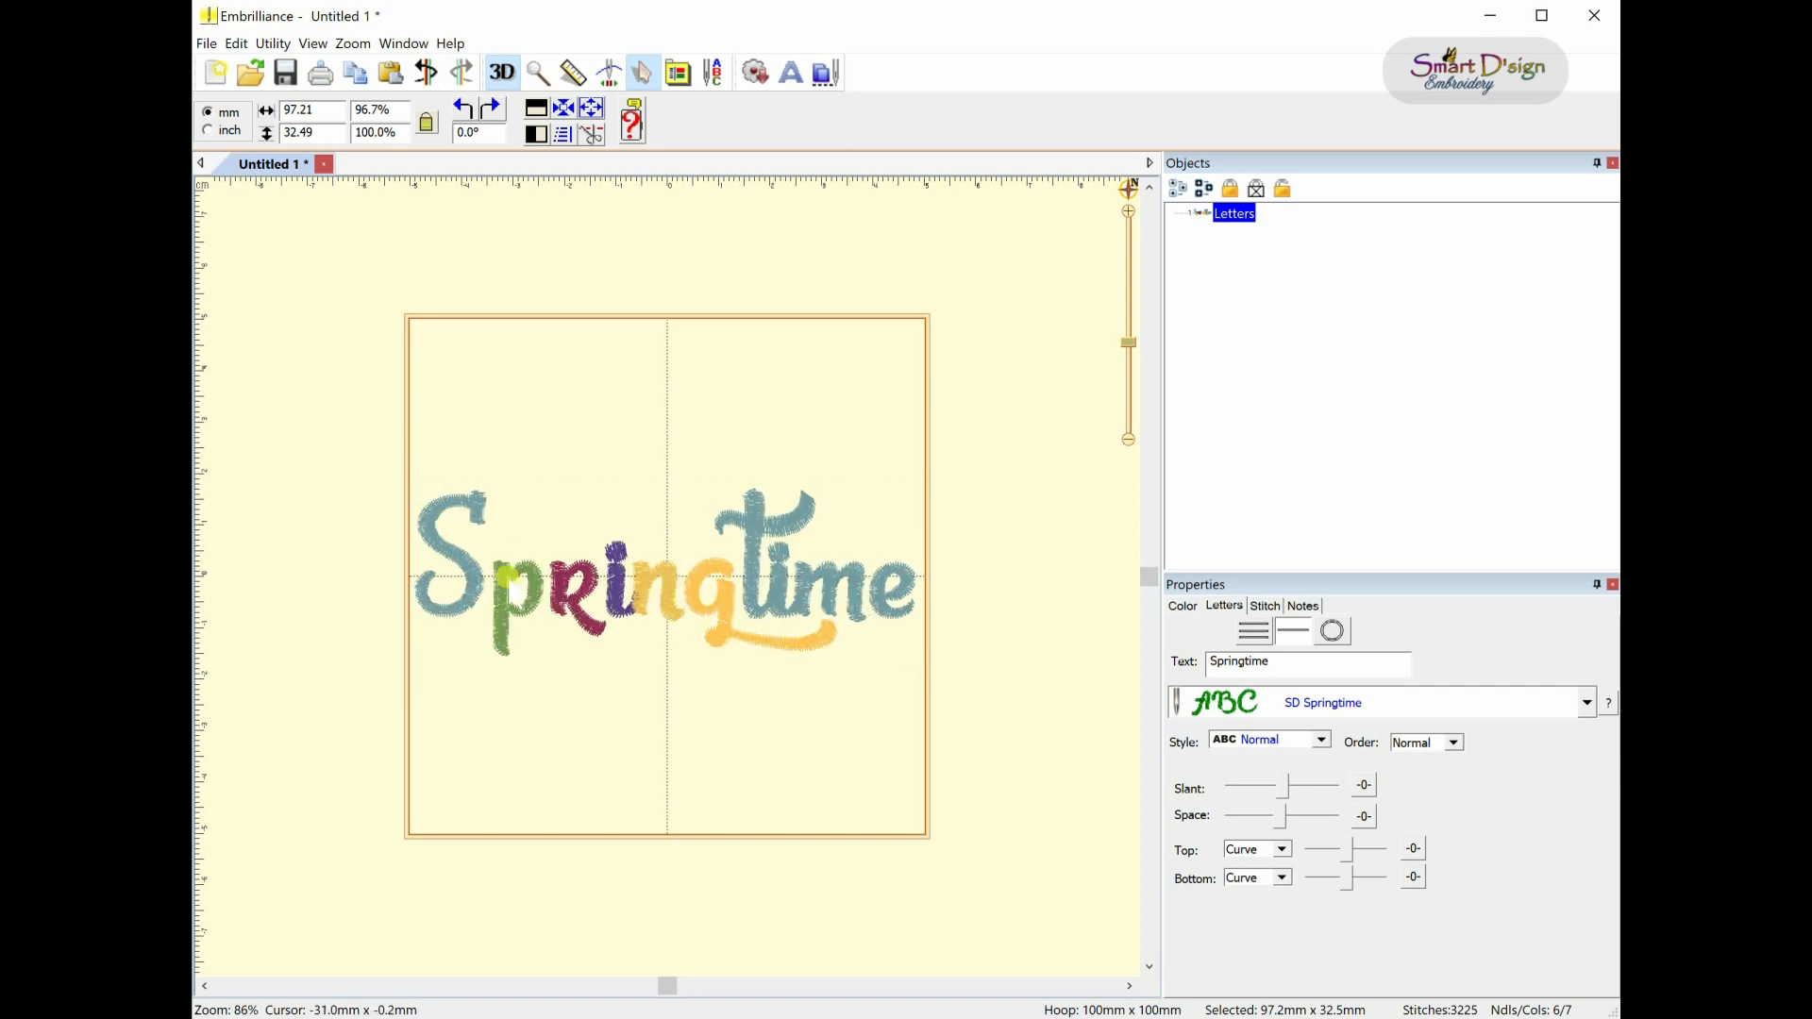
{"action": "left_click", "coordinate": [665, 574]}
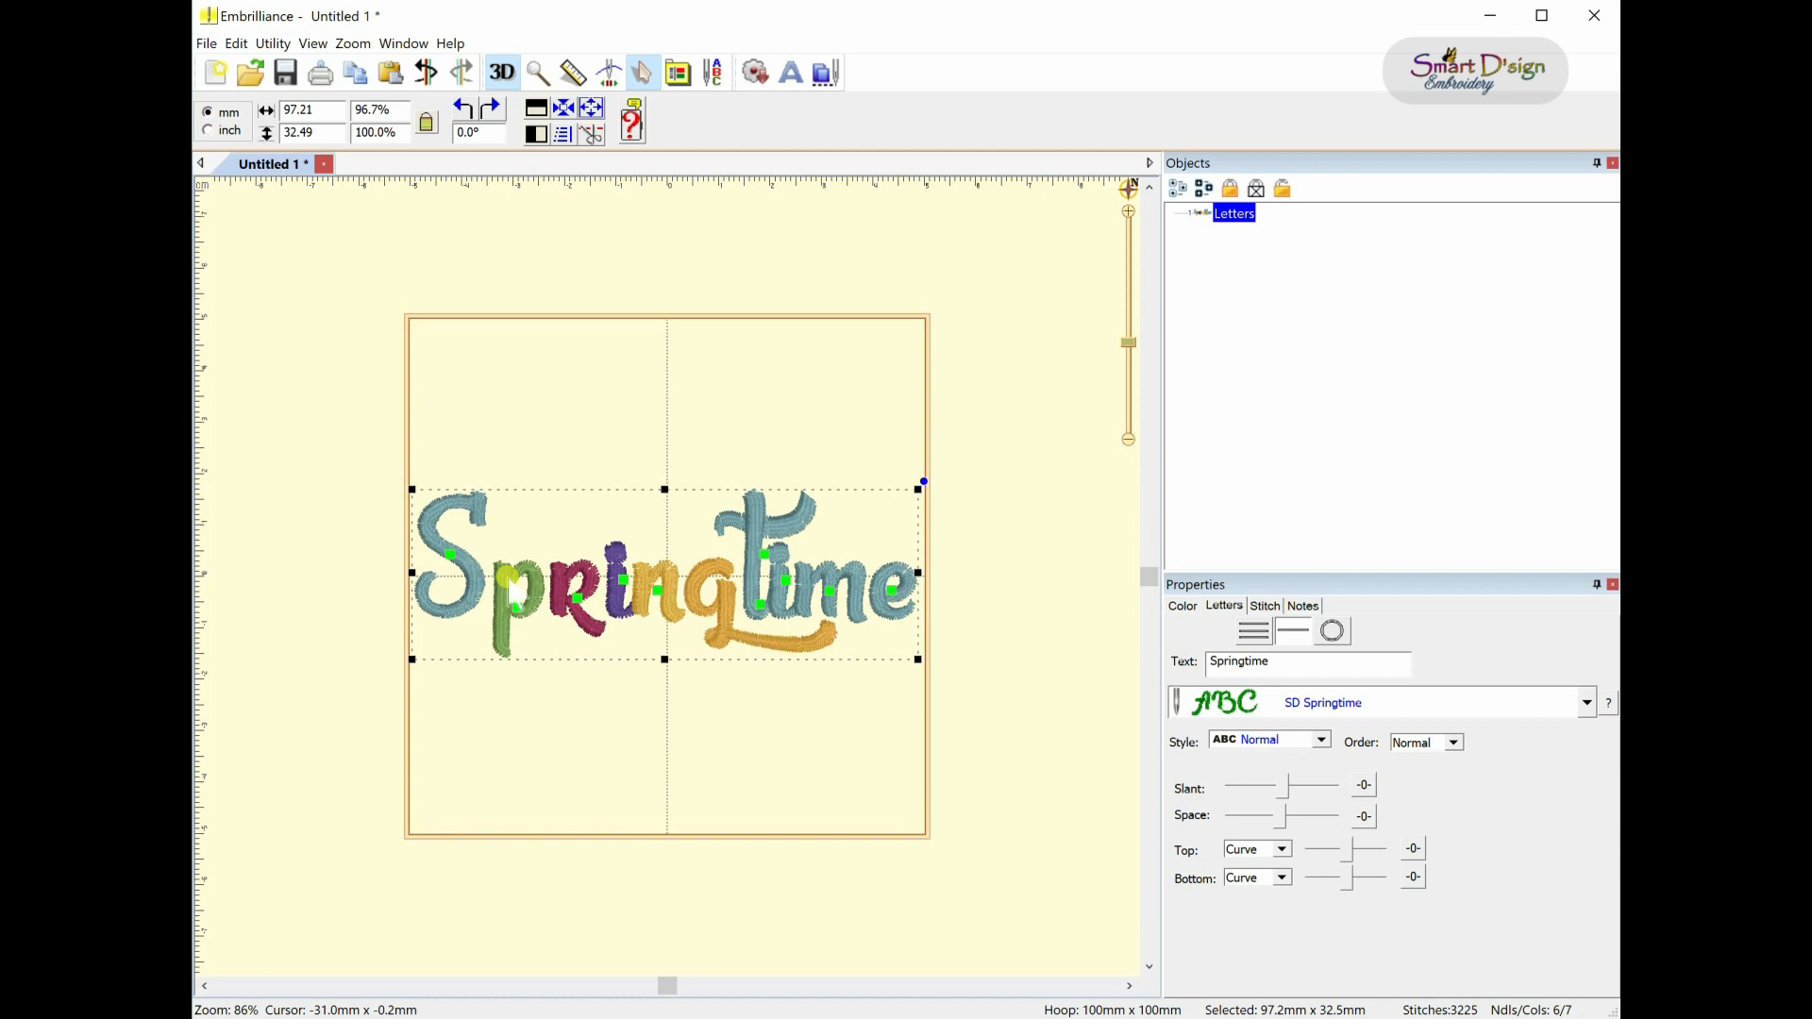
{"action": "mouse_move", "coordinate": [395, 473]}
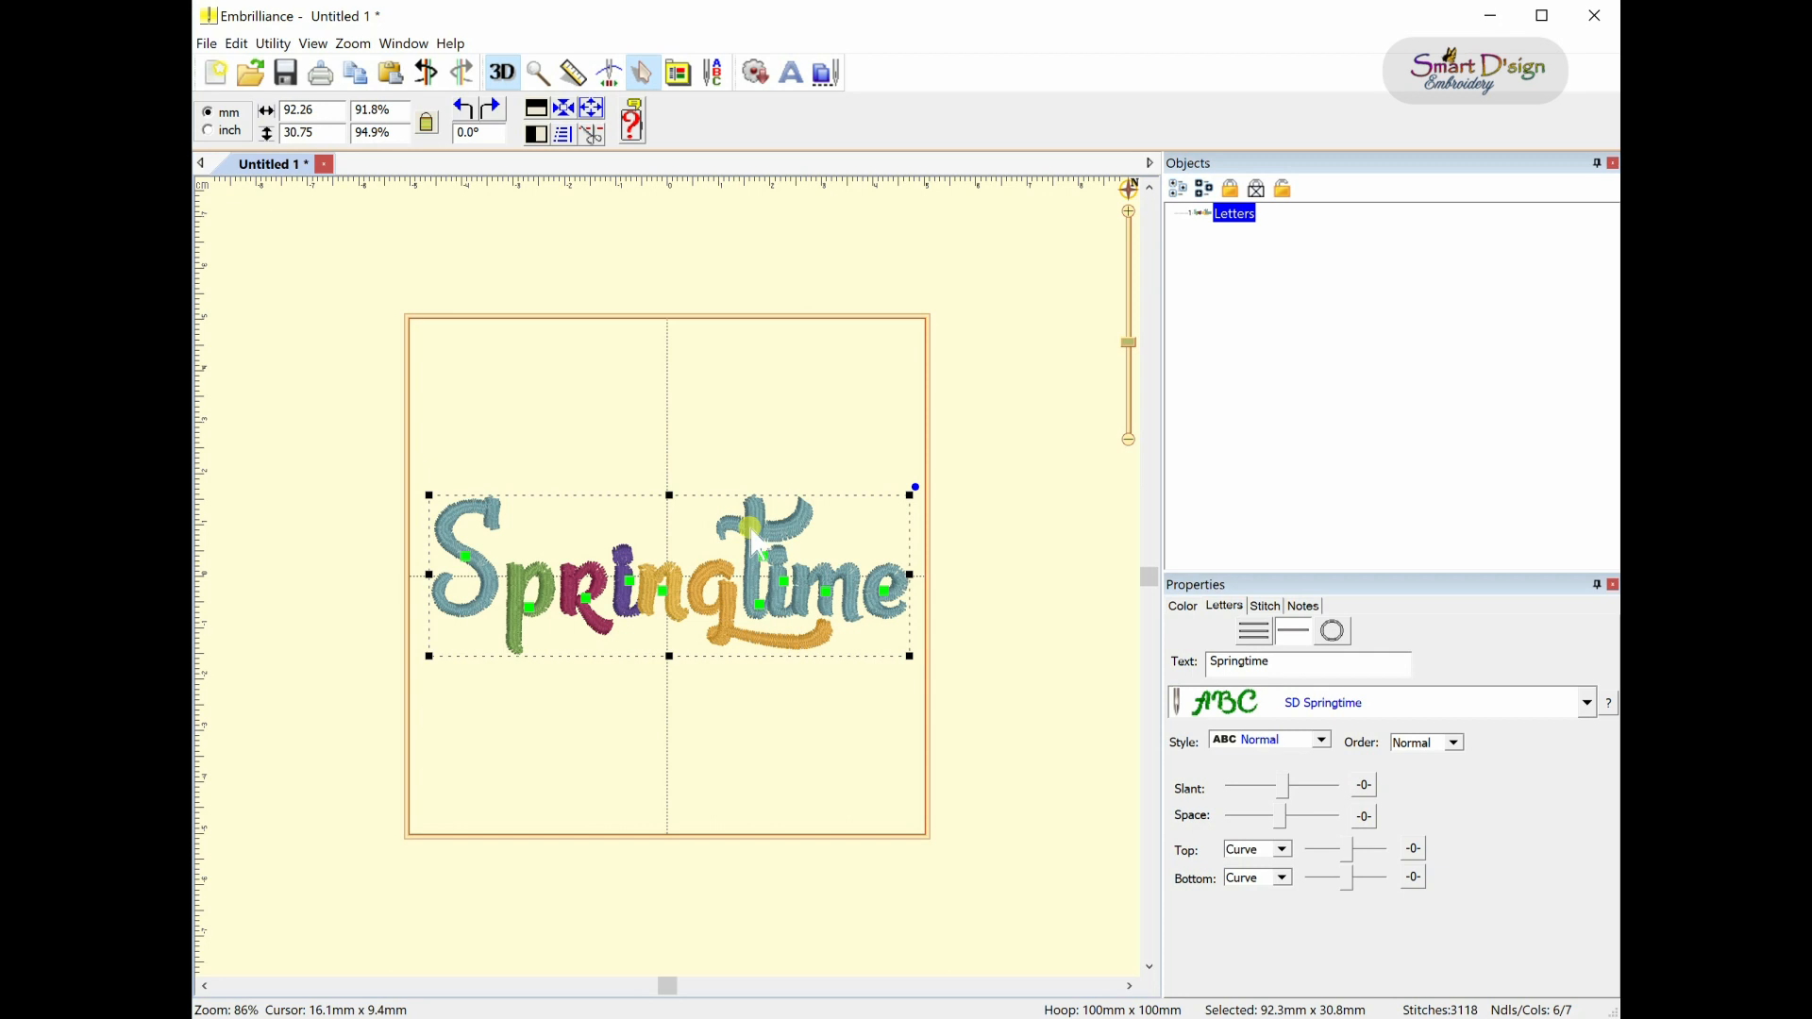
{"action": "mouse_move", "coordinate": [757, 549]}
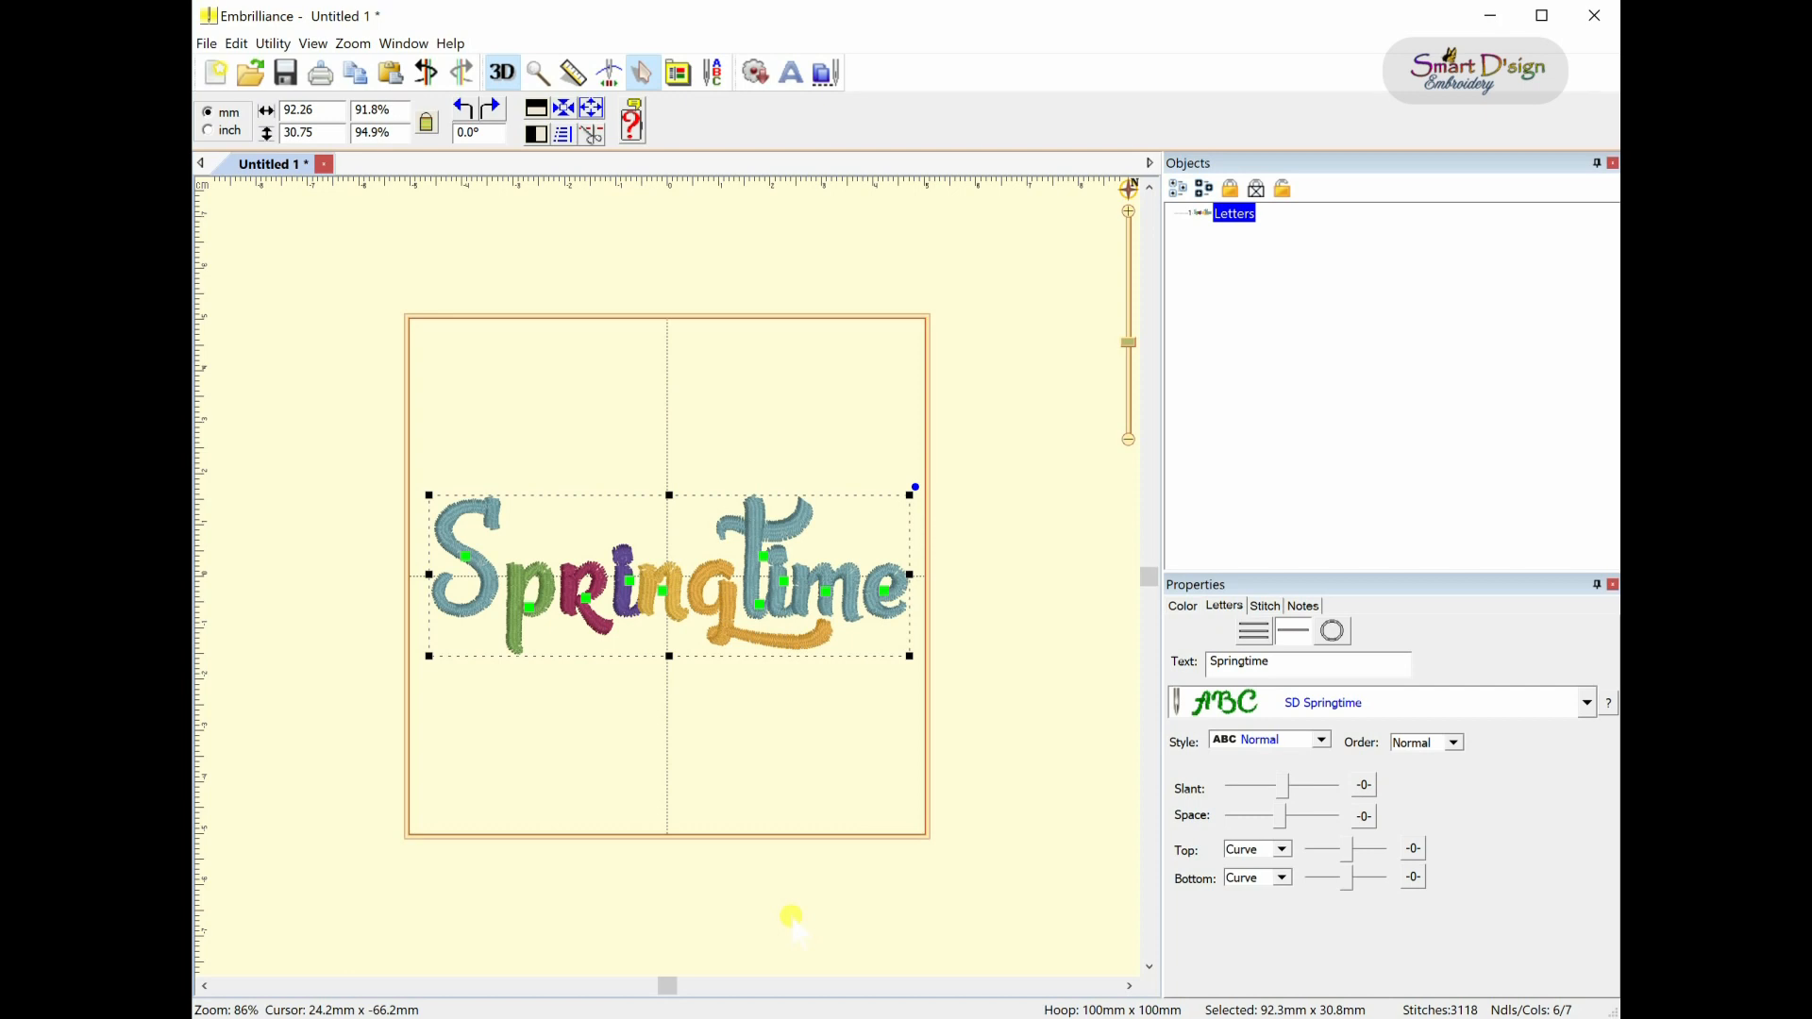
{"action": "mouse_move", "coordinate": [664, 634]}
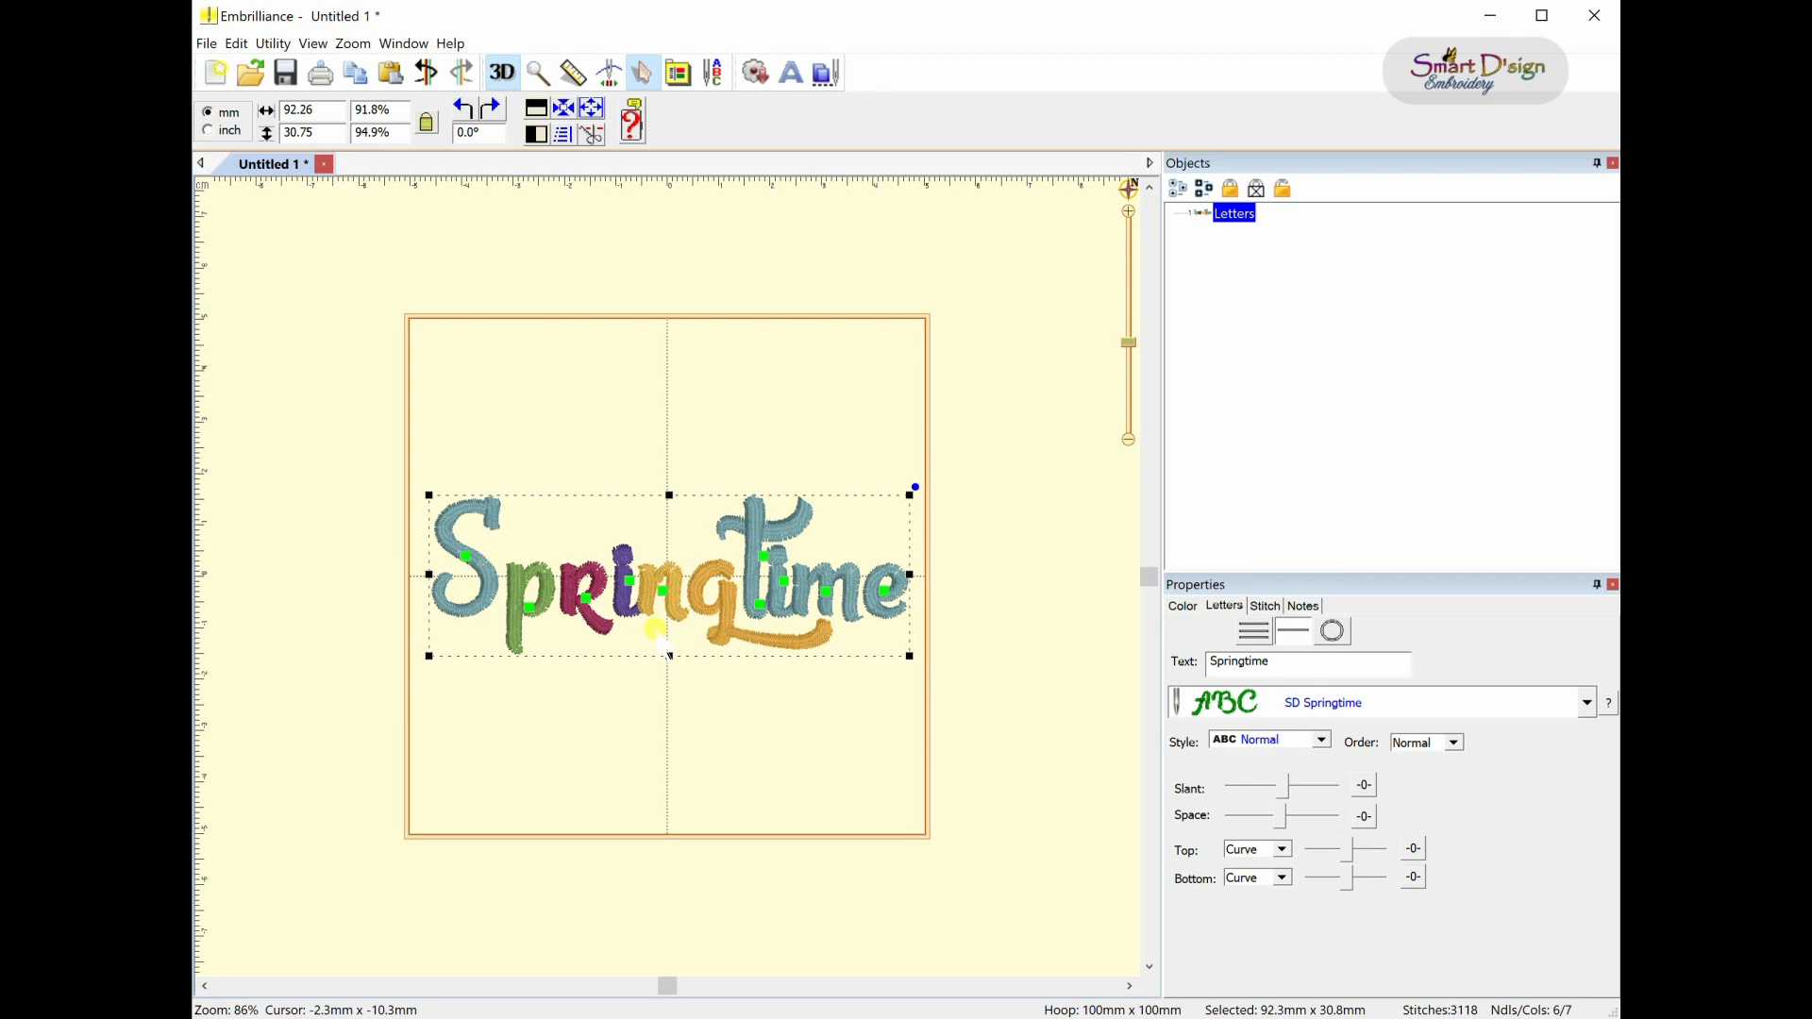
{"action": "mouse_move", "coordinate": [670, 670]}
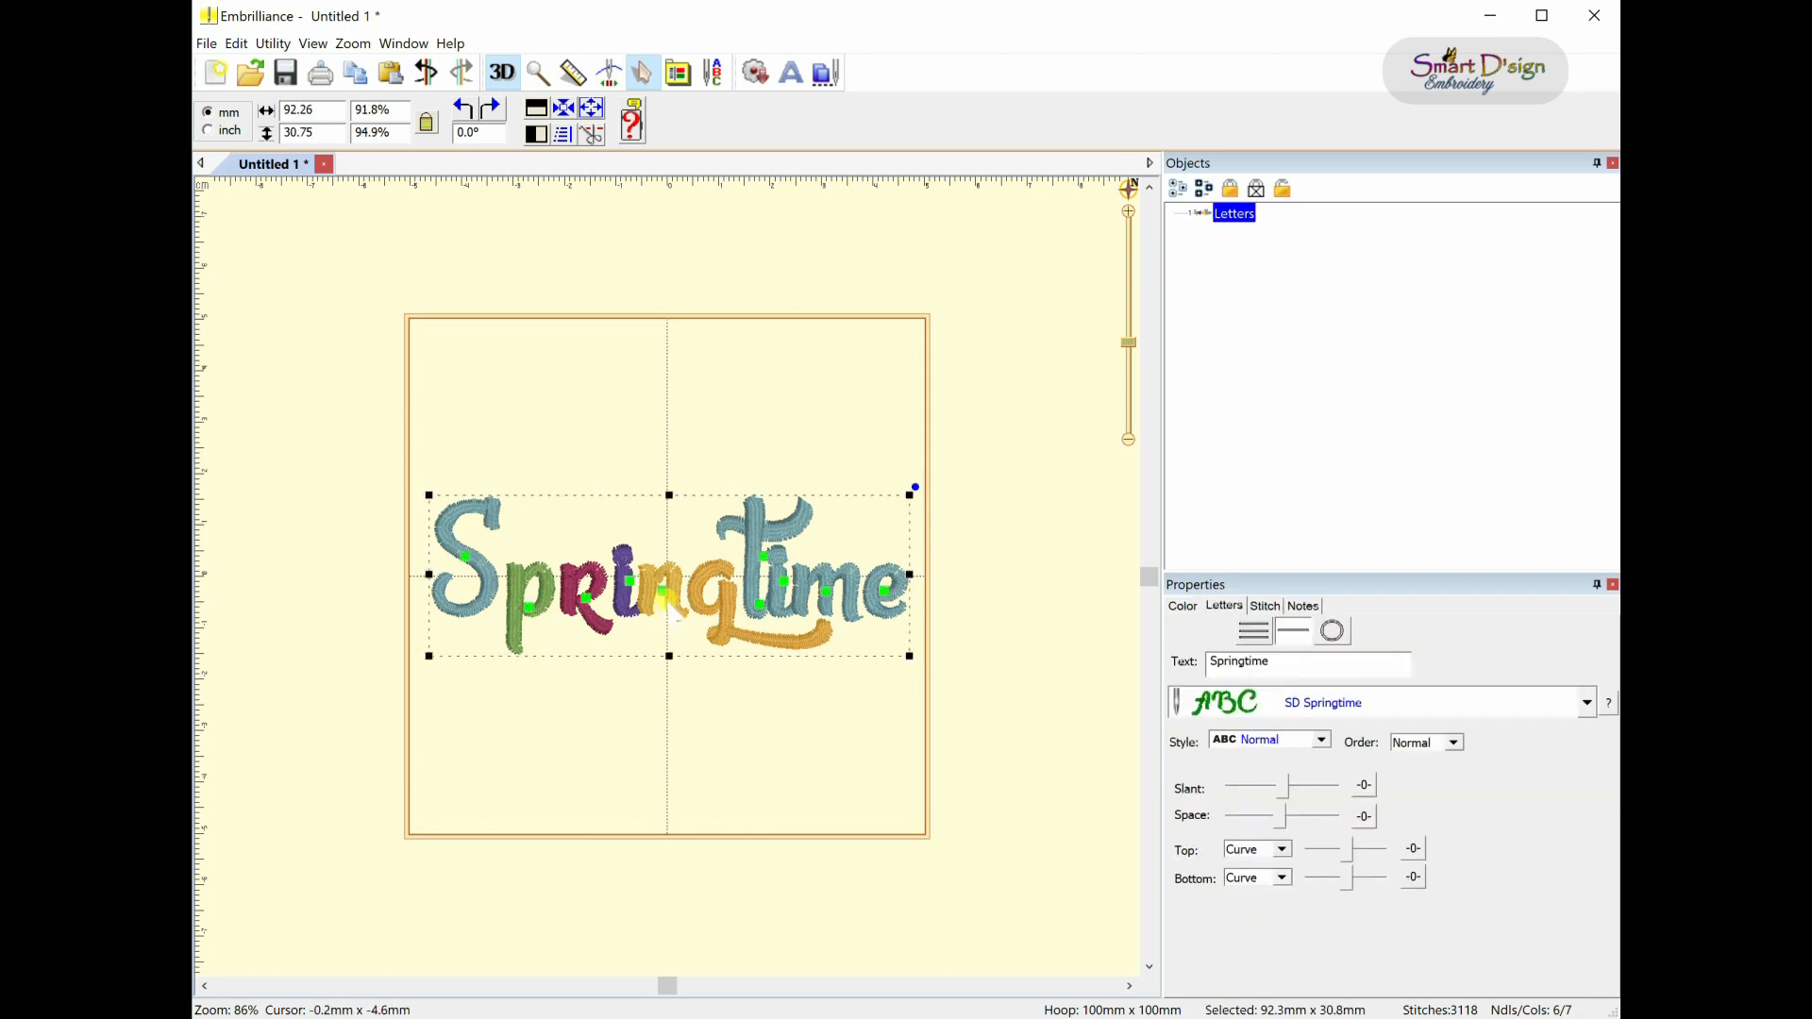
{"action": "mouse_move", "coordinate": [278, 283]}
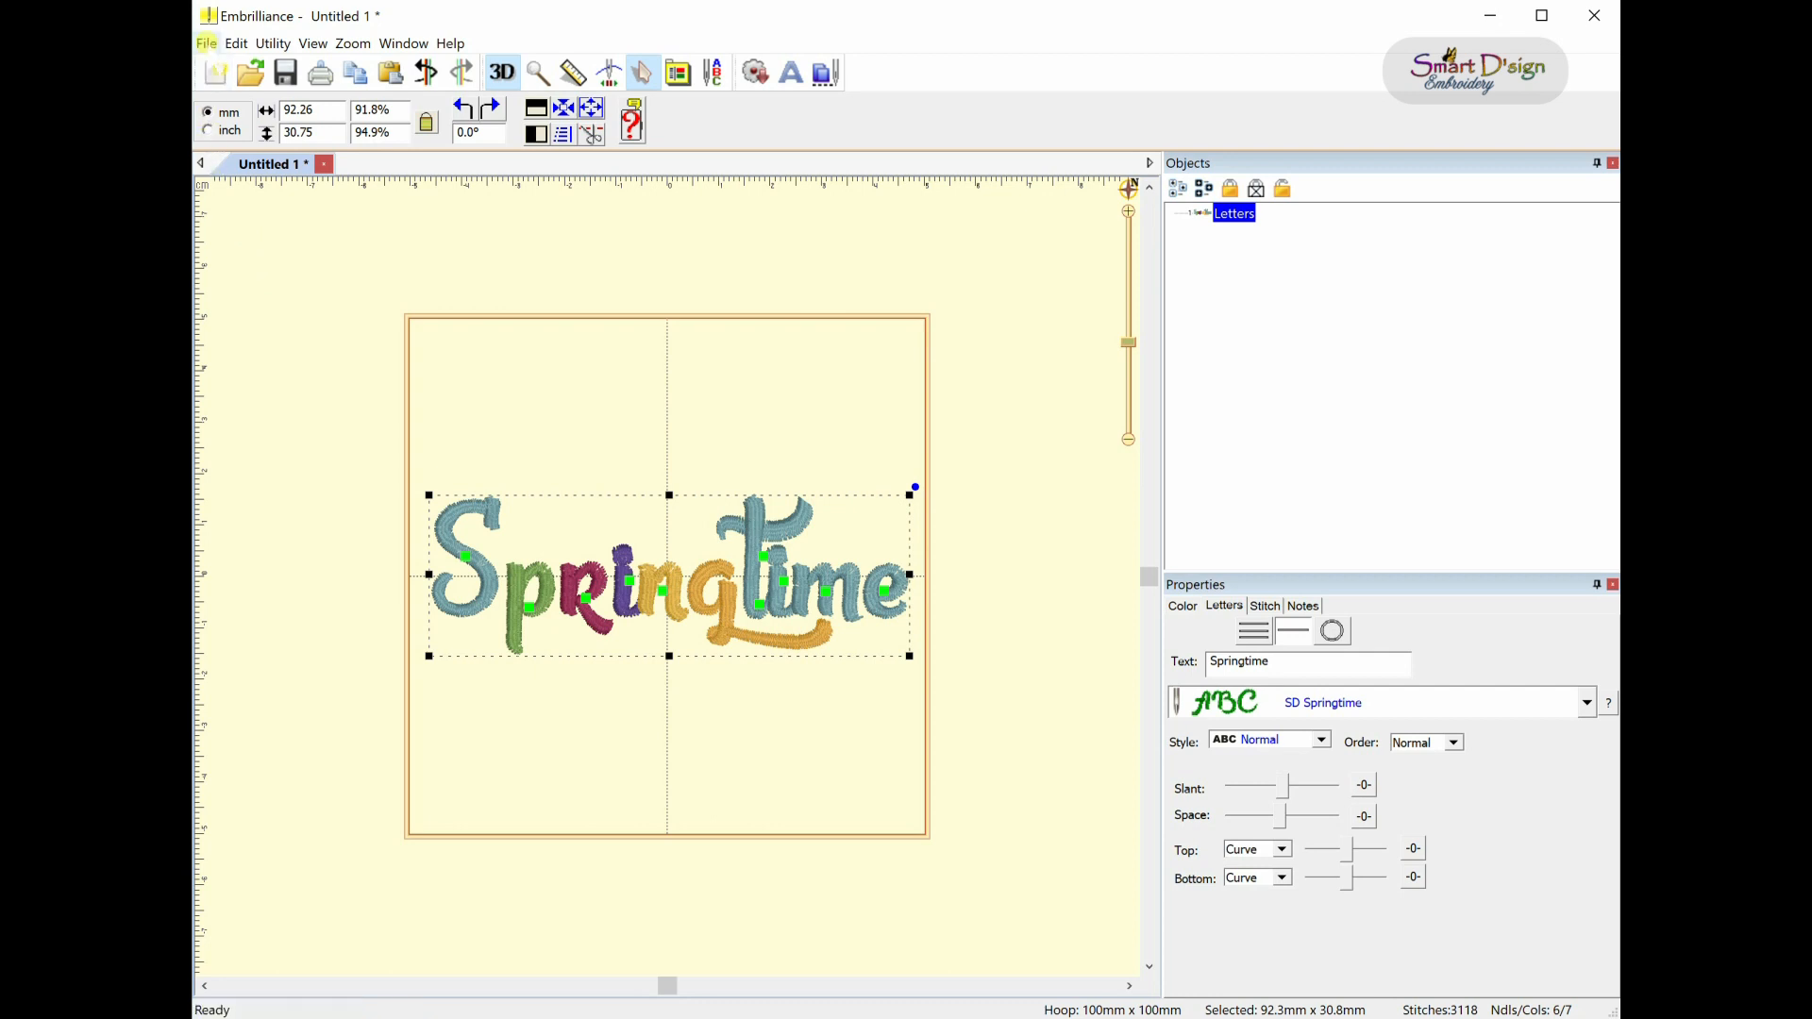
- Save the lettering with Save Stitch File As to drive D as 'Springtime' in PES format
{"action": "left_click", "coordinate": [205, 43]}
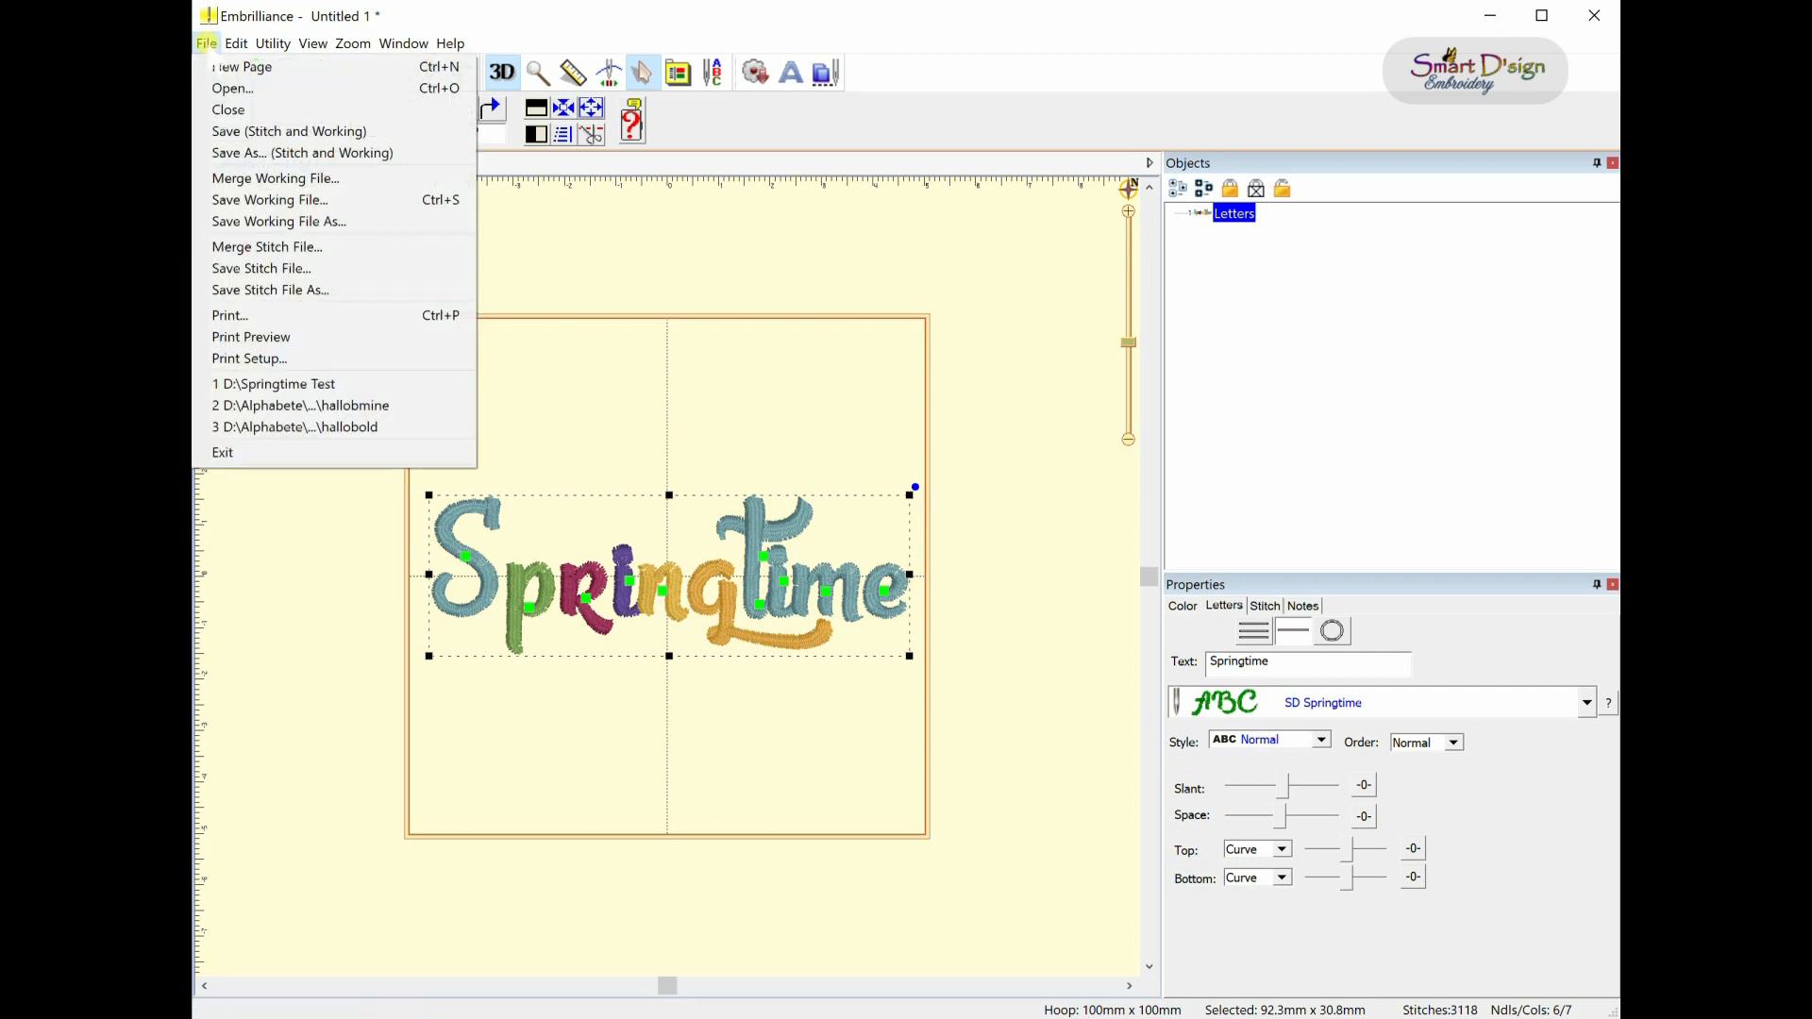
{"action": "mouse_move", "coordinate": [260, 268]}
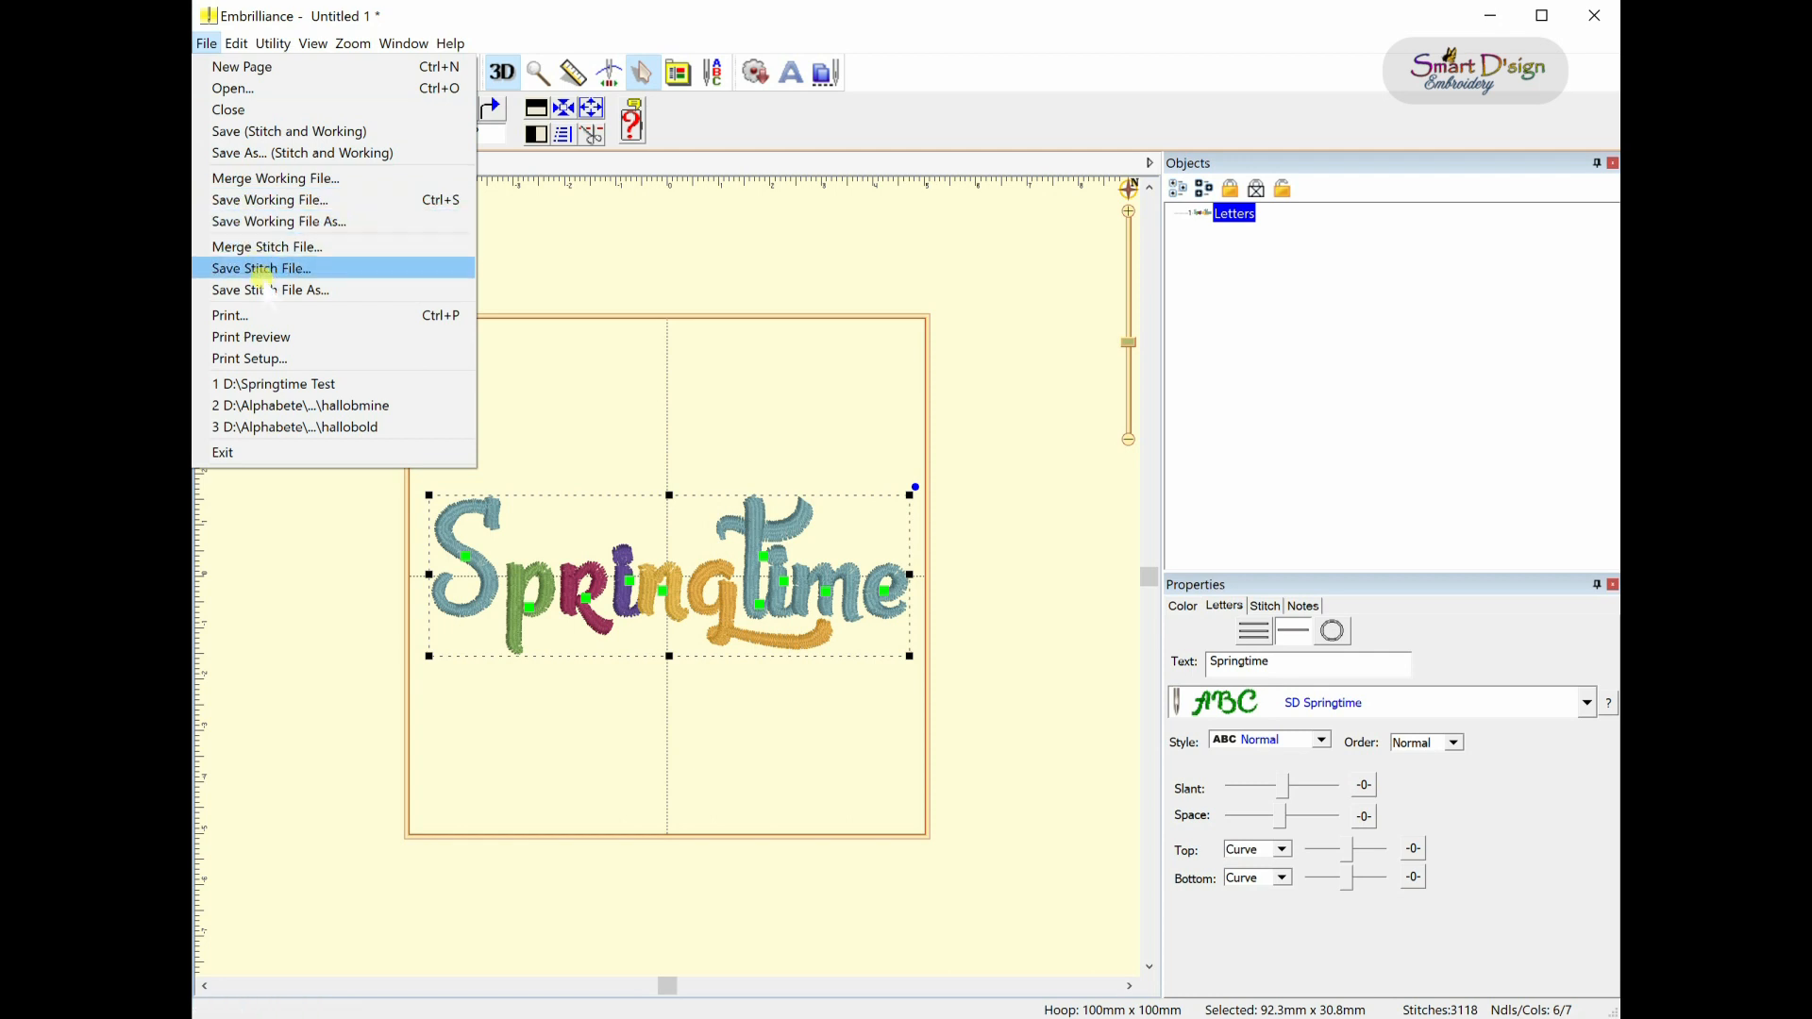
{"action": "mouse_move", "coordinate": [269, 289]}
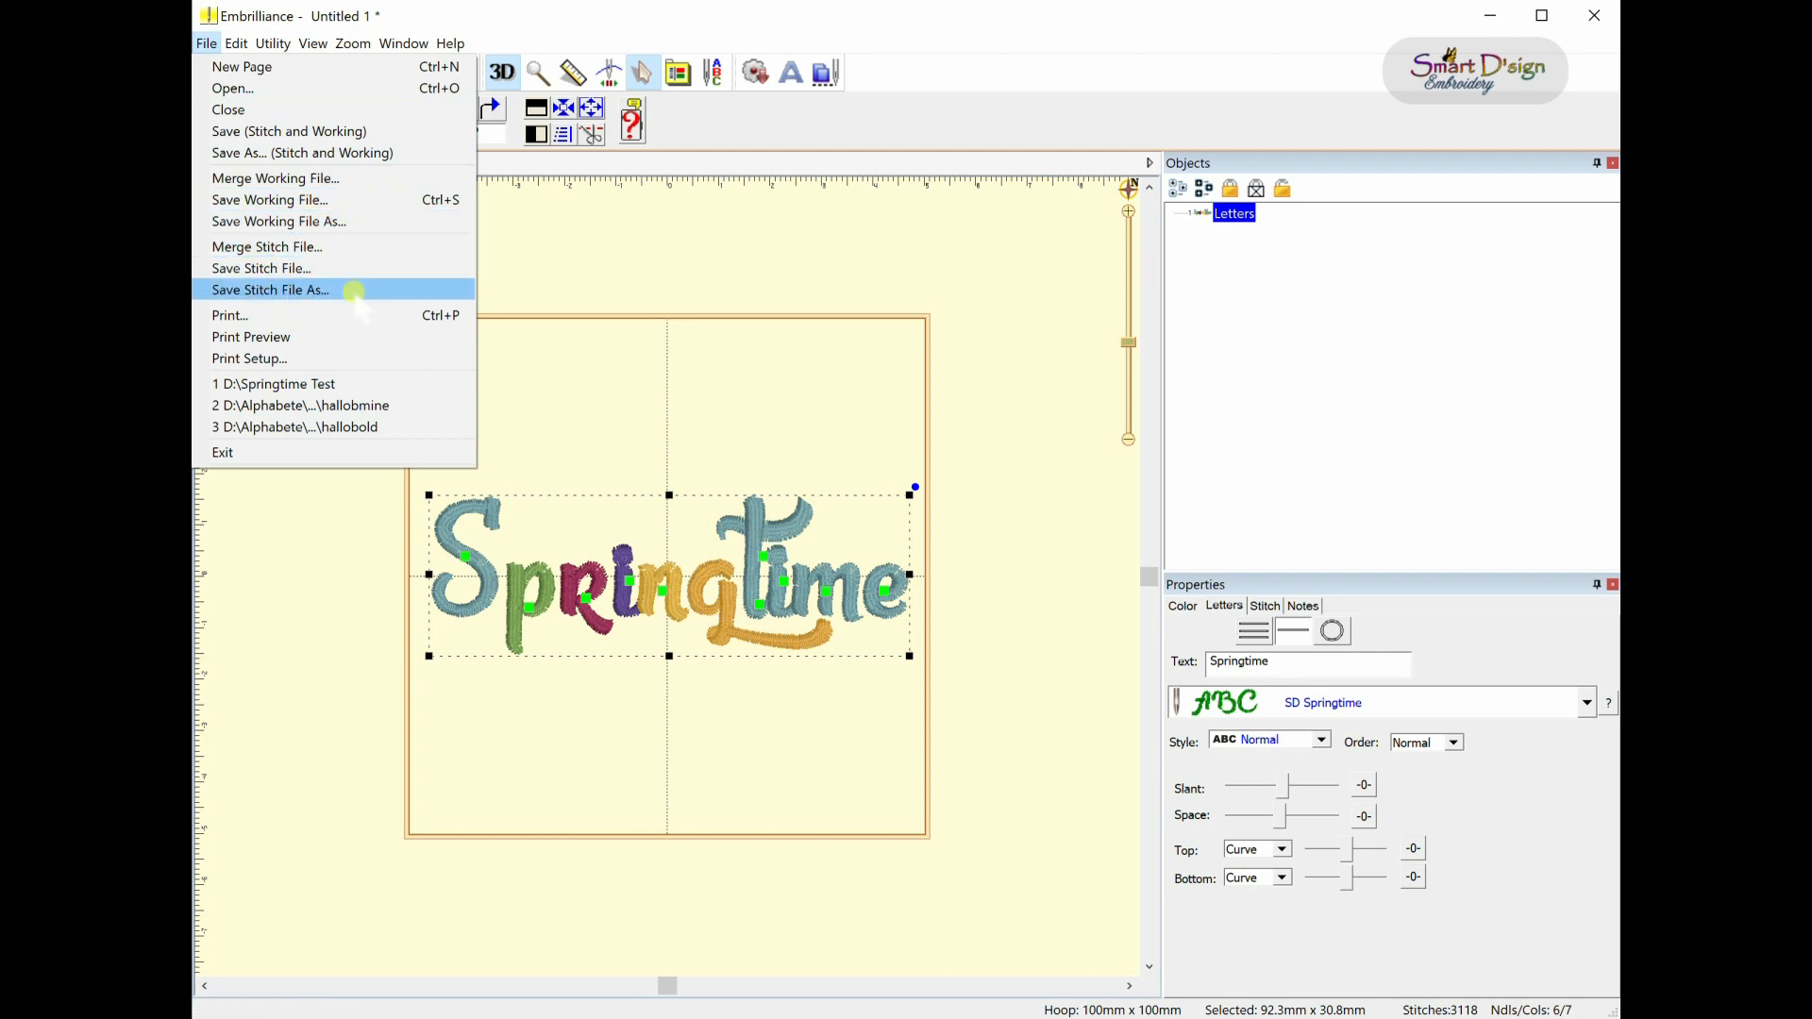
{"action": "left_click", "coordinate": [269, 289]}
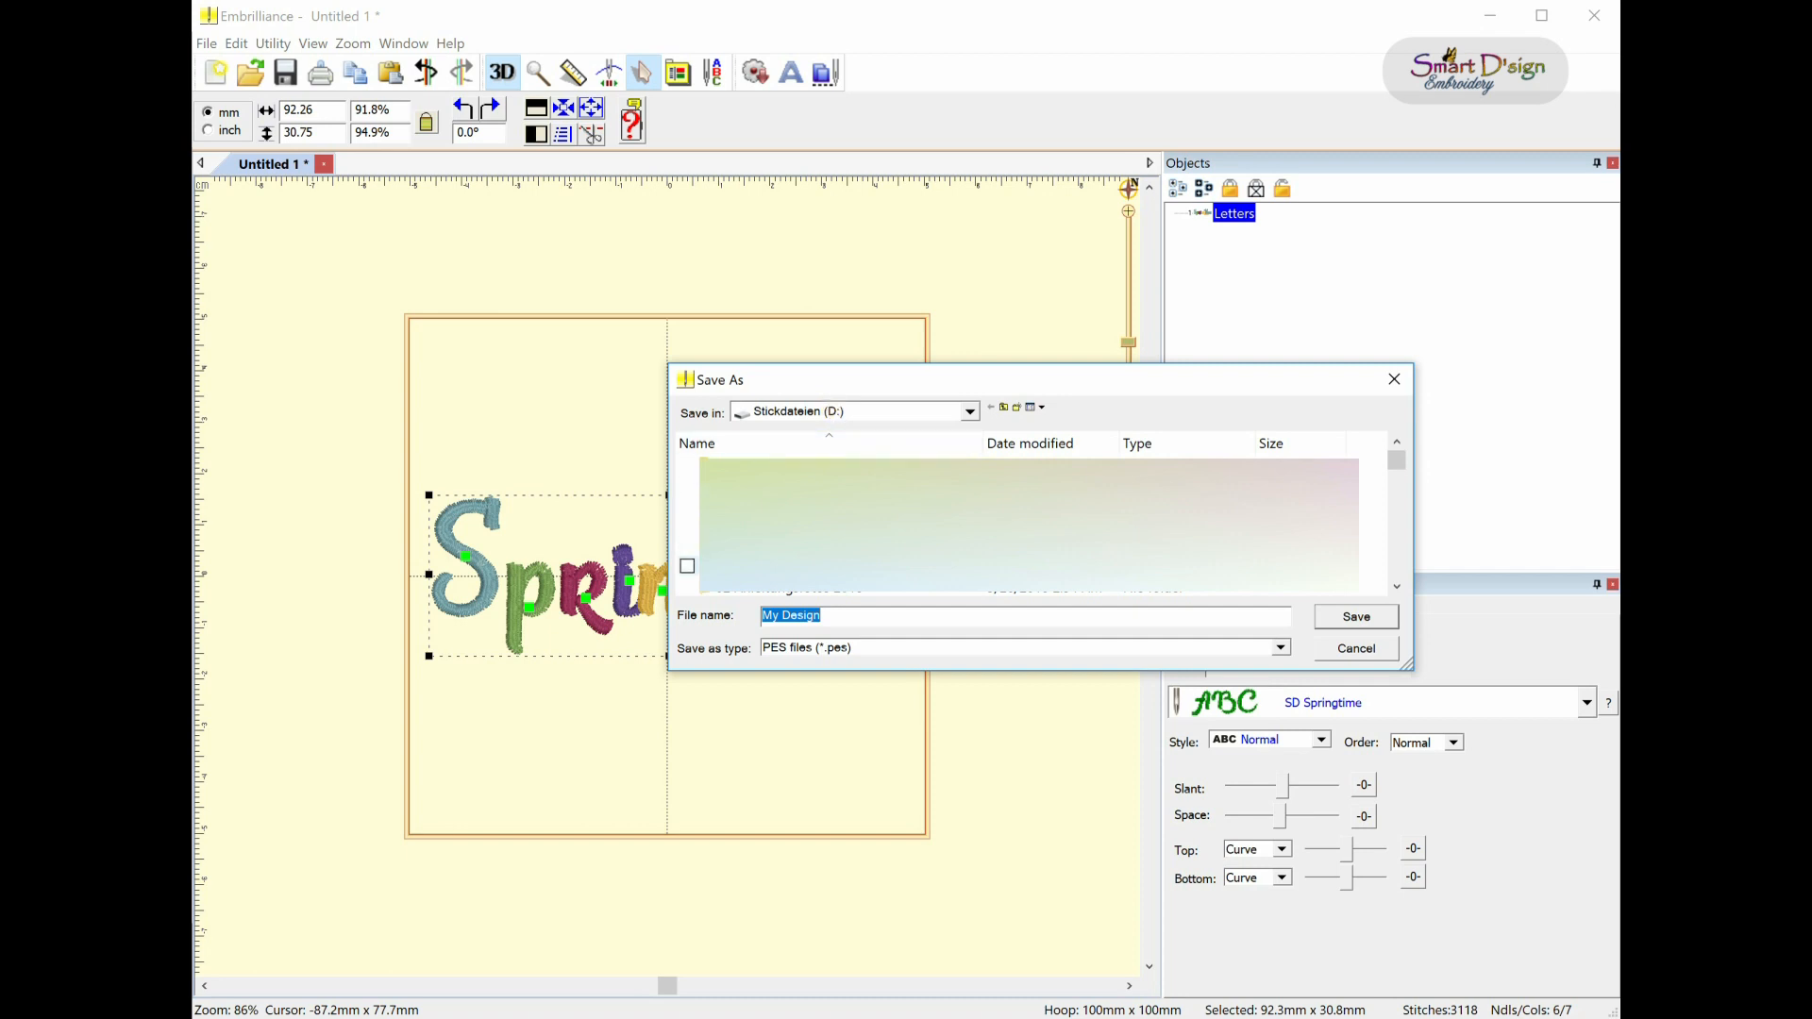
{"action": "mouse_move", "coordinate": [853, 603]}
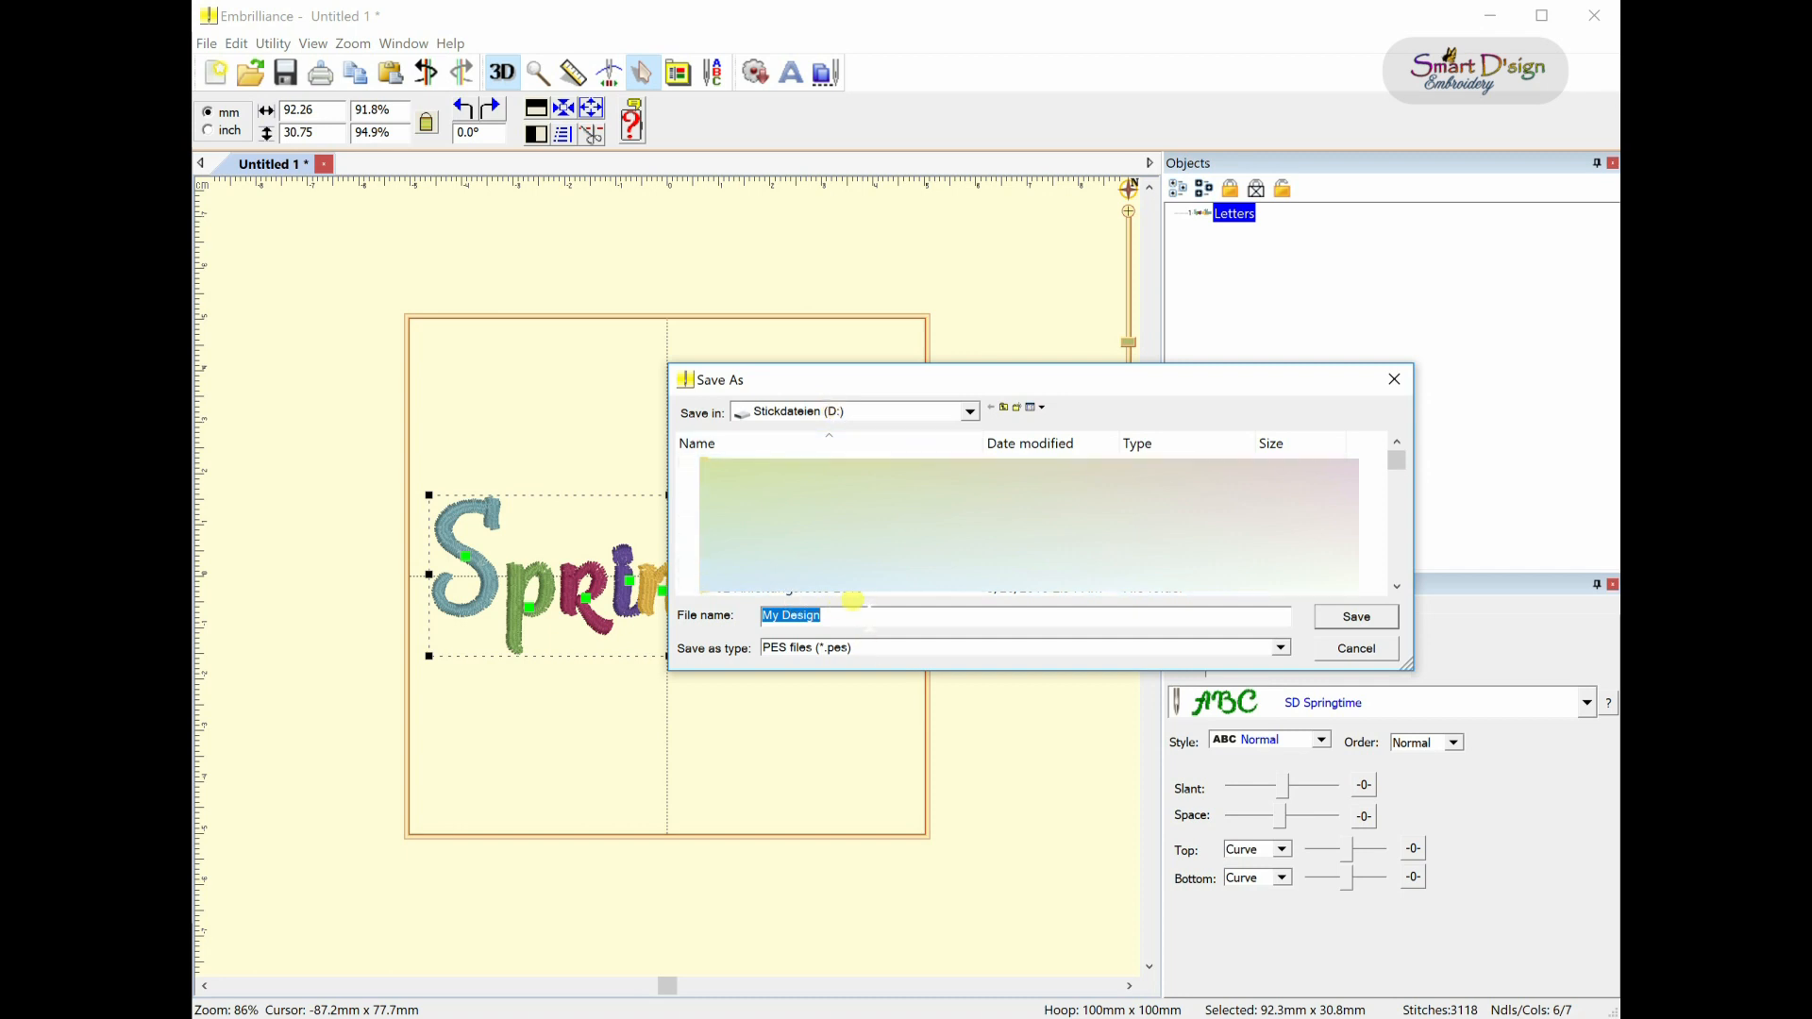
{"action": "type", "text": "Srp"}
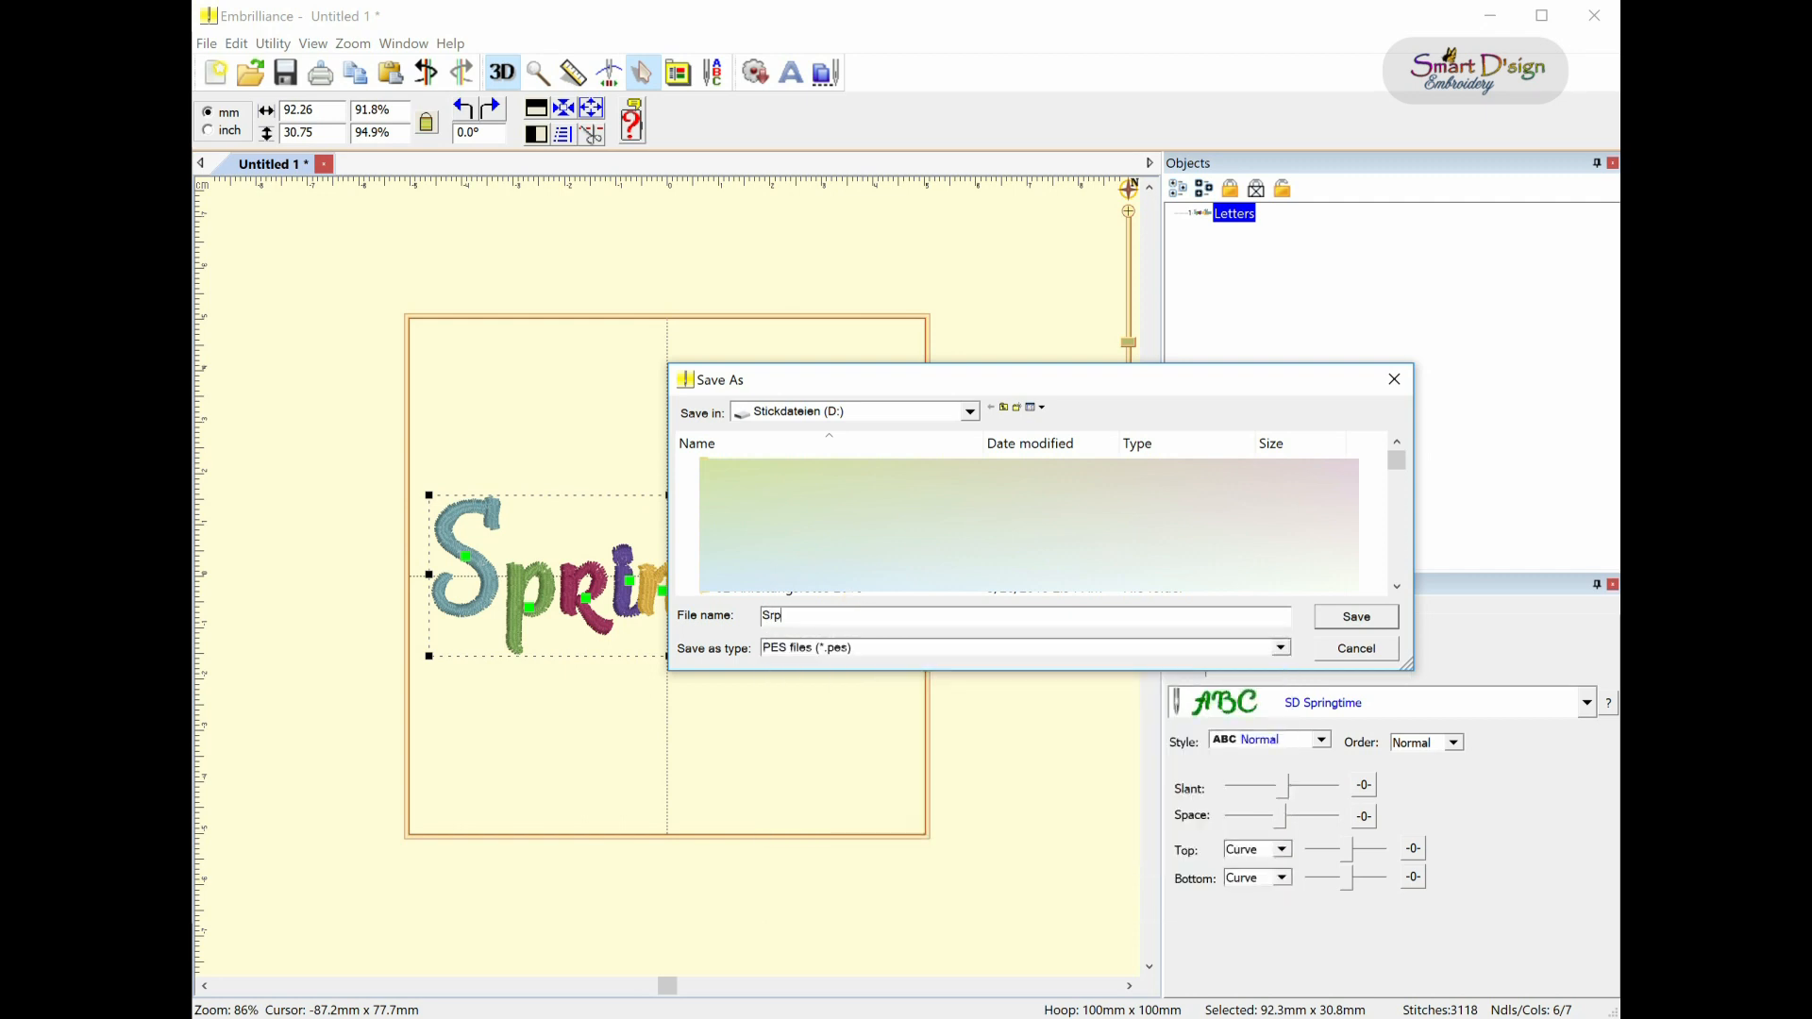
{"action": "type", "text": "Springtime"}
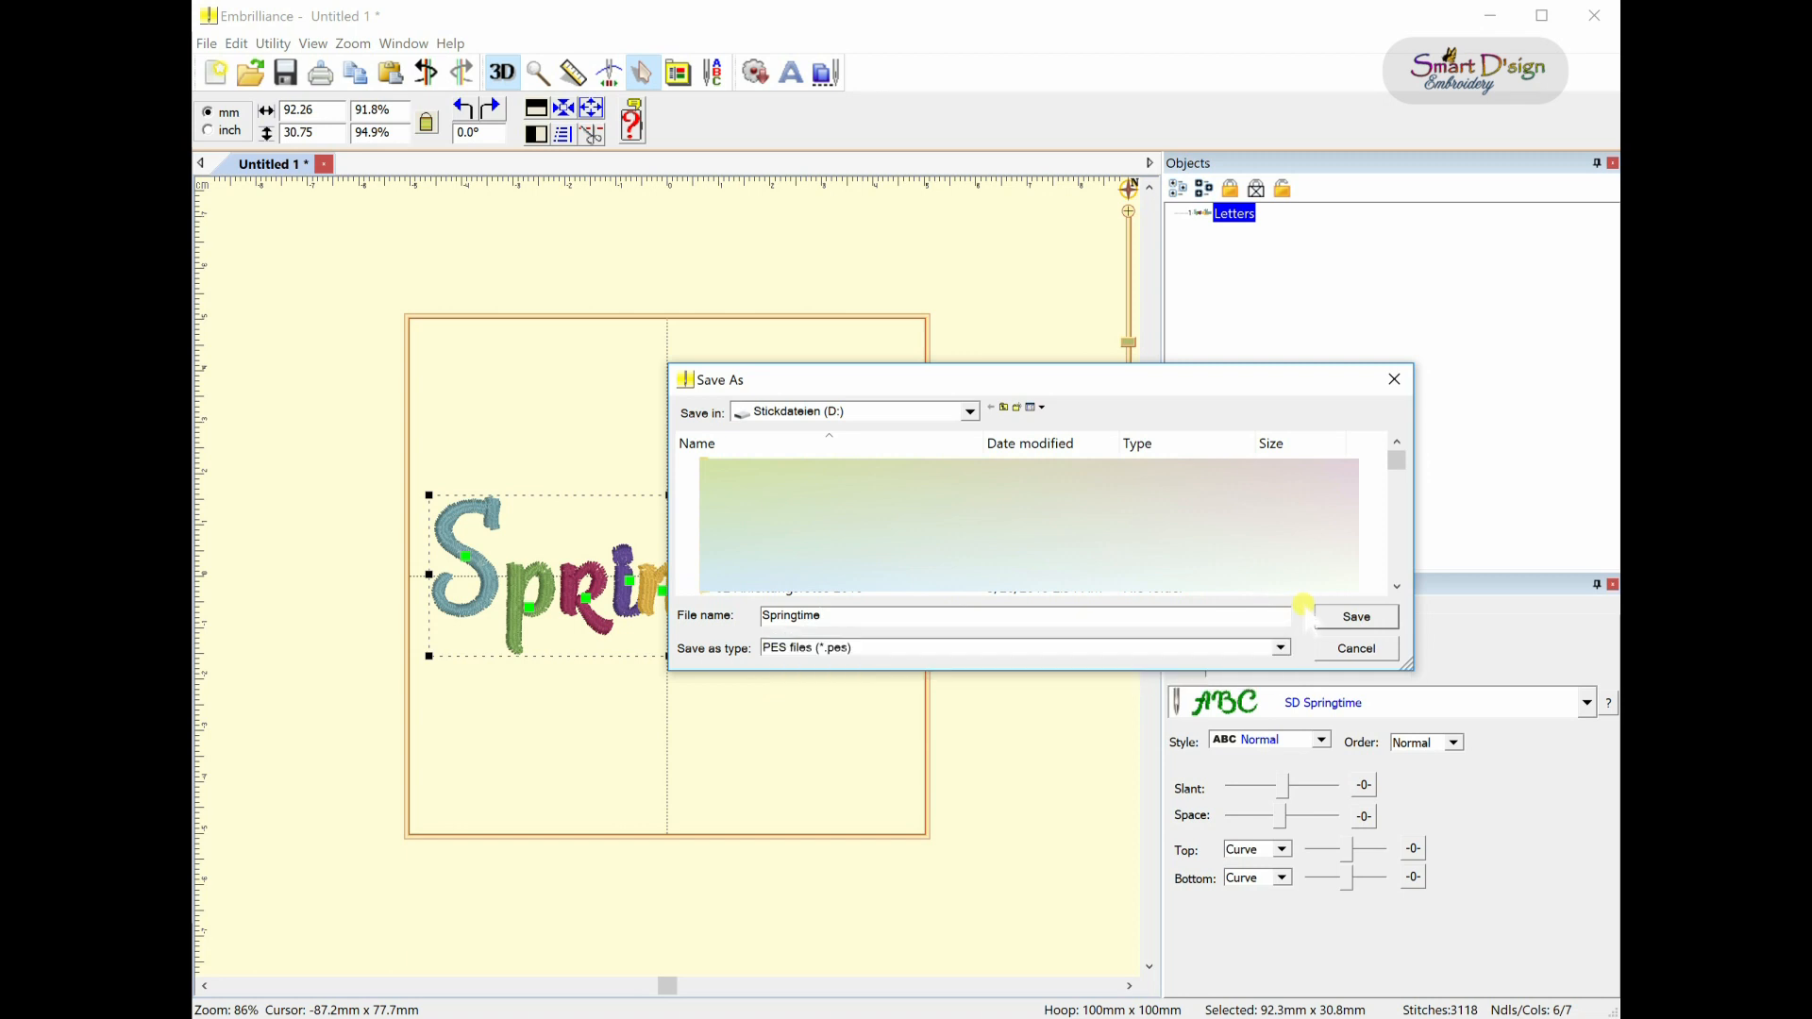
{"action": "left_click", "coordinate": [1280, 647]}
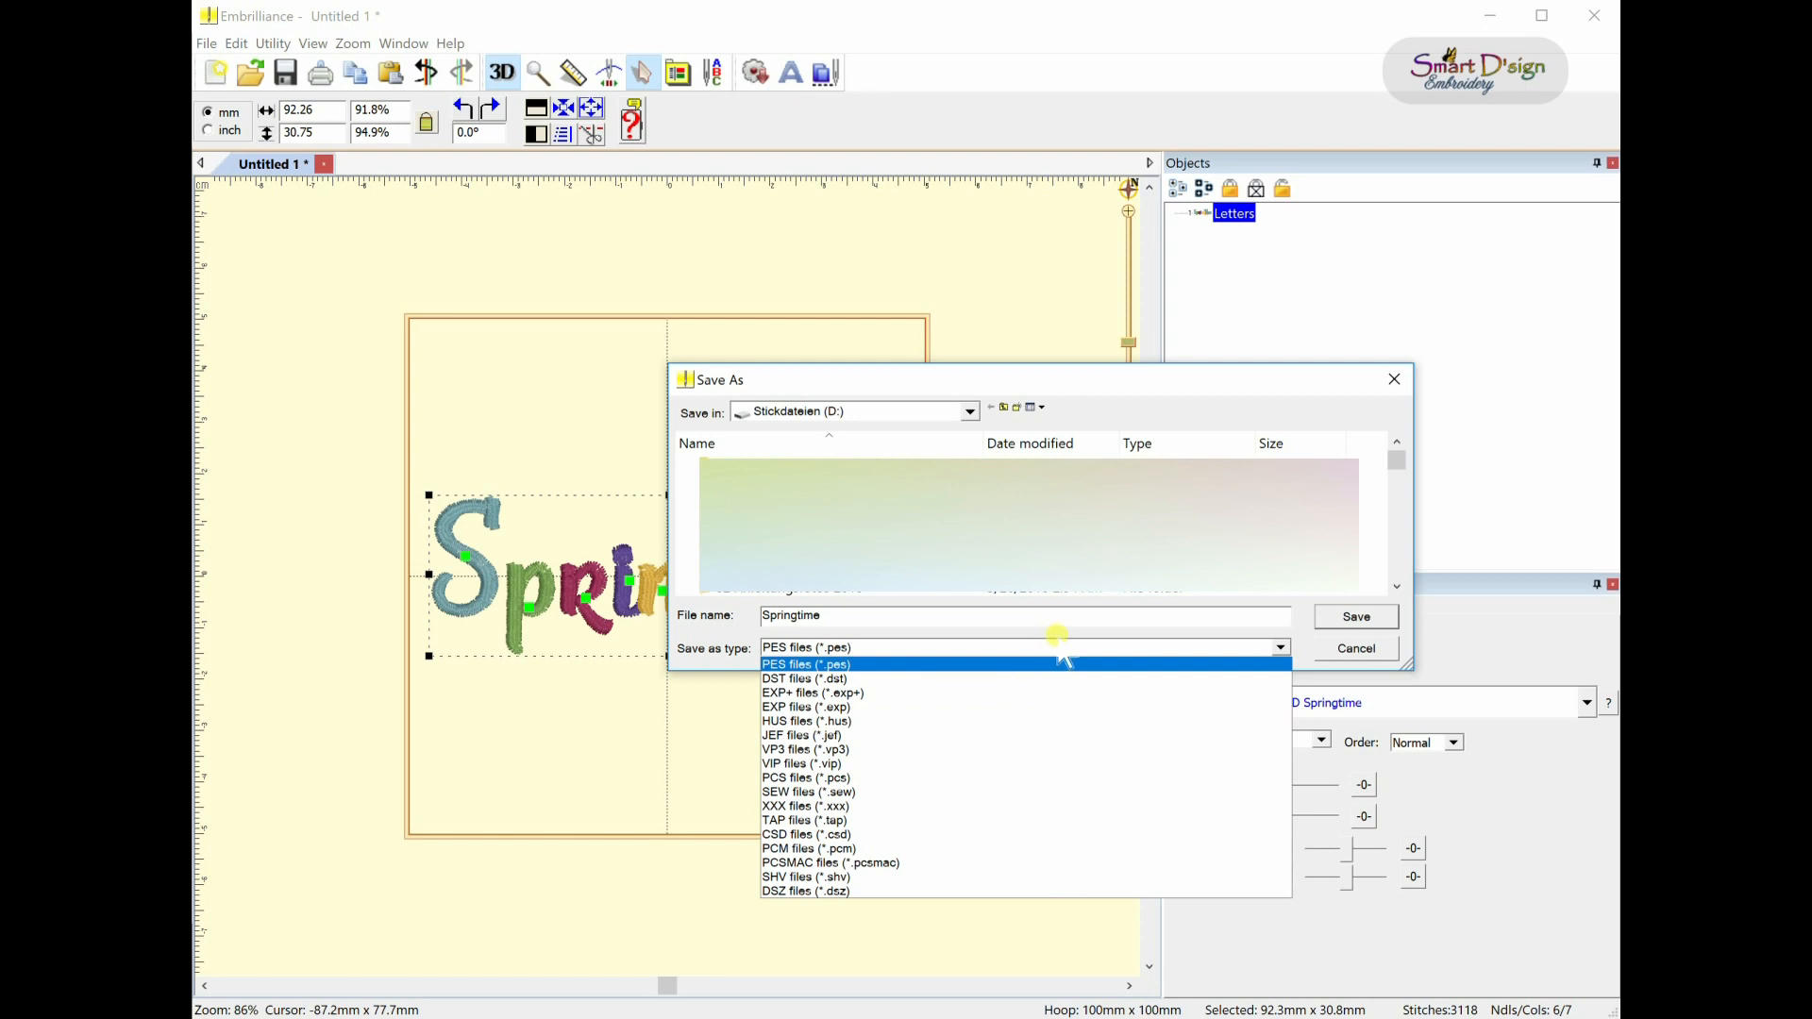
{"action": "left_click", "coordinate": [805, 647]}
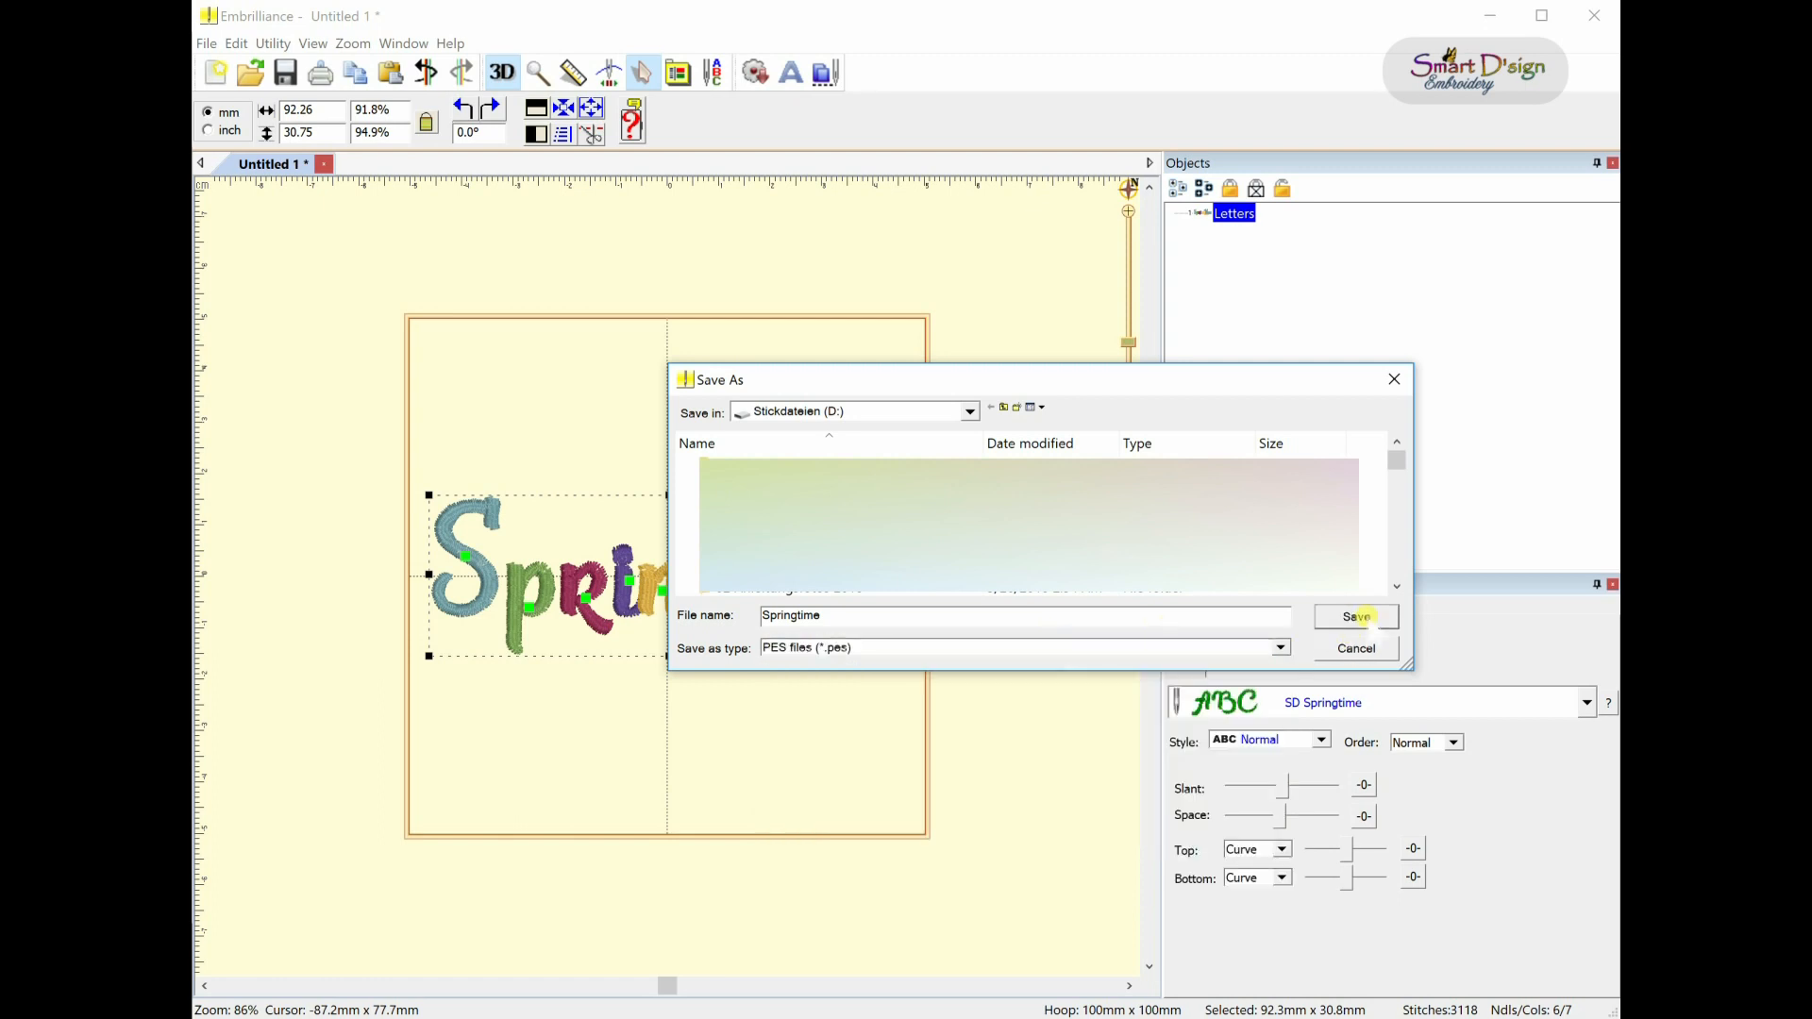
{"action": "left_click", "coordinate": [1355, 616]}
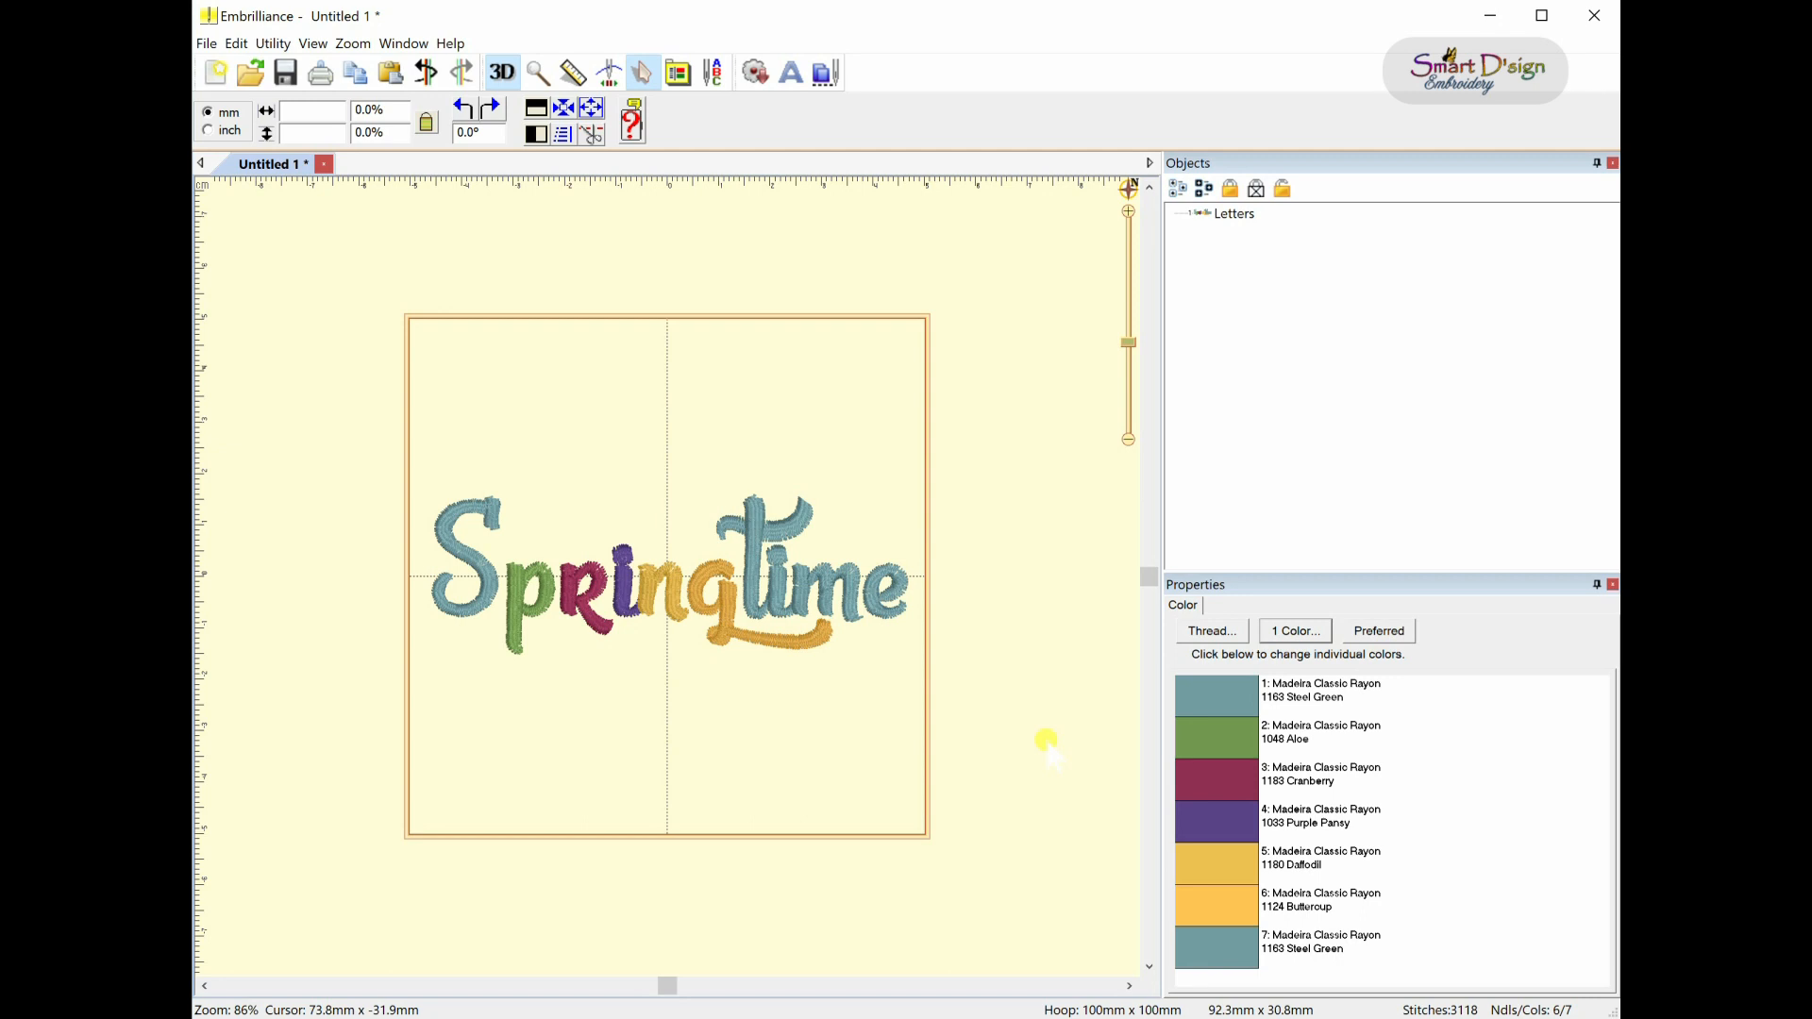
{"action": "mouse_move", "coordinate": [364, 295]}
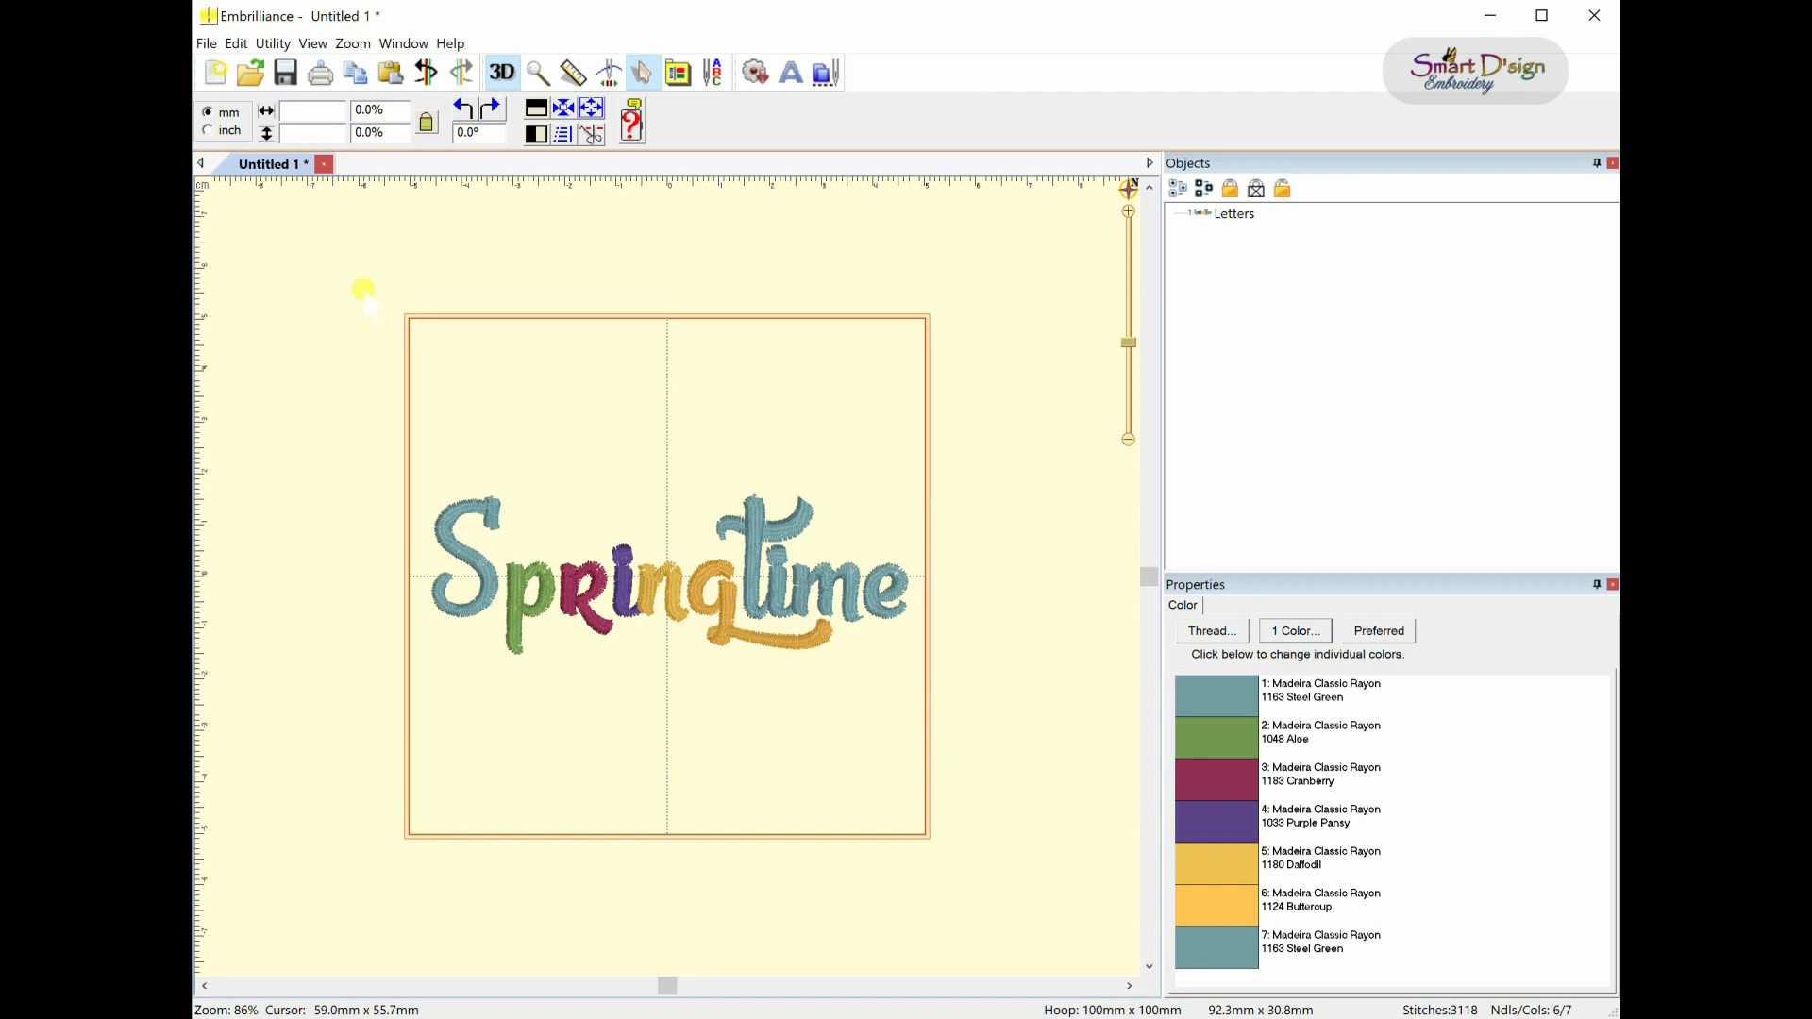
{"action": "mouse_move", "coordinate": [352, 283]}
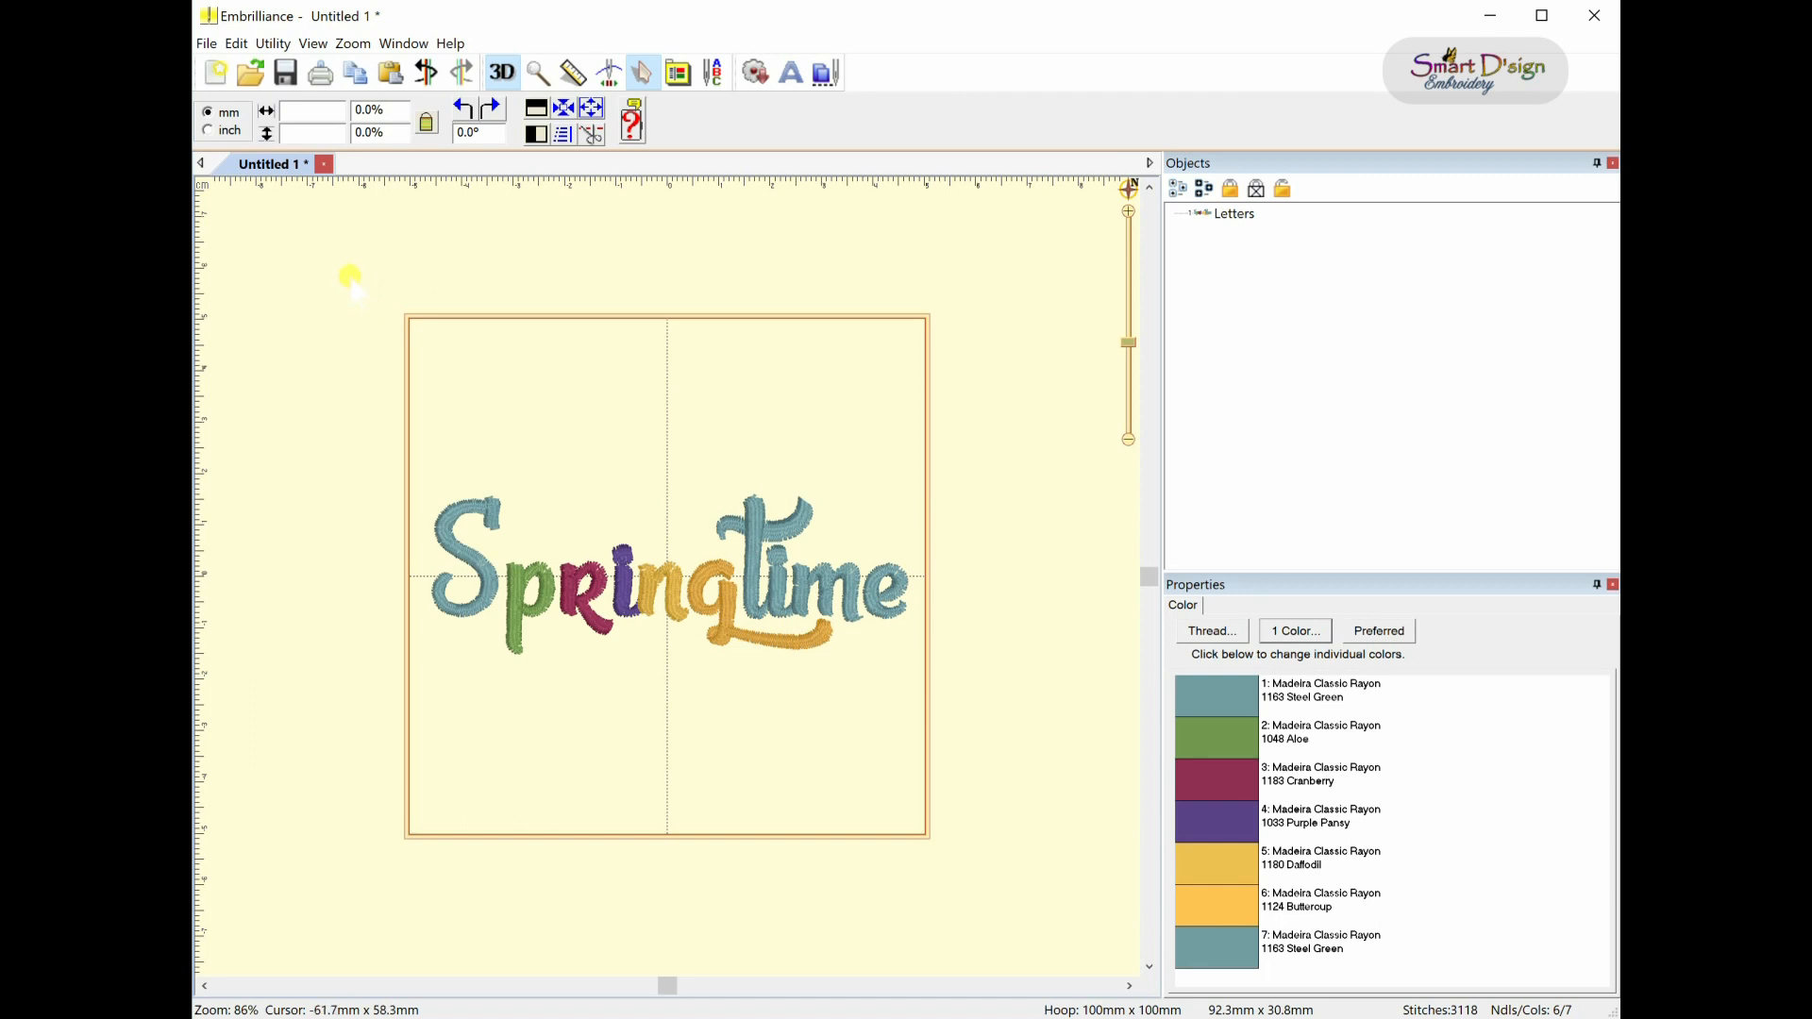
{"action": "left_click", "coordinate": [670, 577]}
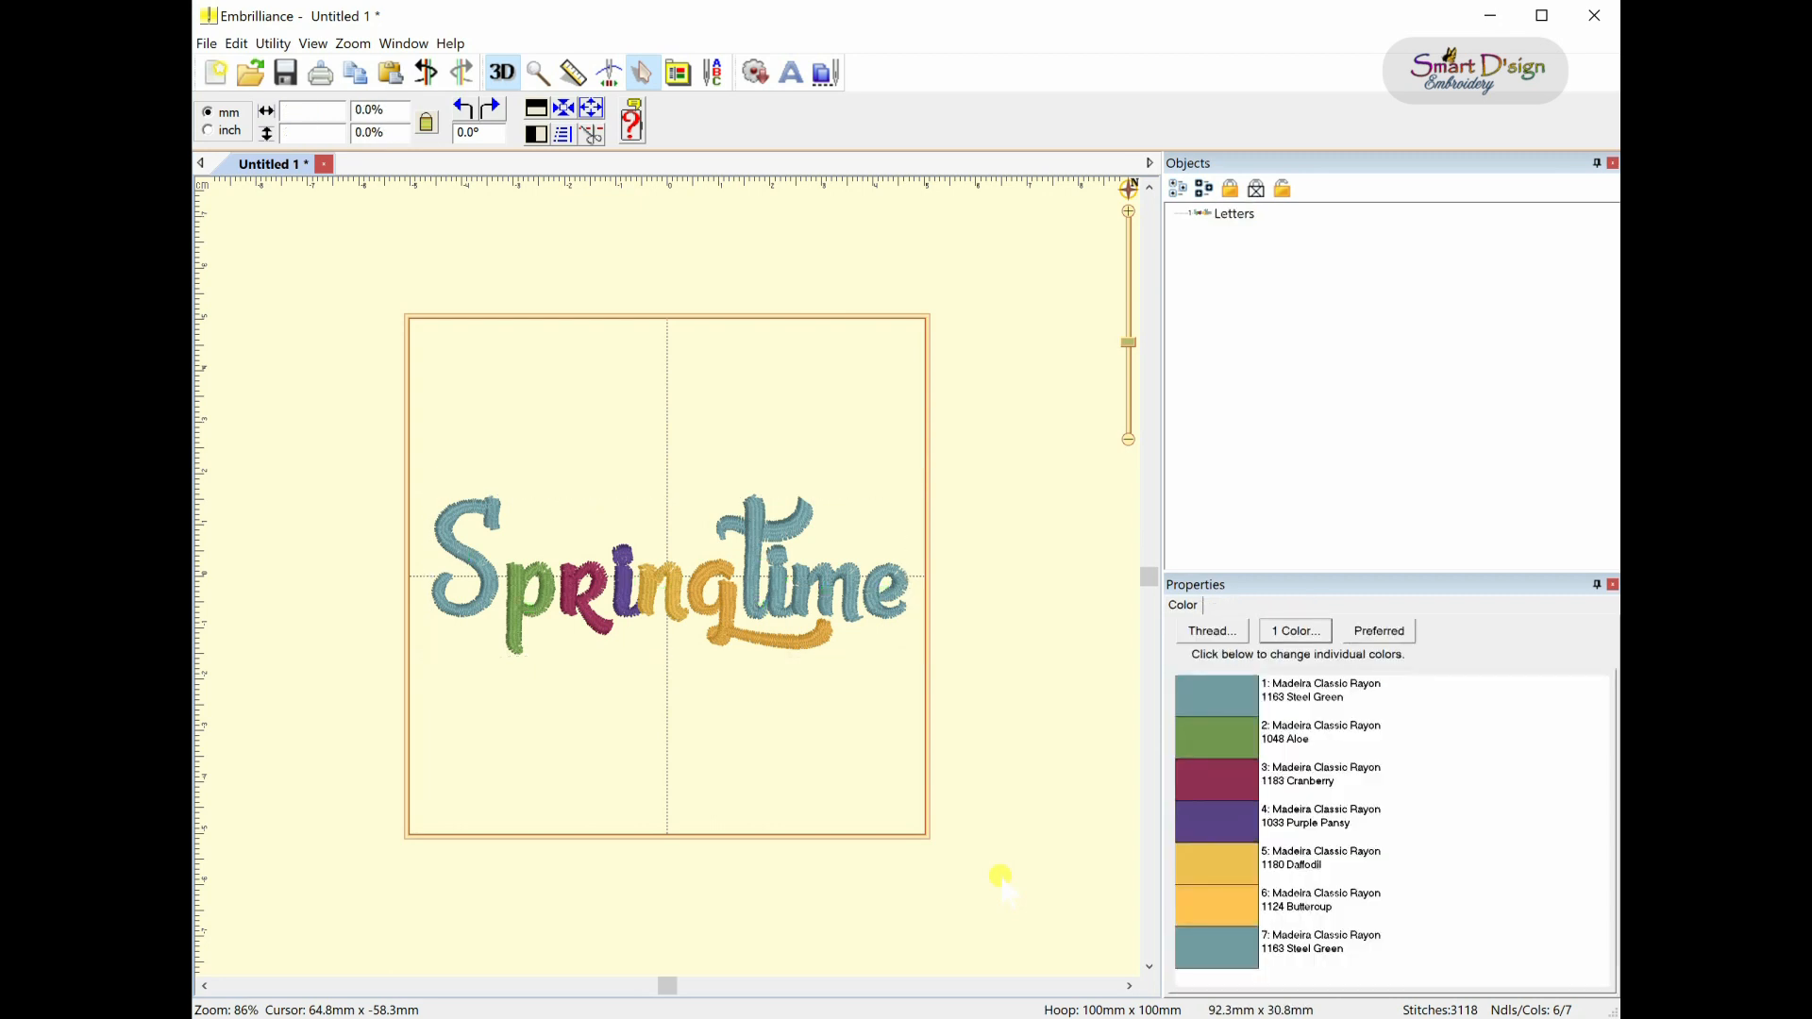
{"action": "left_click", "coordinate": [668, 575]}
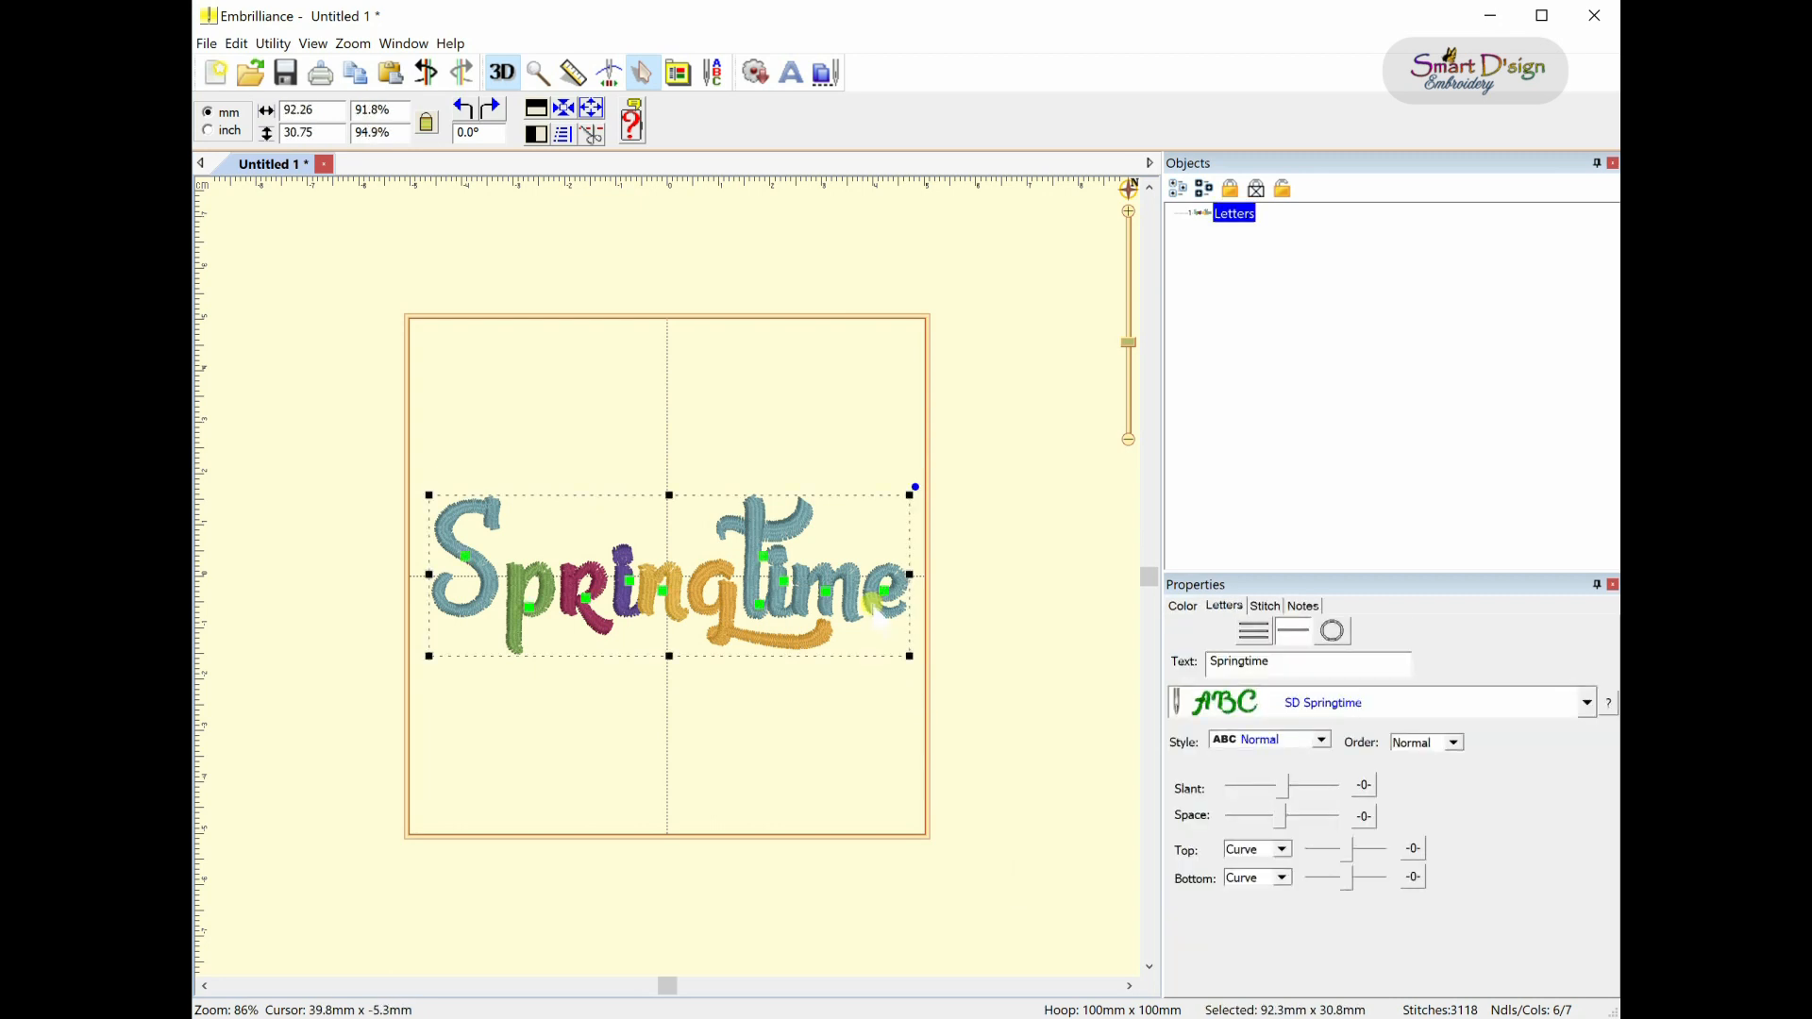
{"action": "mouse_move", "coordinate": [635, 433]}
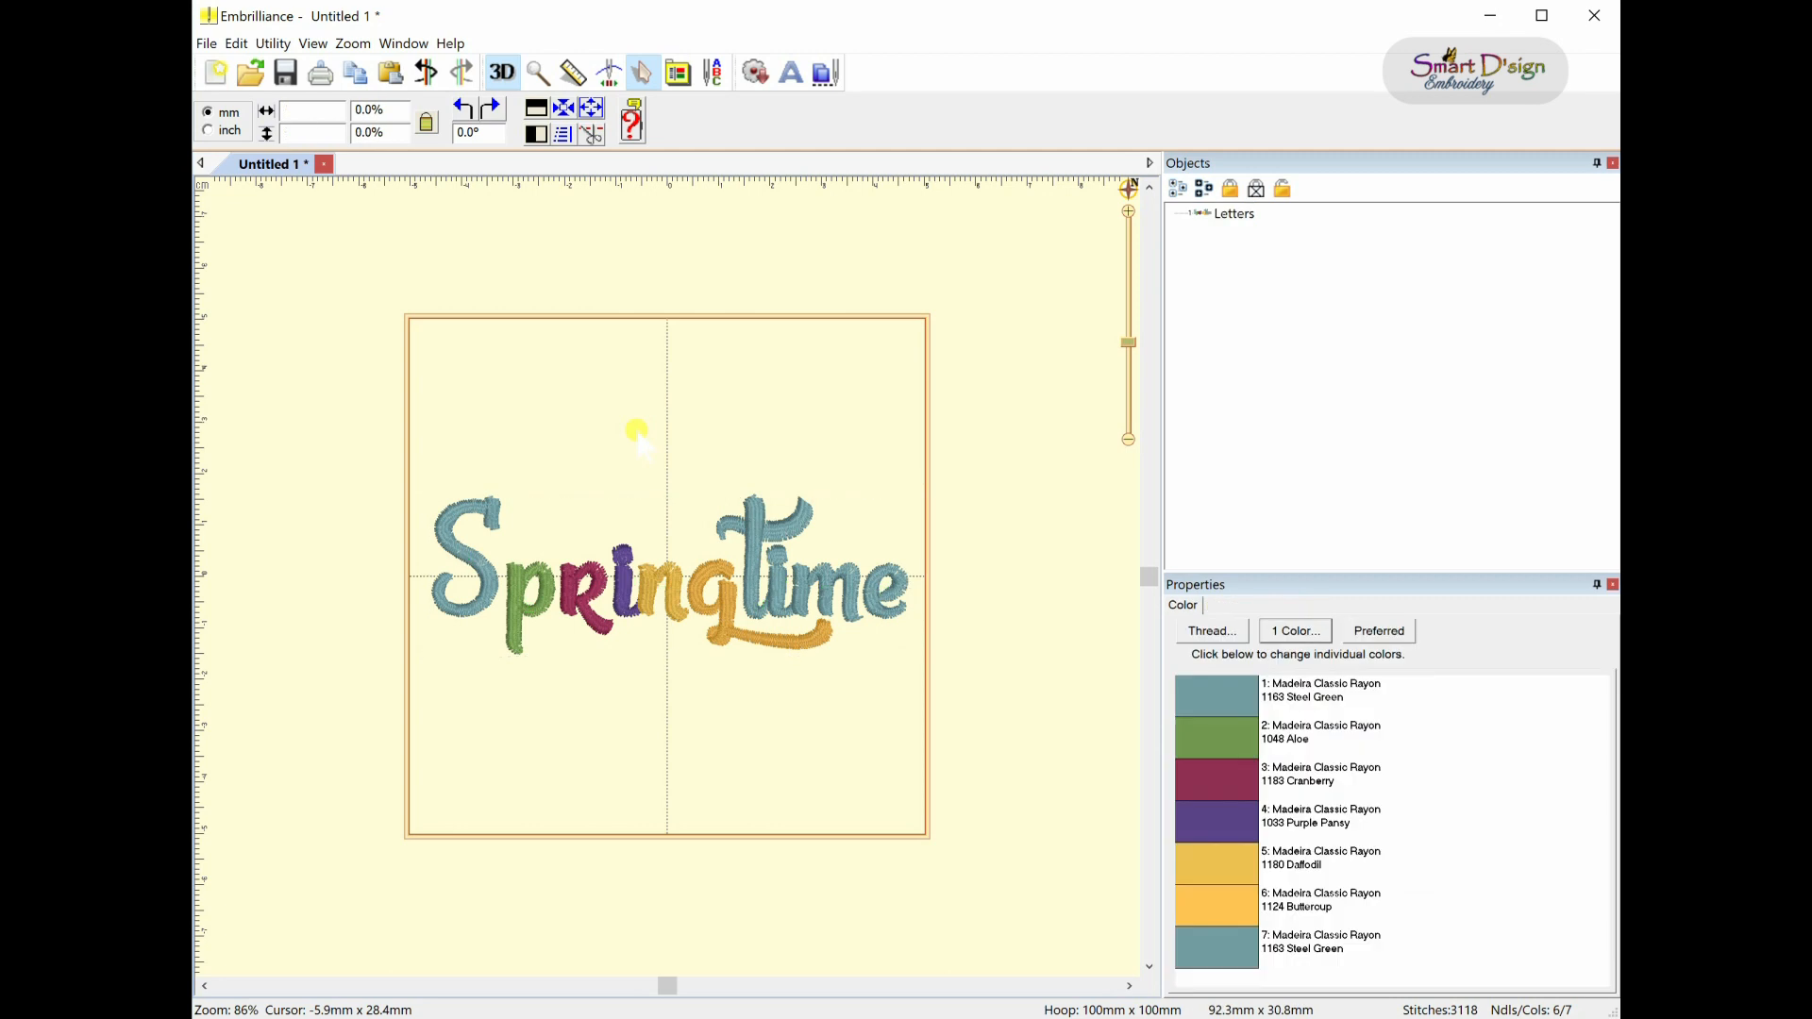
{"action": "mouse_move", "coordinate": [644, 423]}
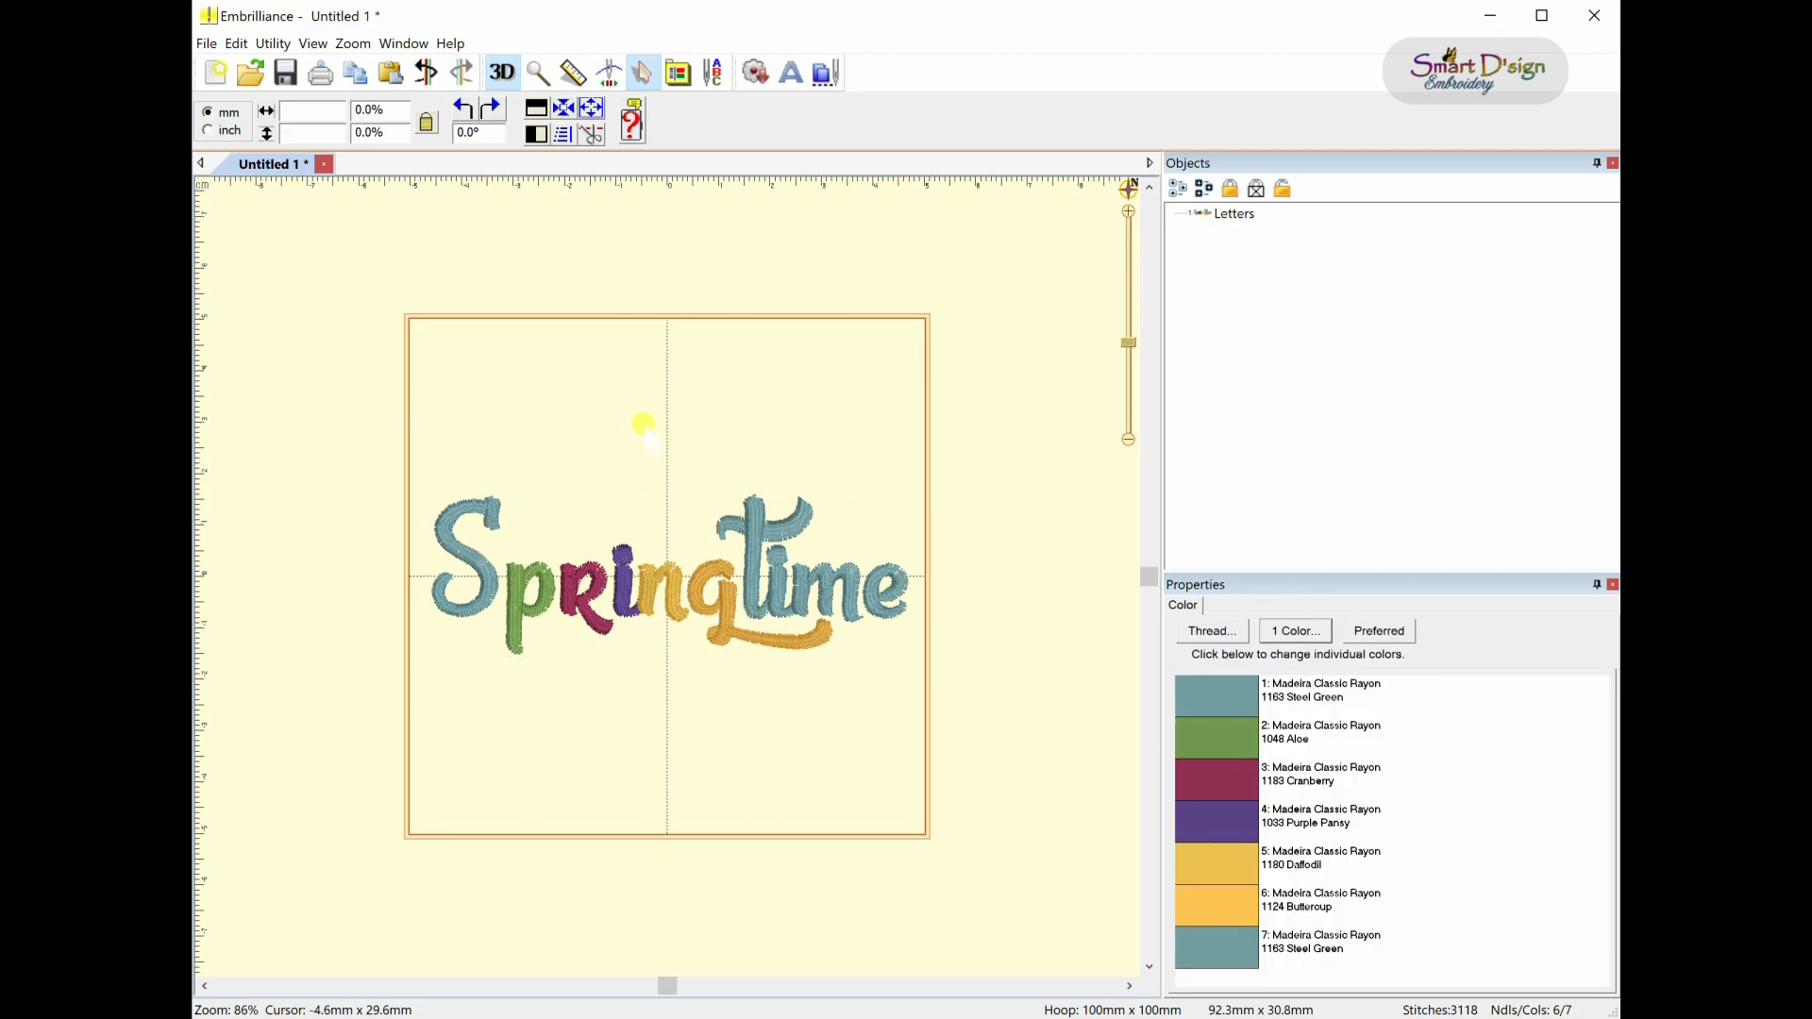
{"action": "mouse_move", "coordinate": [624, 422]}
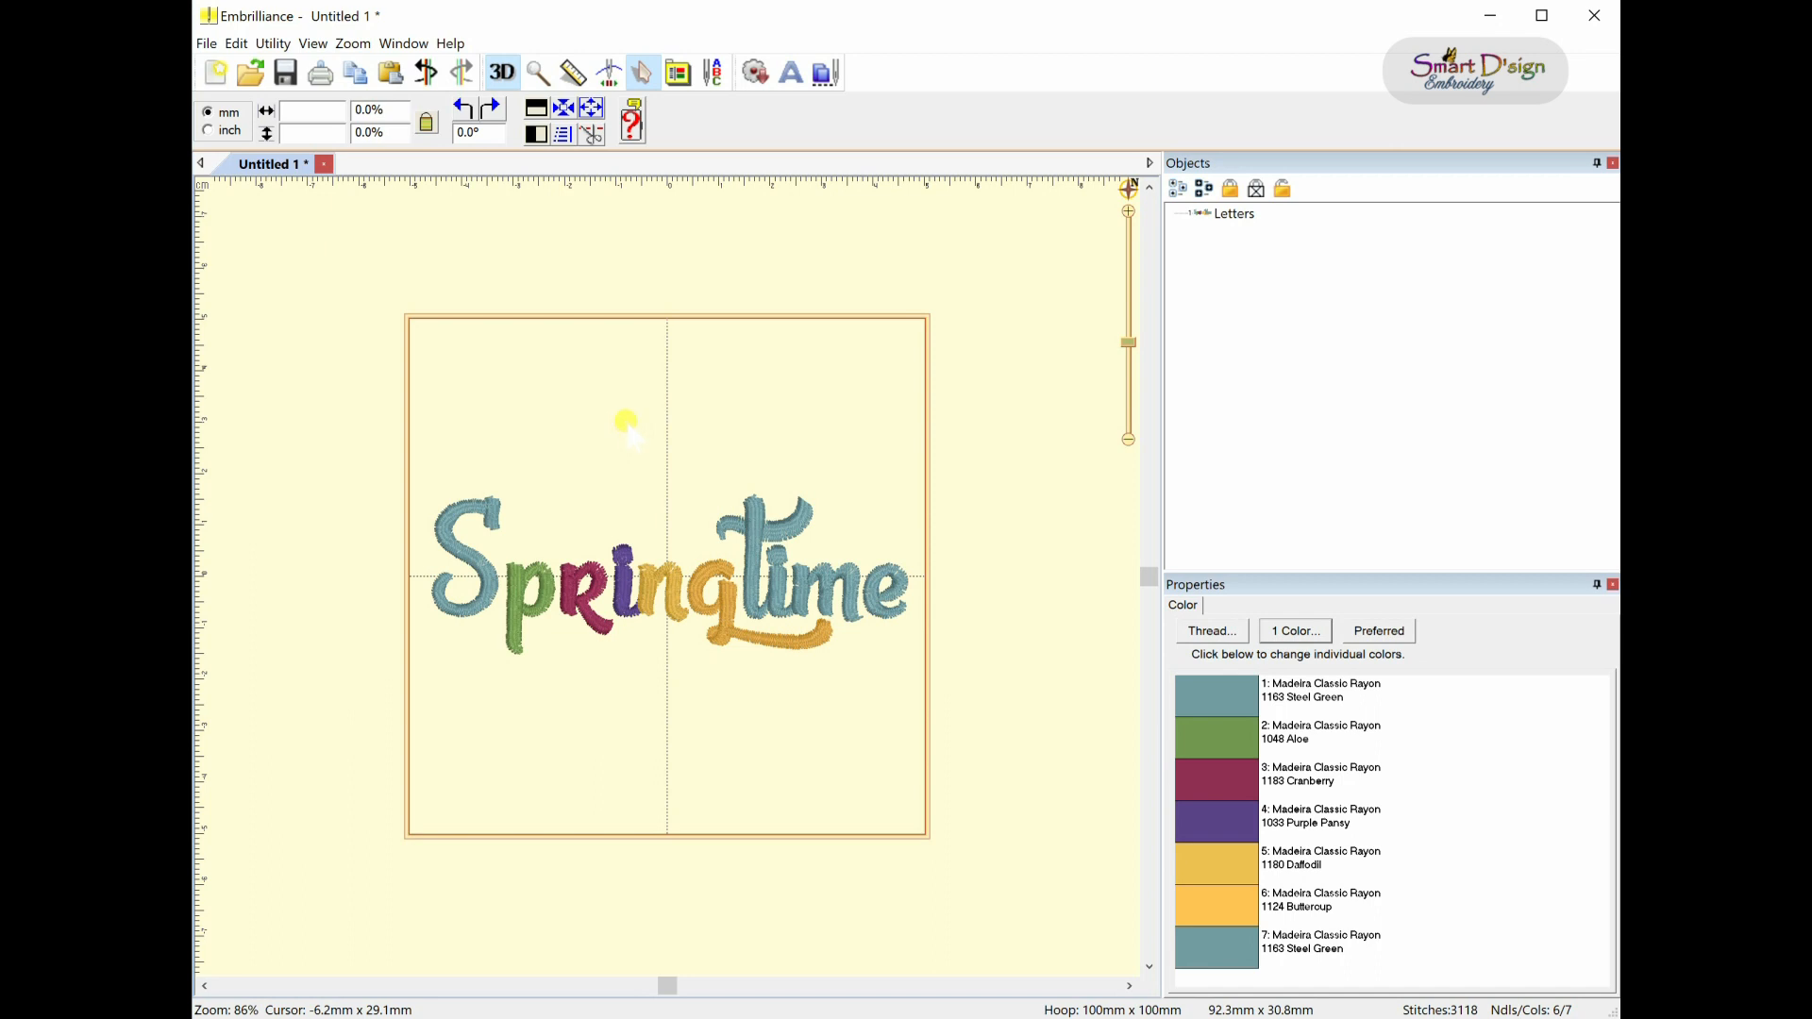